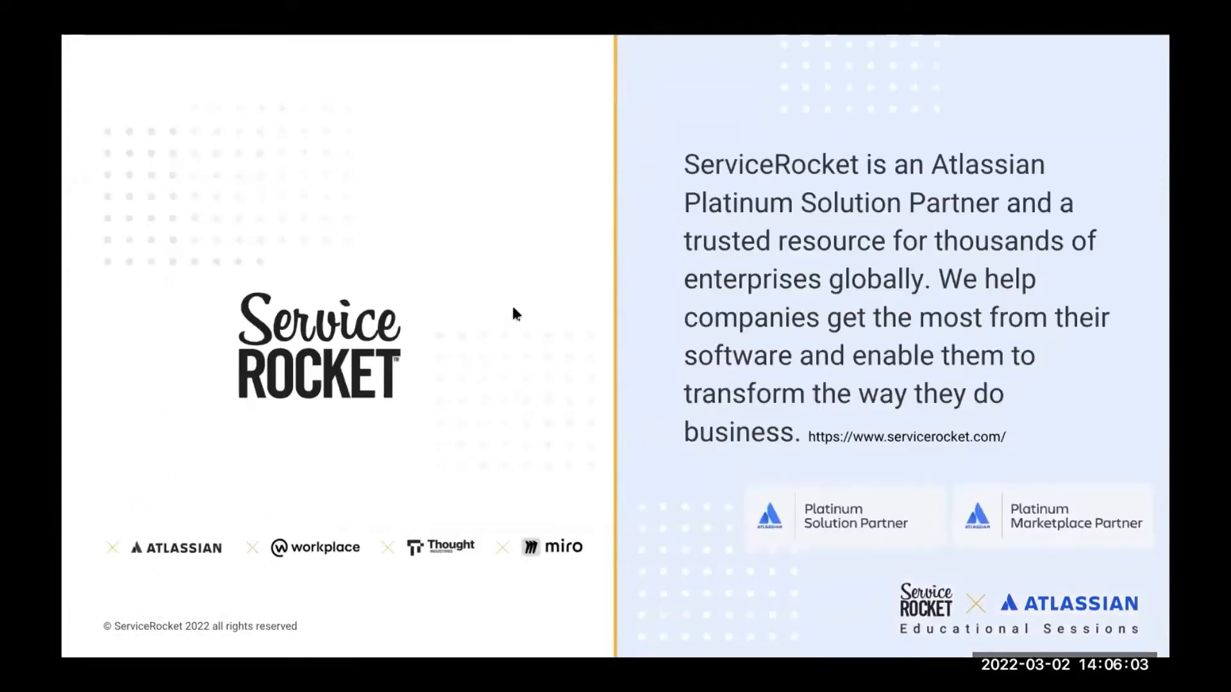
mouse_move(628, 242)
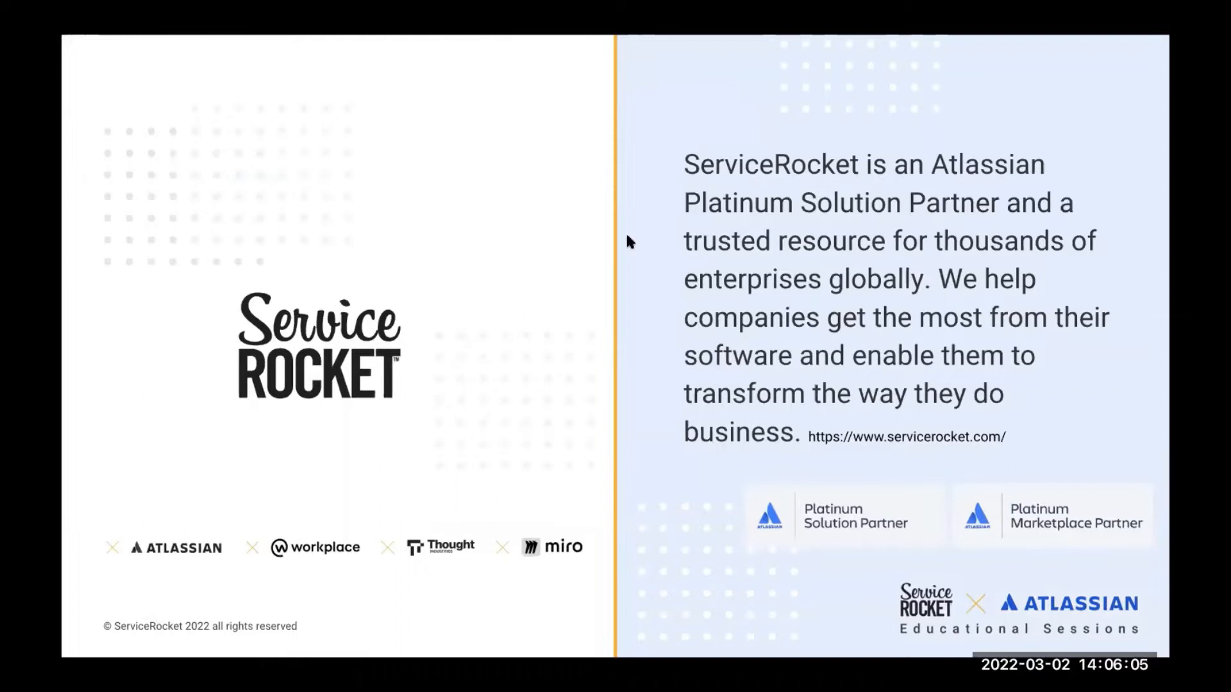
mouse_move(469, 94)
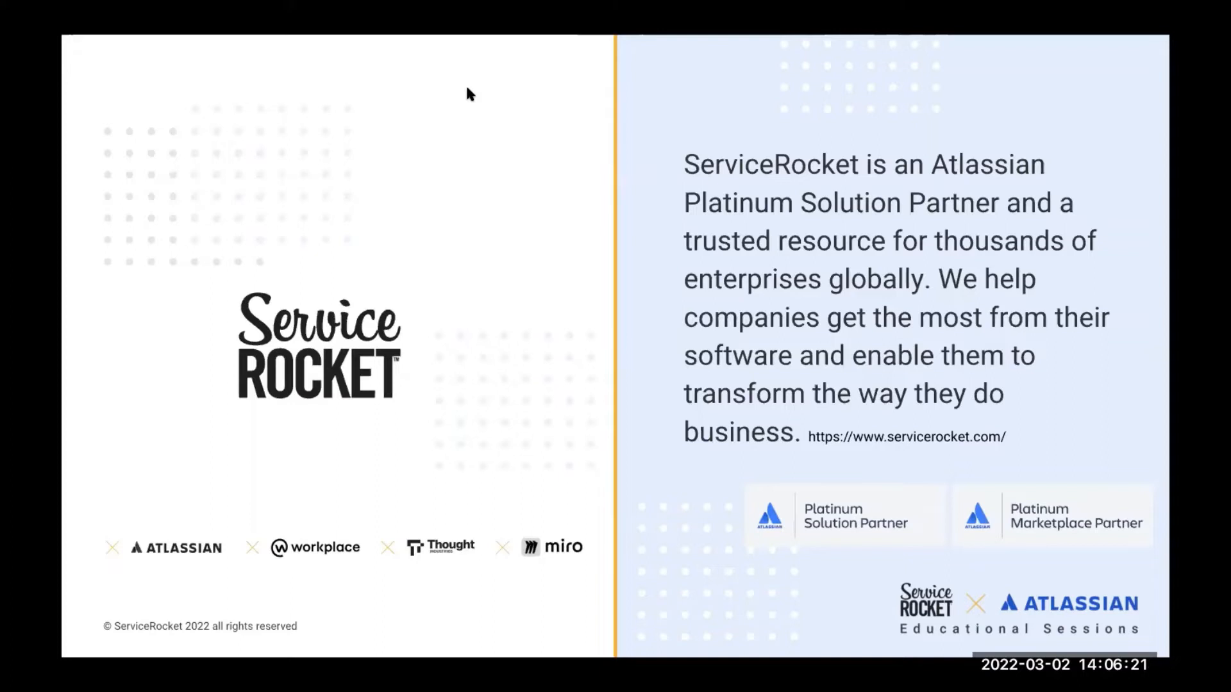
mouse_move(942, 455)
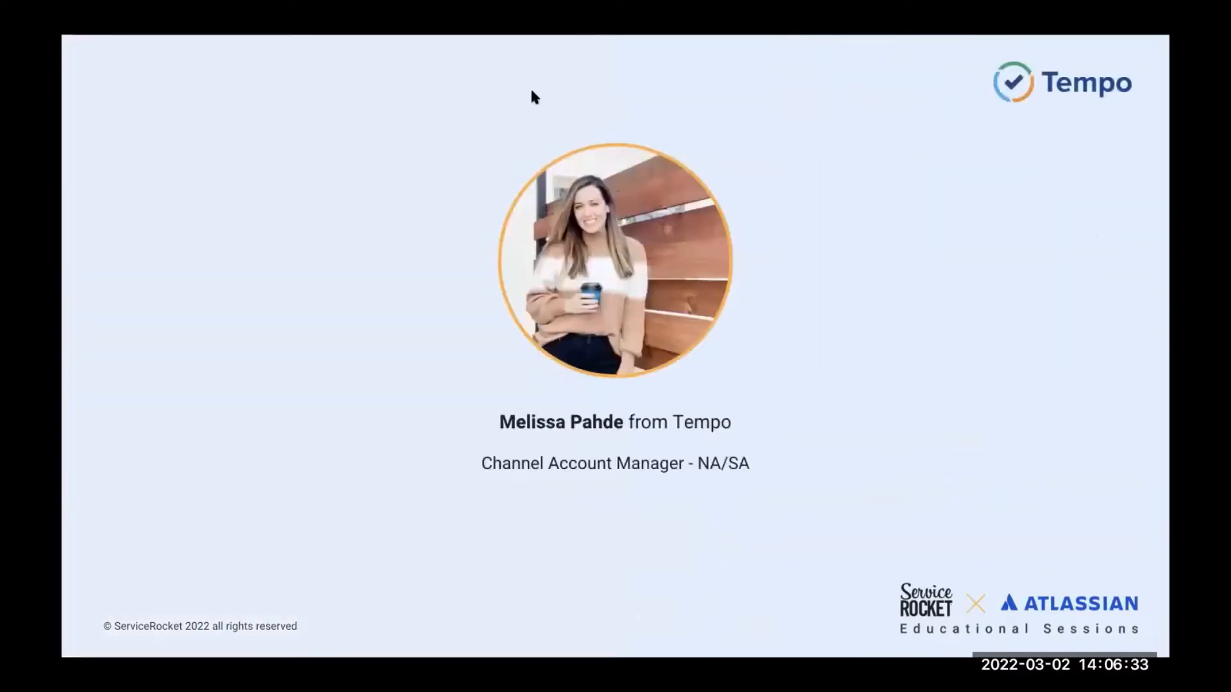
mouse_move(363, 117)
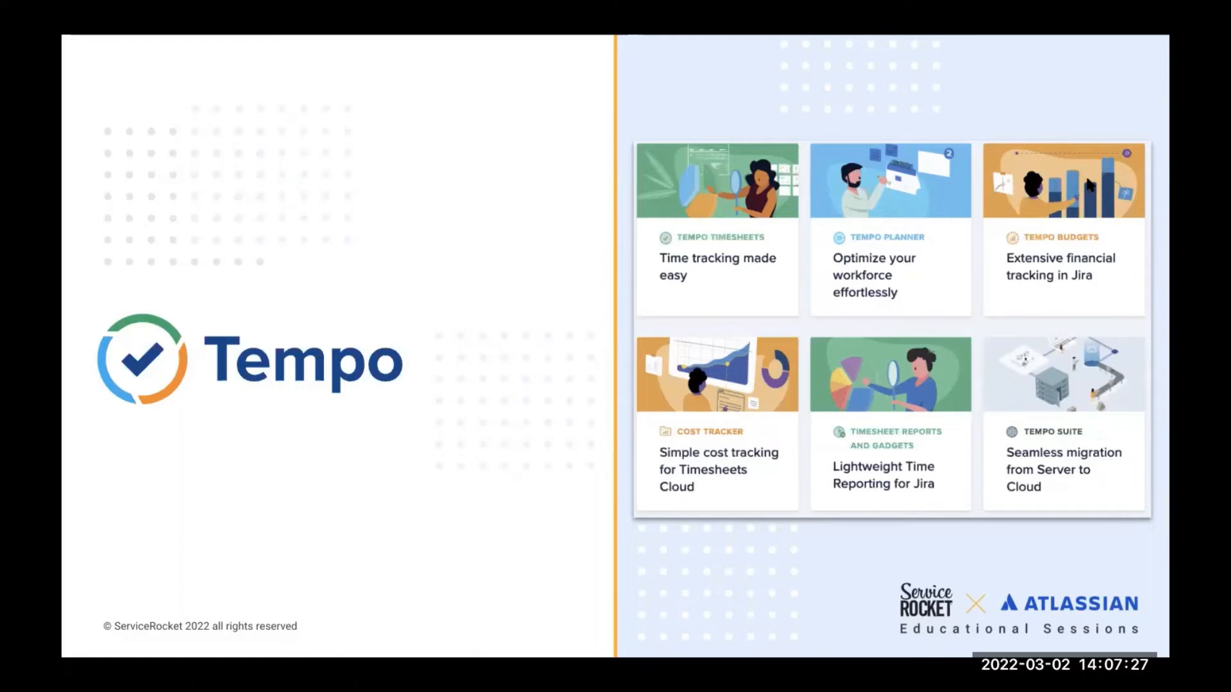
mouse_move(598, 162)
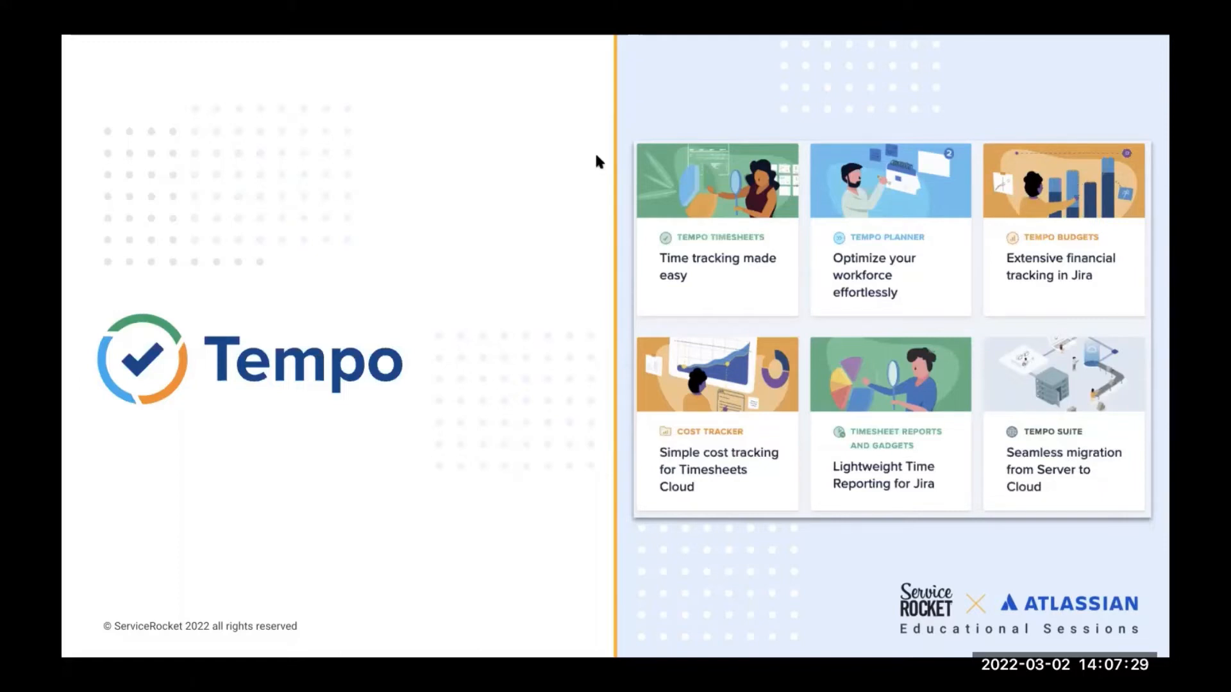
mouse_move(466, 391)
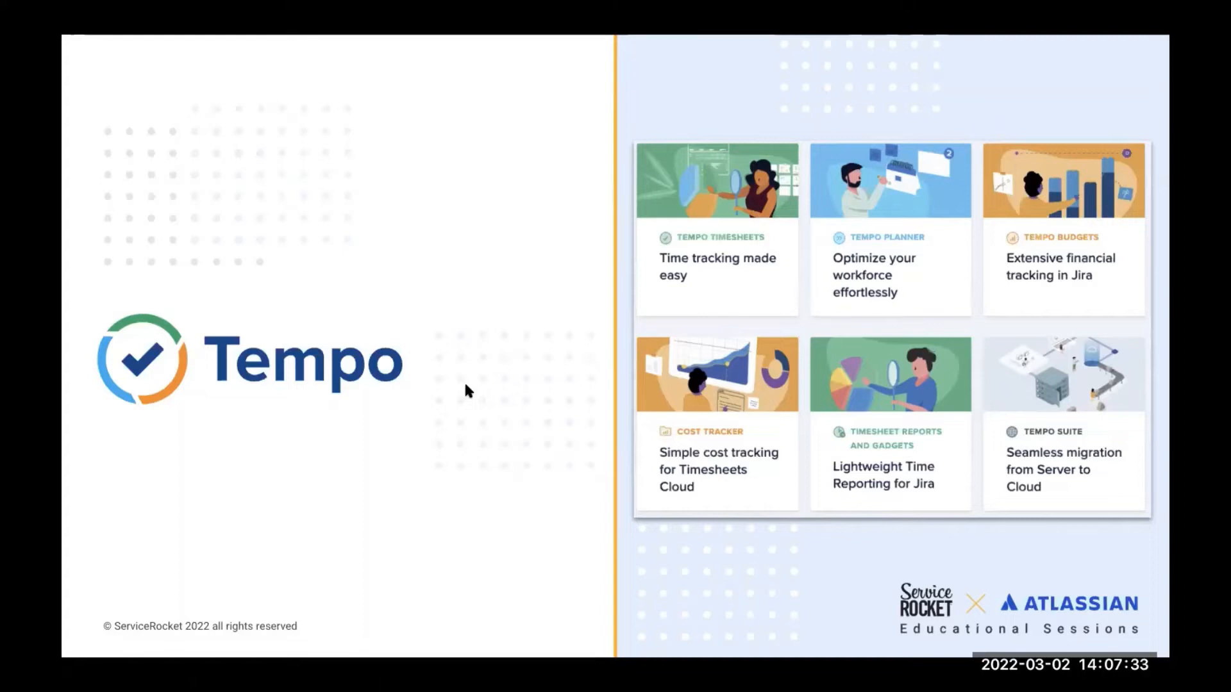
mouse_move(459, 141)
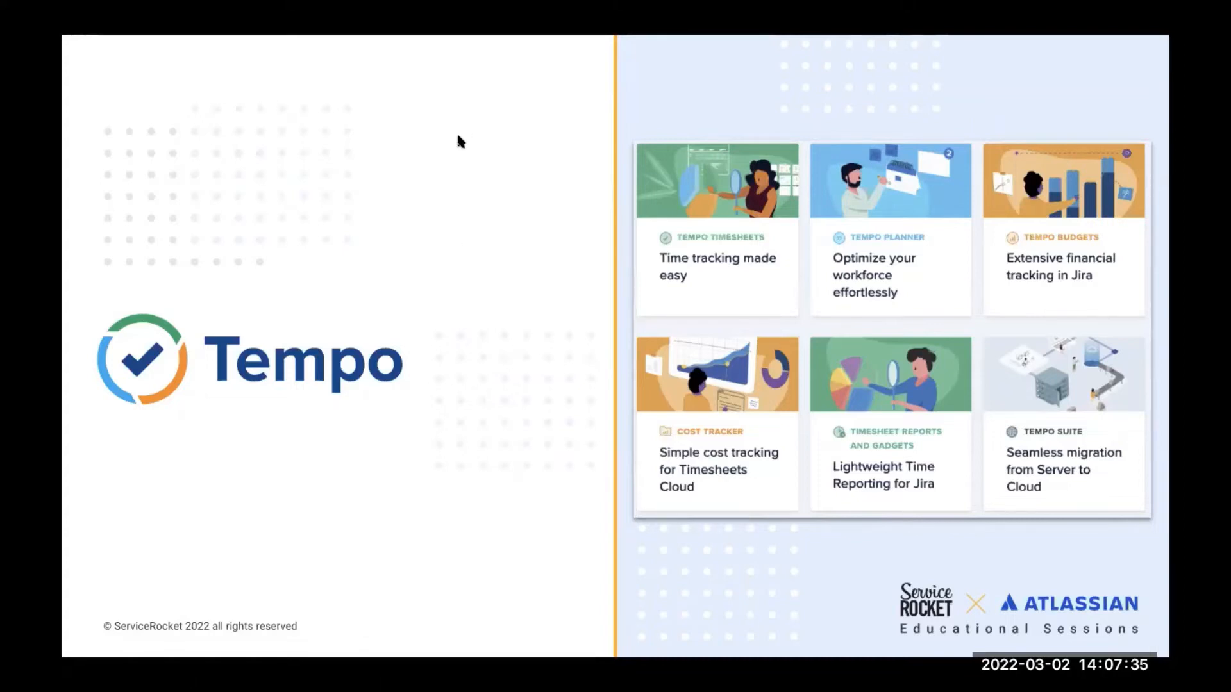
mouse_move(455, 144)
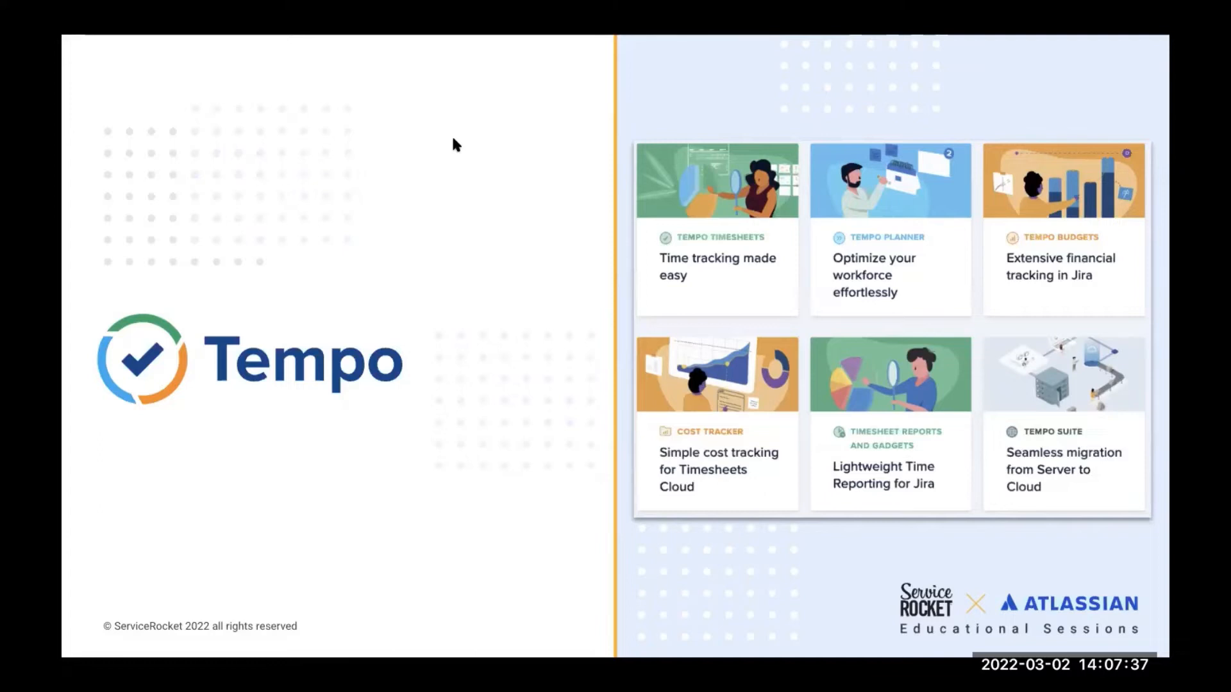
mouse_move(359, 155)
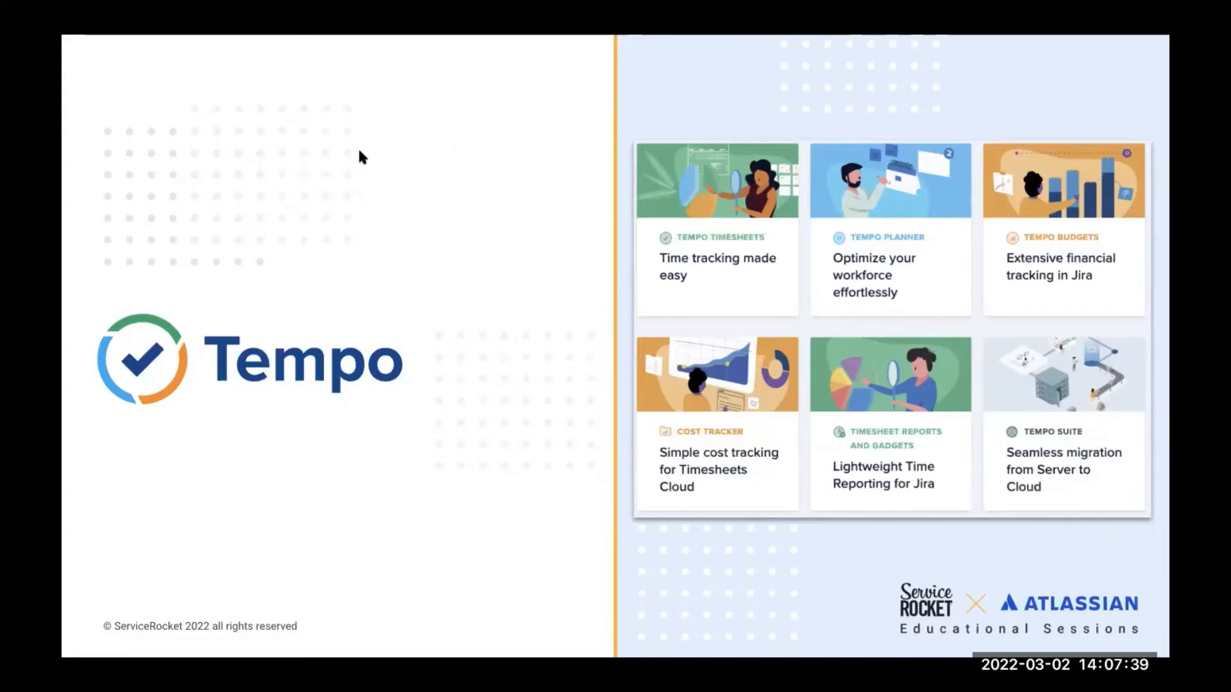
mouse_move(437, 144)
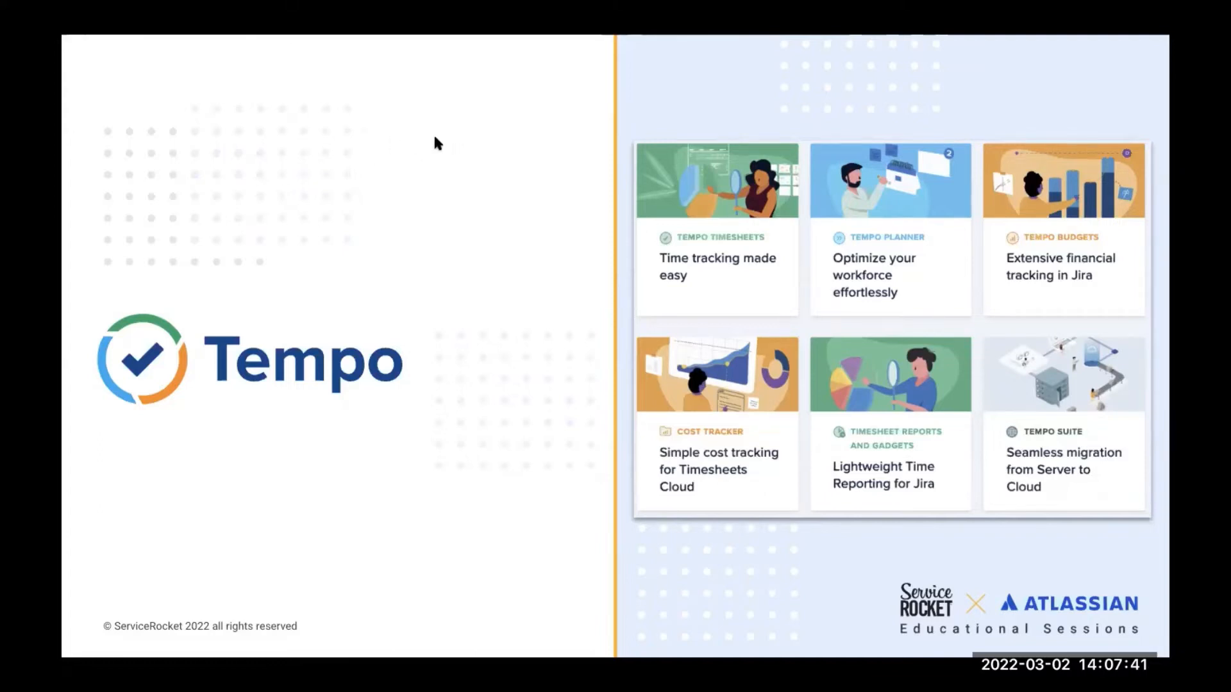
mouse_move(445, 141)
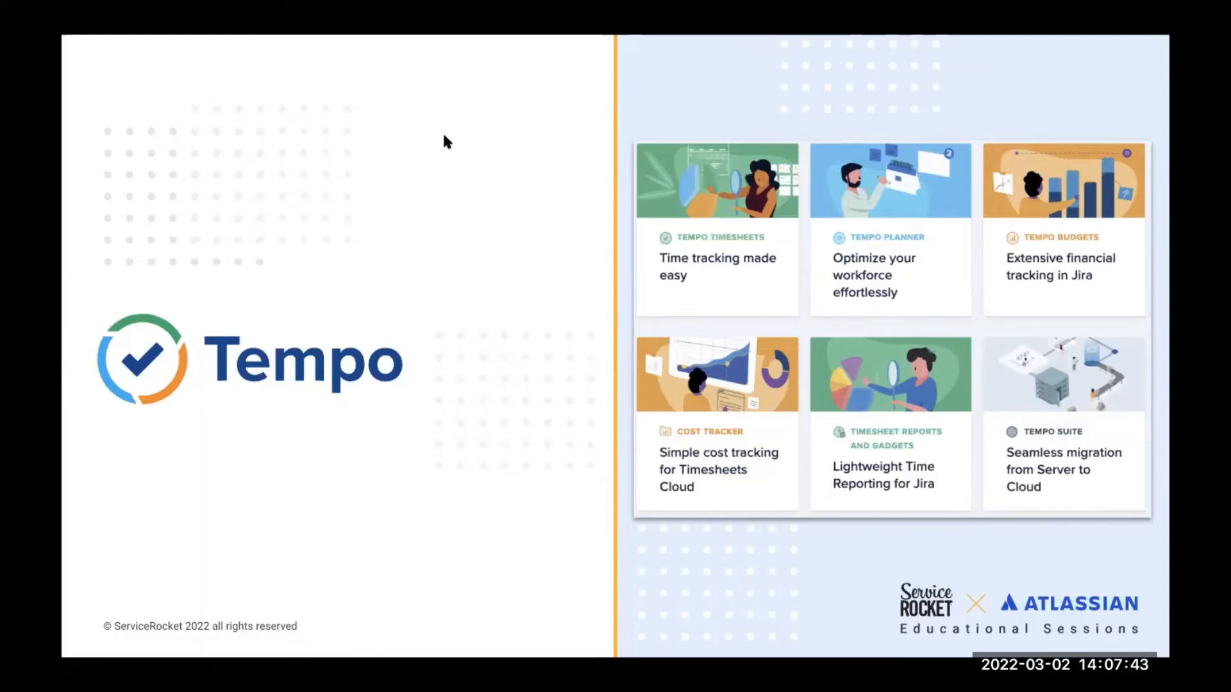
mouse_move(282, 116)
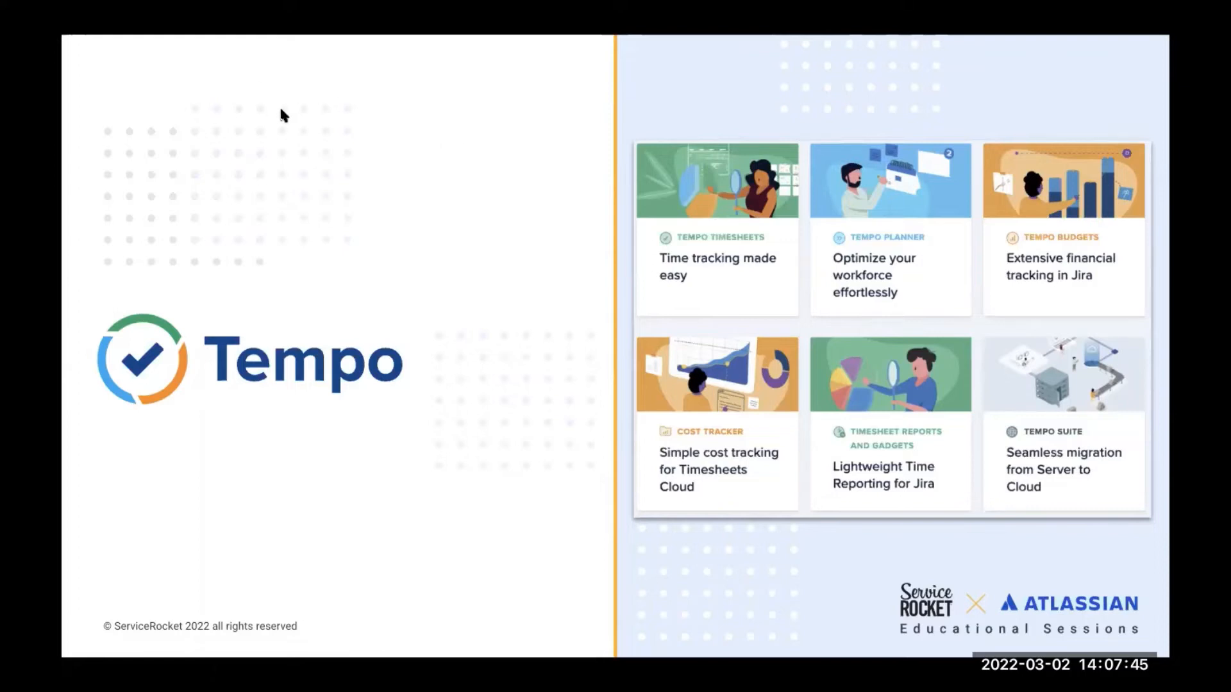
mouse_move(607, 400)
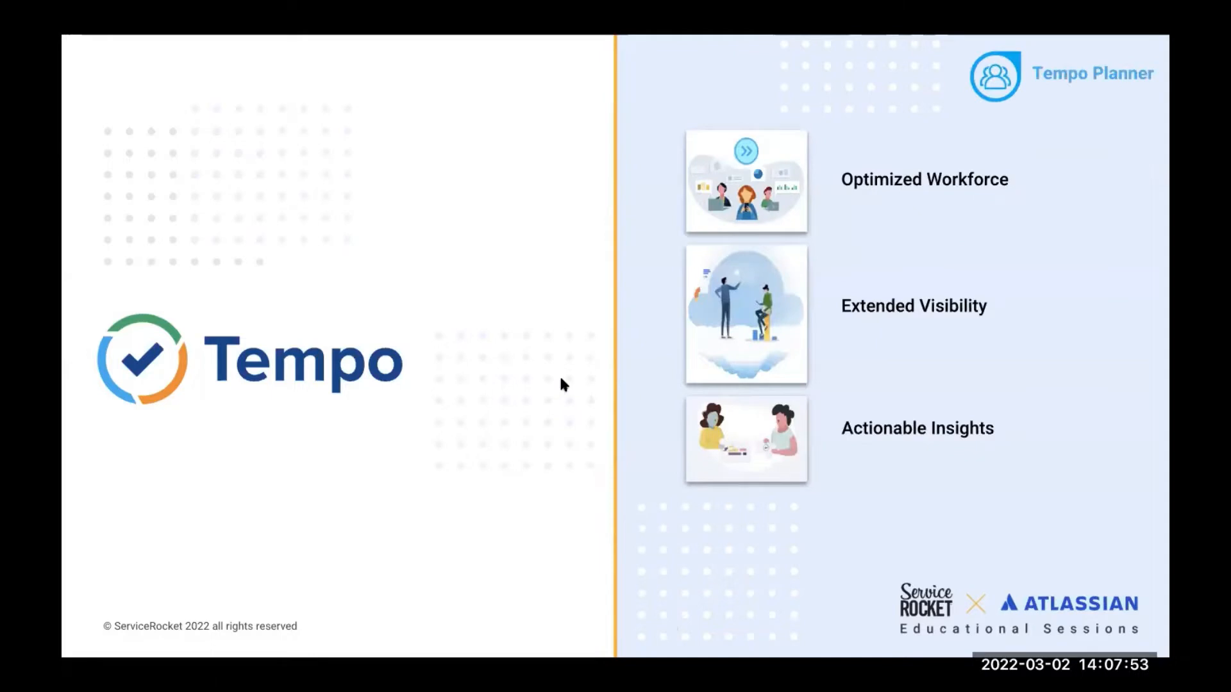
mouse_move(505, 327)
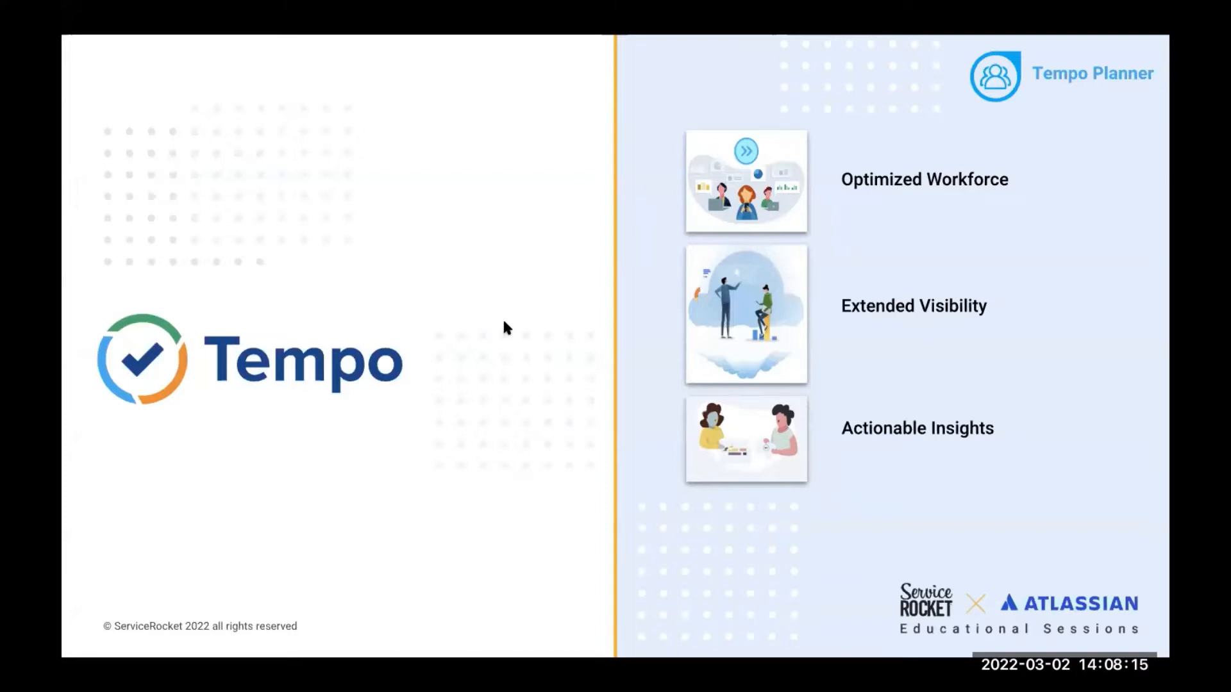
mouse_move(463, 266)
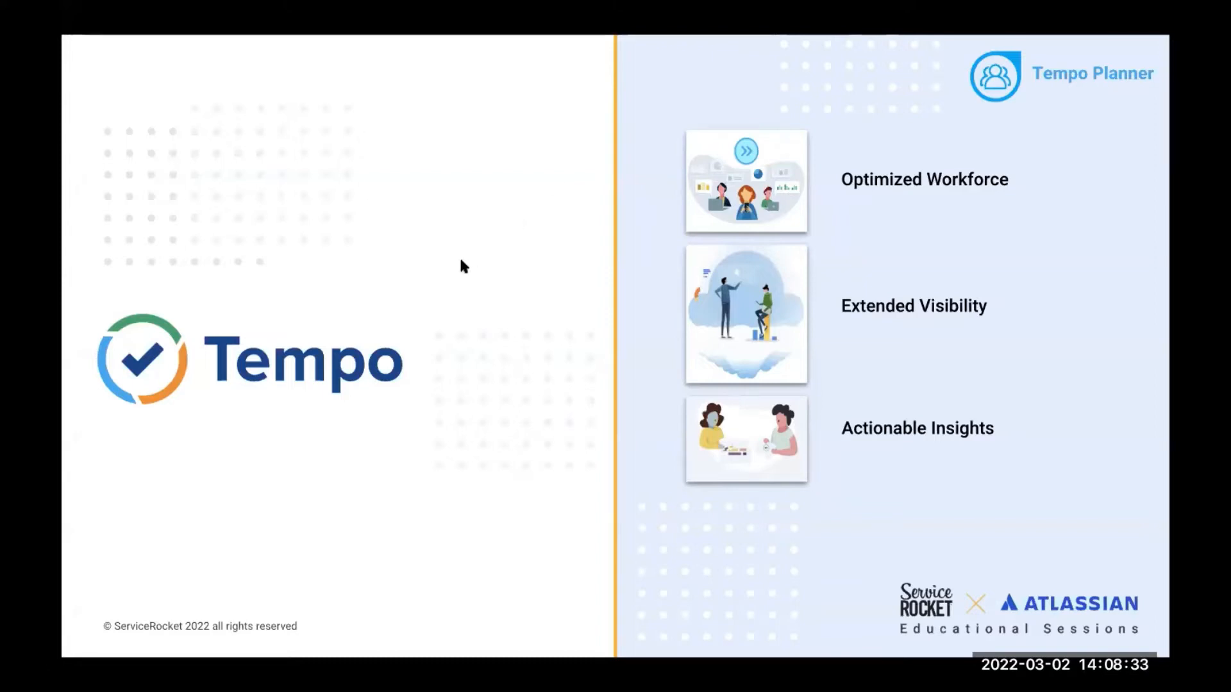
mouse_move(572, 285)
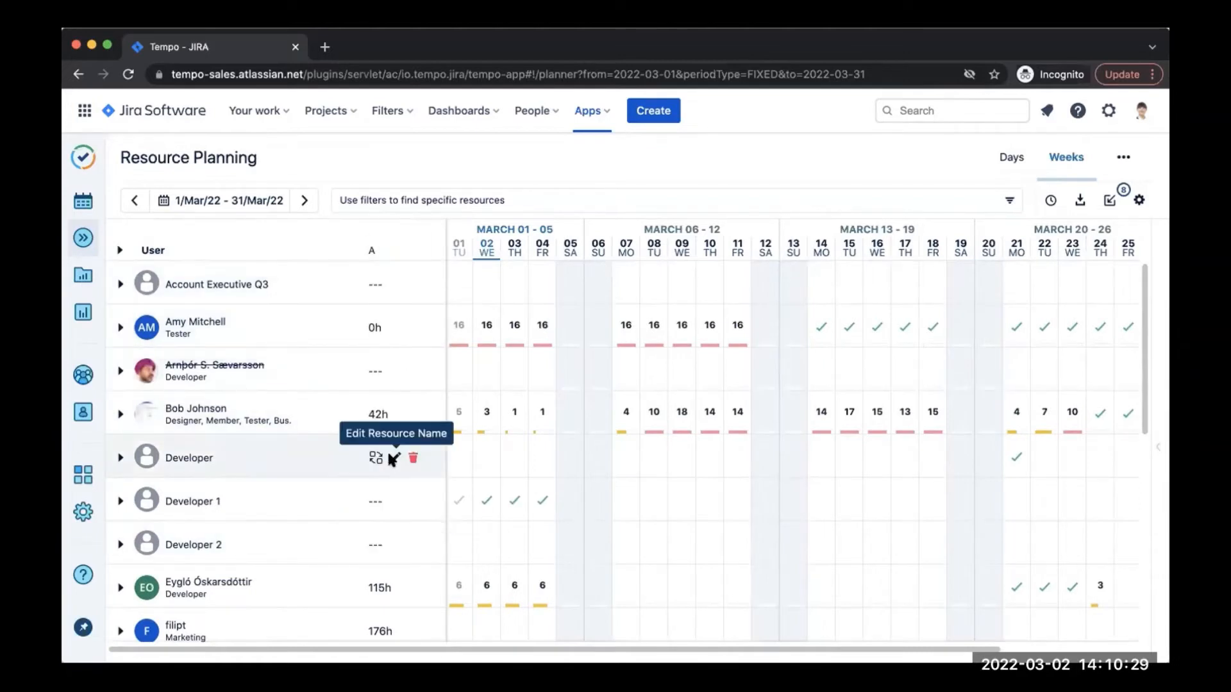
mouse_move(258, 209)
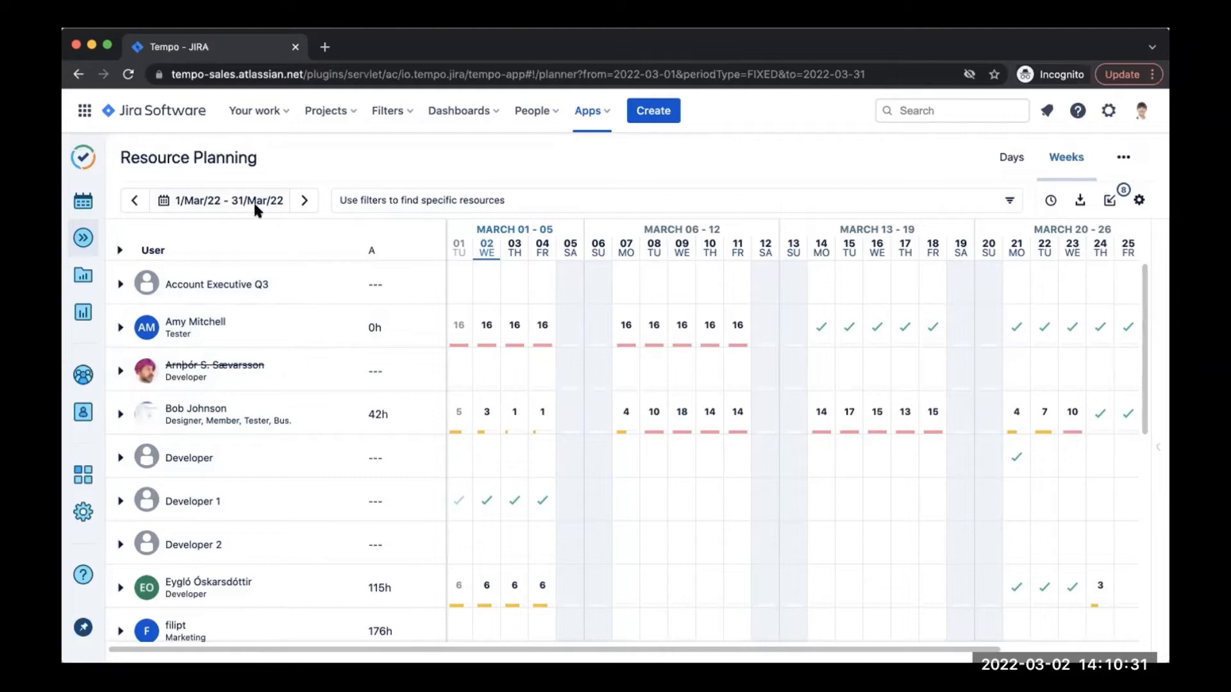
mouse_move(213, 214)
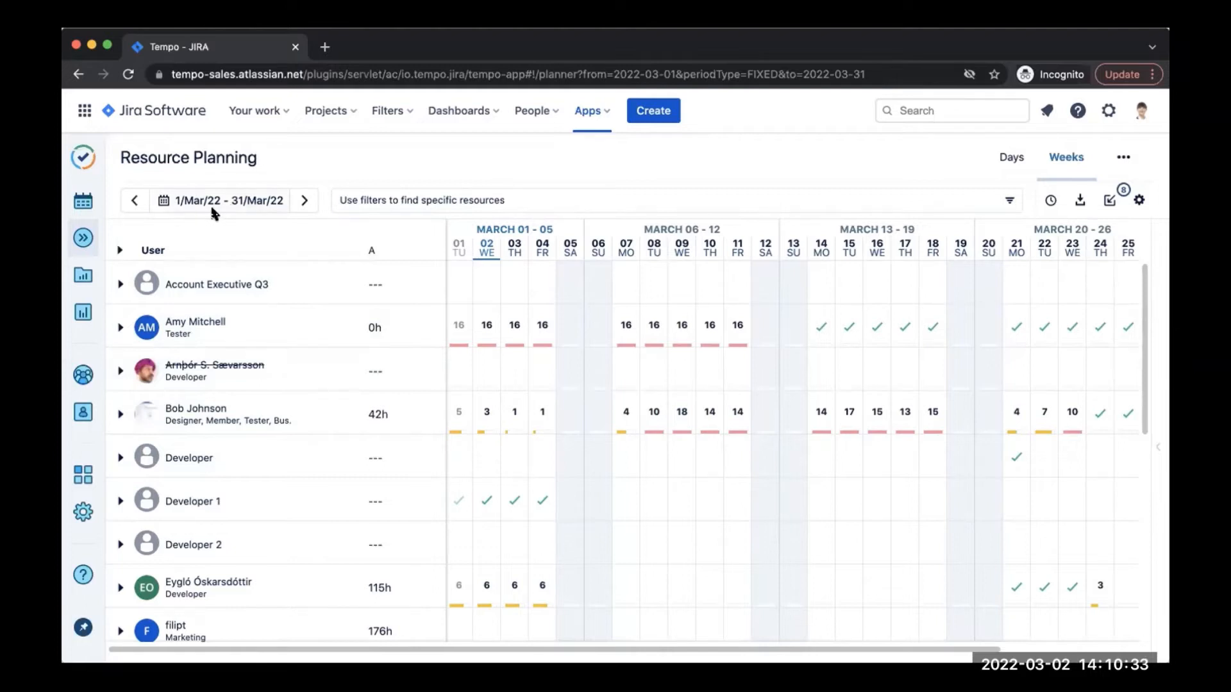
mouse_move(223, 211)
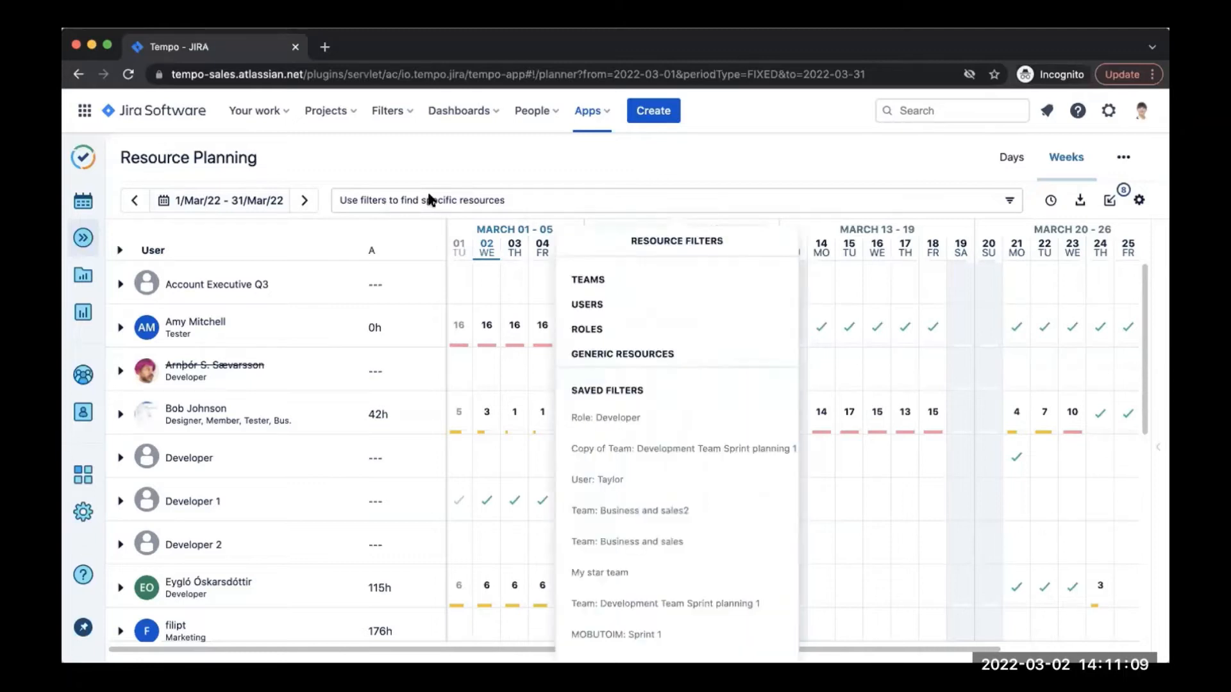
Step: Bring up the resource filter choices: teams, users, roles, generic resources, saved filters
left_click(586, 330)
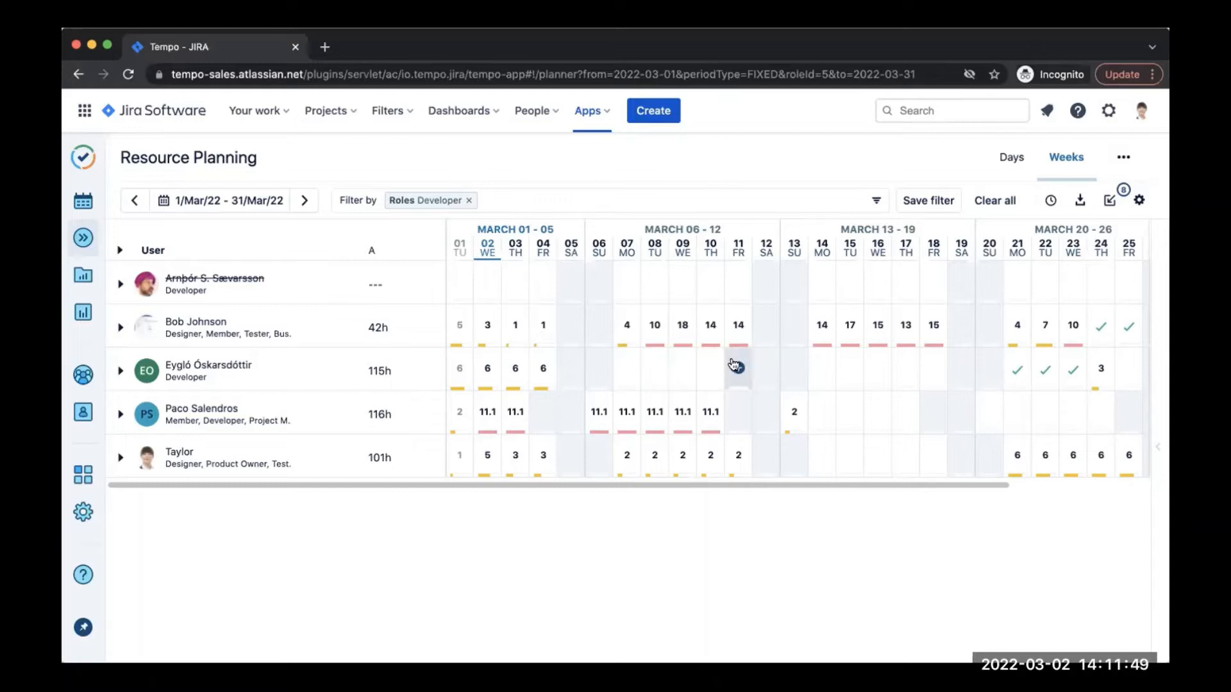
mouse_move(736, 366)
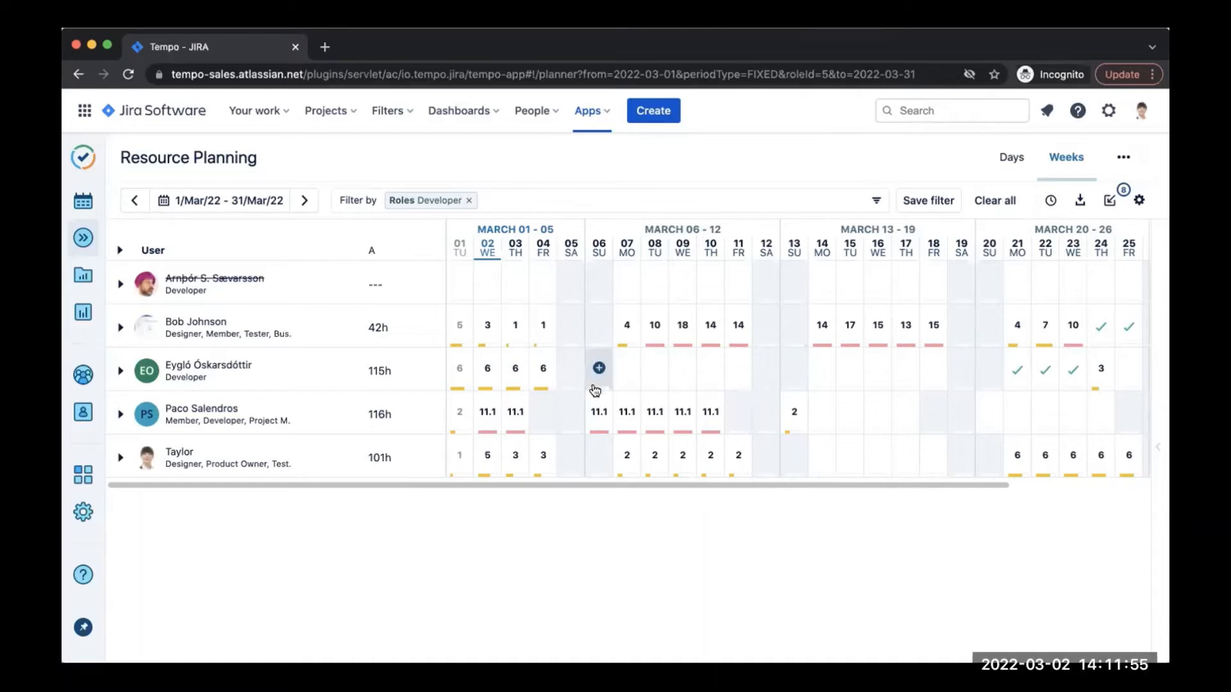
mouse_move(623, 369)
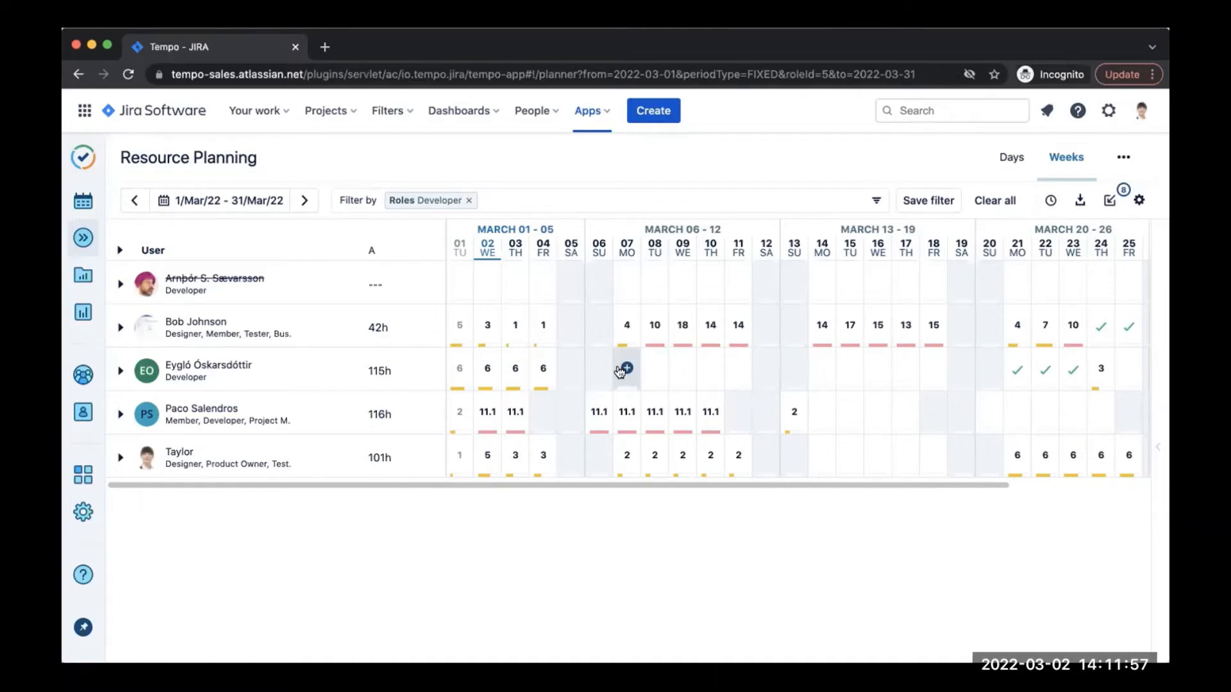
mouse_move(625, 369)
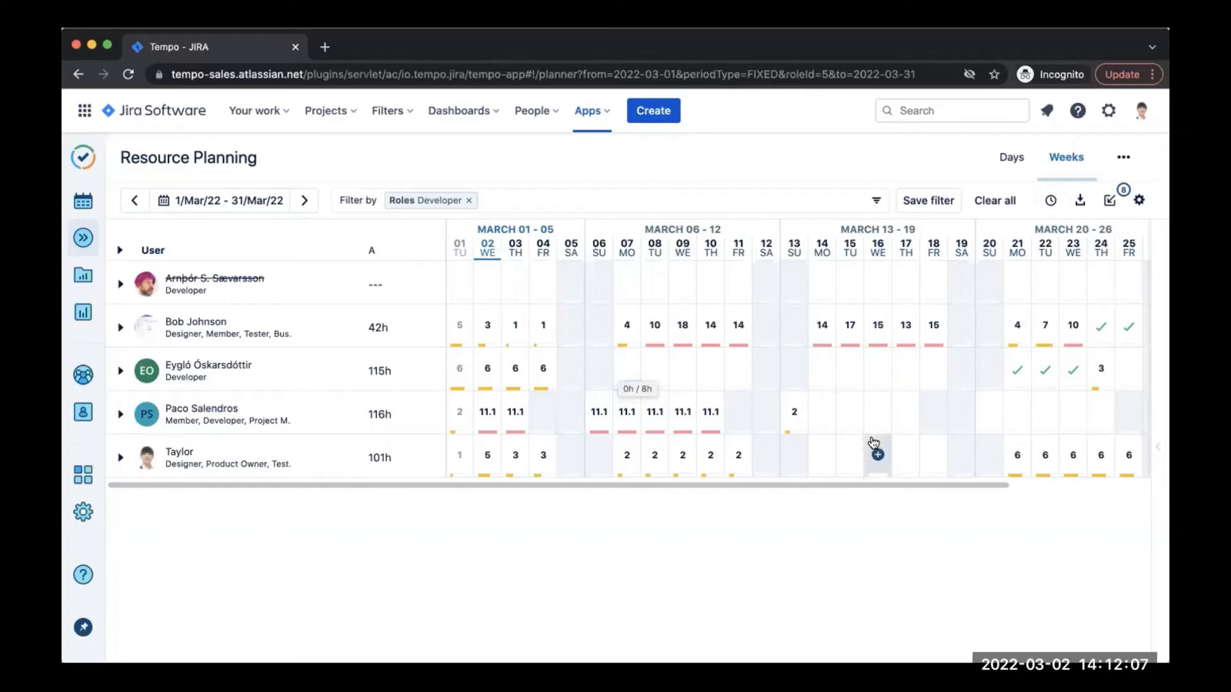
mouse_move(1073, 404)
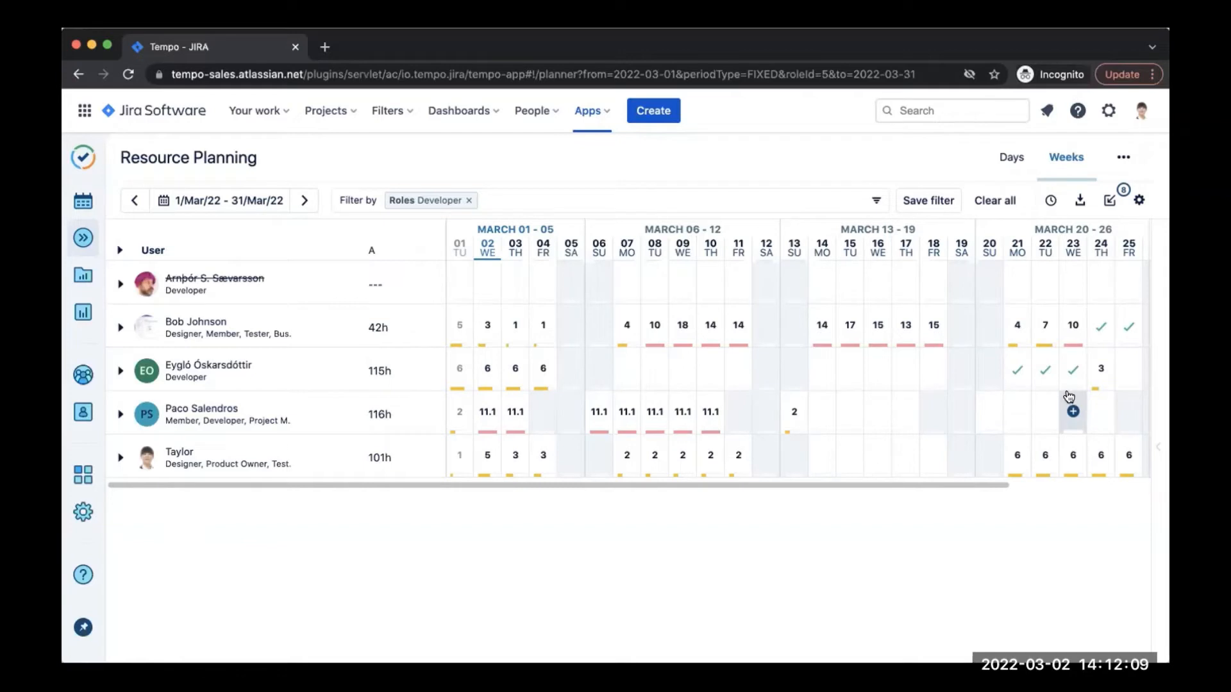
mouse_move(1073, 397)
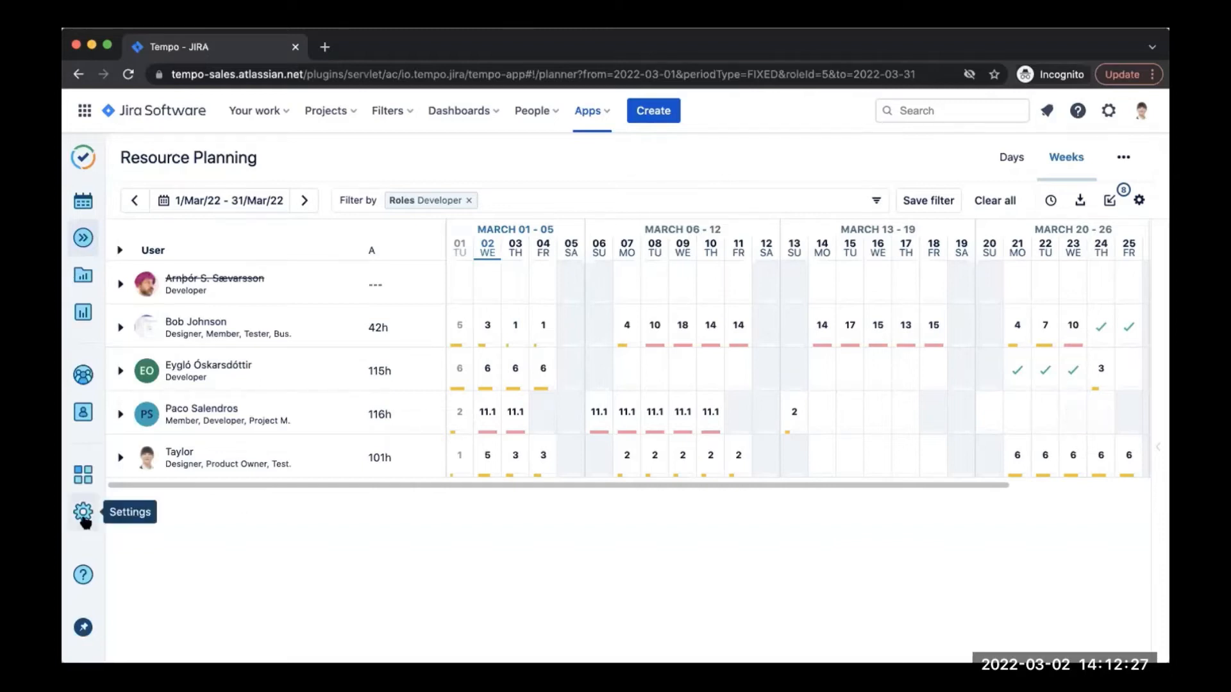
Step: Reveal the Working Days settings (Holidays, Workload) in Tempo's settings navigation
left_click(82, 511)
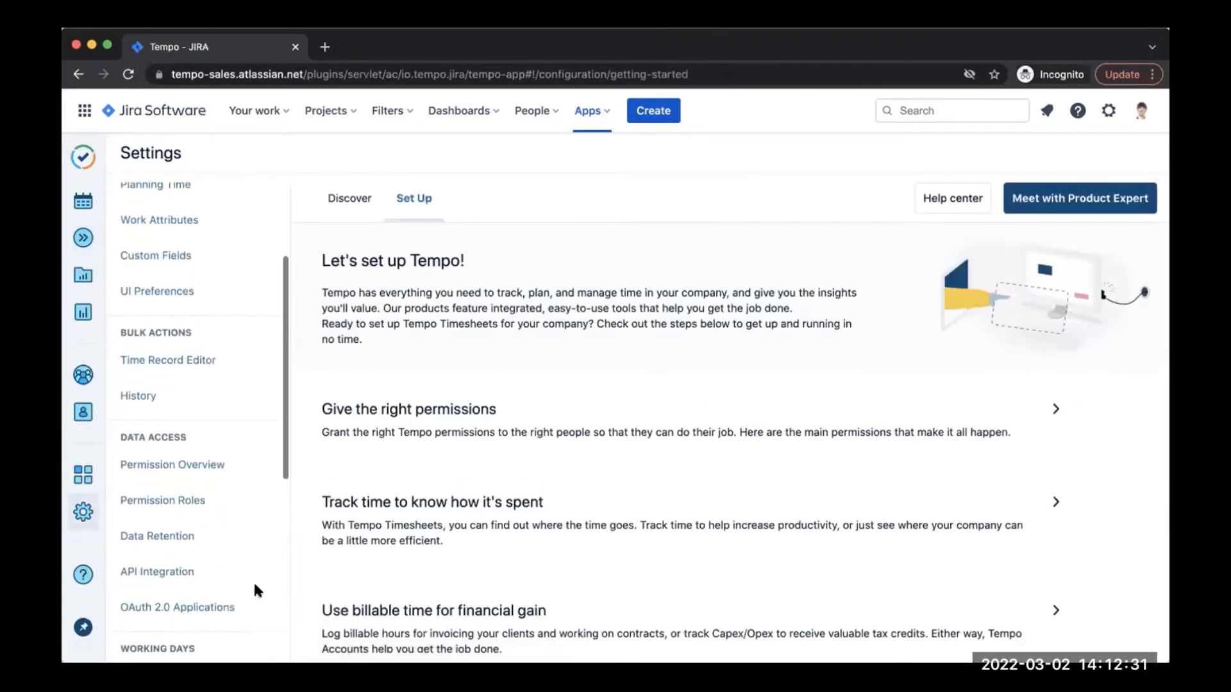
scroll("down", 3)
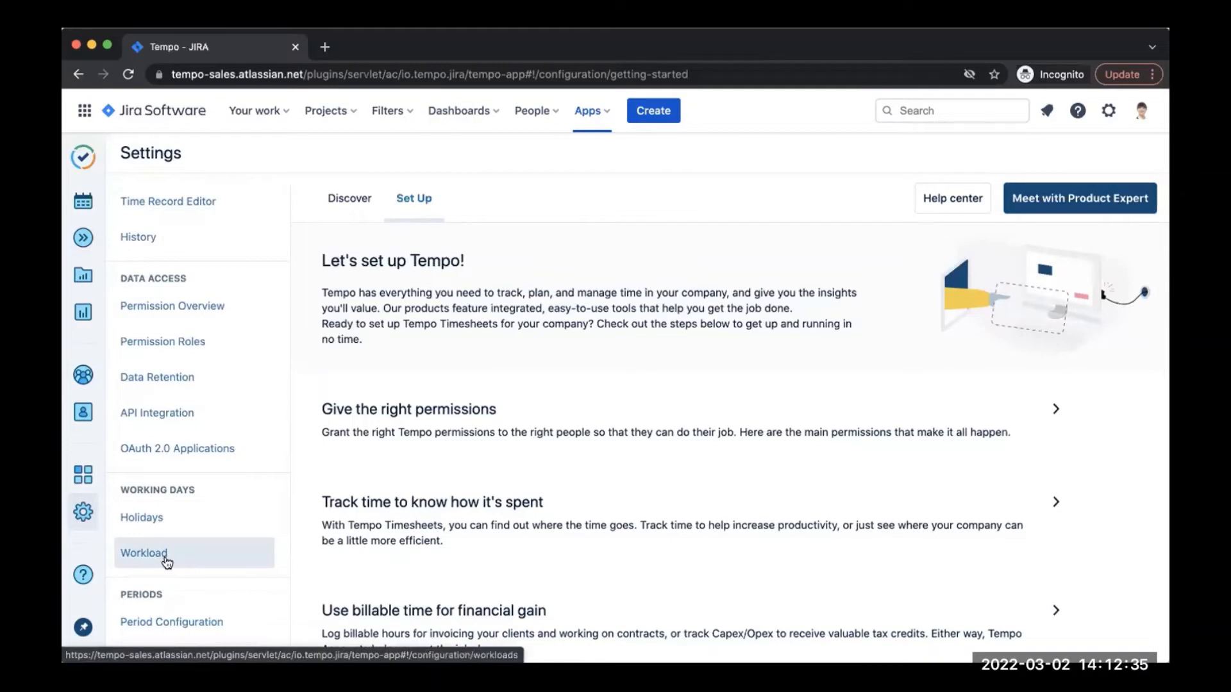
left_click(143, 552)
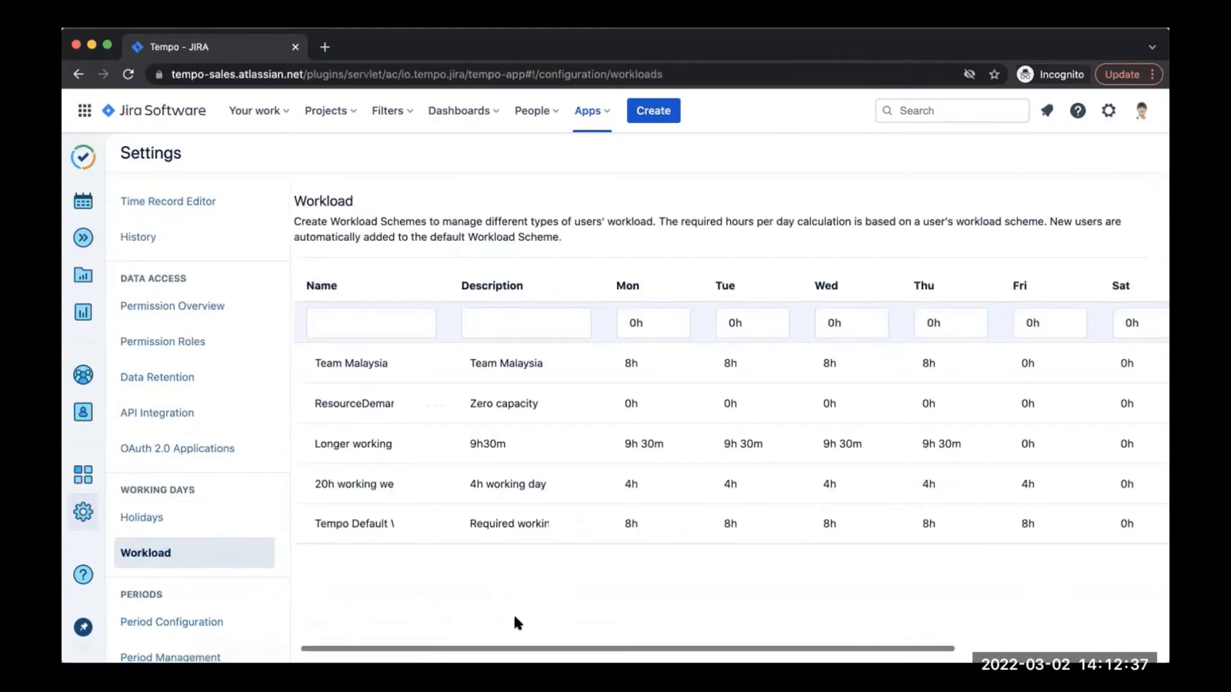
scroll("right", 3)
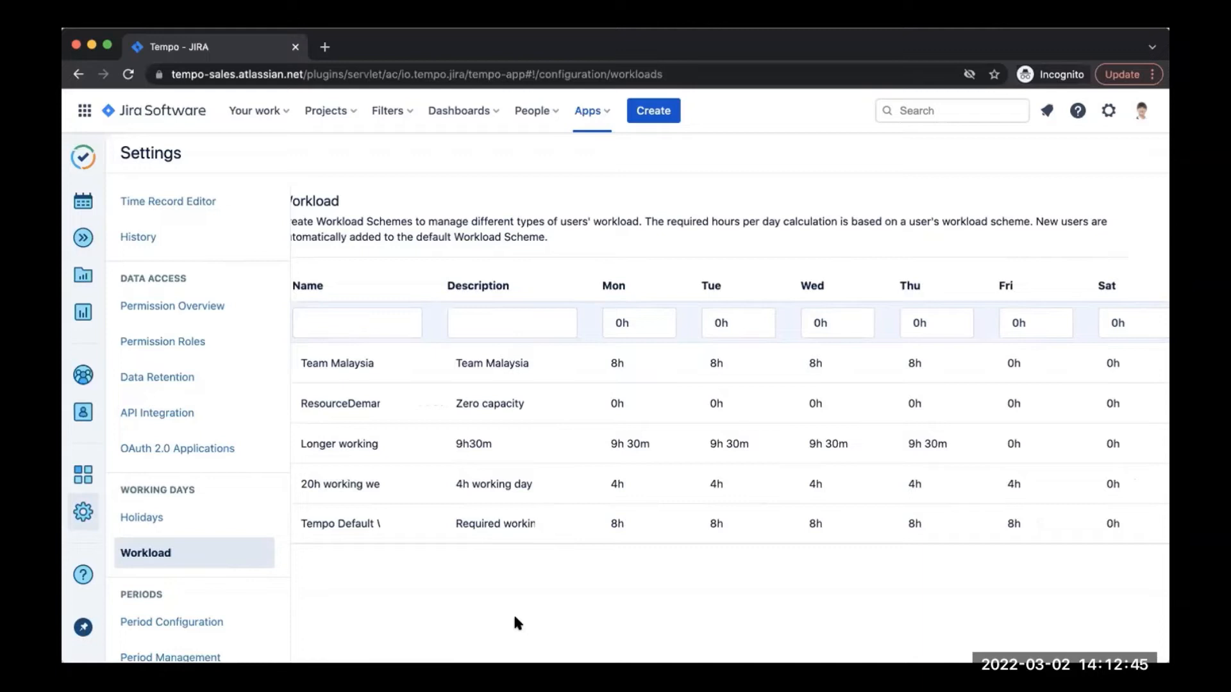
mouse_move(360, 373)
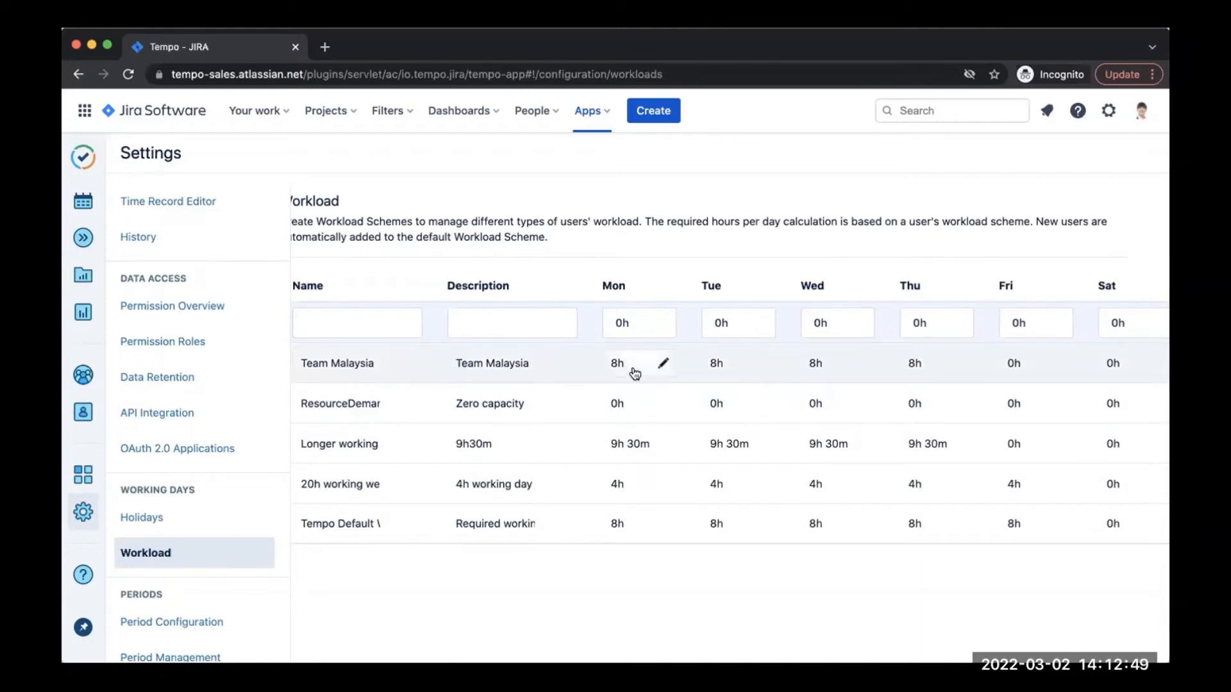
scroll("right", 3)
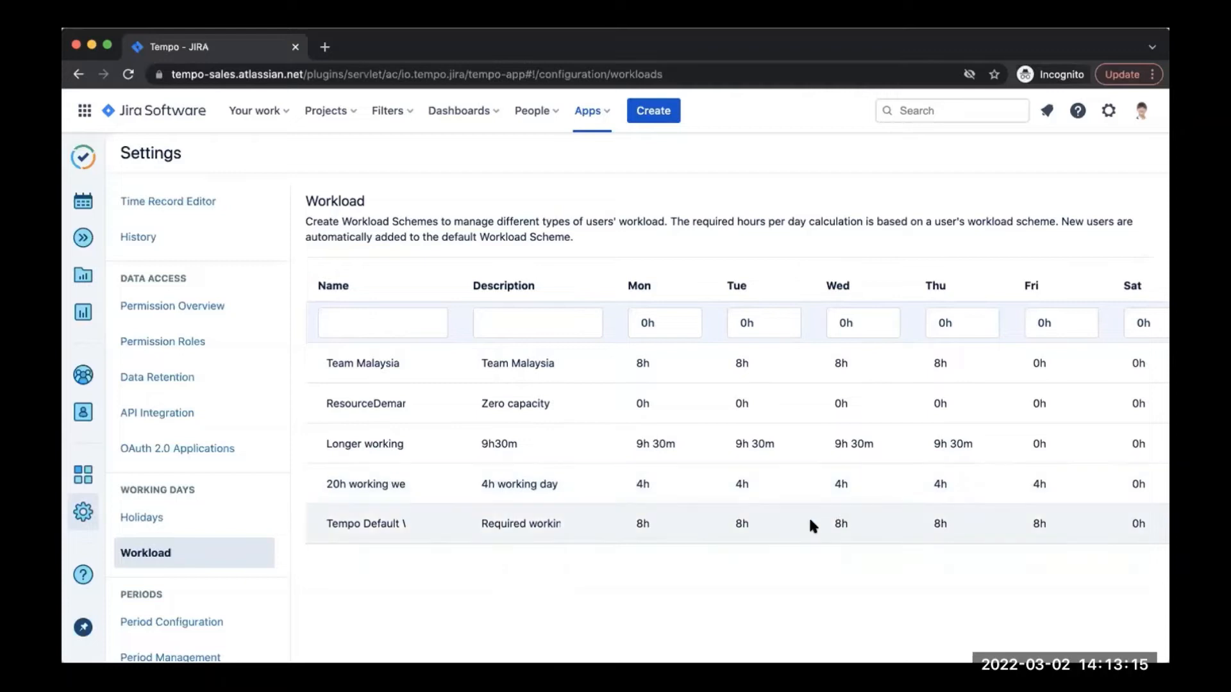
mouse_move(83, 237)
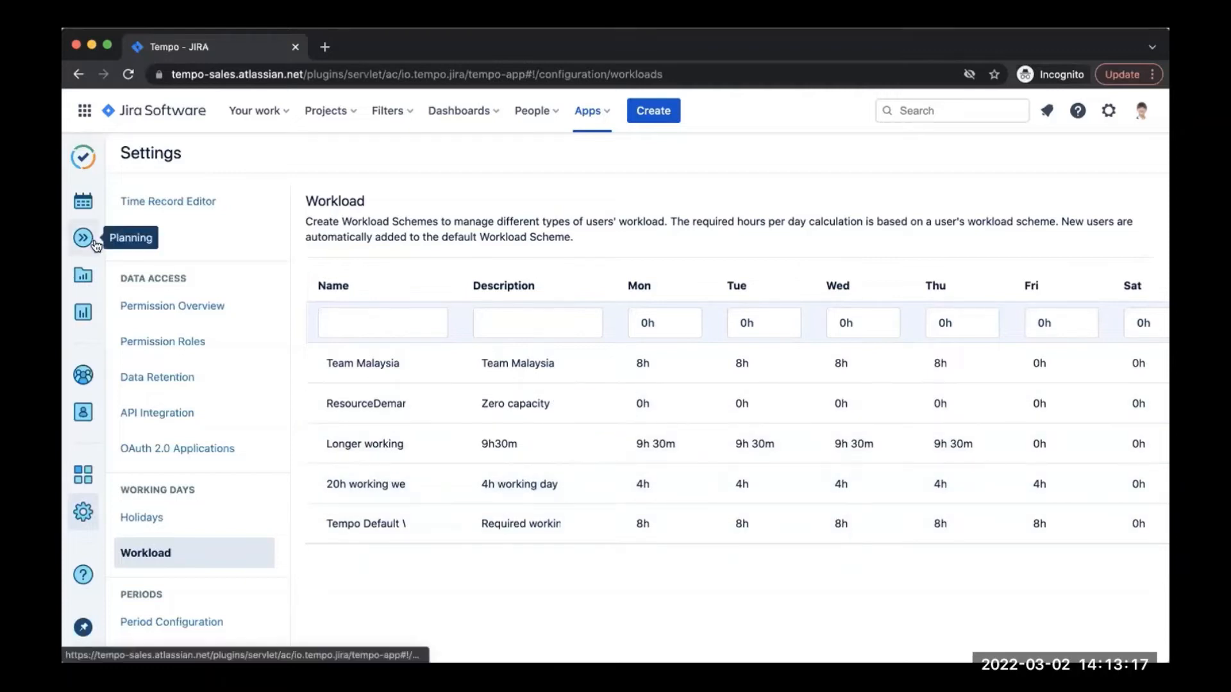
Step: Show Resource Planning for 01–31 March 2022 filtered by the Developer role
left_click(84, 237)
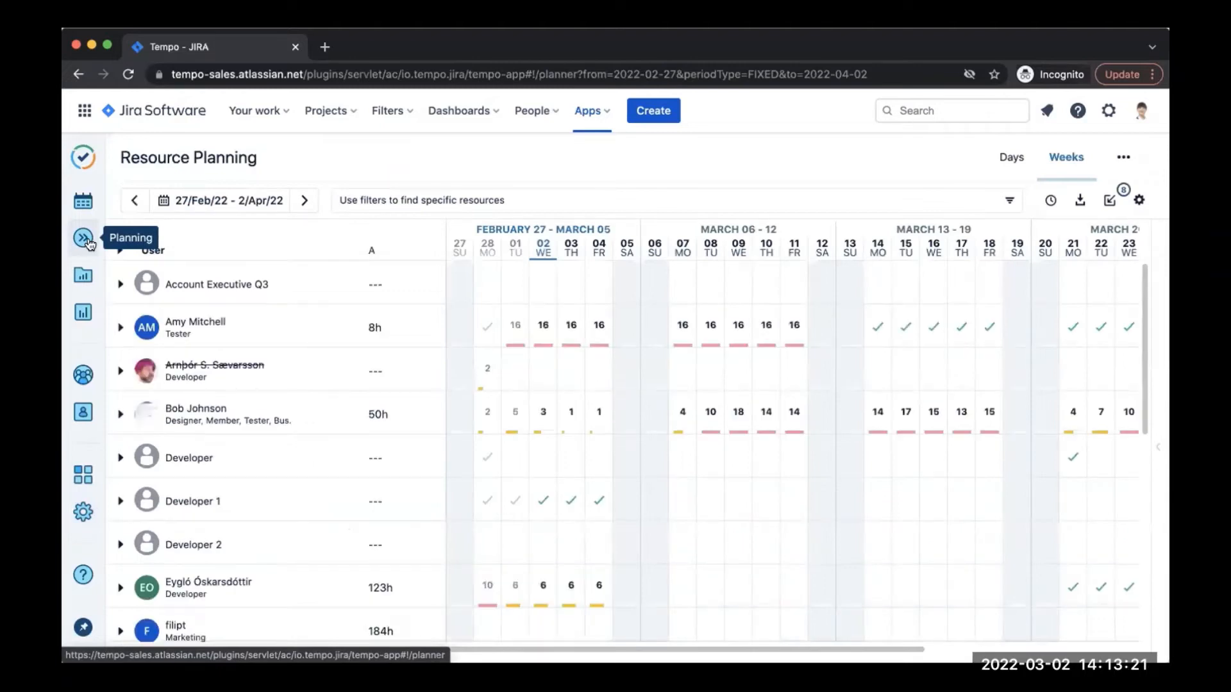
left_click(221, 200)
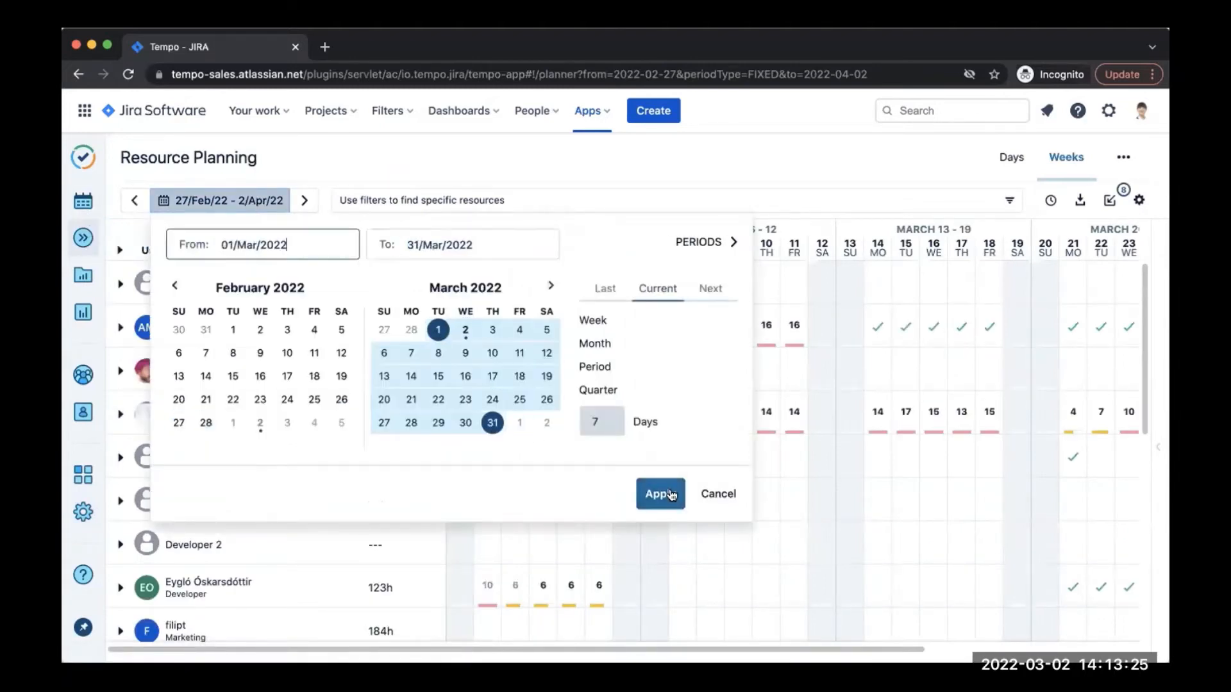
left_click(659, 494)
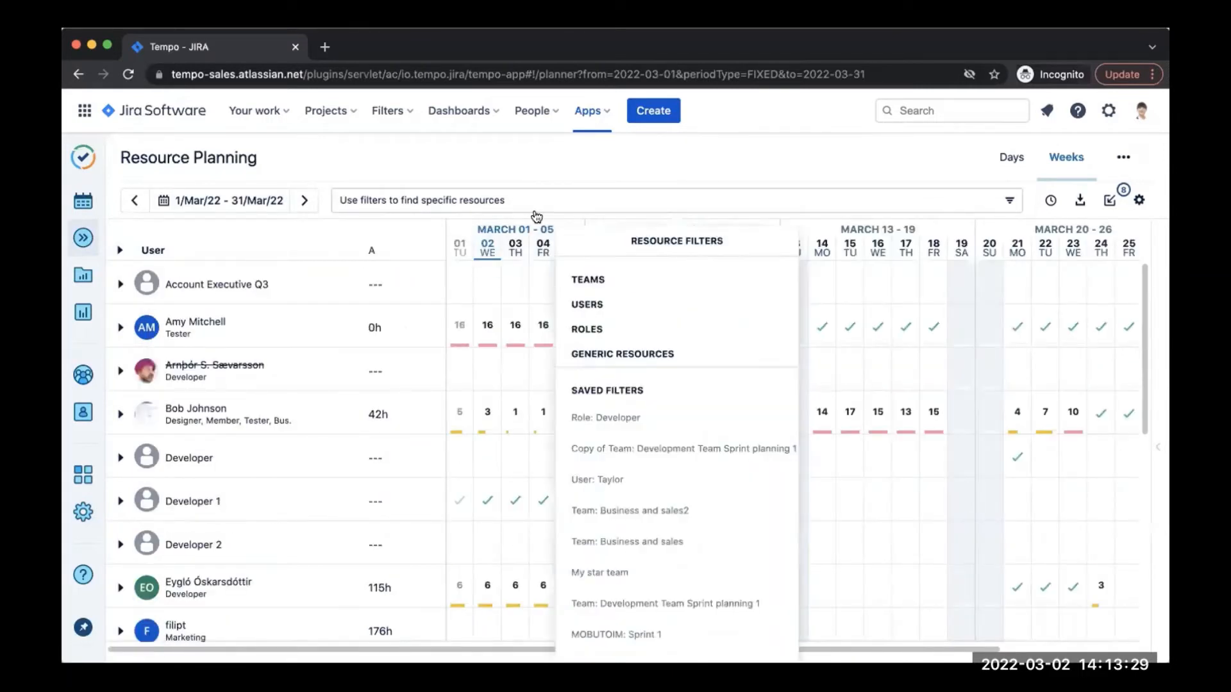
left_click(586, 329)
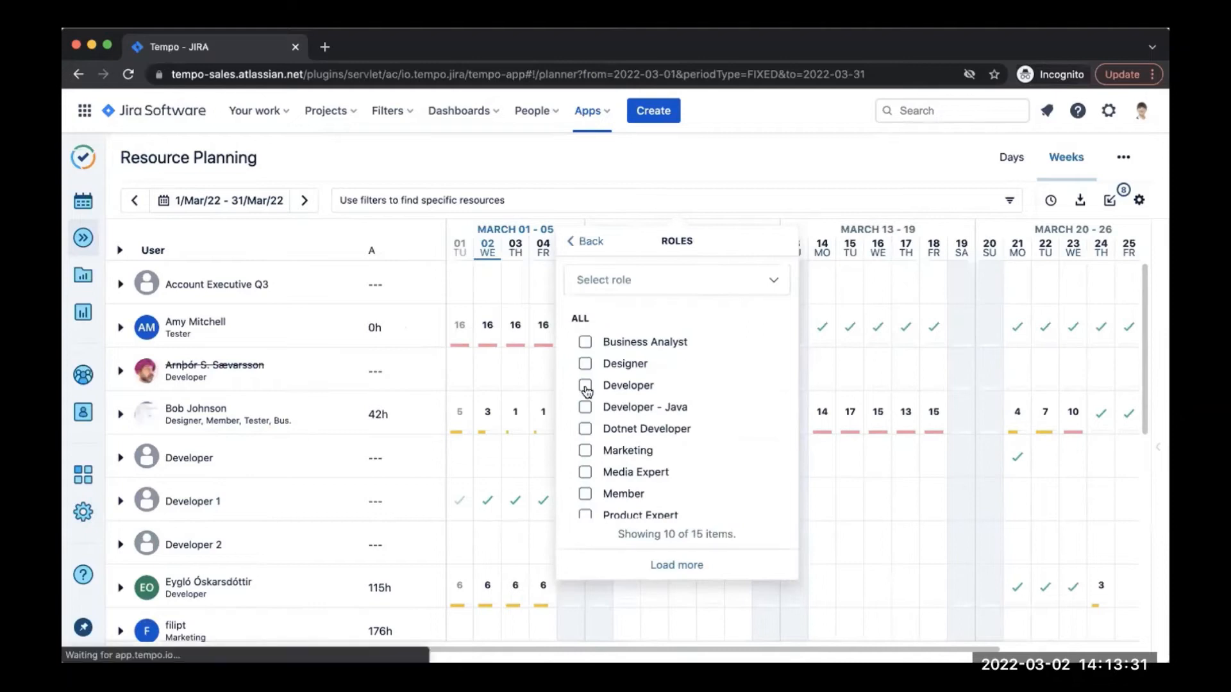
left_click(585, 385)
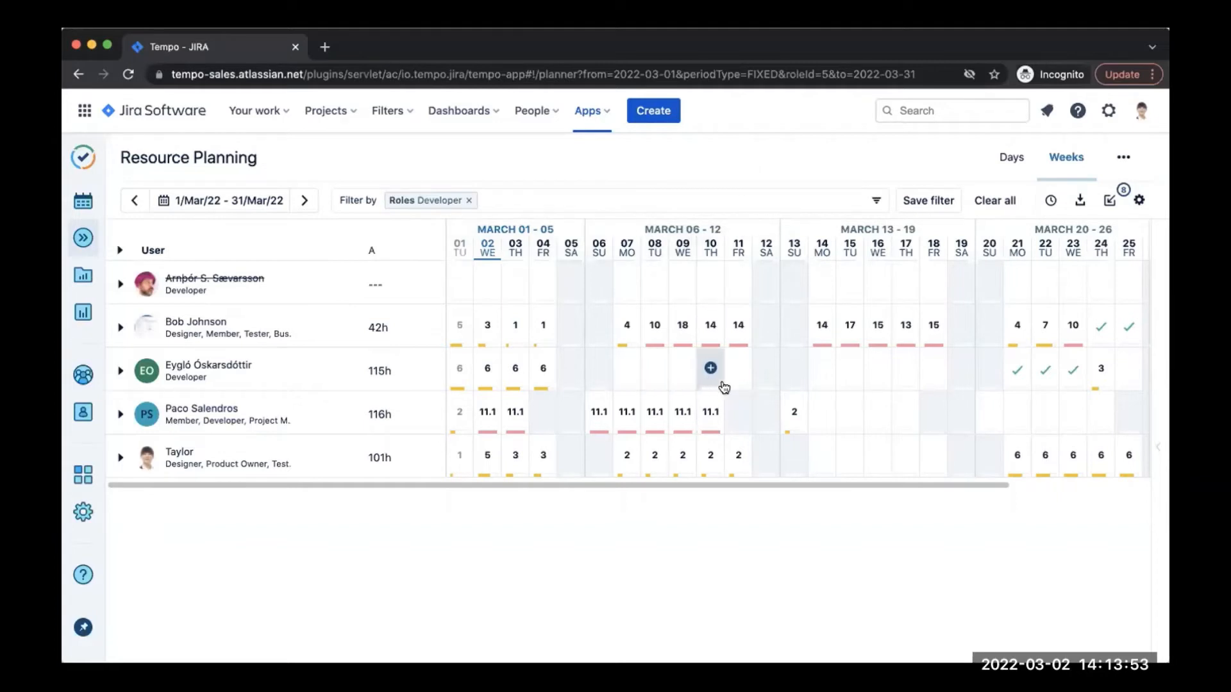
mouse_move(738, 368)
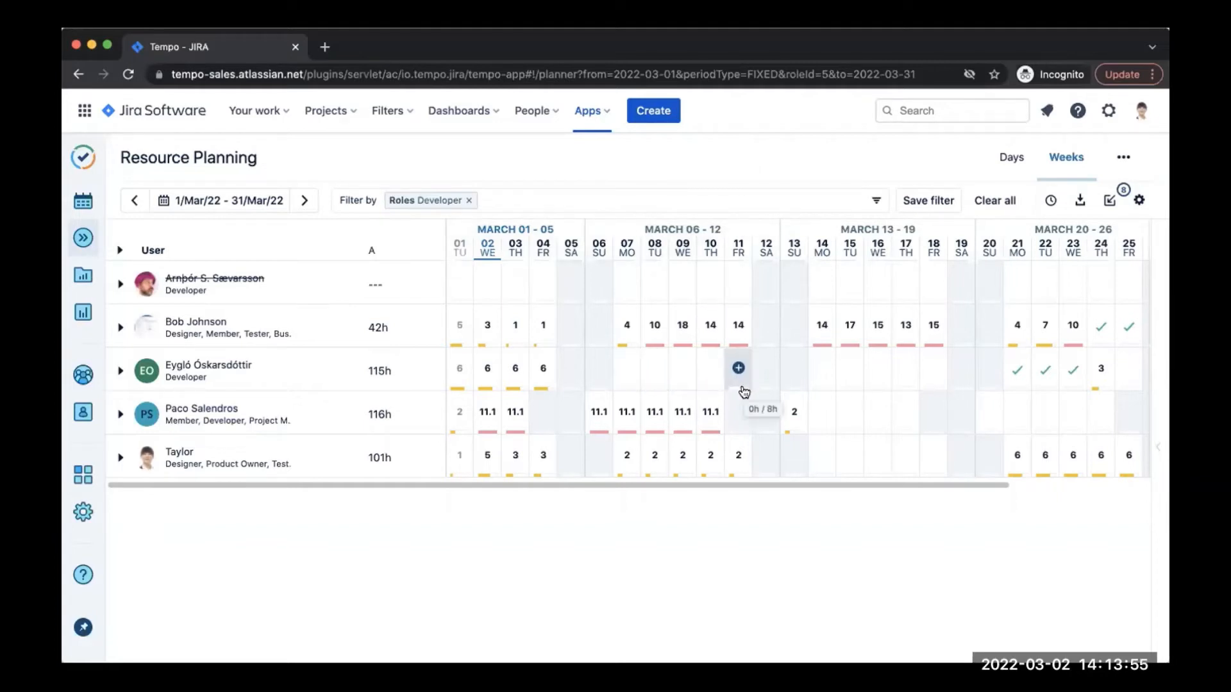
mouse_move(627, 370)
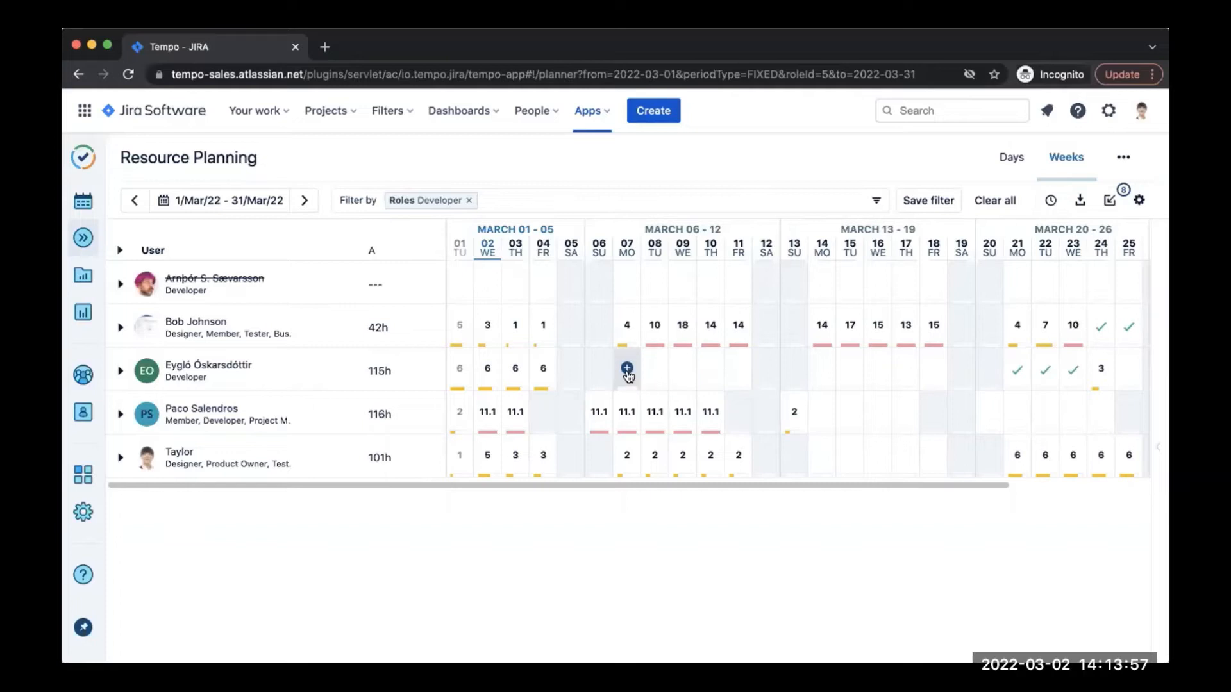
mouse_move(627, 370)
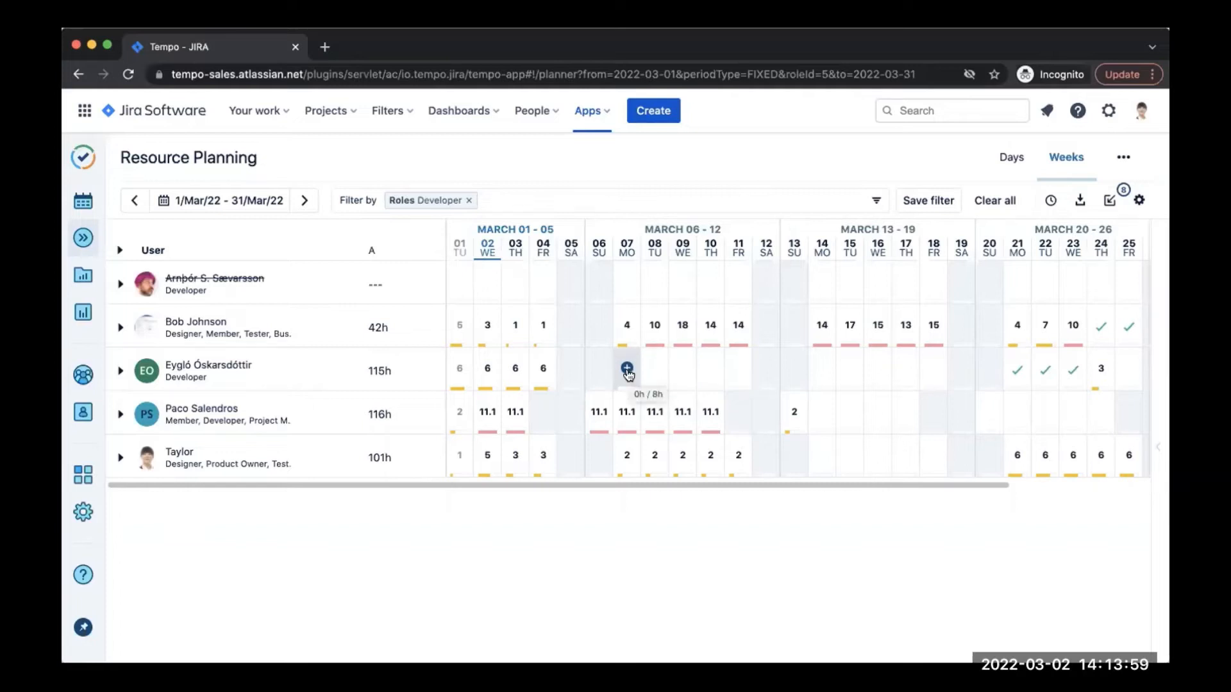
Step: Start a Plan Time form for the developer on 7 March against project Build Tempo Website
left_click(626, 369)
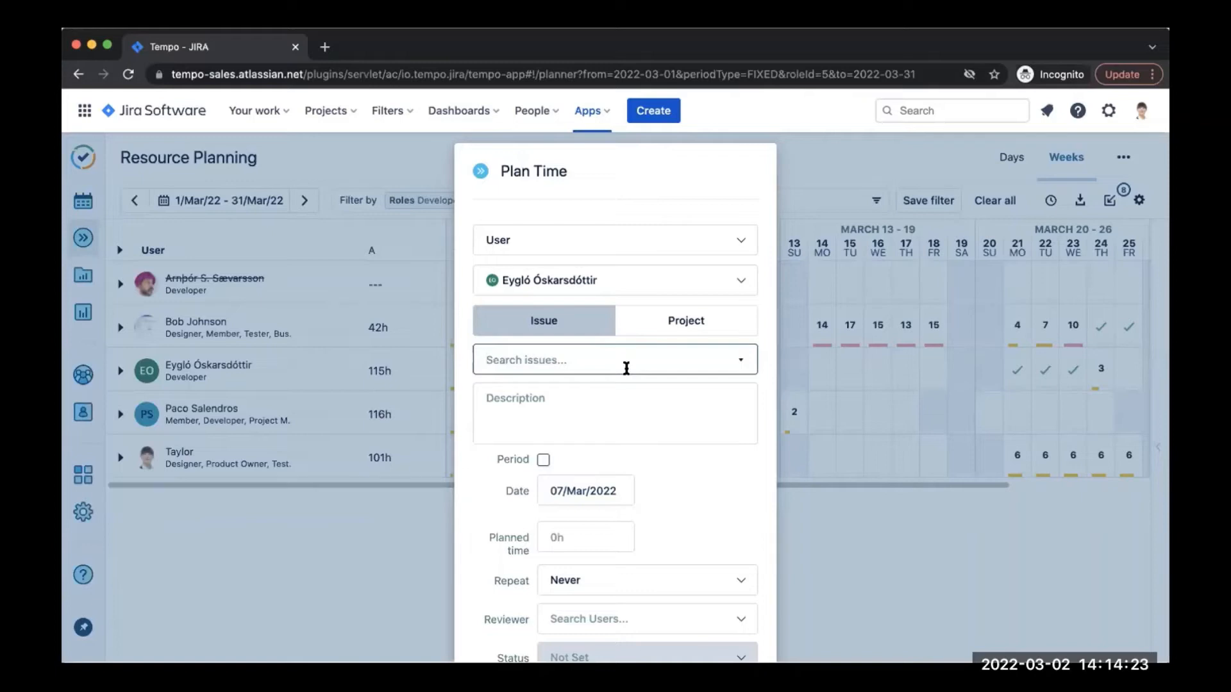
mouse_move(666, 327)
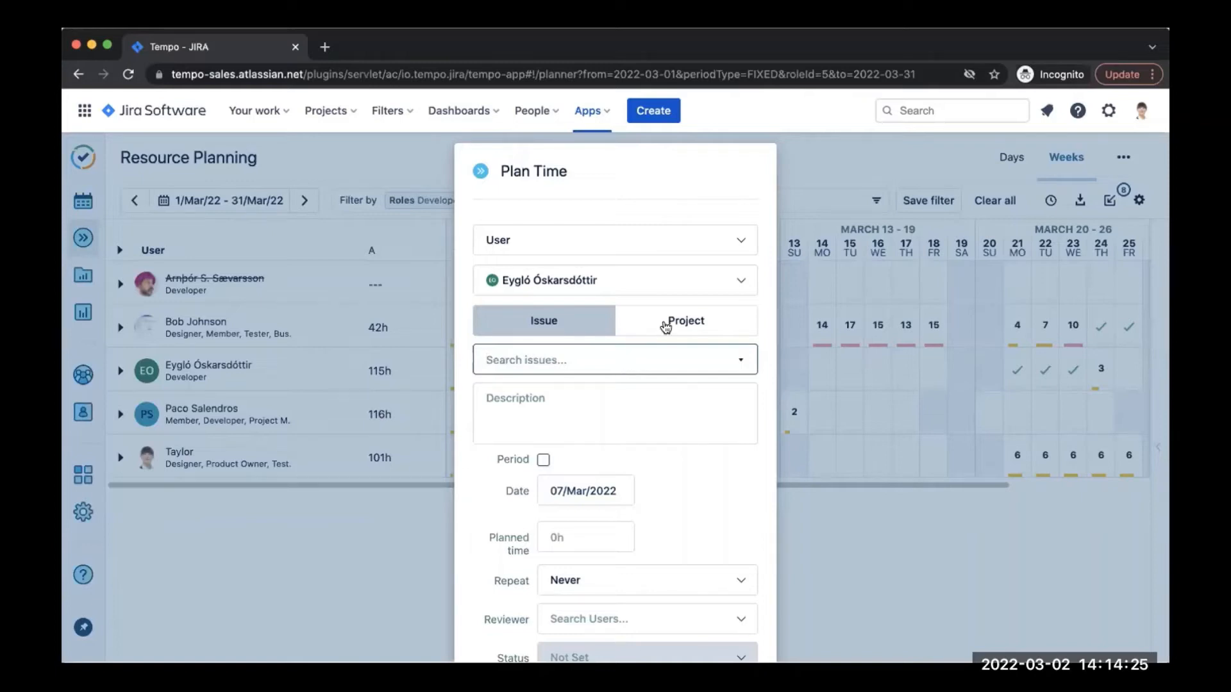
left_click(684, 320)
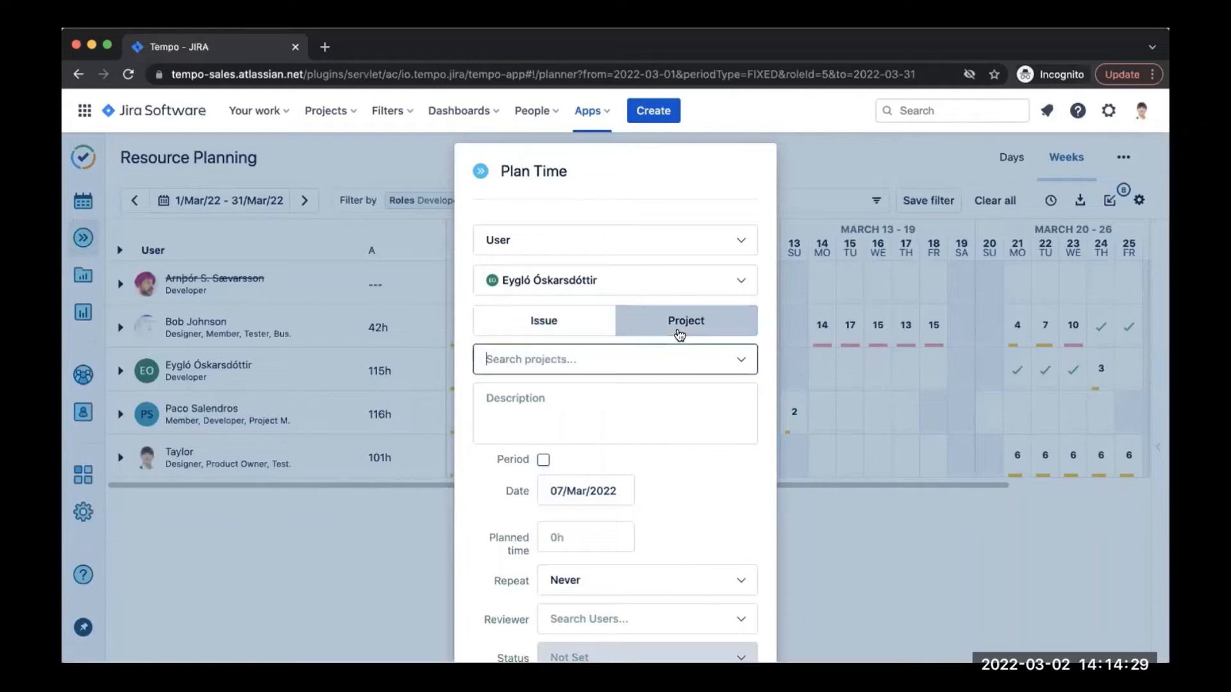
type("build tempo website")
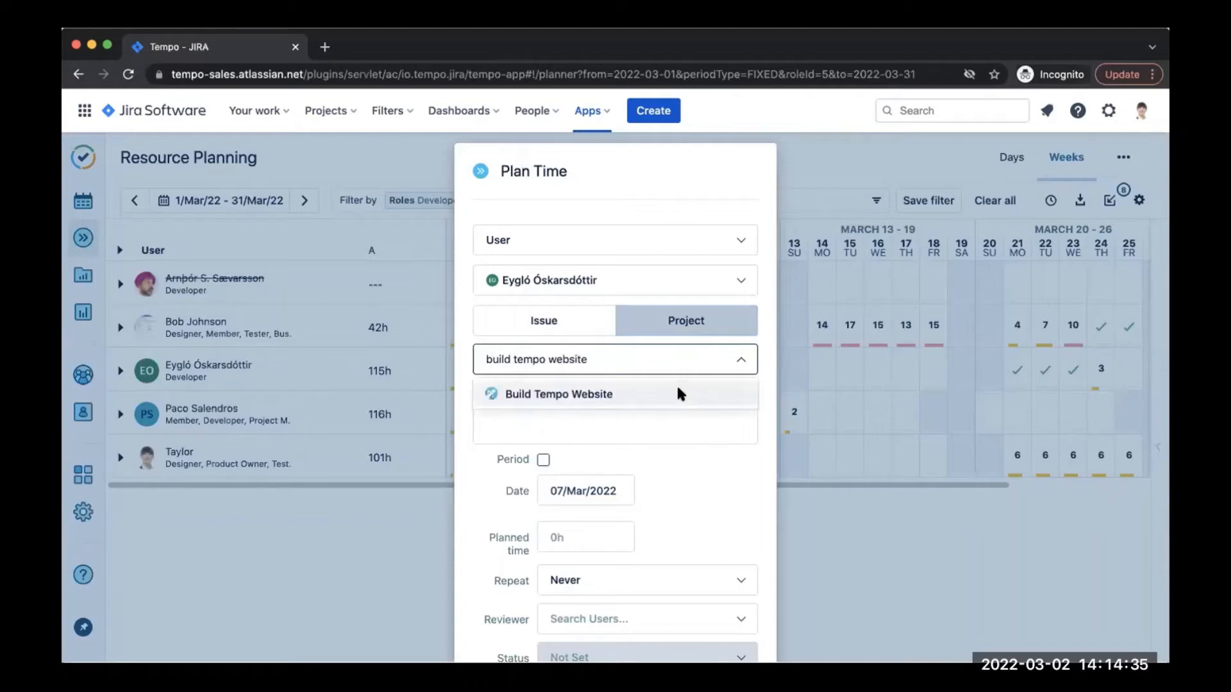
left_click(560, 393)
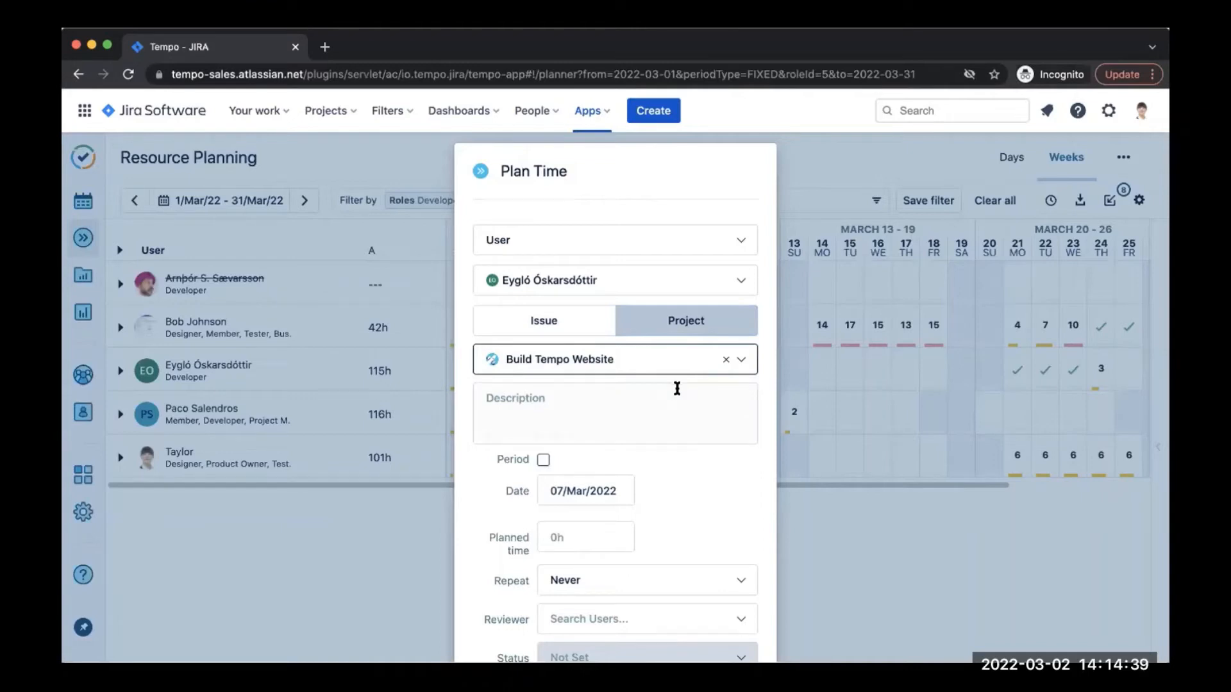
mouse_move(679, 392)
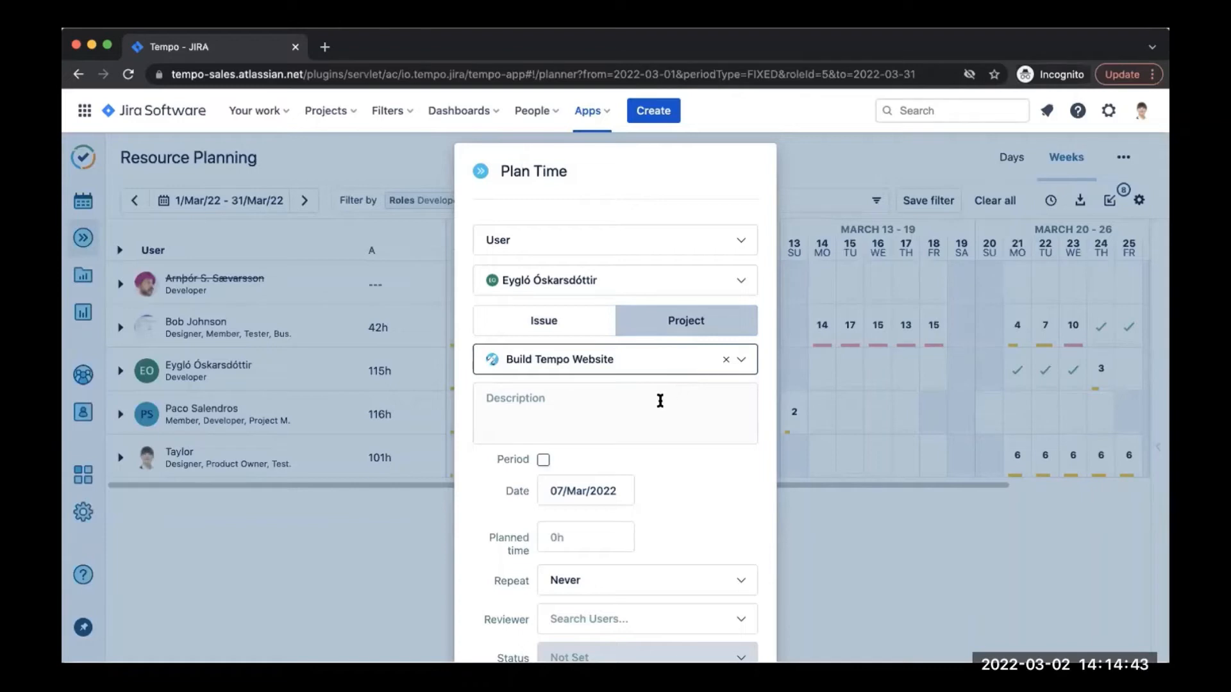
scroll("down", 3)
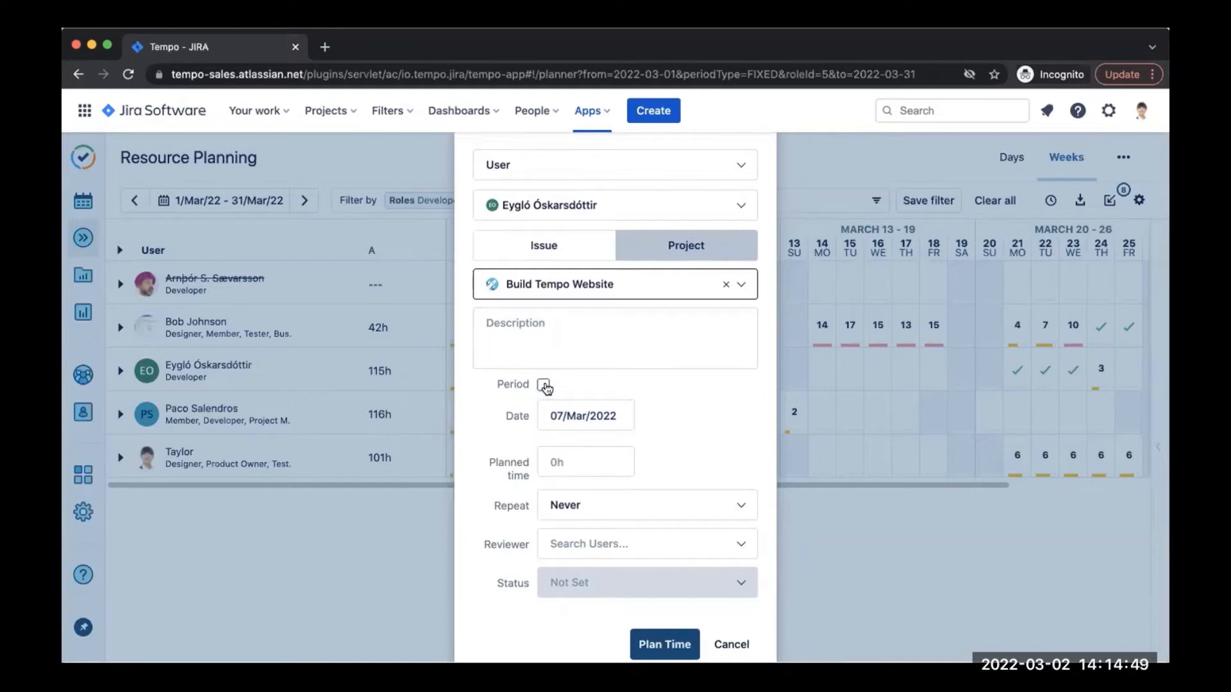
Step: Extend the plan over the period 07–11 March at 4h per day
left_click(544, 386)
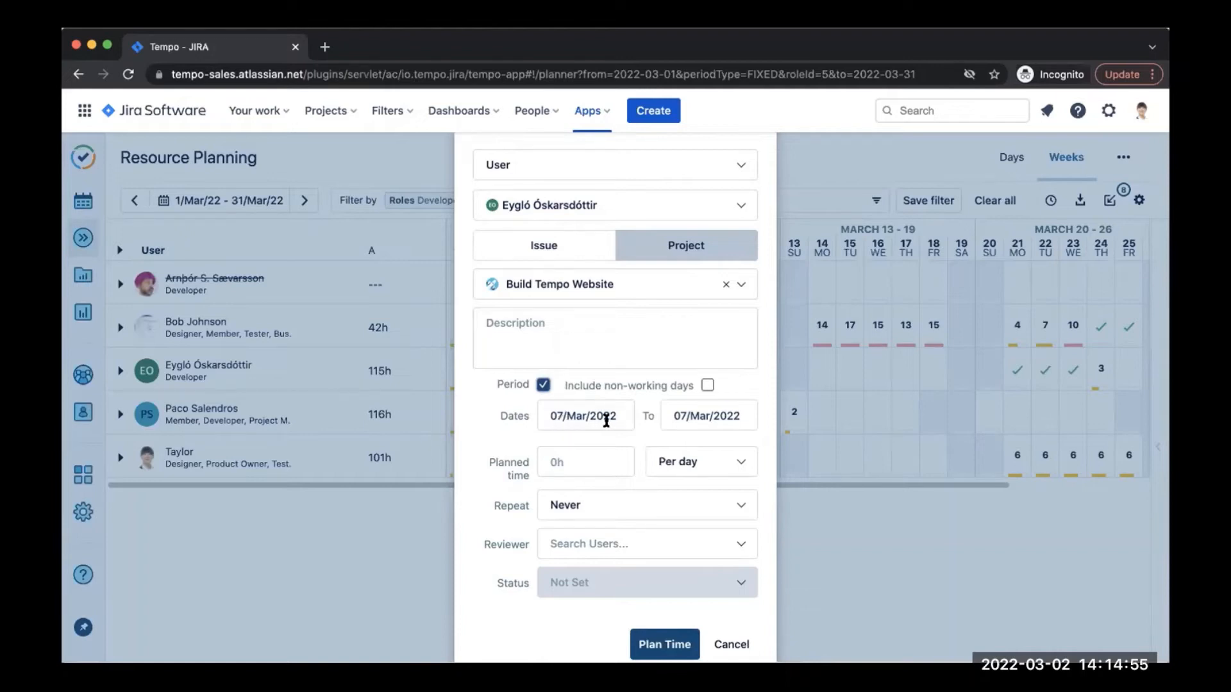
left_click(705, 416)
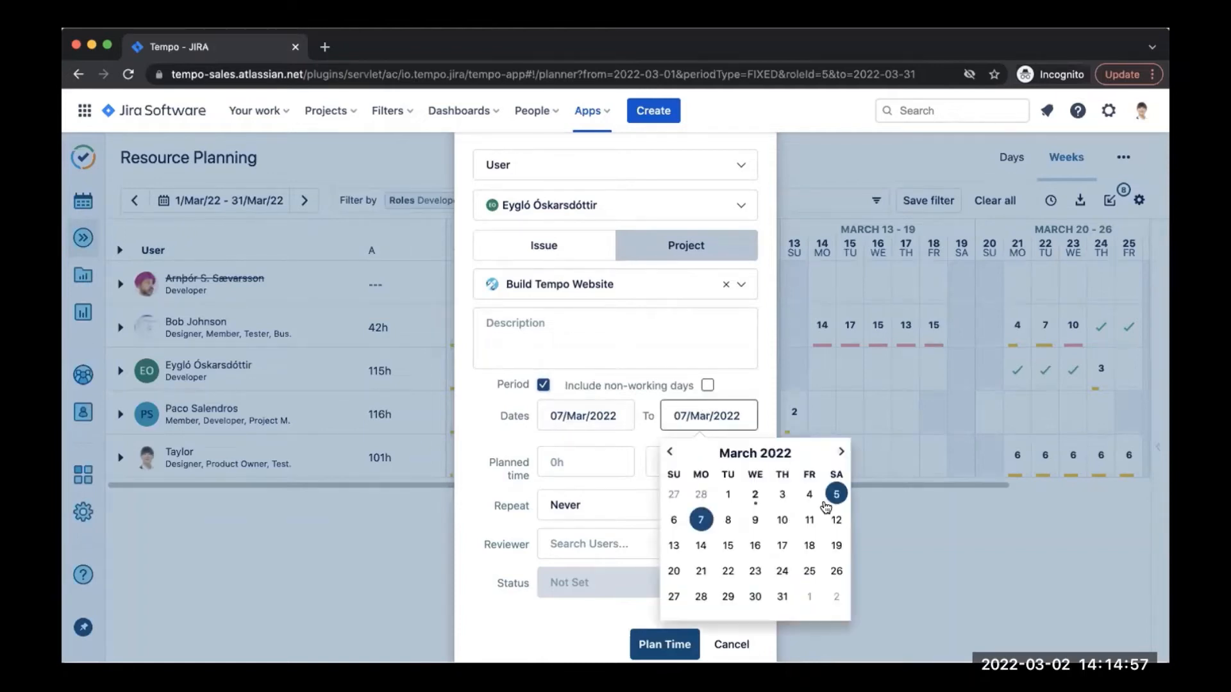
left_click(809, 519)
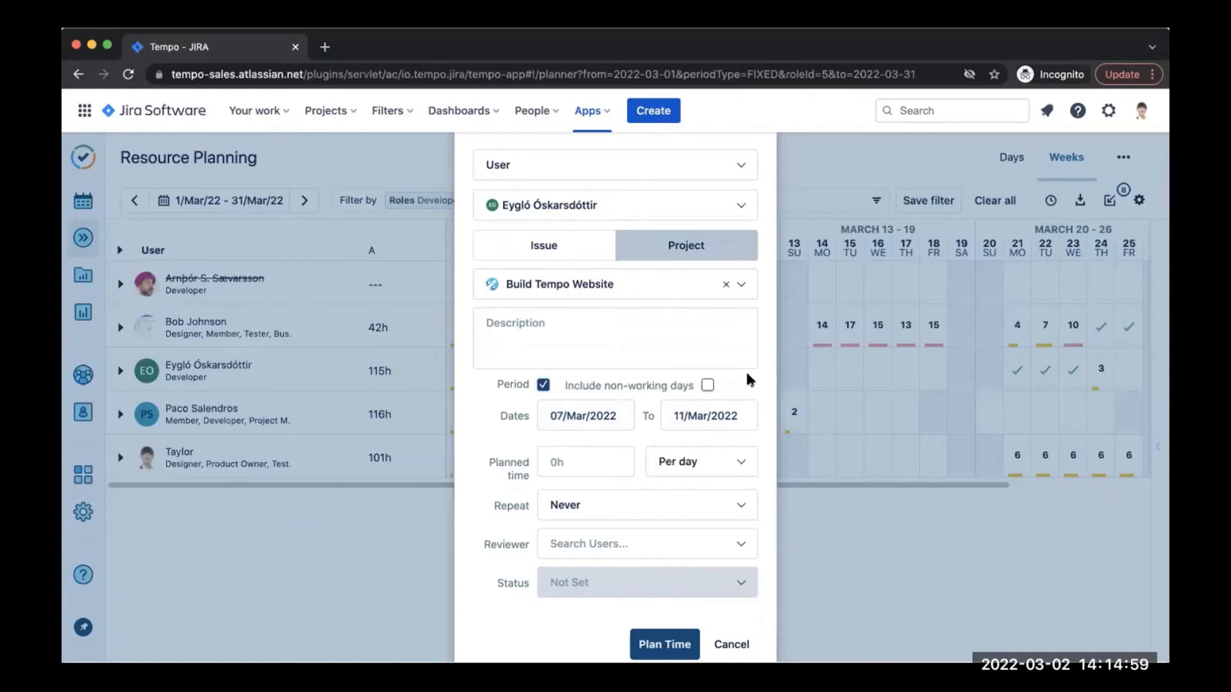
left_click(585, 462)
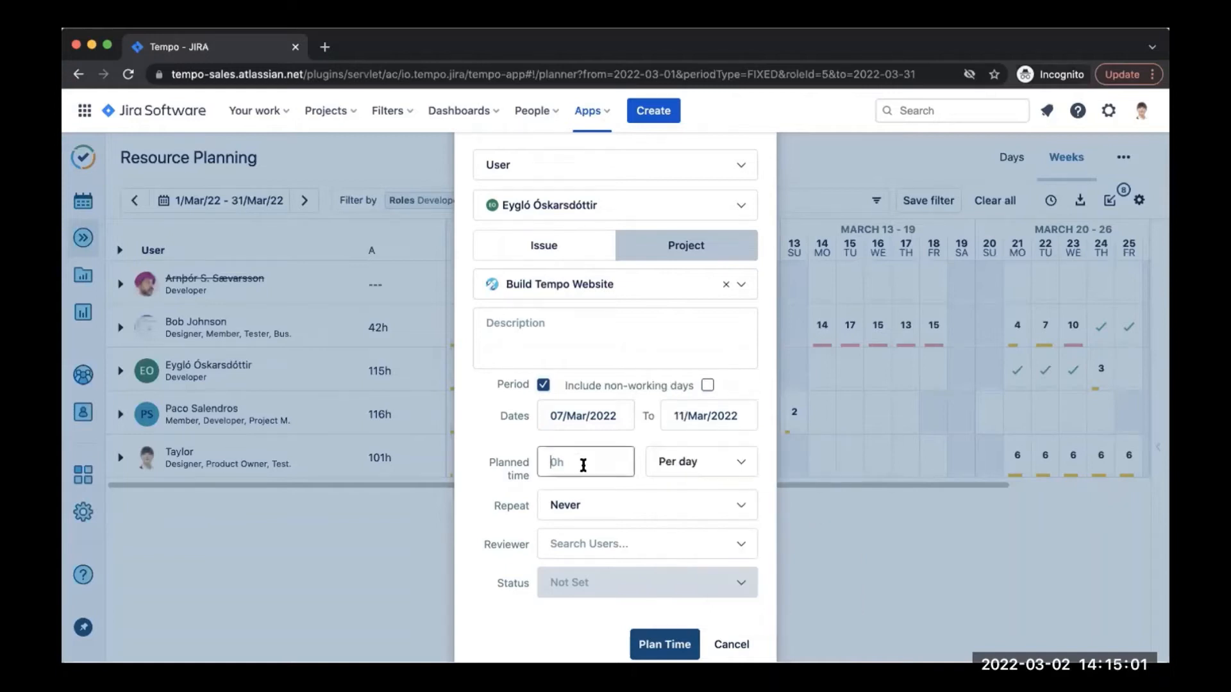
type("4")
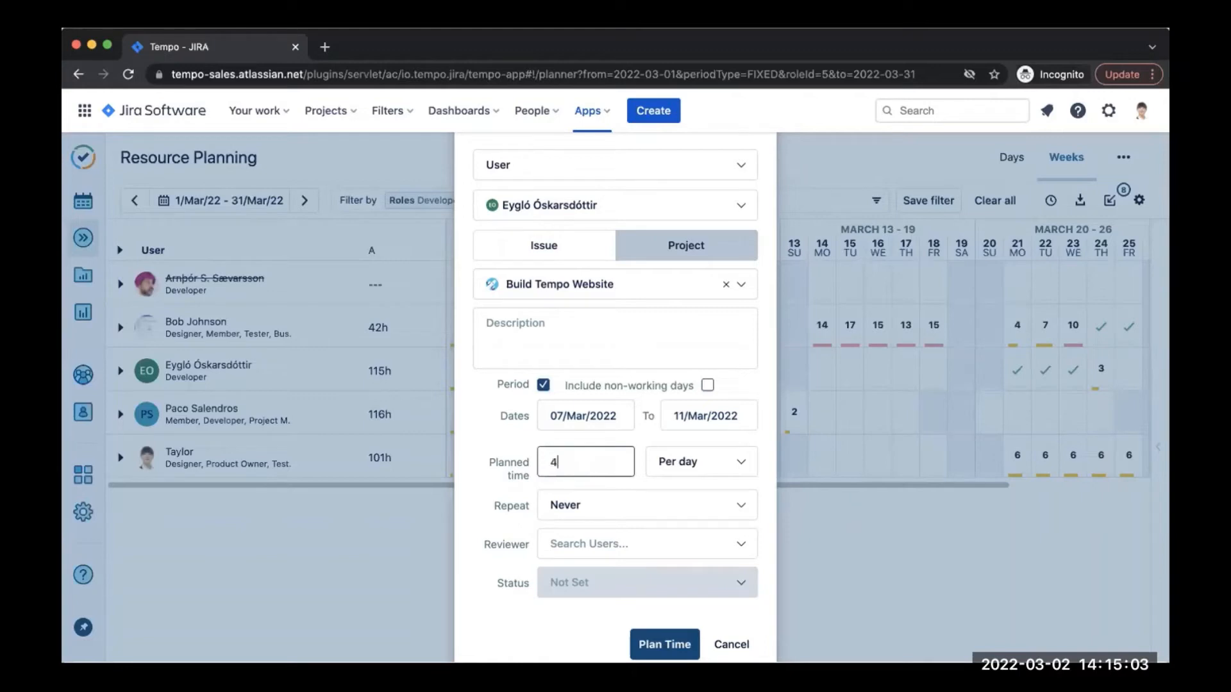
type("h")
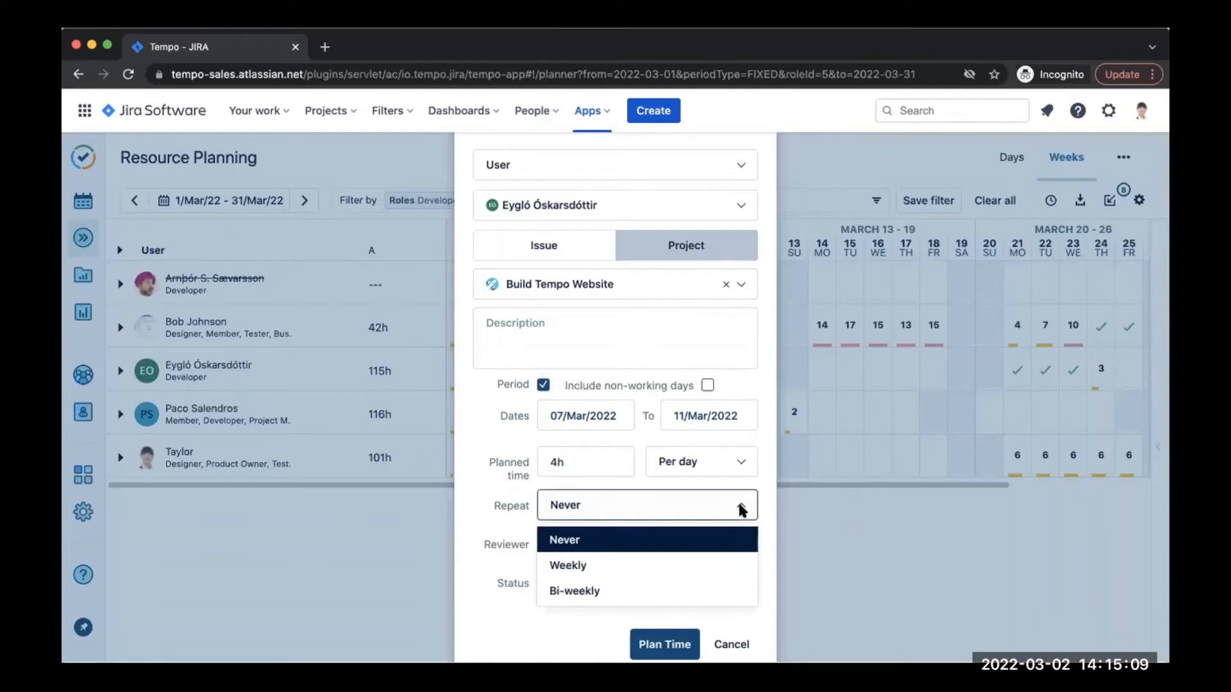
mouse_move(765, 515)
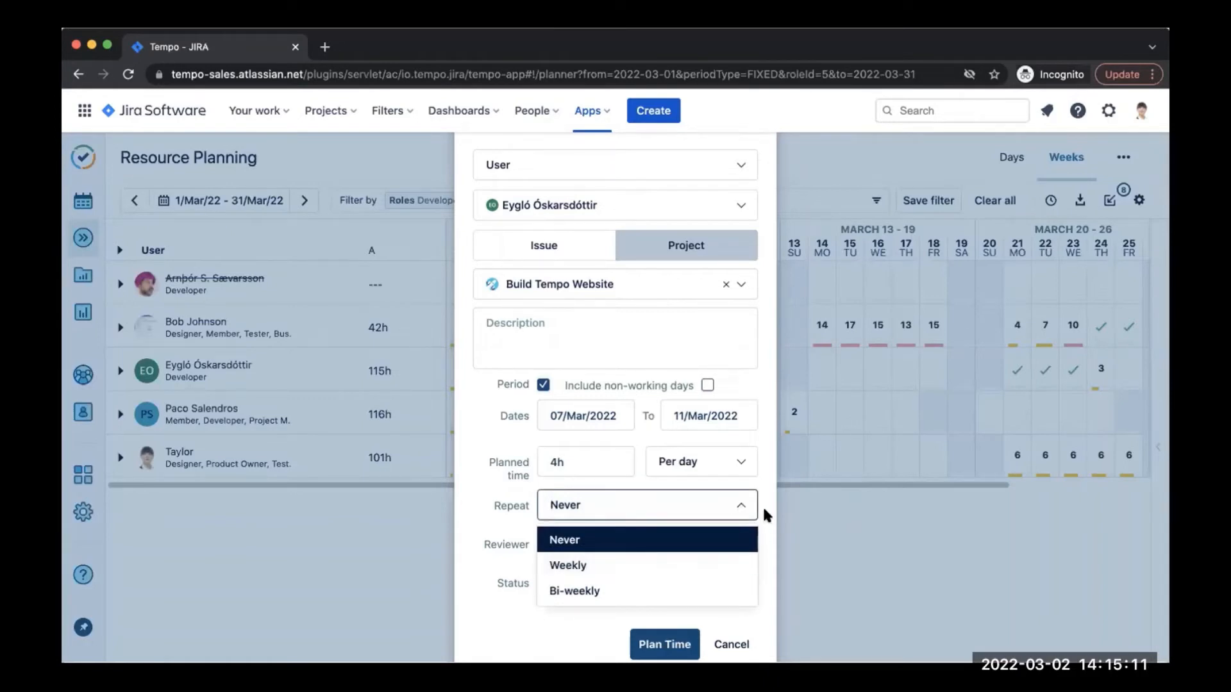
Step: Keep the plan non-repeating and leave no reviewer assigned
left_click(565, 540)
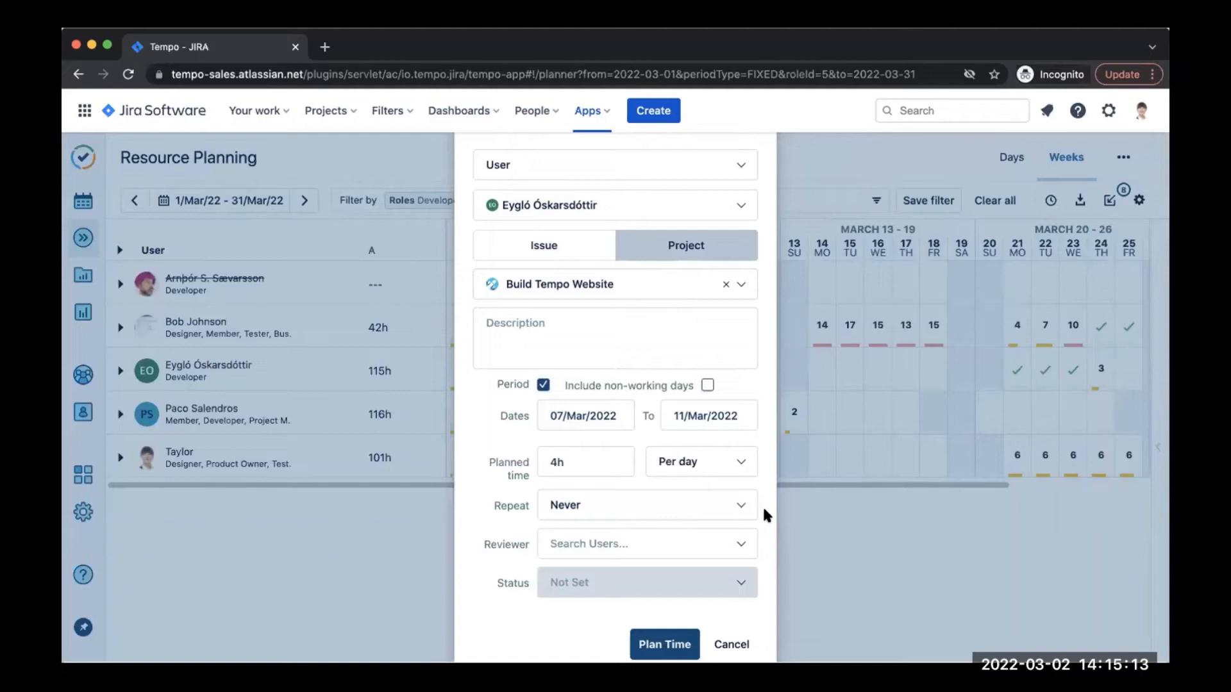
mouse_move(730, 517)
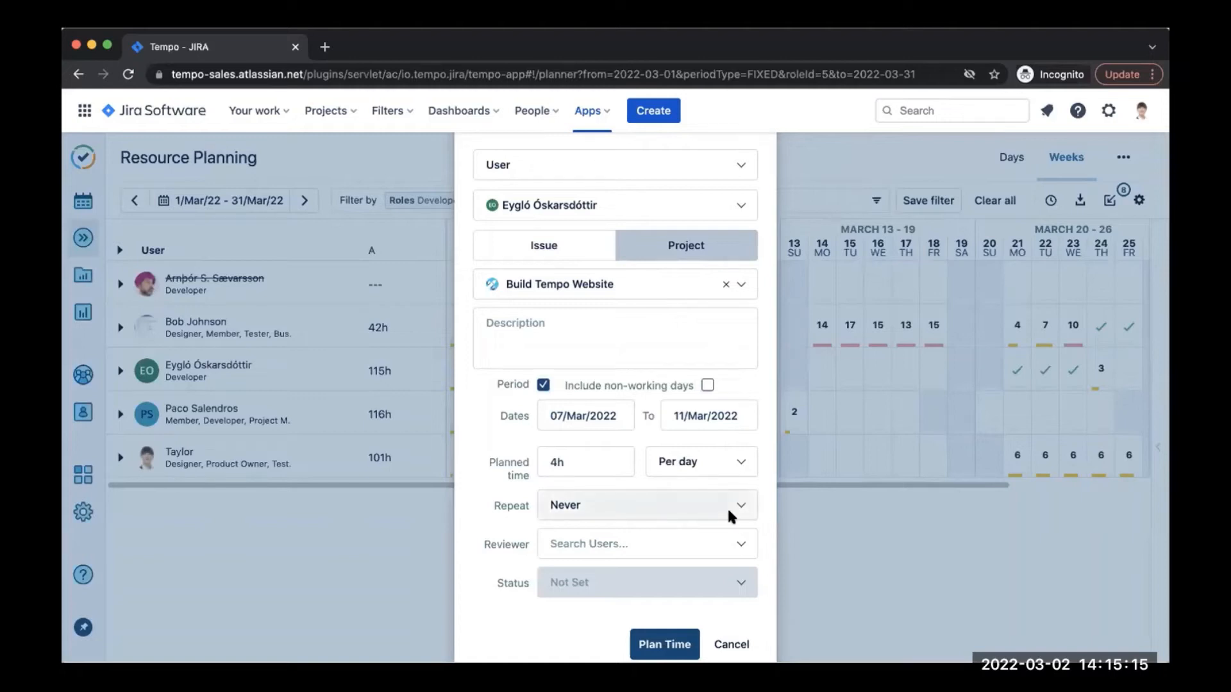
mouse_move(736, 548)
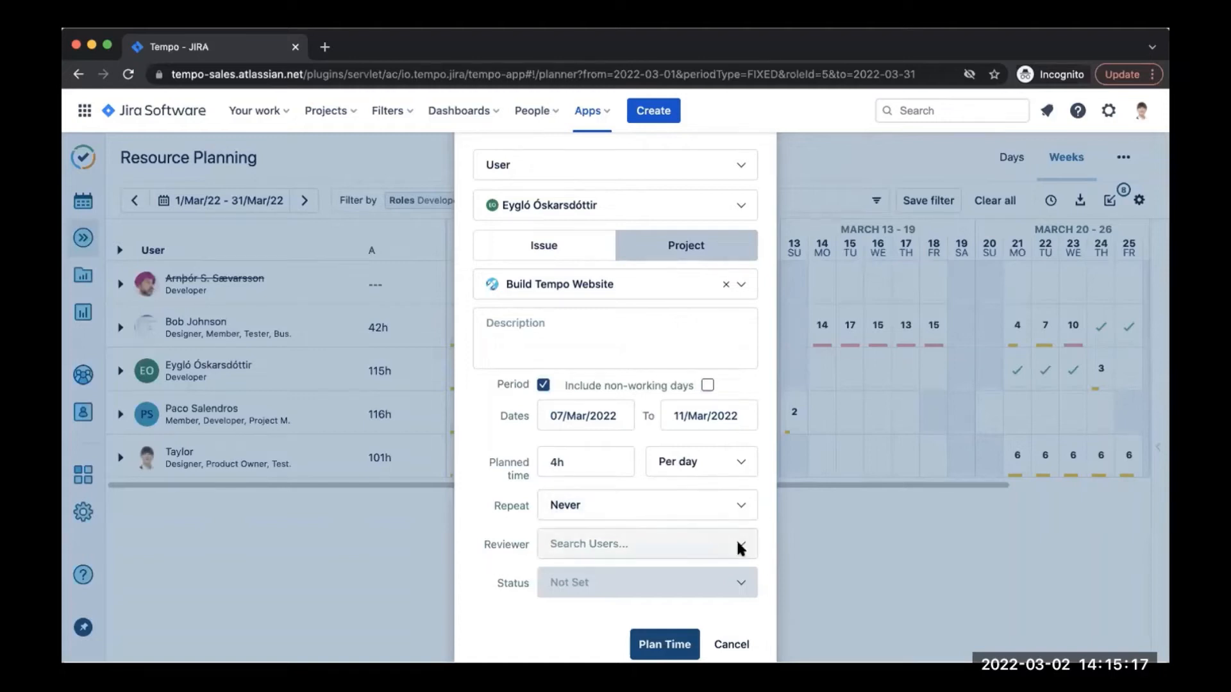
left_click(646, 543)
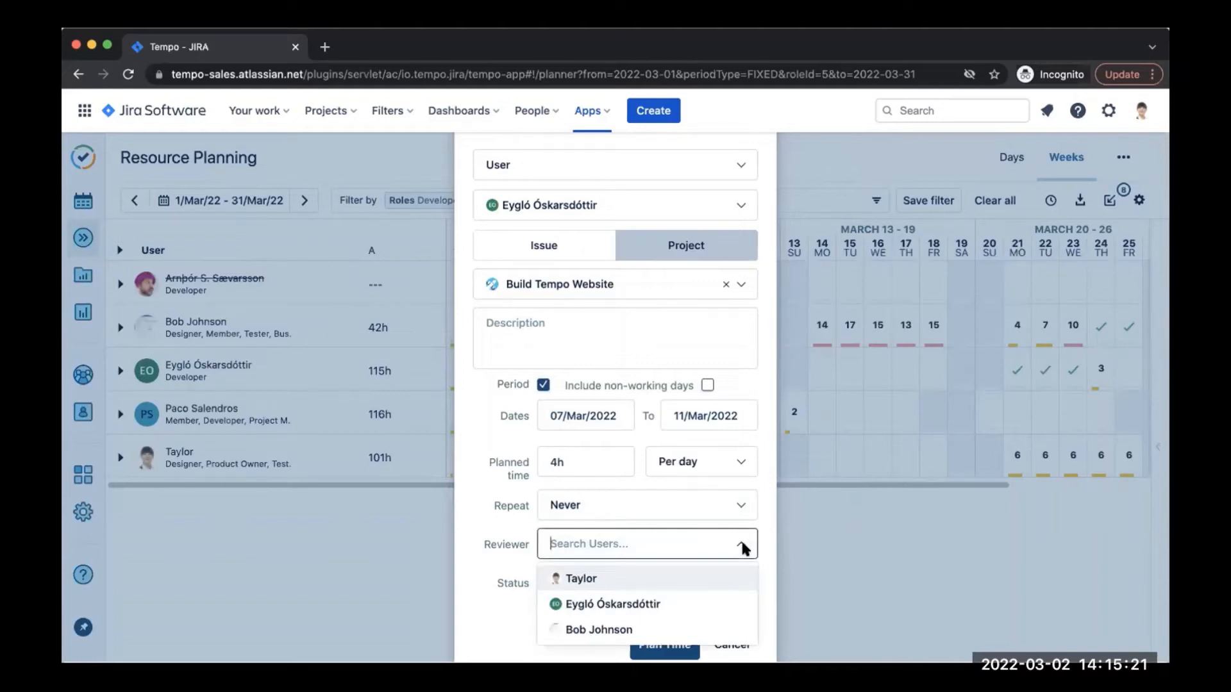
left_click(739, 543)
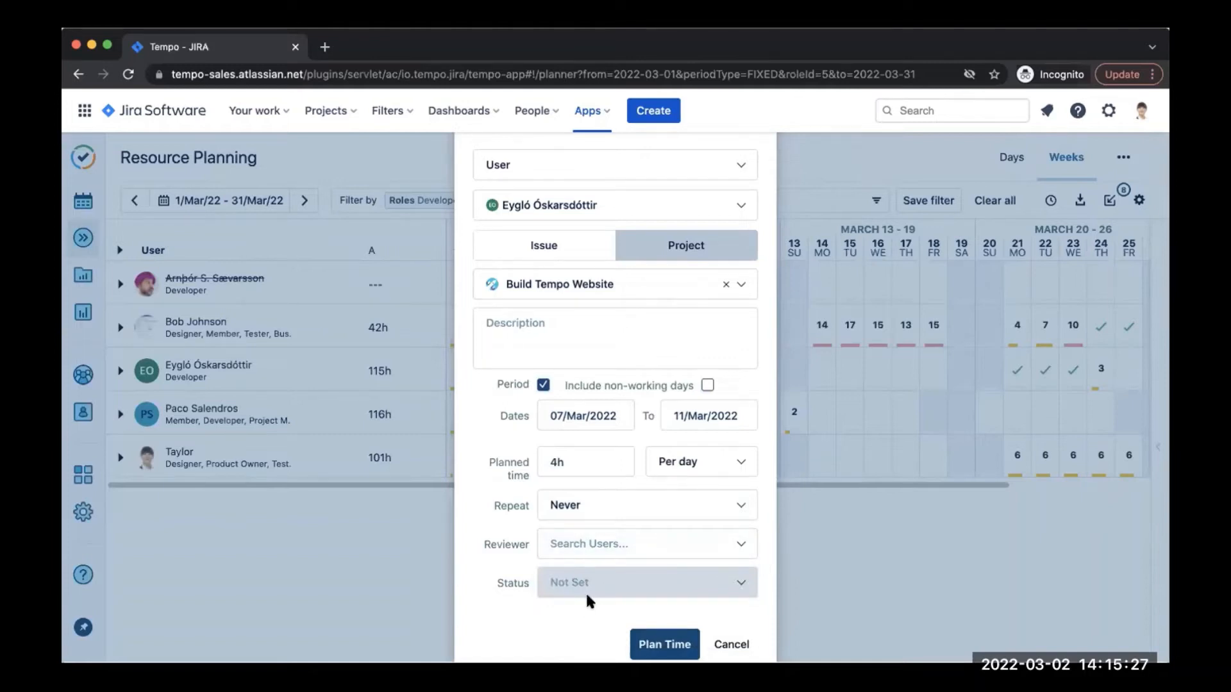
left_click(664, 644)
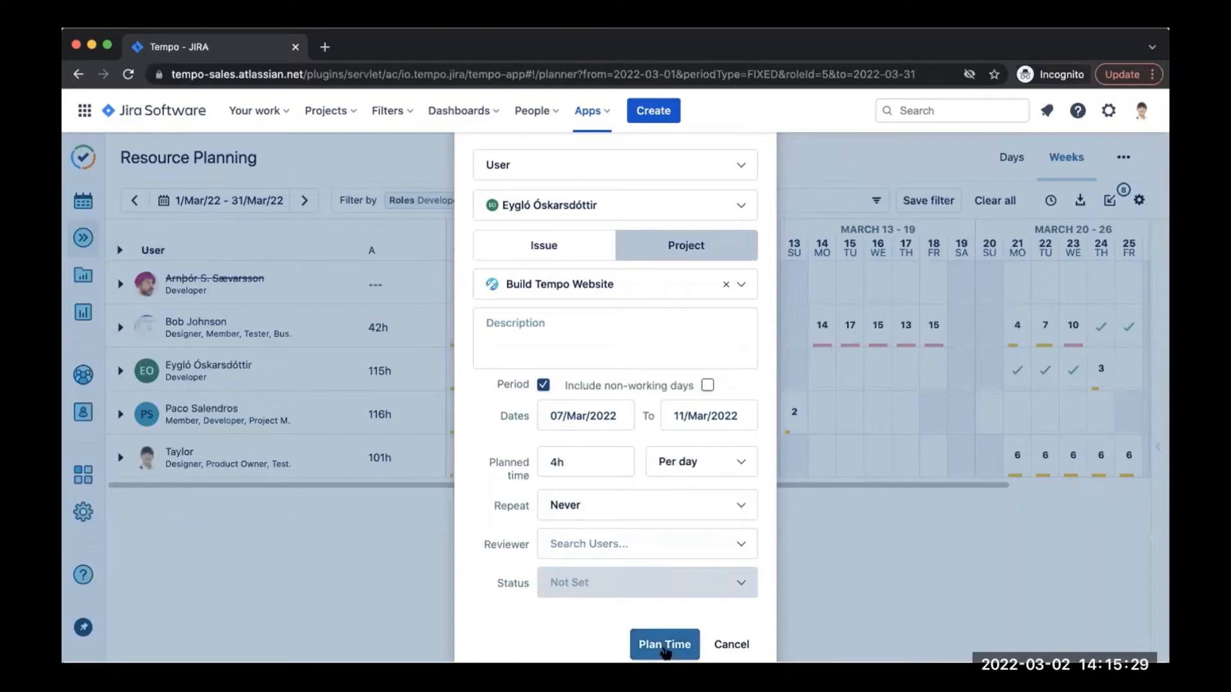
Step: Save the 4h-per-day Build Tempo Website plan and expand Eygló's planned work items
left_click(662, 644)
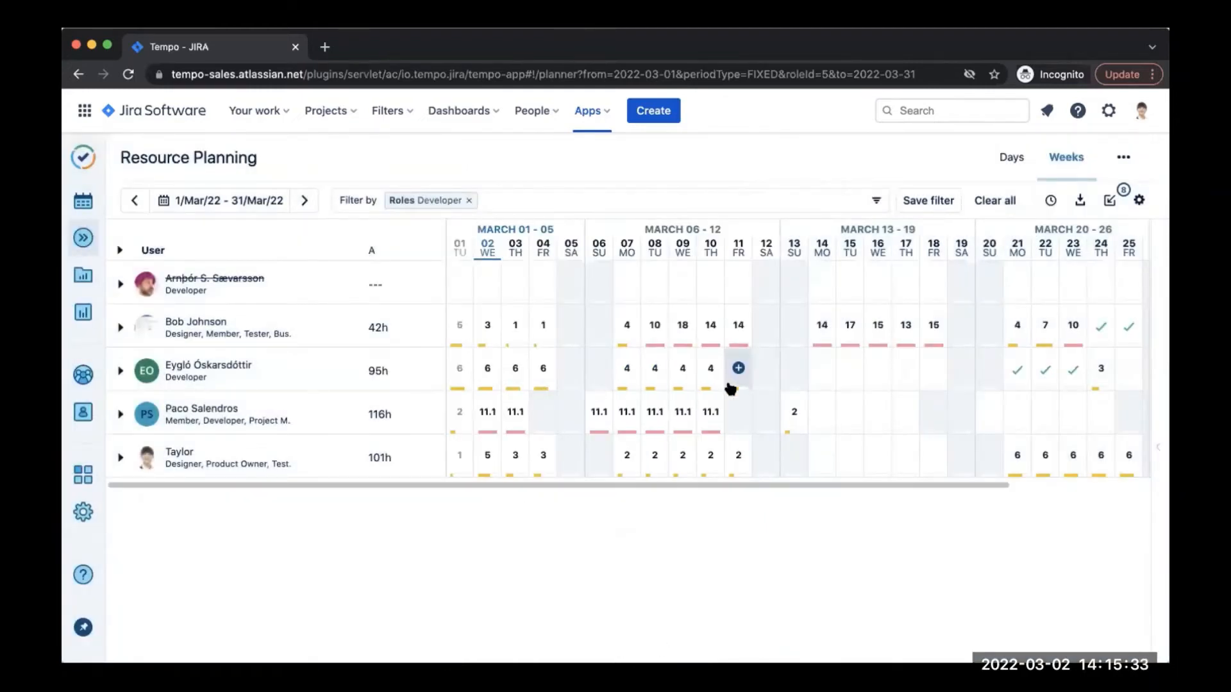
mouse_move(739, 407)
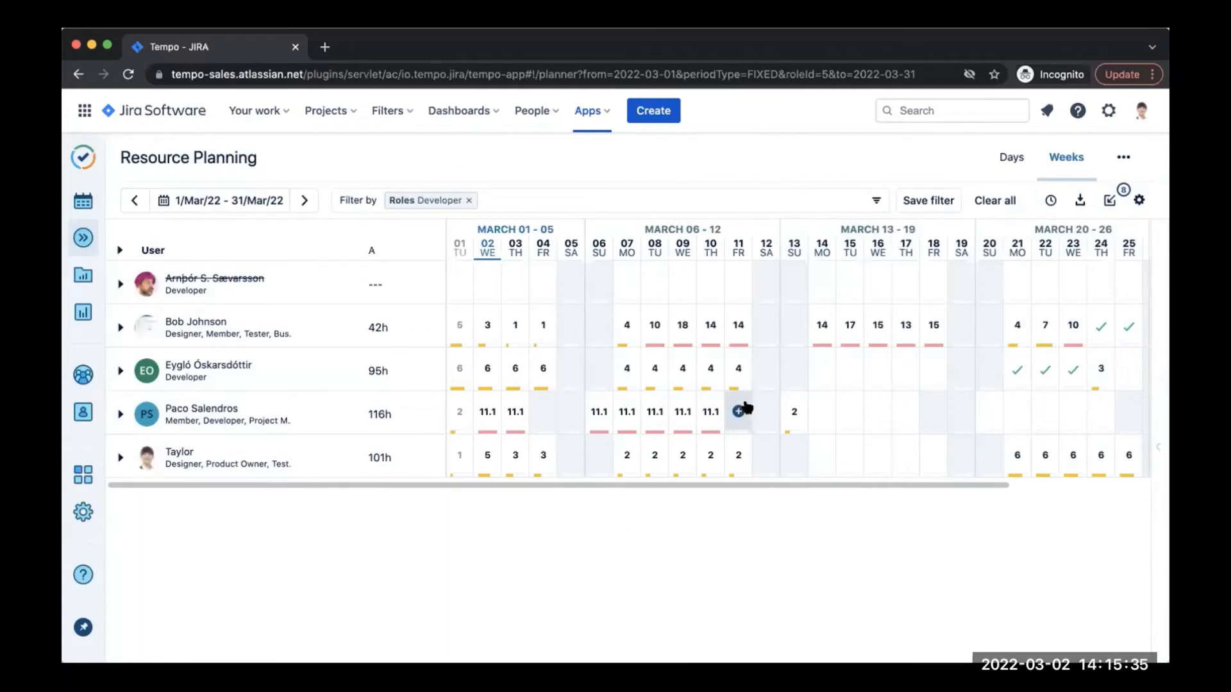
mouse_move(739, 410)
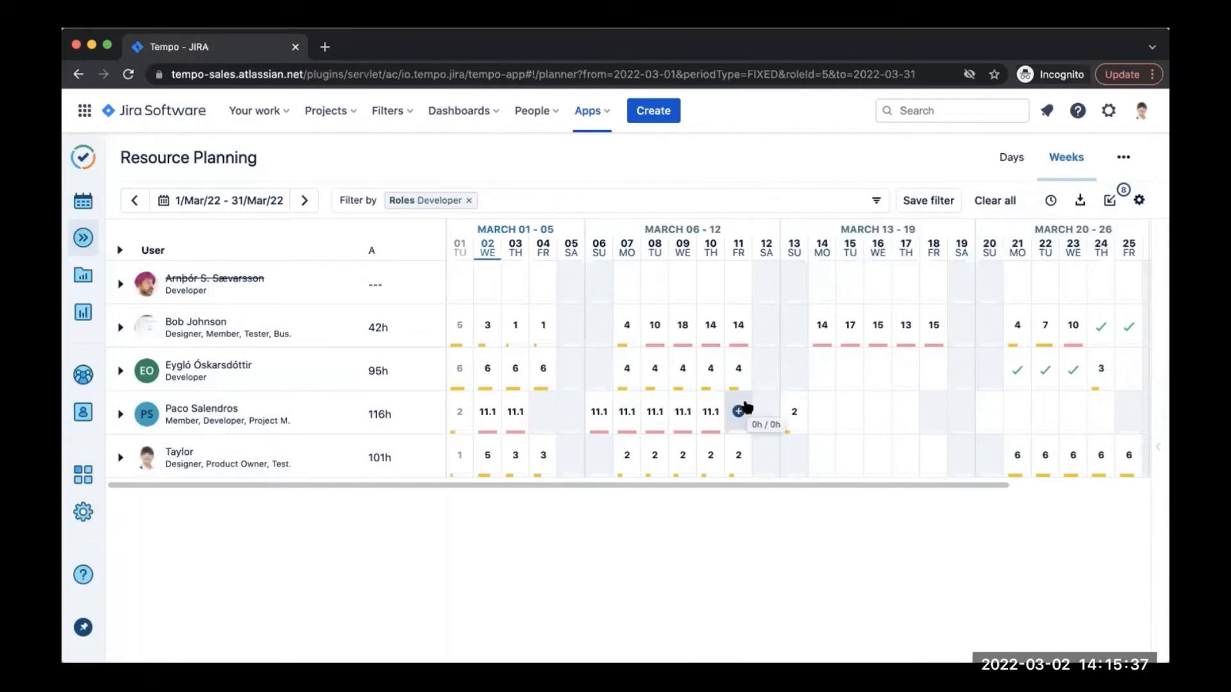
mouse_move(794, 368)
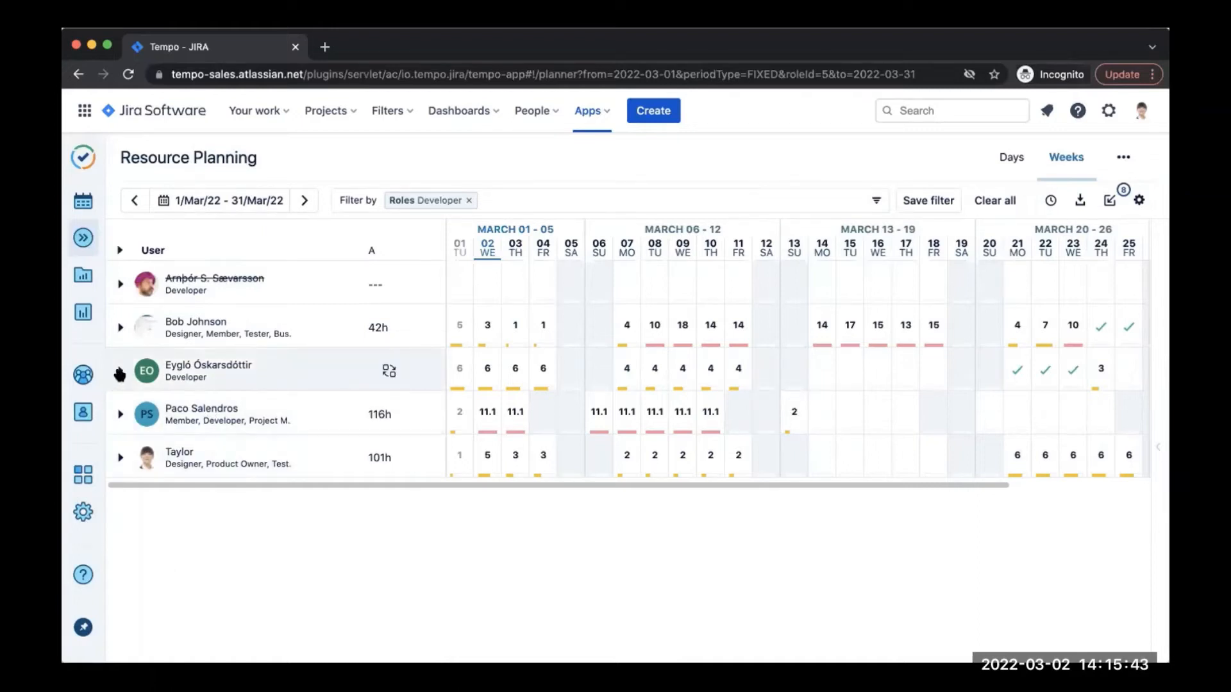
left_click(120, 371)
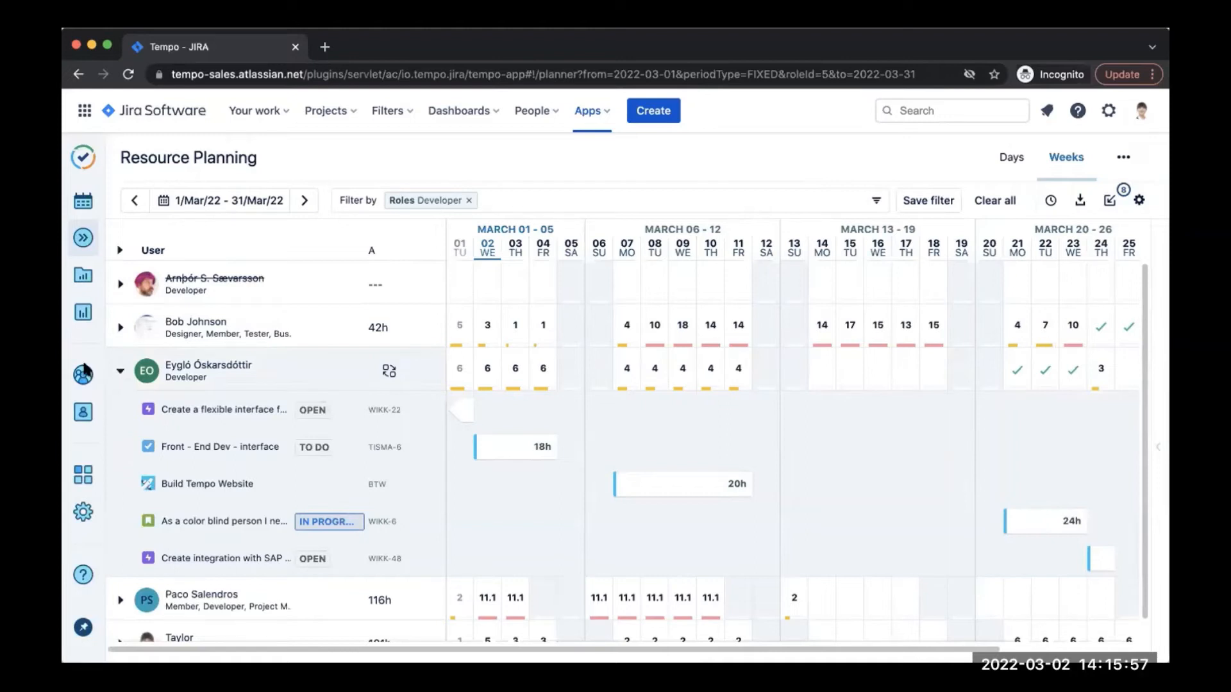
Step: Collapse Eygló's row back to her March summary with 4h days on 7–11 March
left_click(119, 370)
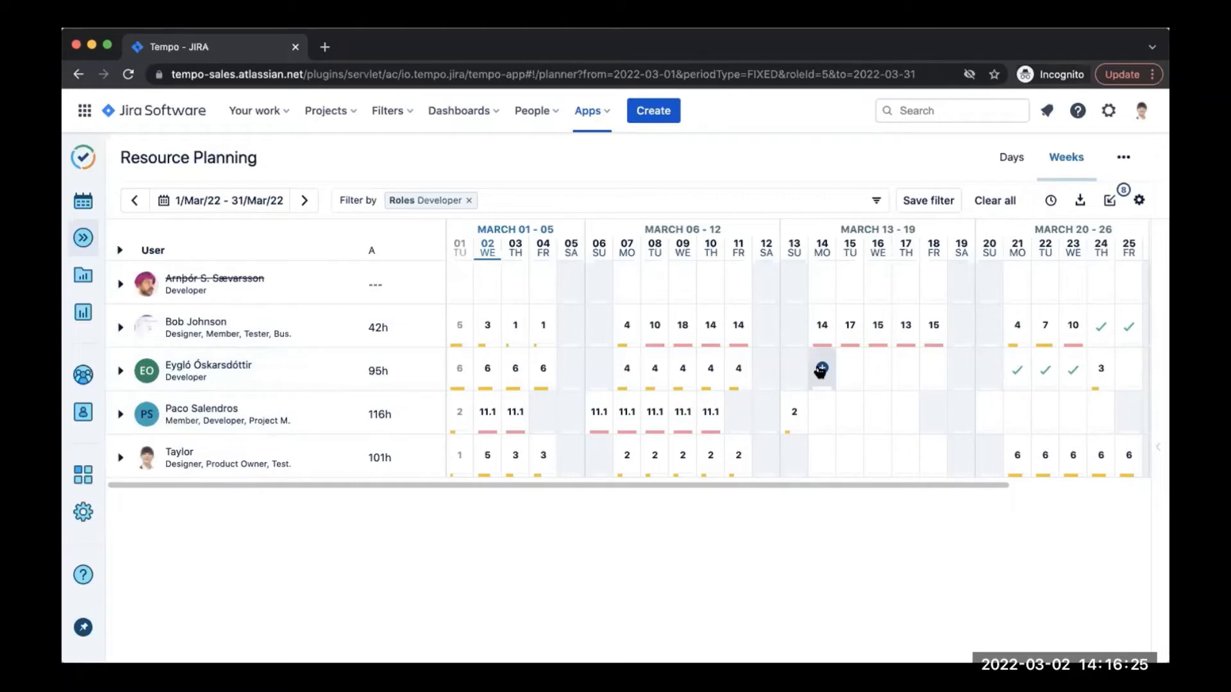
mouse_move(820, 370)
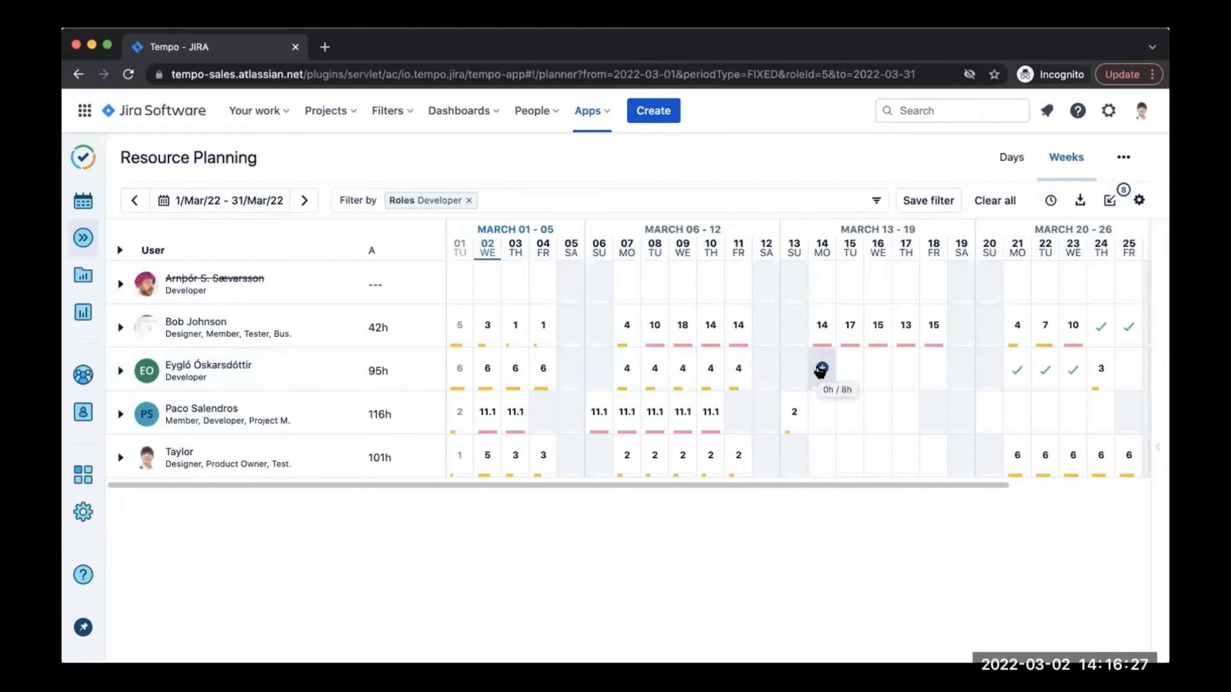
Step: Start a Plan Time form for Eygló on 14 March against issue INT-5: Vacation Time
left_click(821, 368)
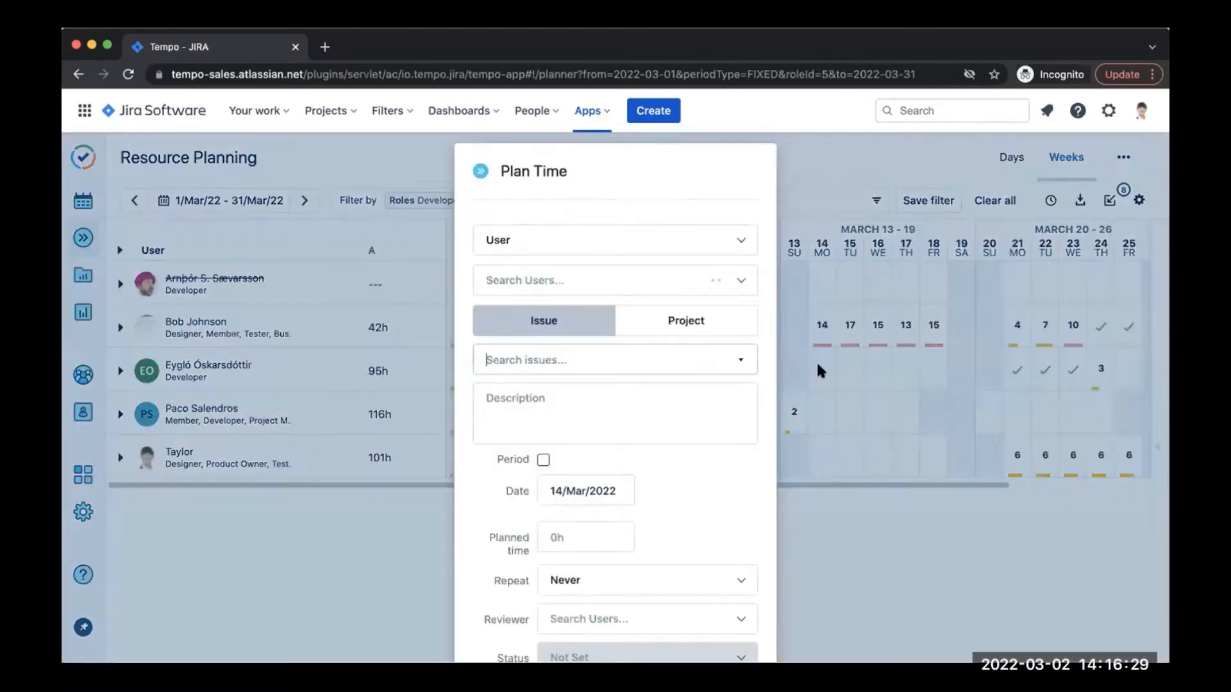
left_click(614, 281)
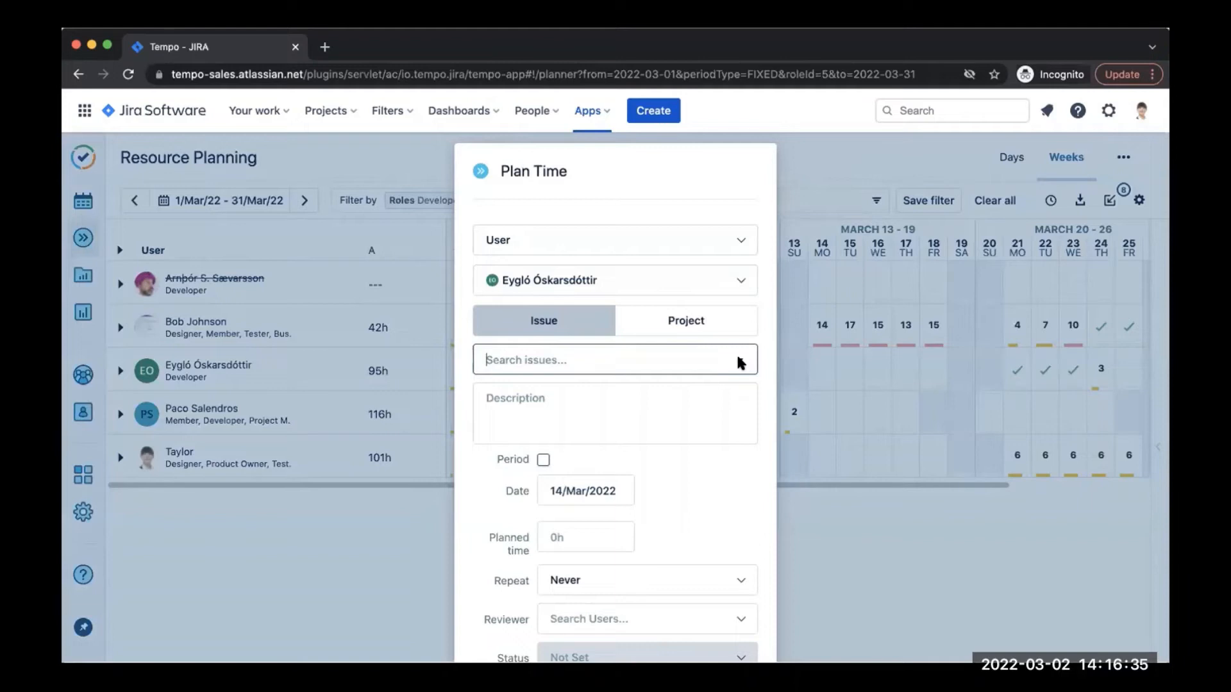
left_click(613, 359)
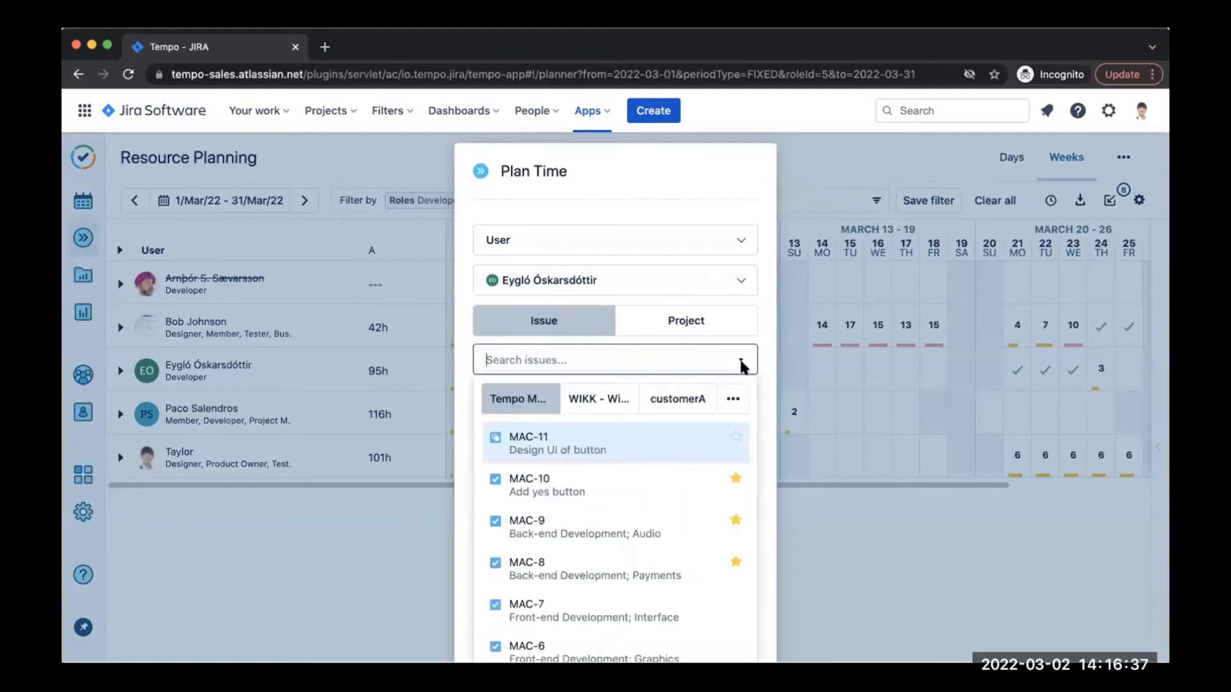
mouse_move(732, 401)
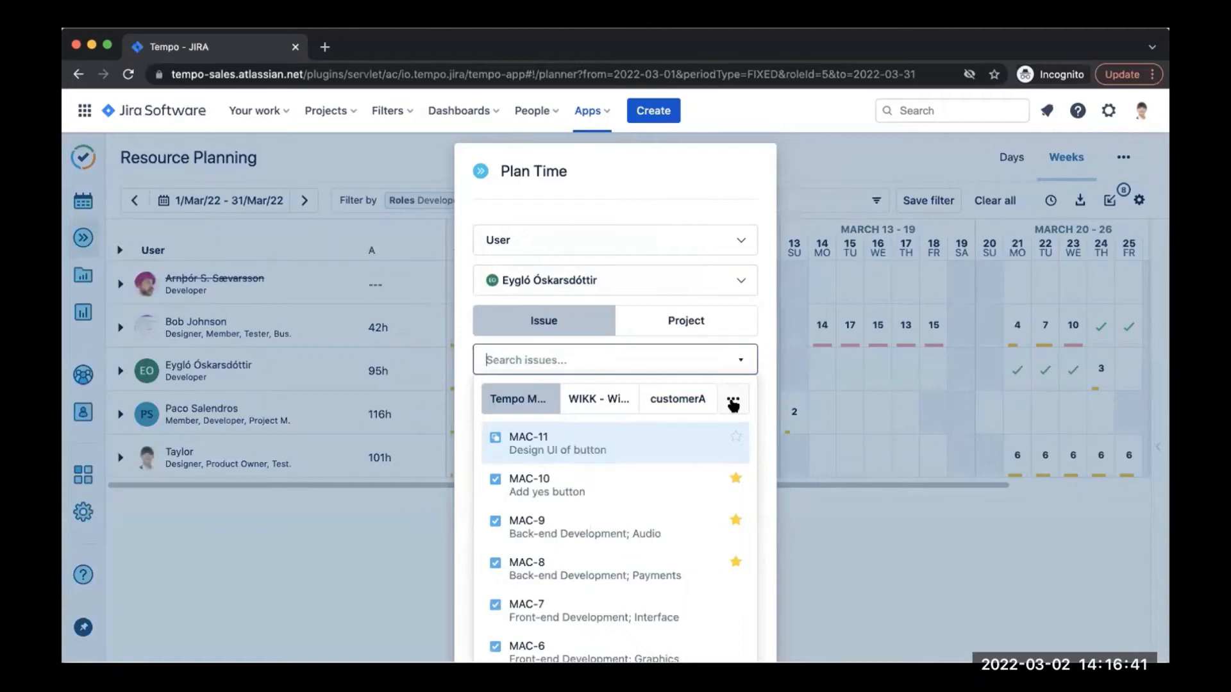
left_click(732, 399)
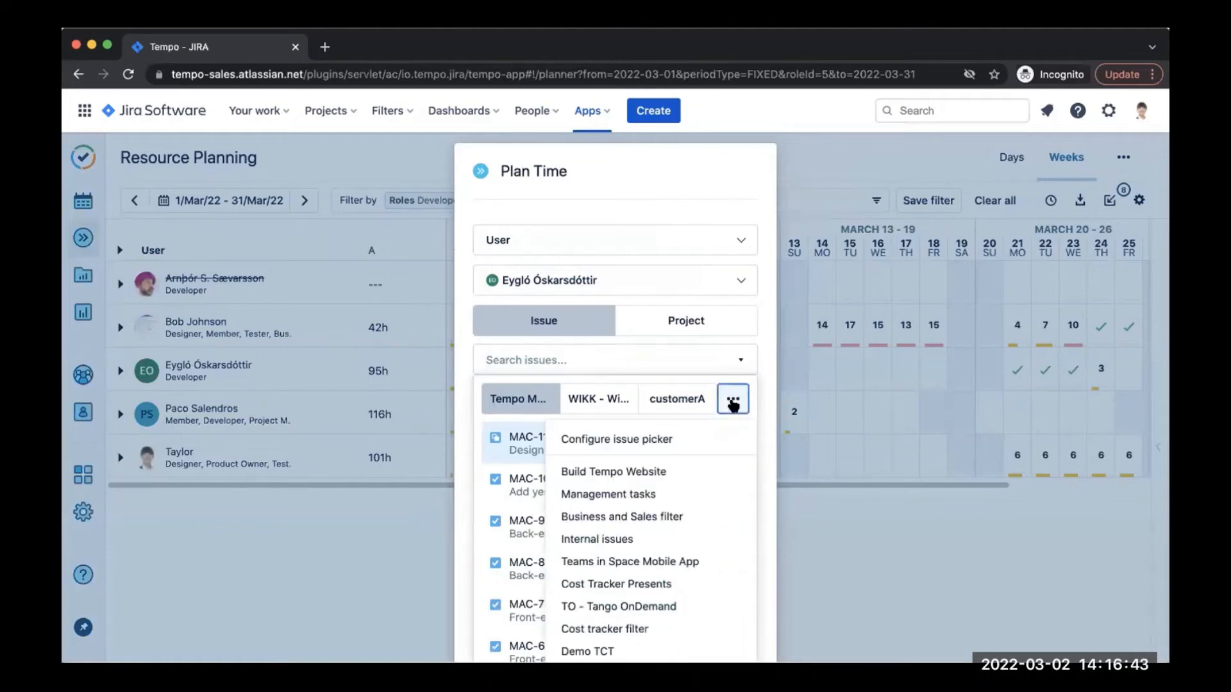
mouse_move(676, 539)
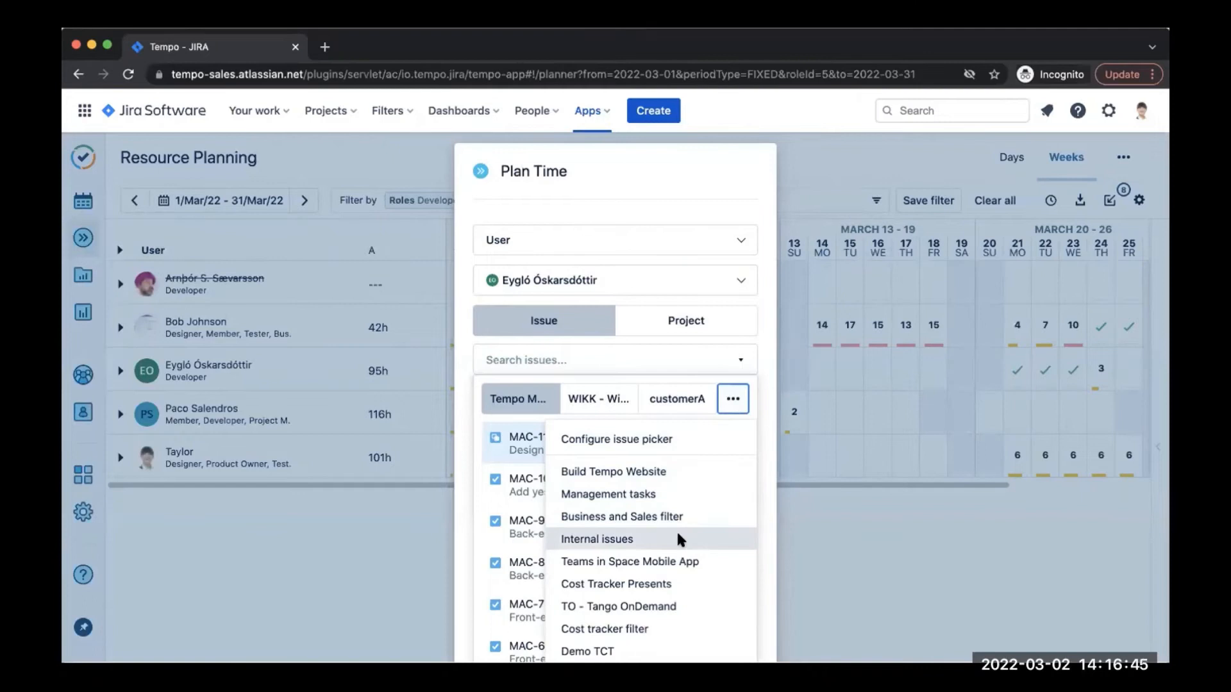
mouse_move(673, 539)
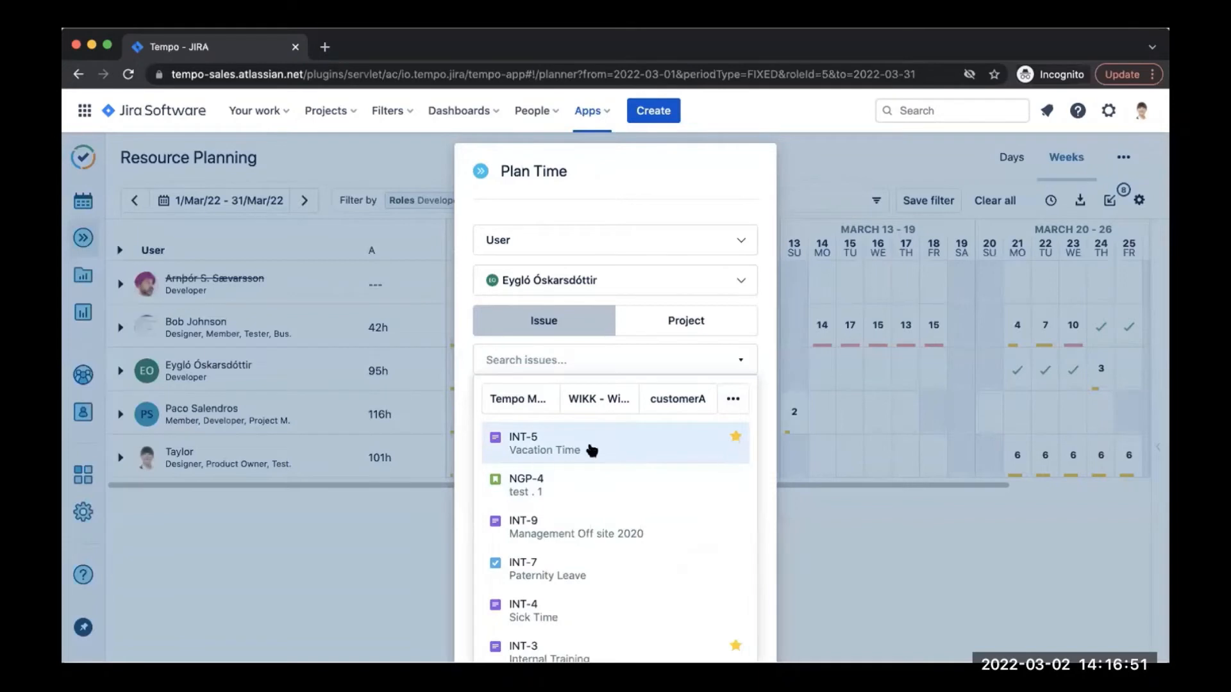
left_click(542, 443)
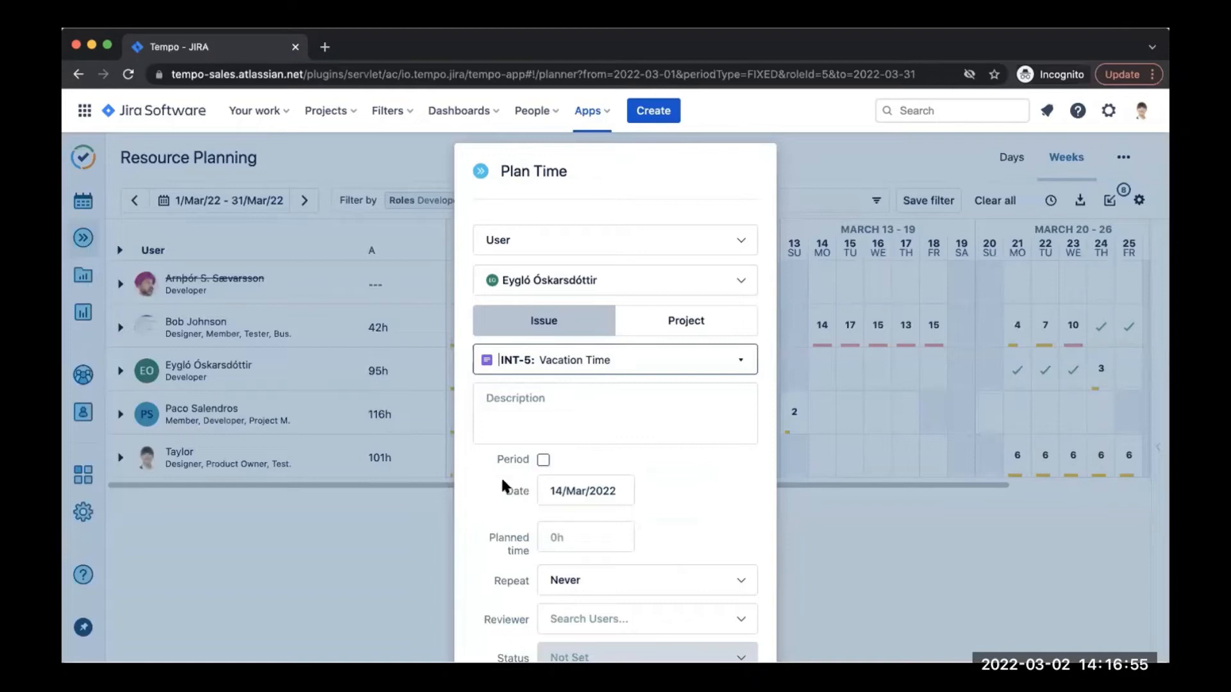
Step: Save the Vacation Time plan for 14–18 March at 8h per day with reviewer Taylor
left_click(544, 459)
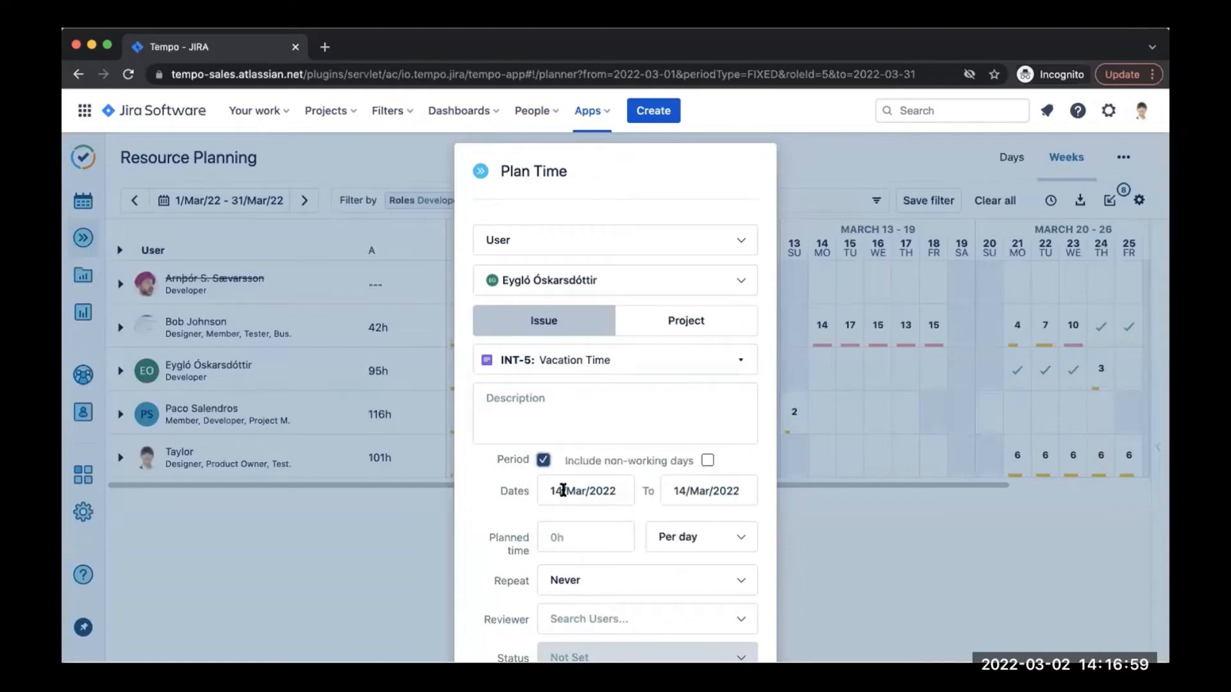
left_click(705, 491)
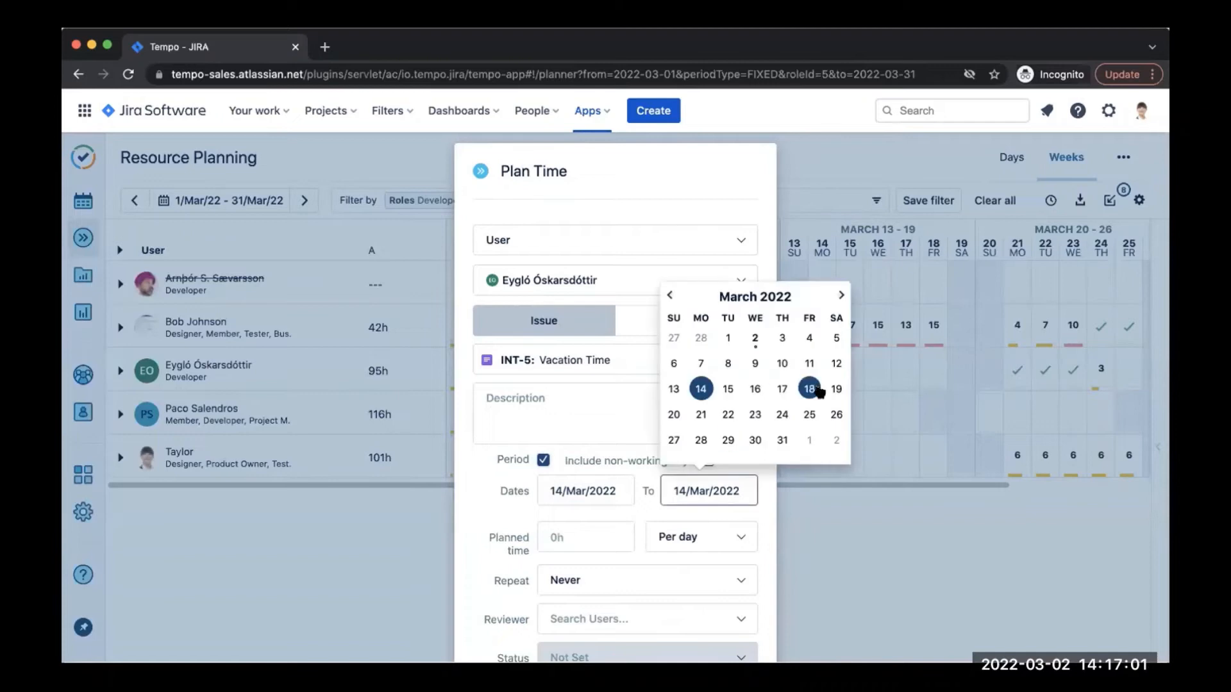
left_click(809, 389)
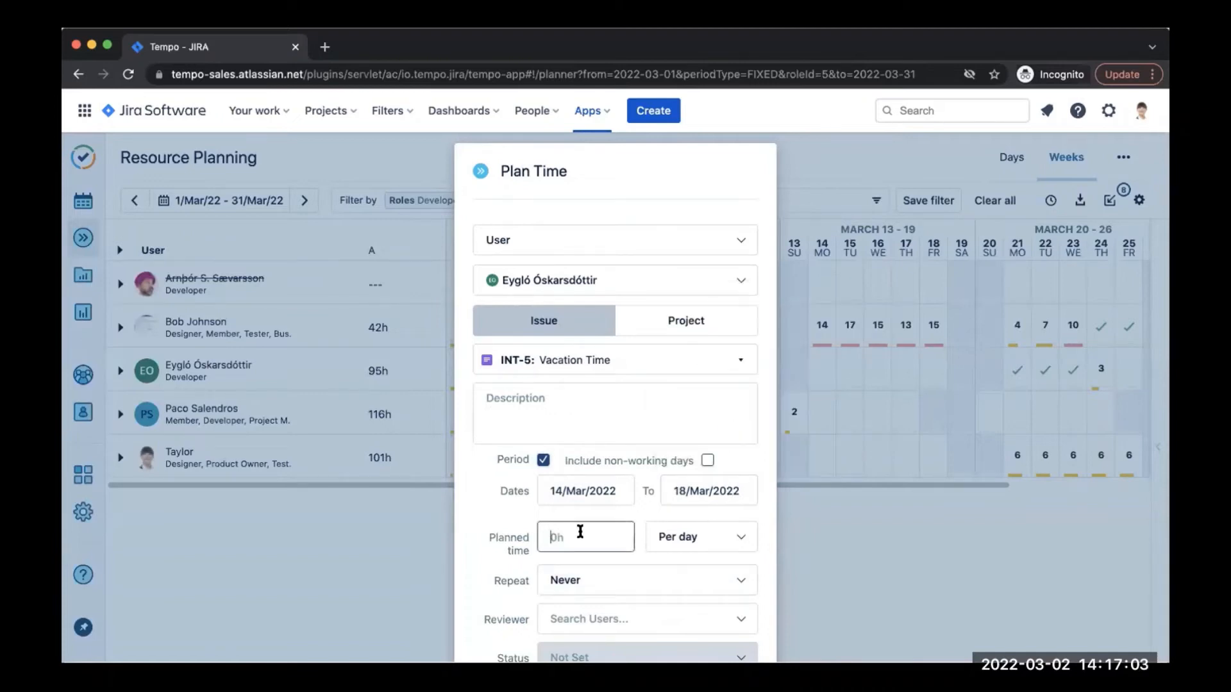
type("8h")
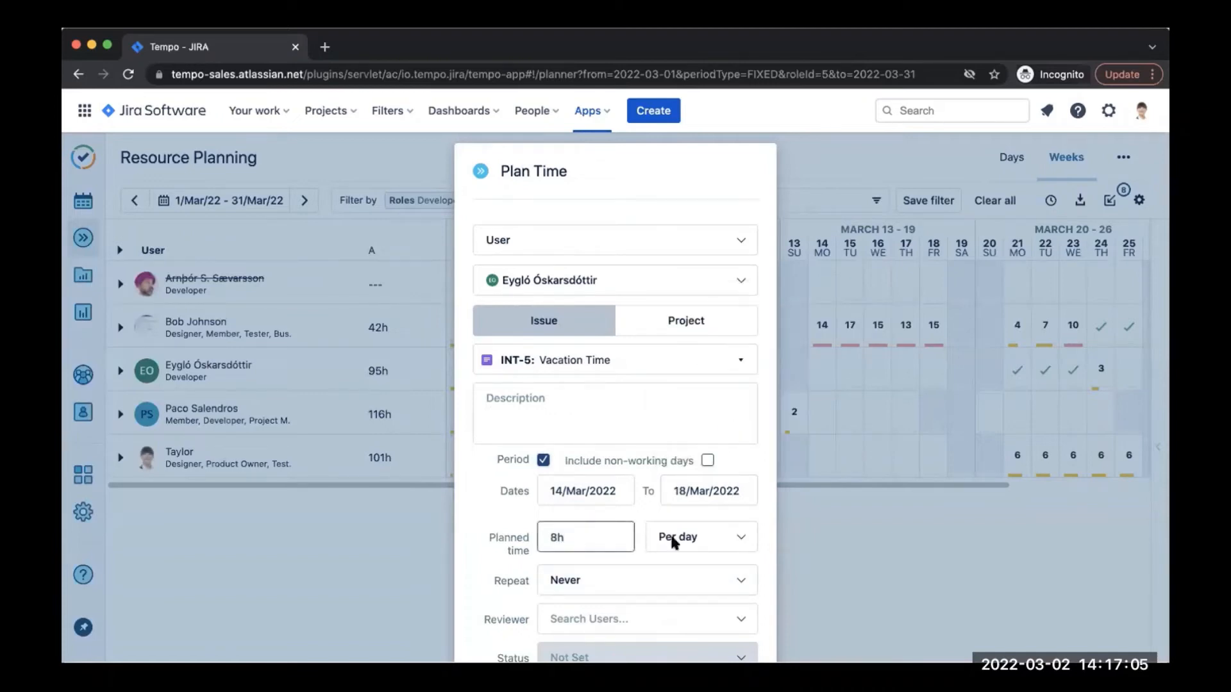
scroll("down", 3)
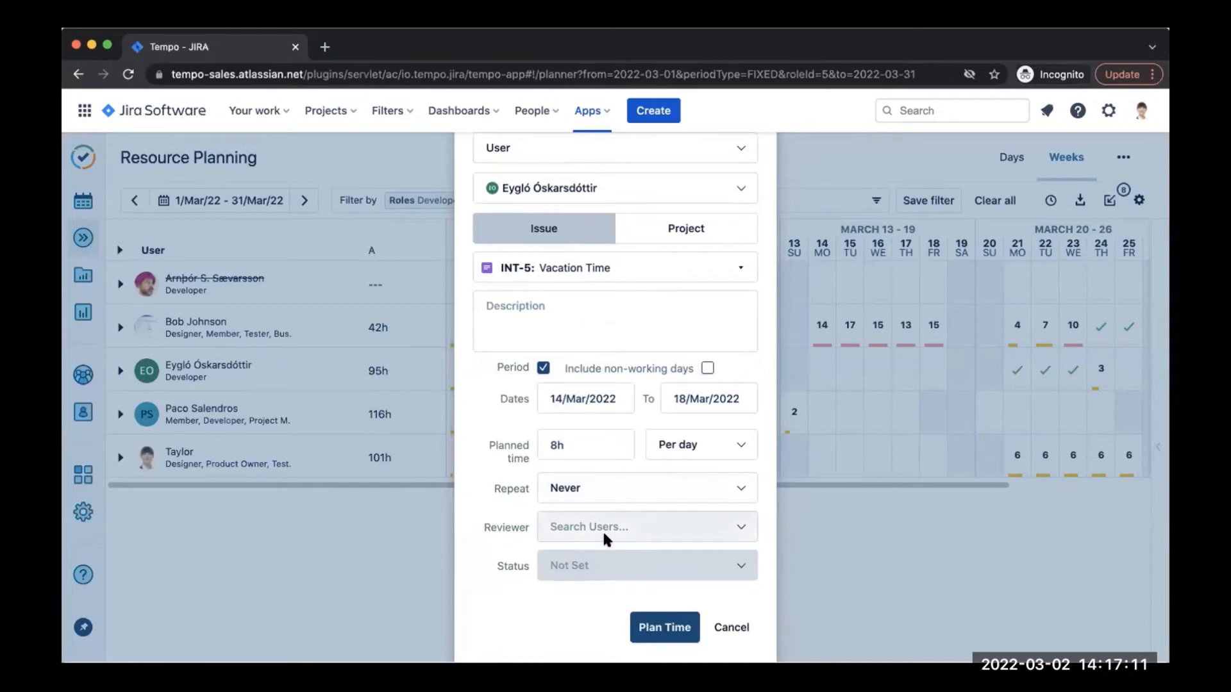
left_click(644, 527)
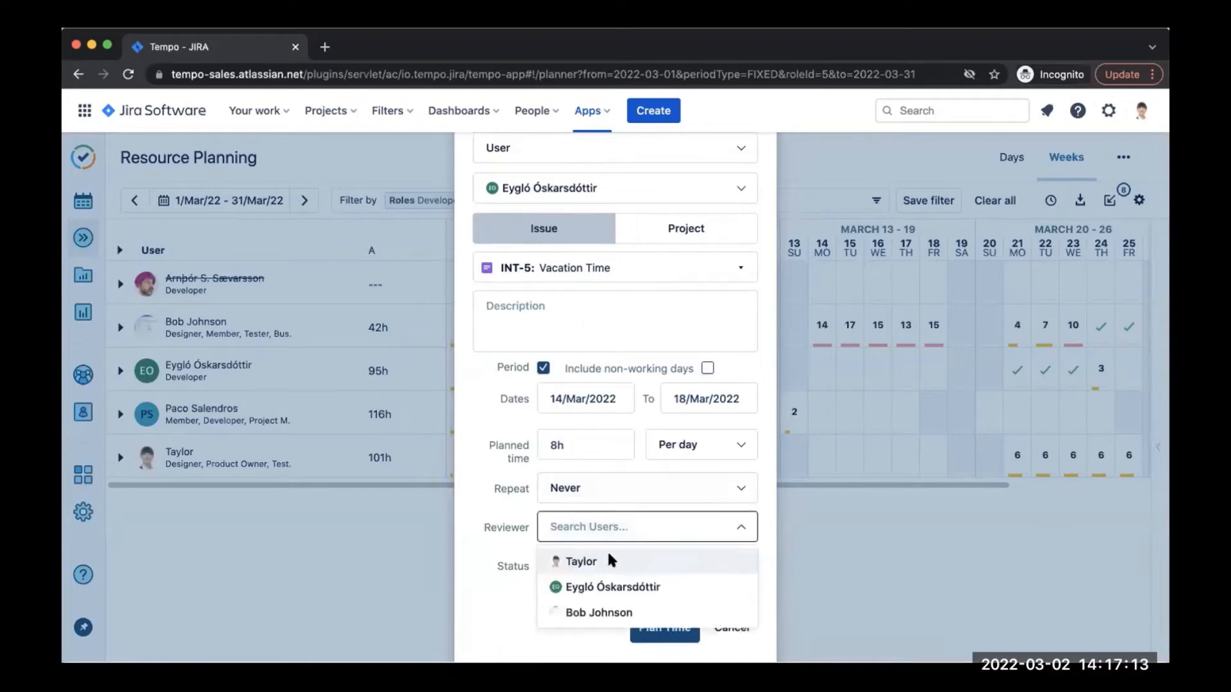
left_click(582, 561)
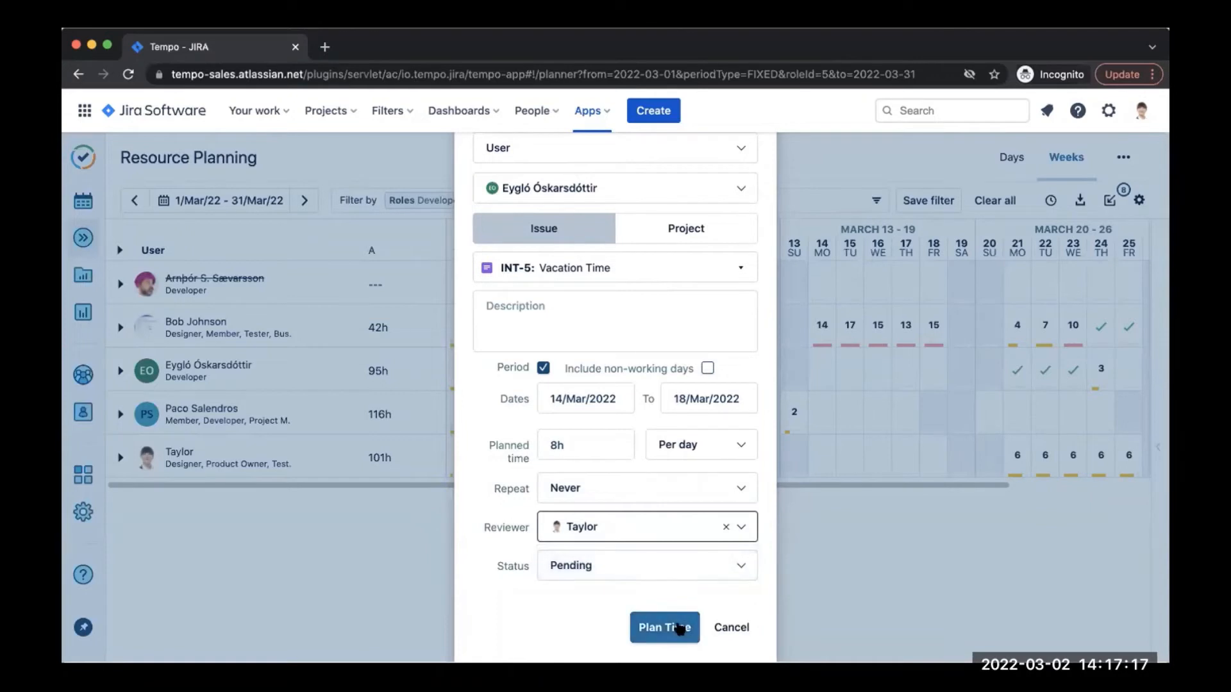
left_click(663, 627)
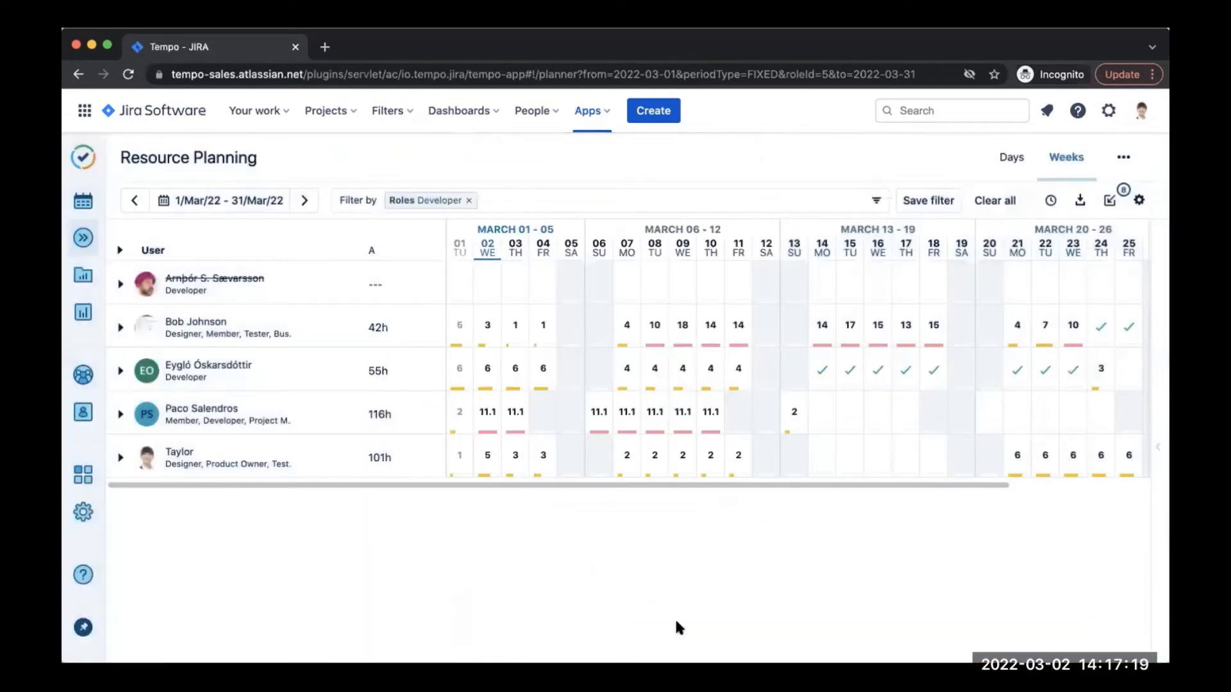
mouse_move(770, 647)
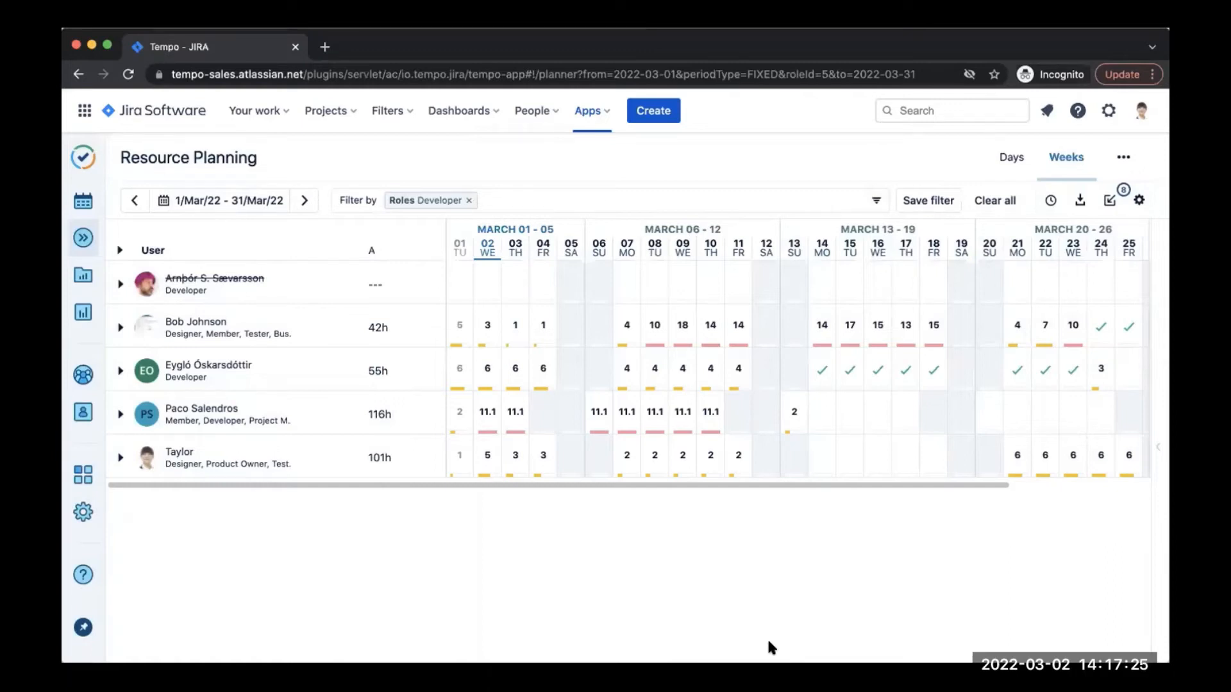
mouse_move(1079, 174)
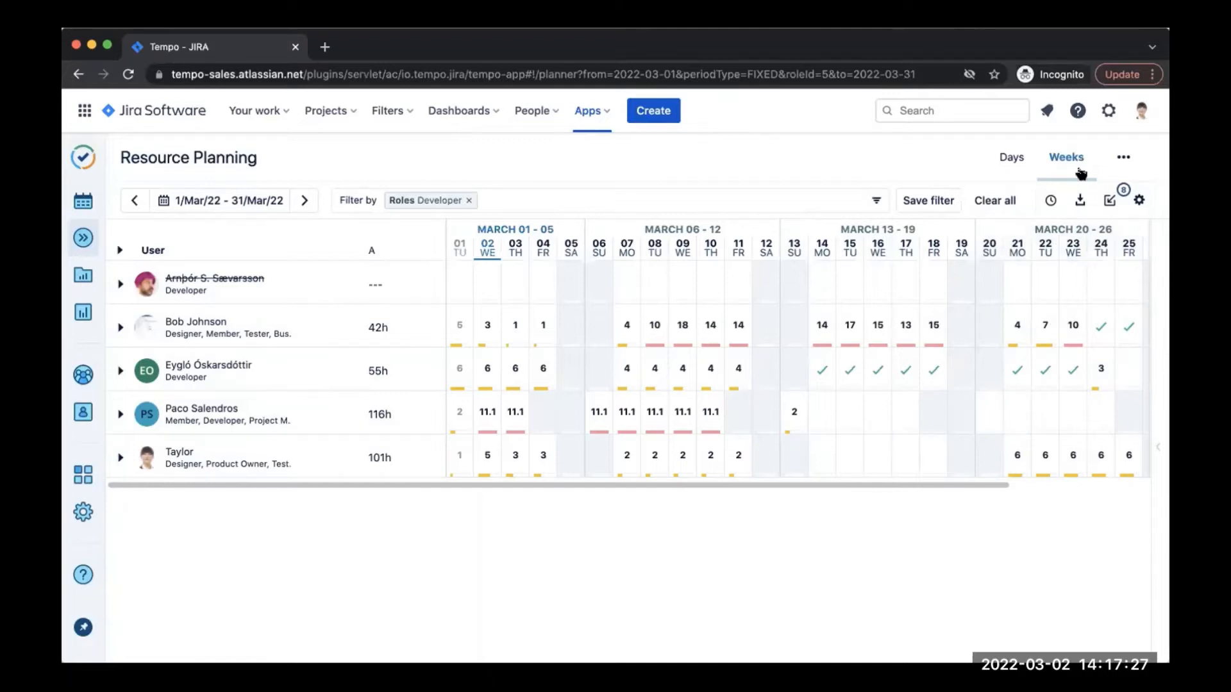
Step: Switch to a daily view covering 14–18 March 2022, showing Eygló's vacation days
left_click(1011, 156)
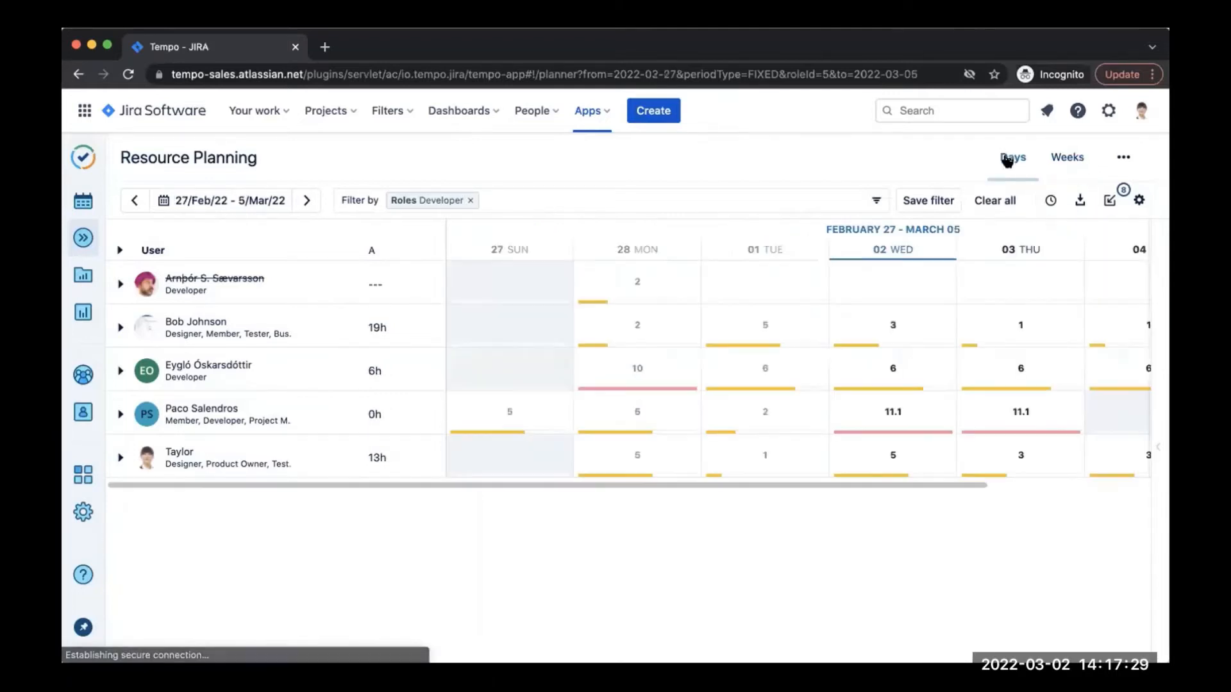
mouse_move(1013, 156)
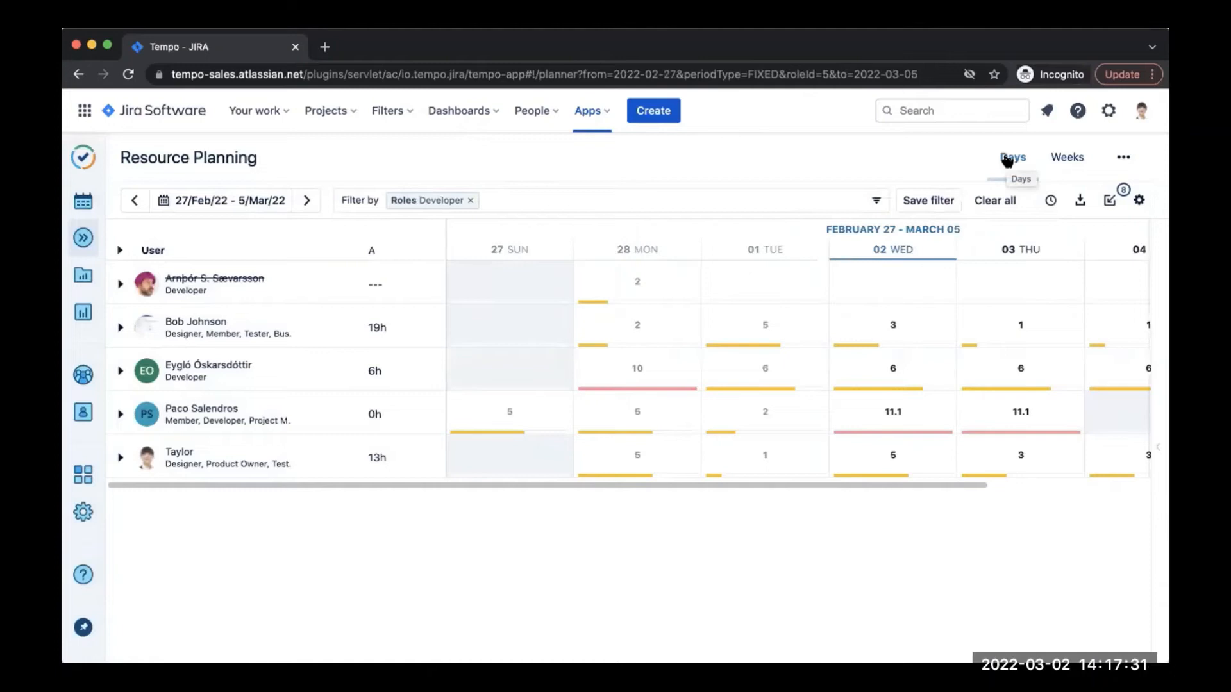
mouse_move(231, 205)
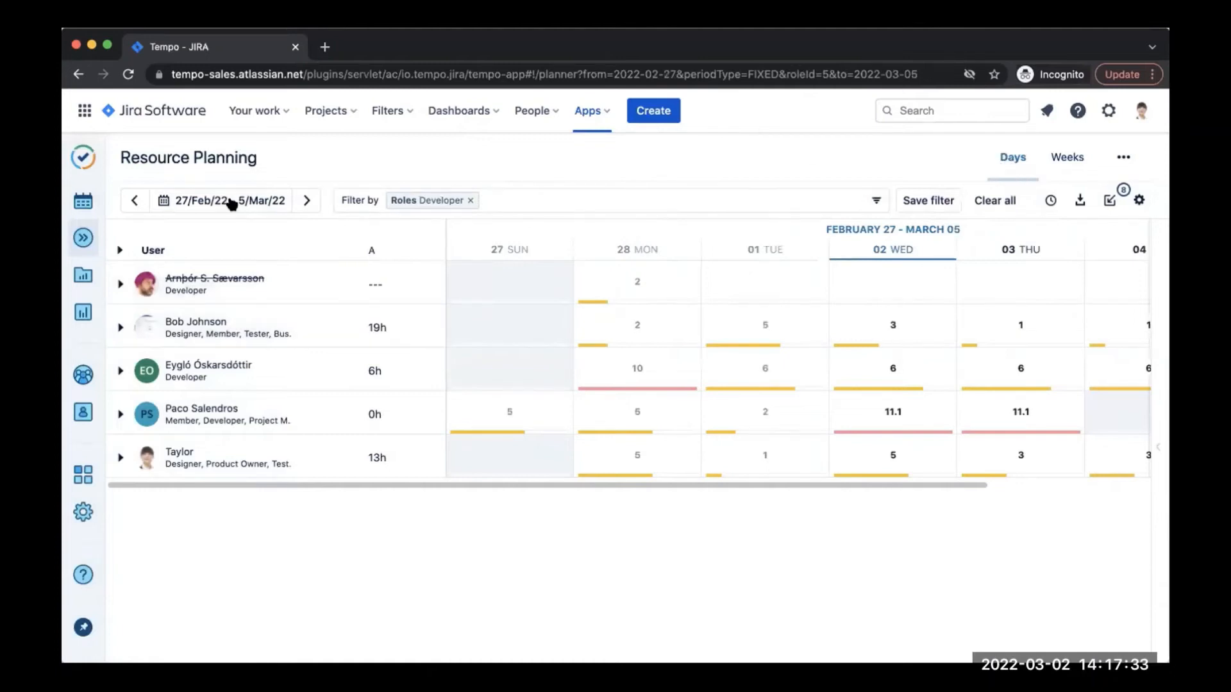
left_click(222, 200)
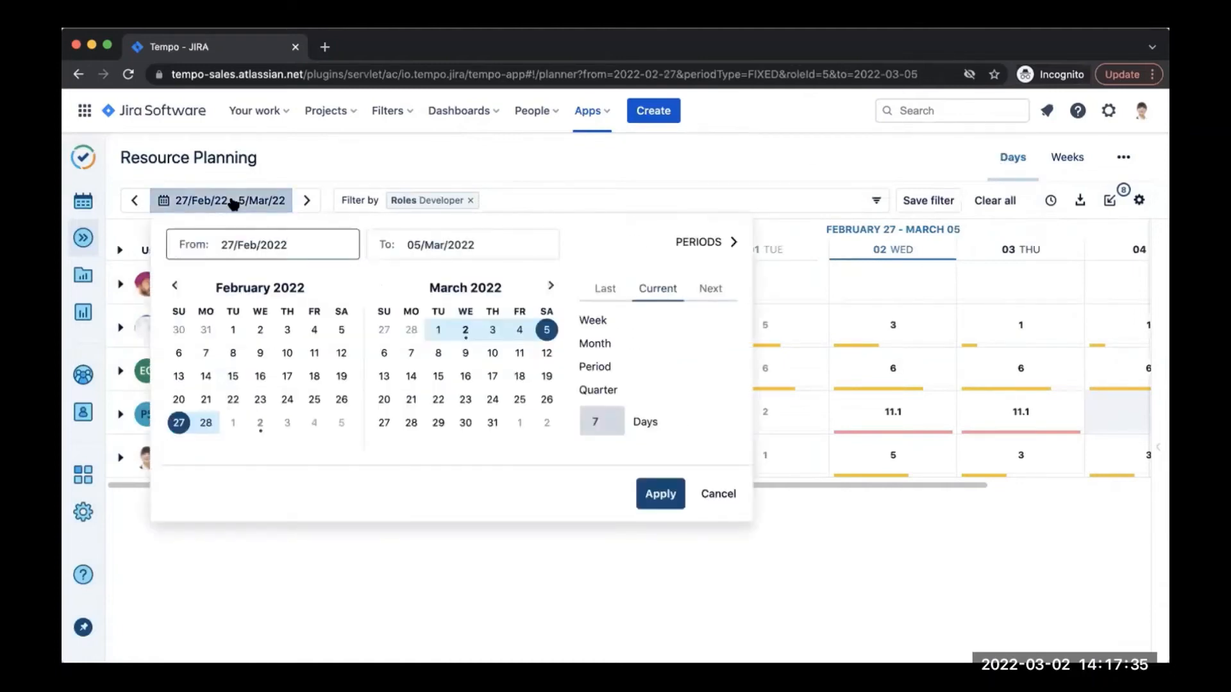
left_click(551, 284)
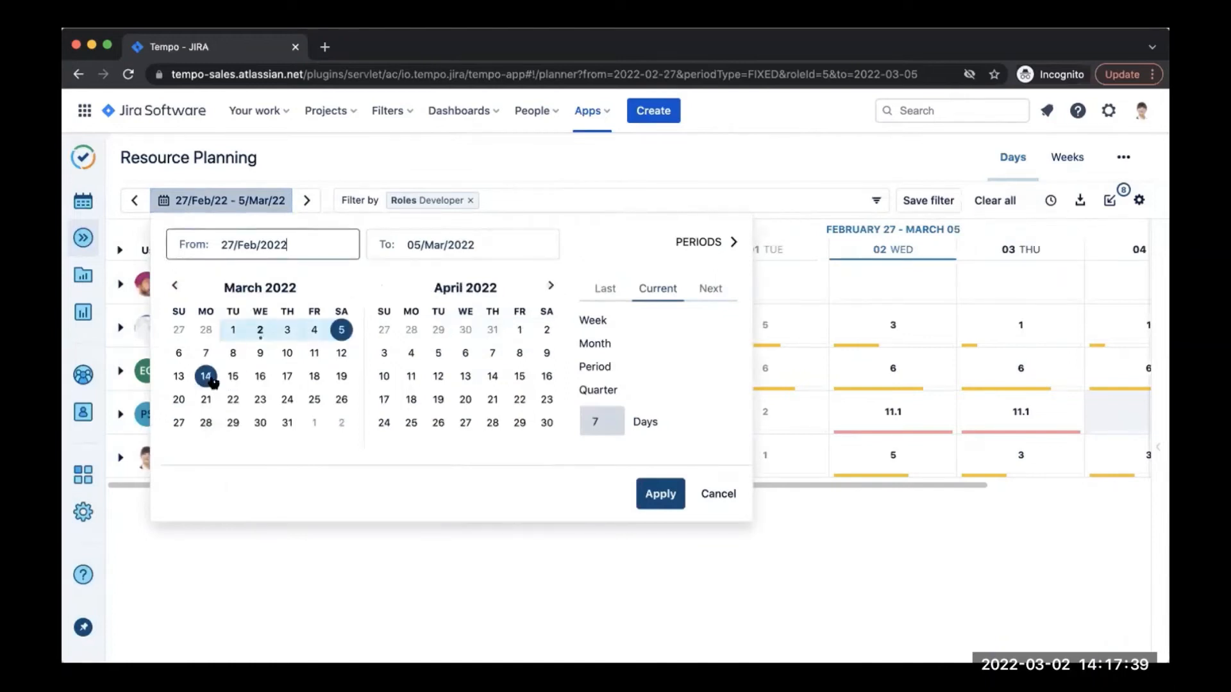
left_click(205, 376)
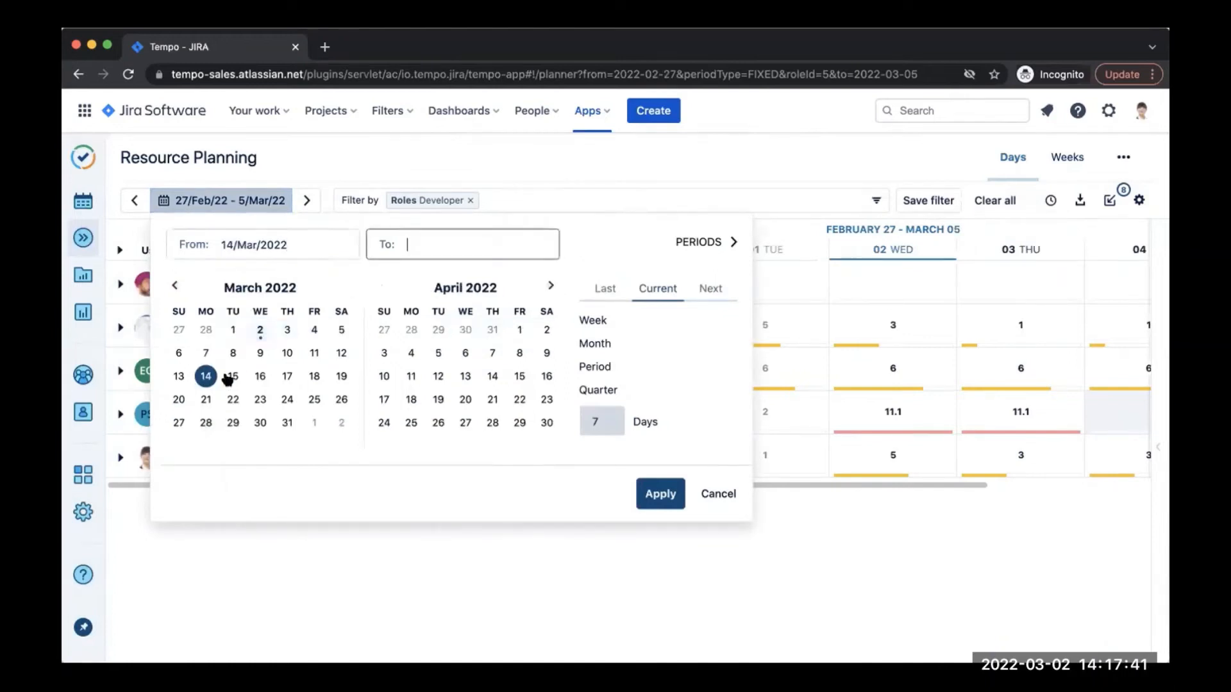
left_click(660, 494)
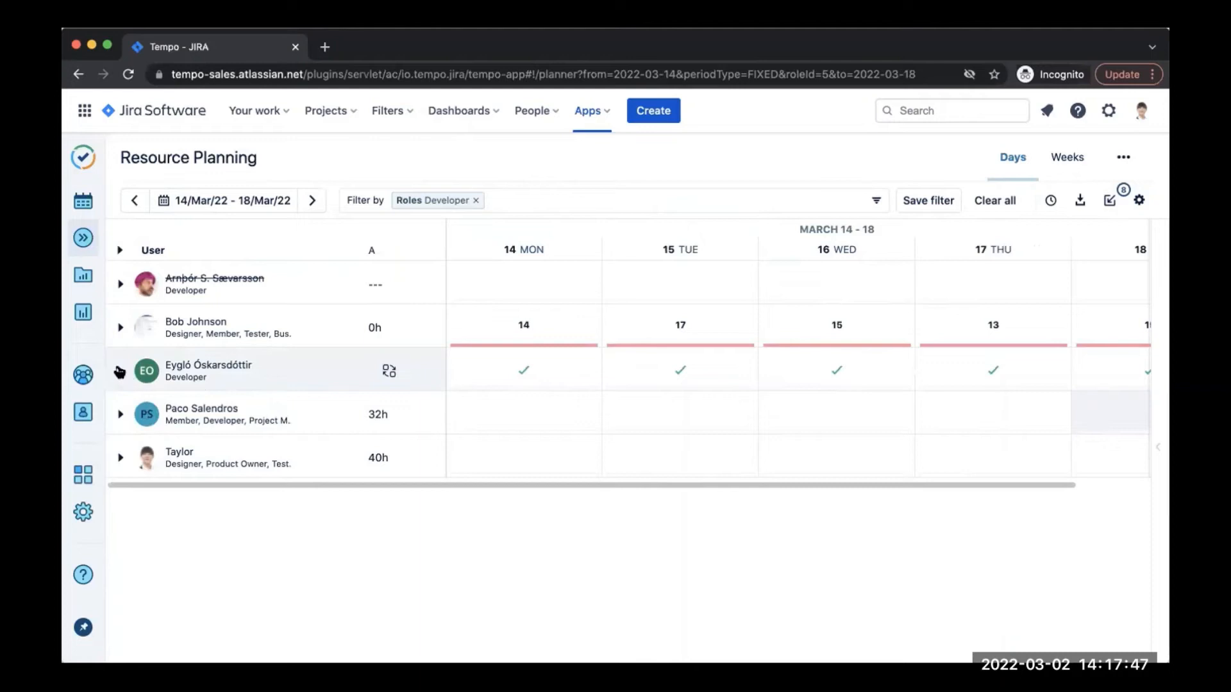
Step: Expand Eygló's row to show her daily 8h INT-5 Vacation Time plans for 14–18 March
left_click(120, 366)
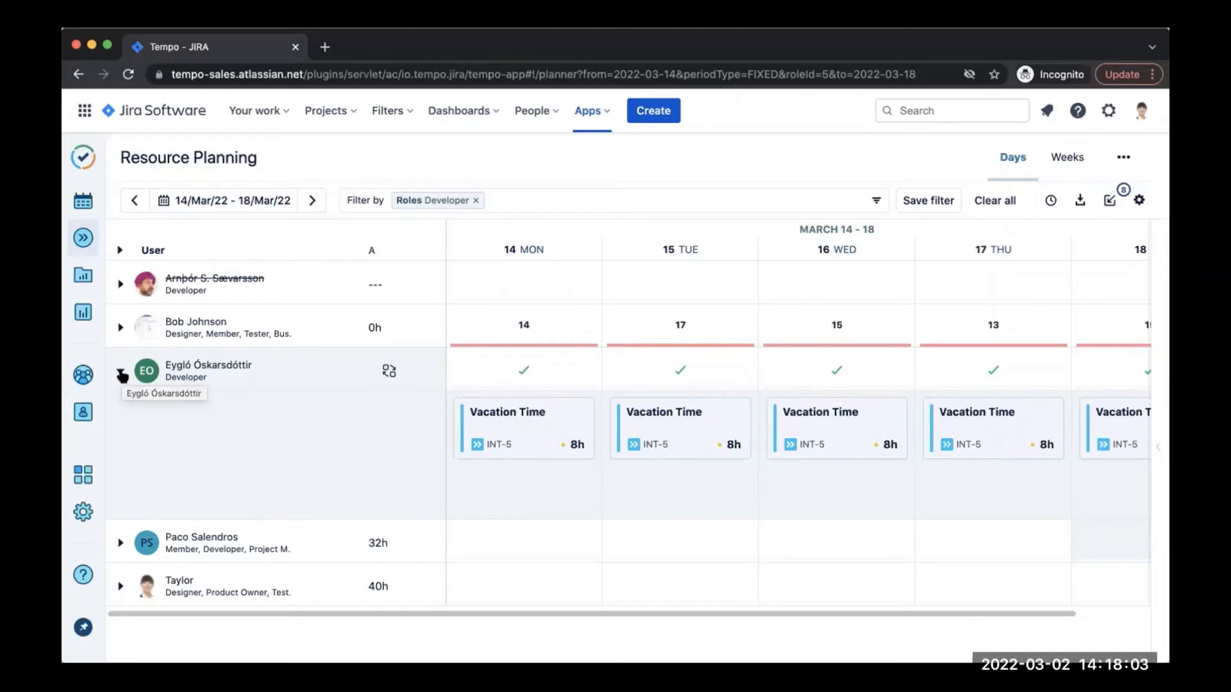
left_click(121, 369)
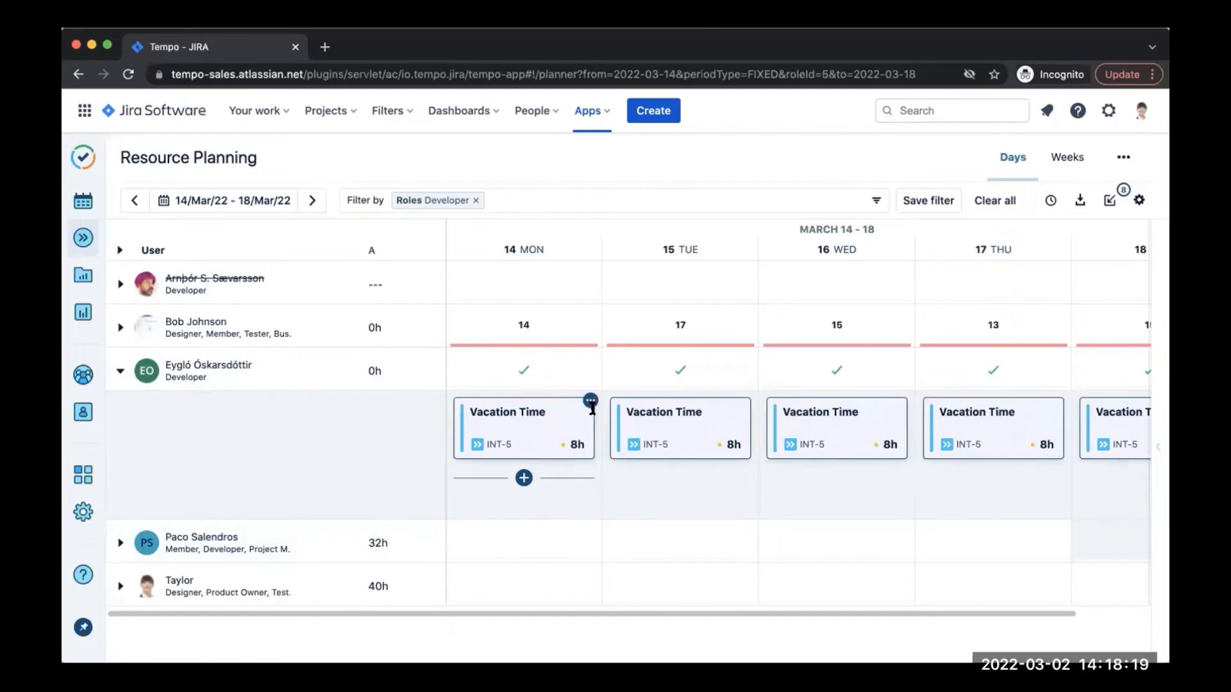
Step: Change the Vacation Time plan's start date to 15/Mar/2022 so Monday 14 March is left empty
left_click(590, 402)
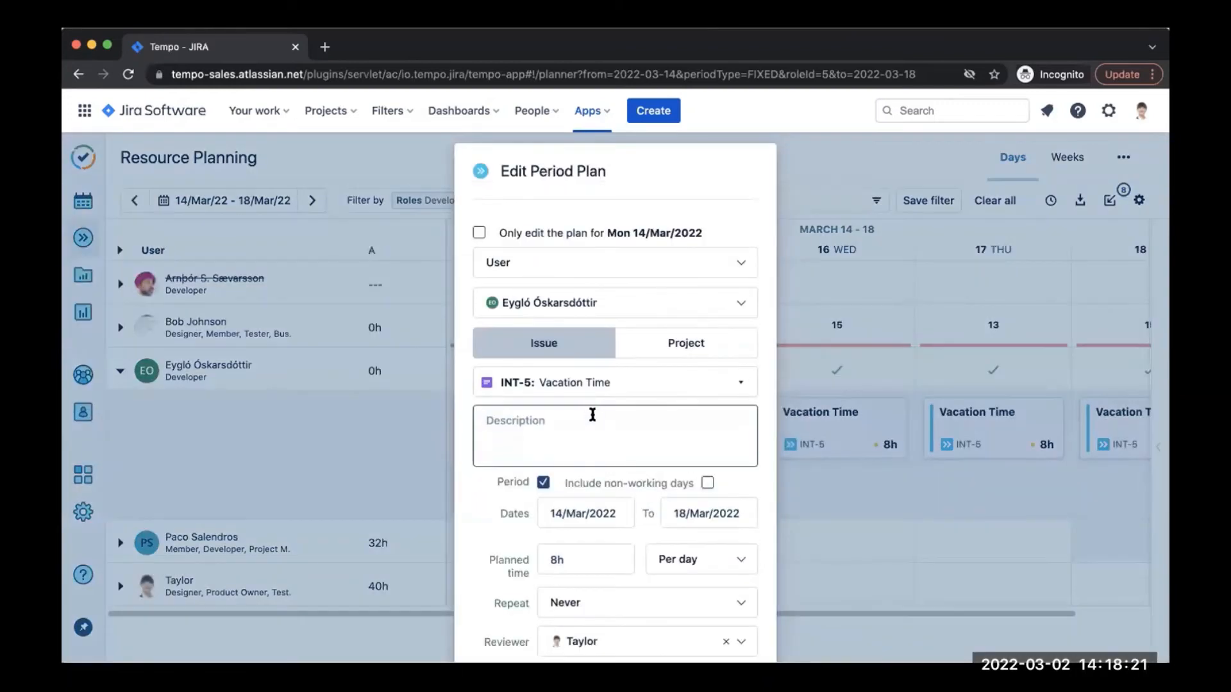
scroll("down", 3)
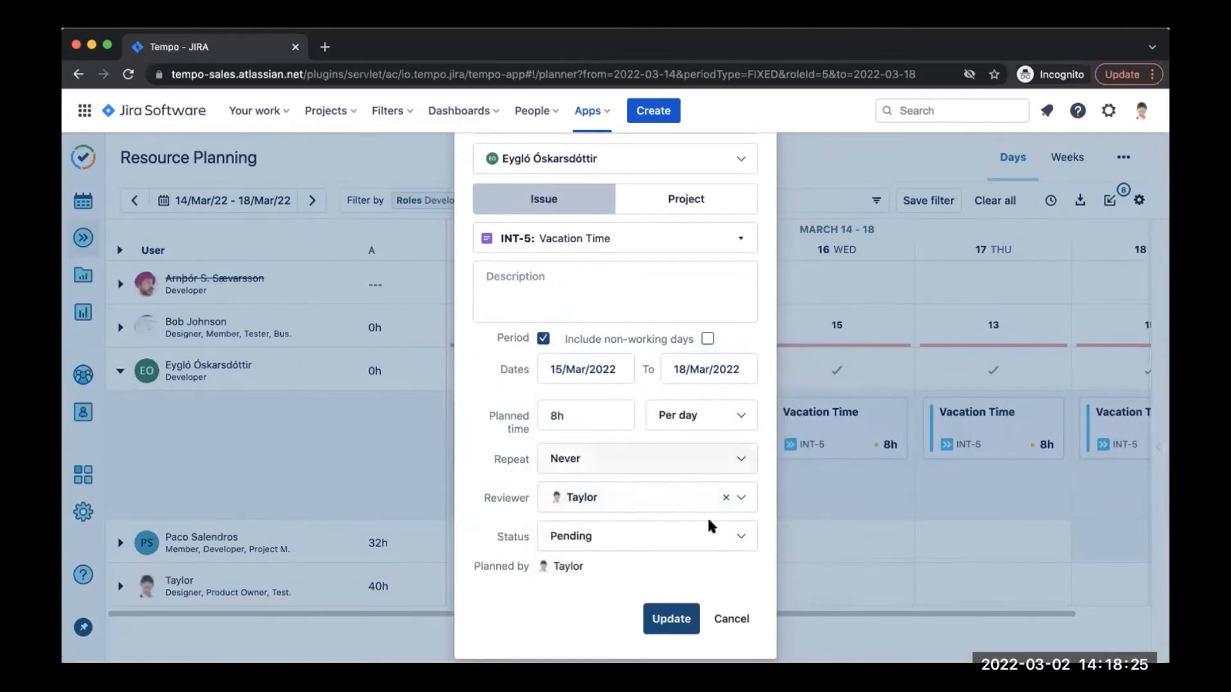
left_click(671, 618)
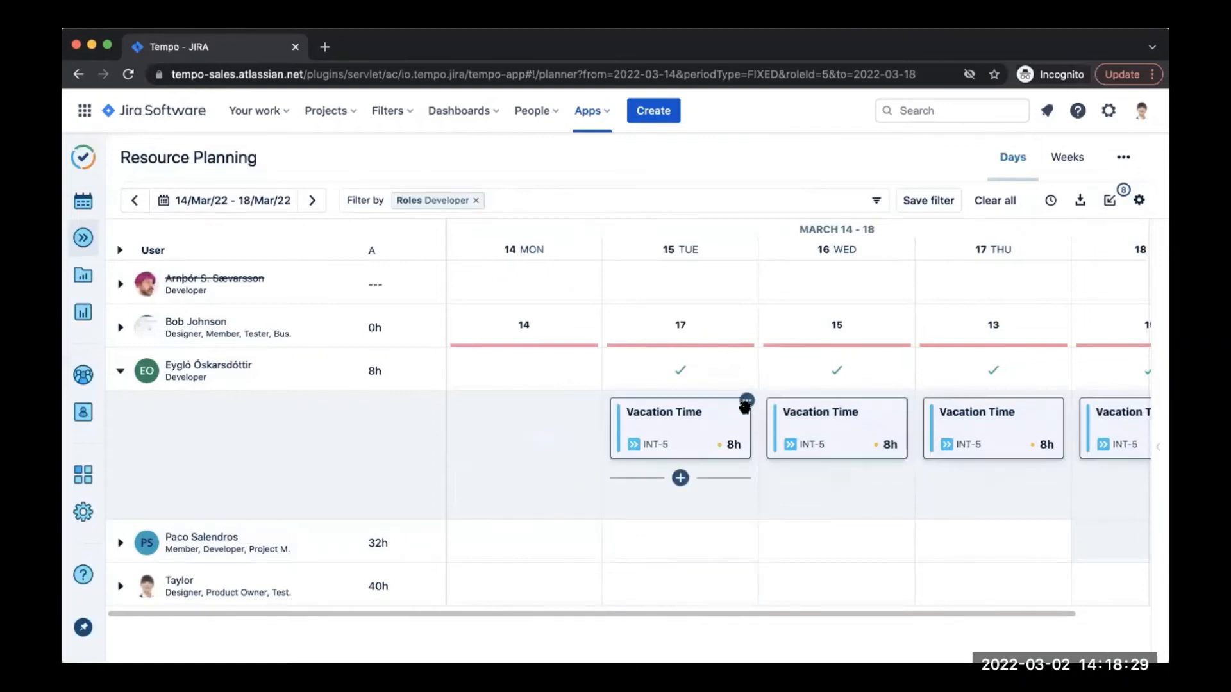
left_click(743, 400)
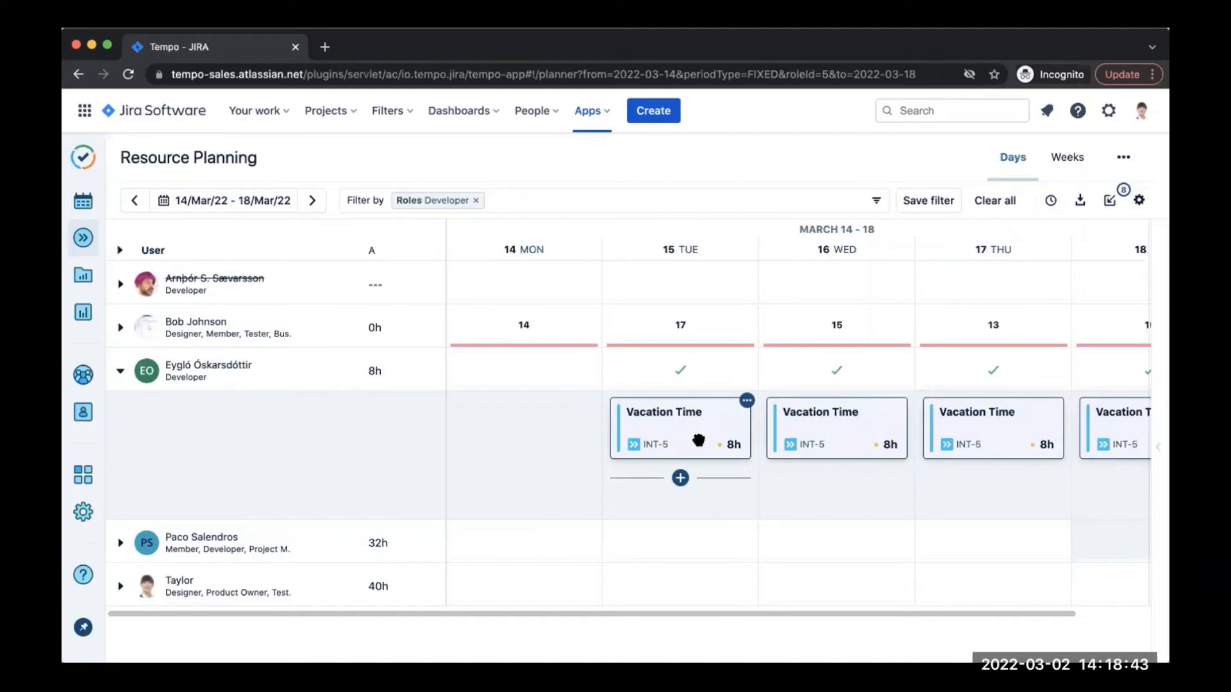
mouse_move(703, 428)
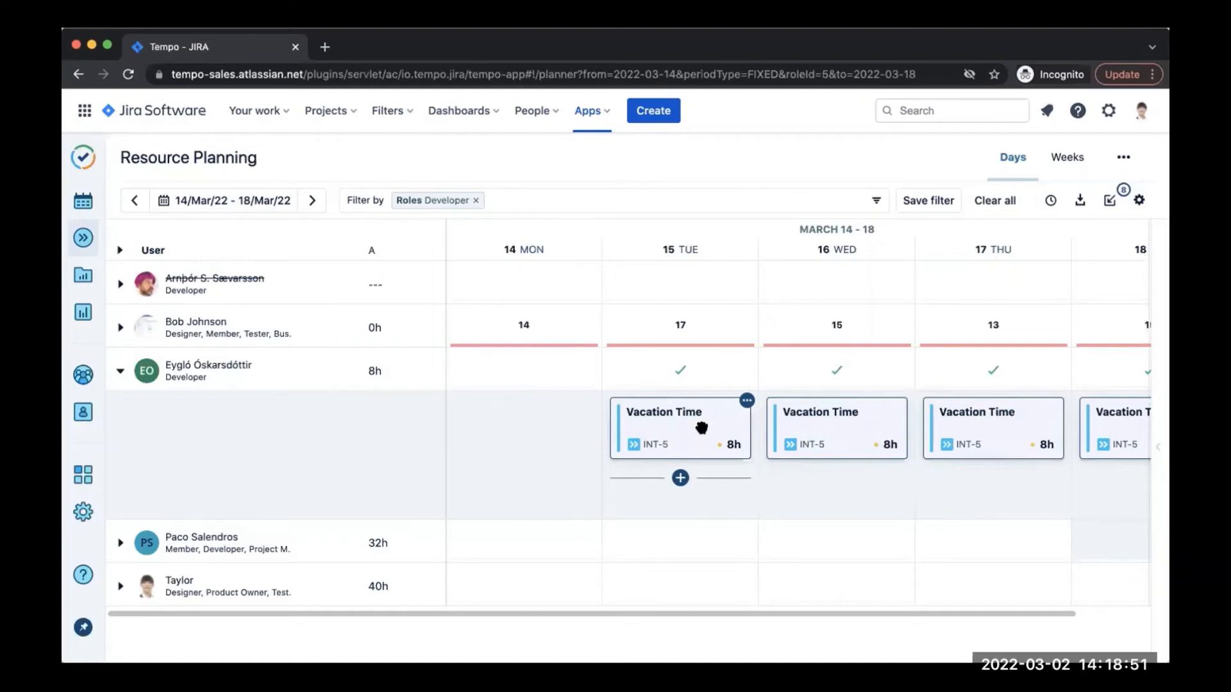
mouse_move(863, 122)
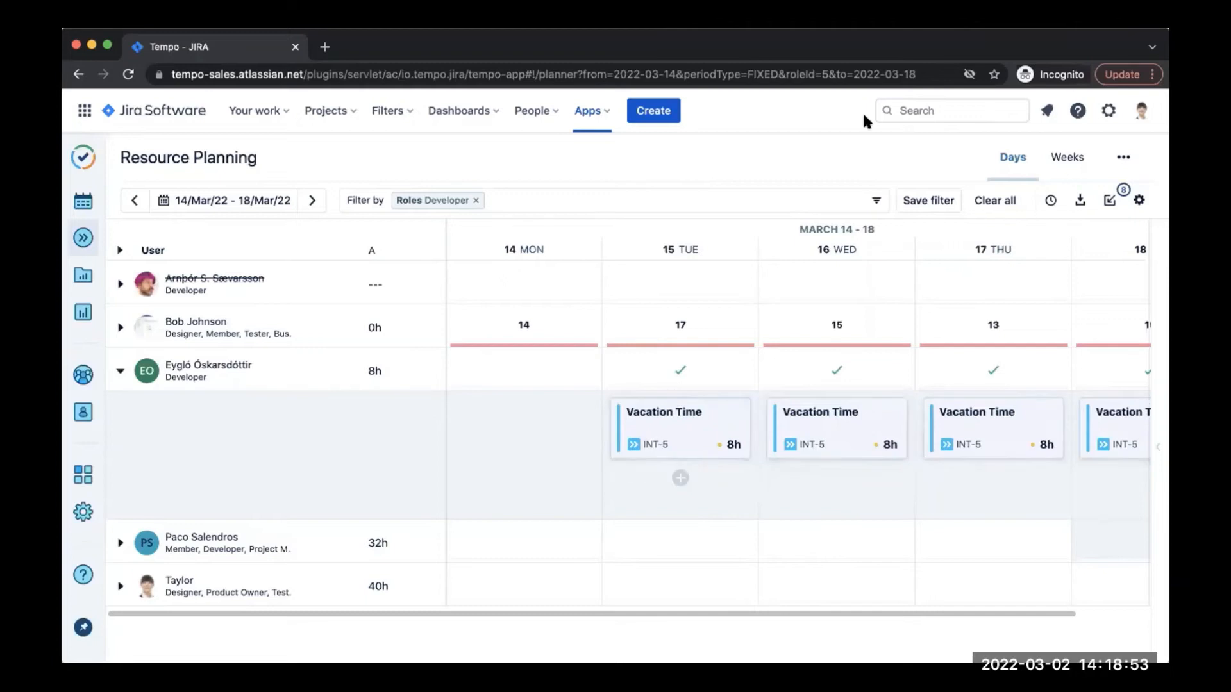
Step: Switch the planner back to the weekly view and collapse Eygló's row
left_click(1065, 156)
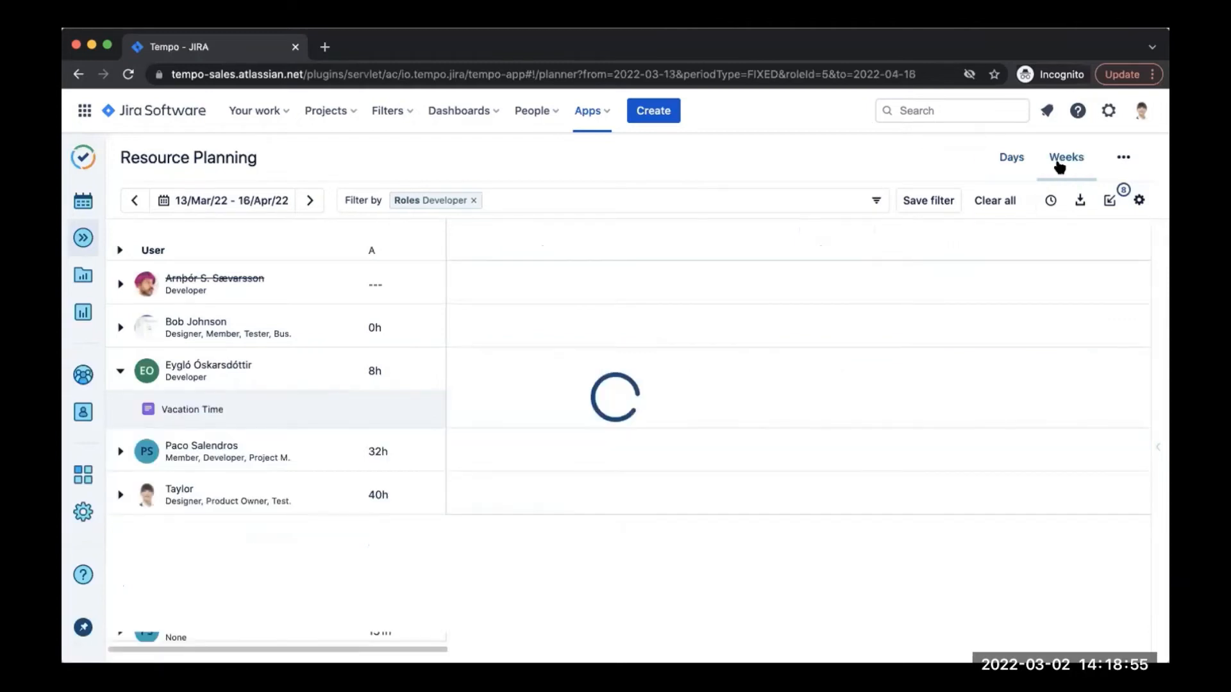
left_click(1066, 156)
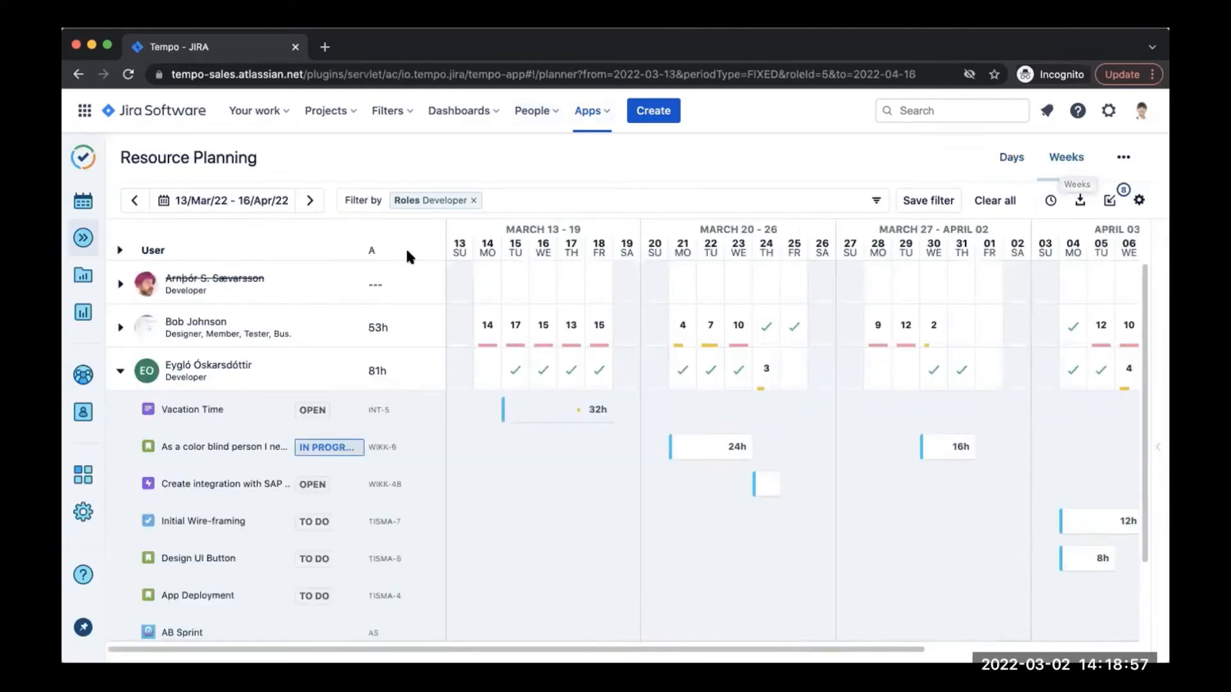
left_click(120, 369)
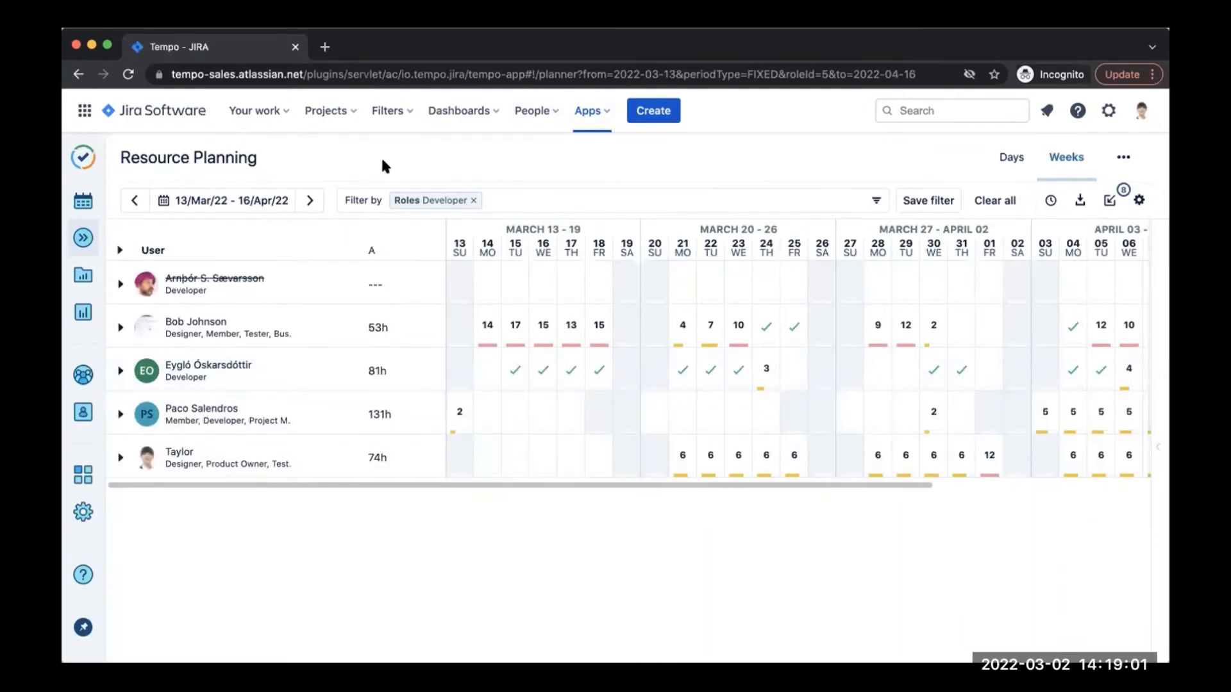
Step: Set the planner date range to 1–31 March 2022
left_click(222, 200)
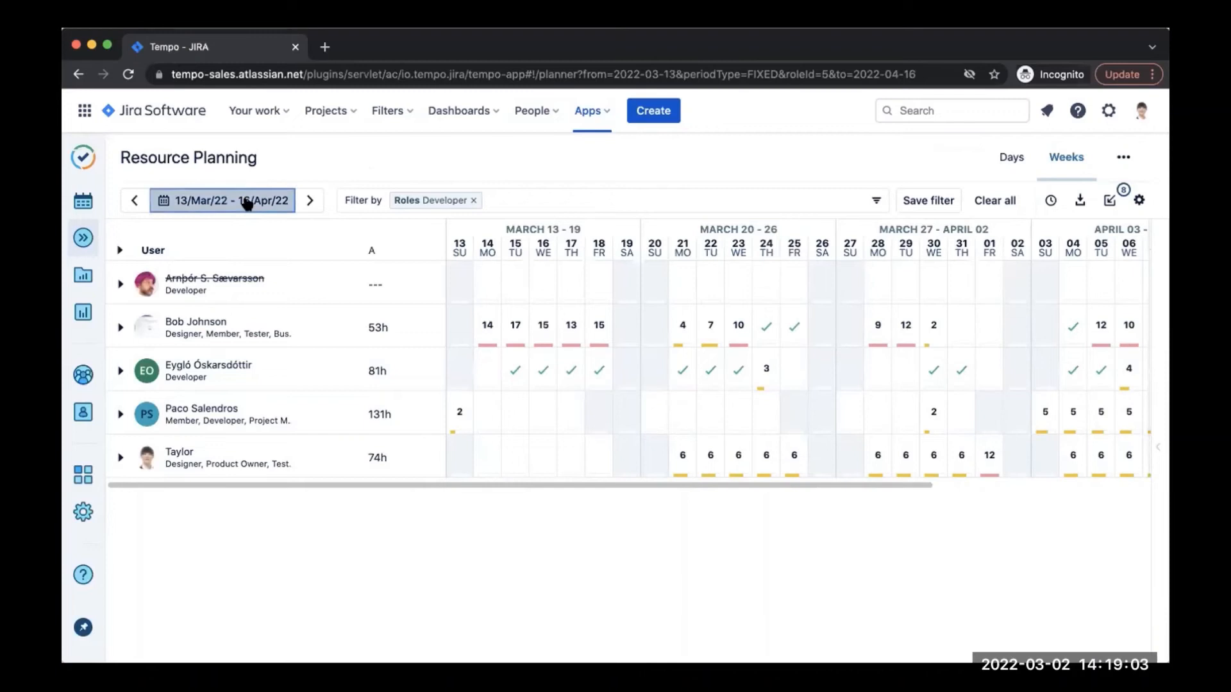
left_click(221, 200)
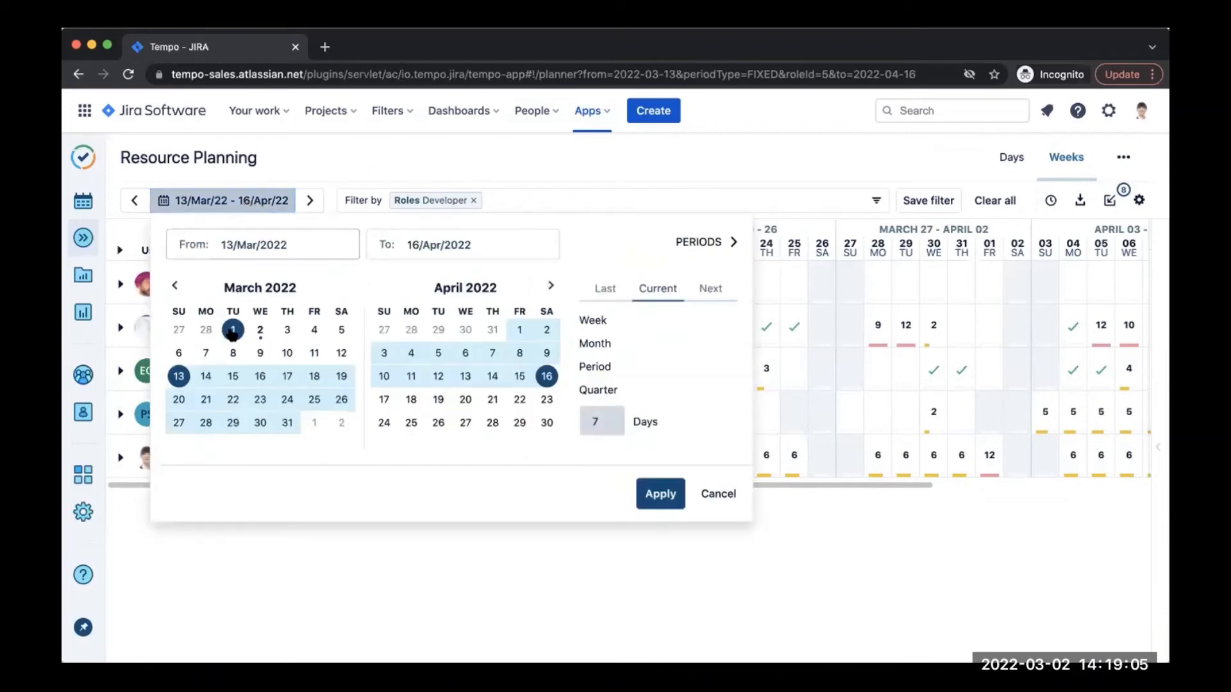
left_click(288, 423)
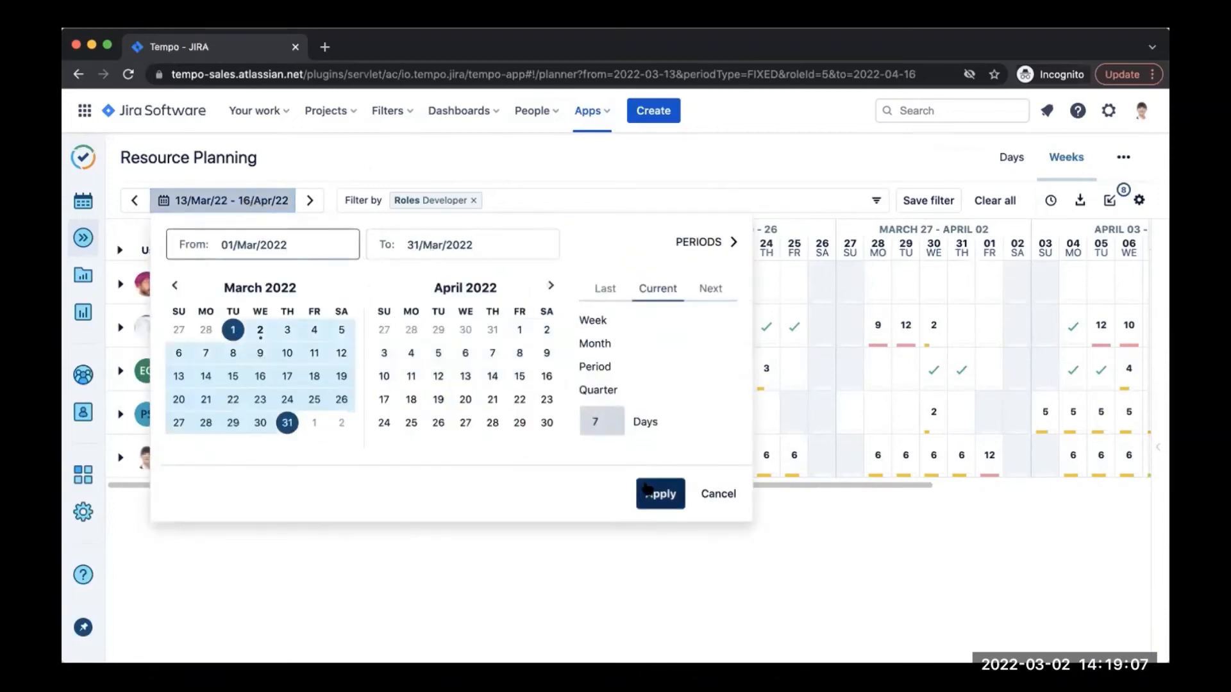
left_click(661, 494)
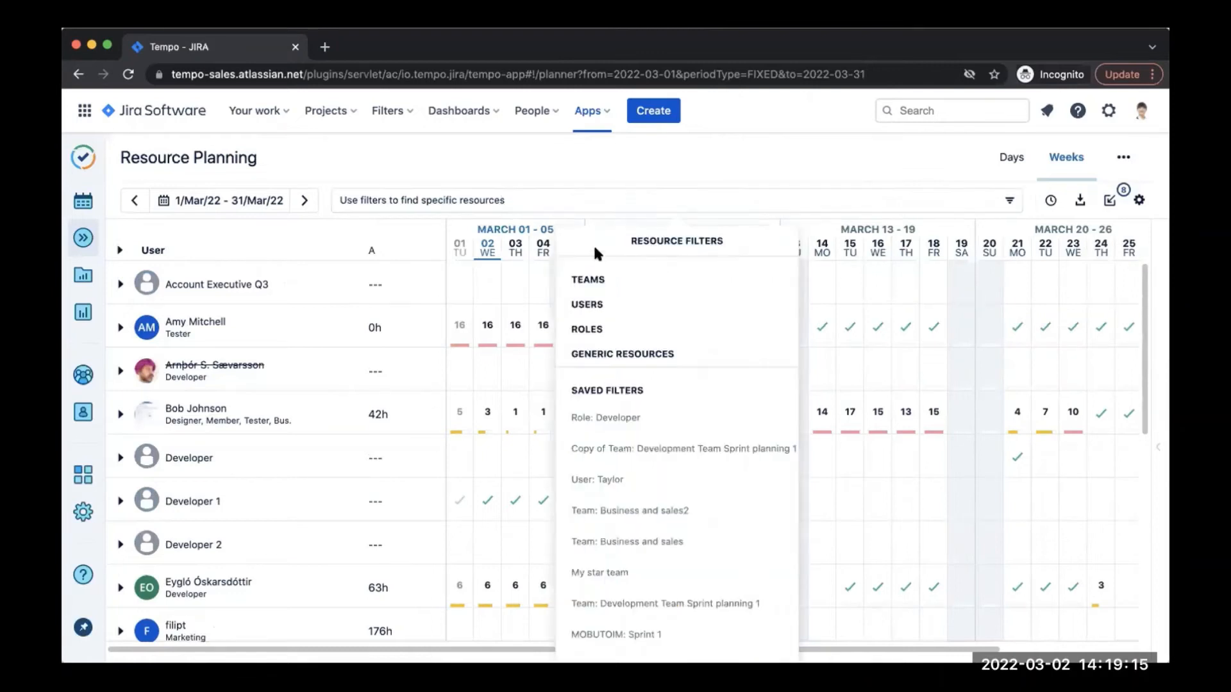
Step: Filter resources by the Business and sales and Development Team teams
left_click(587, 279)
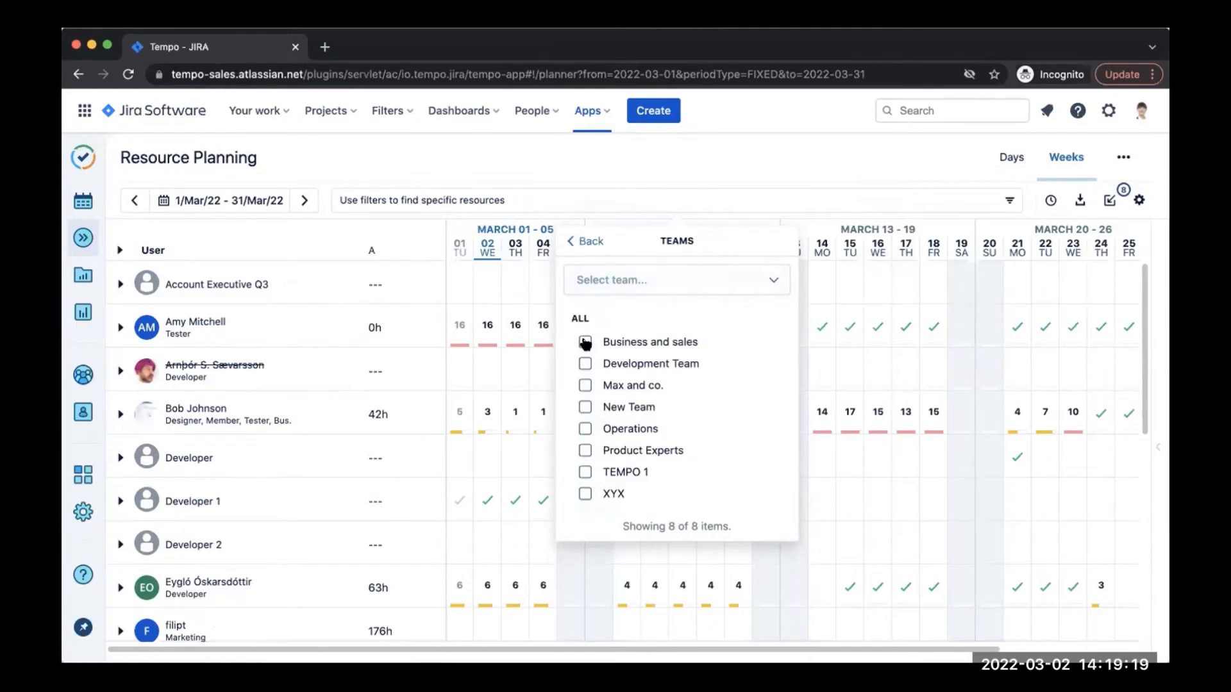
left_click(584, 341)
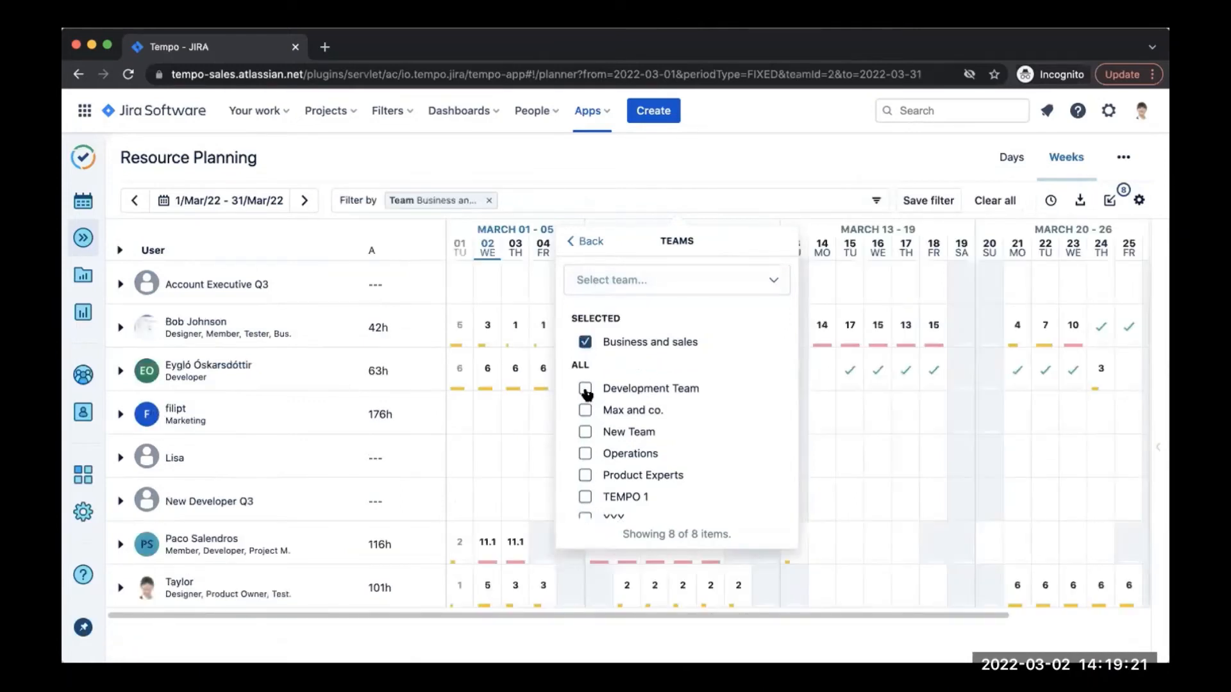
left_click(586, 388)
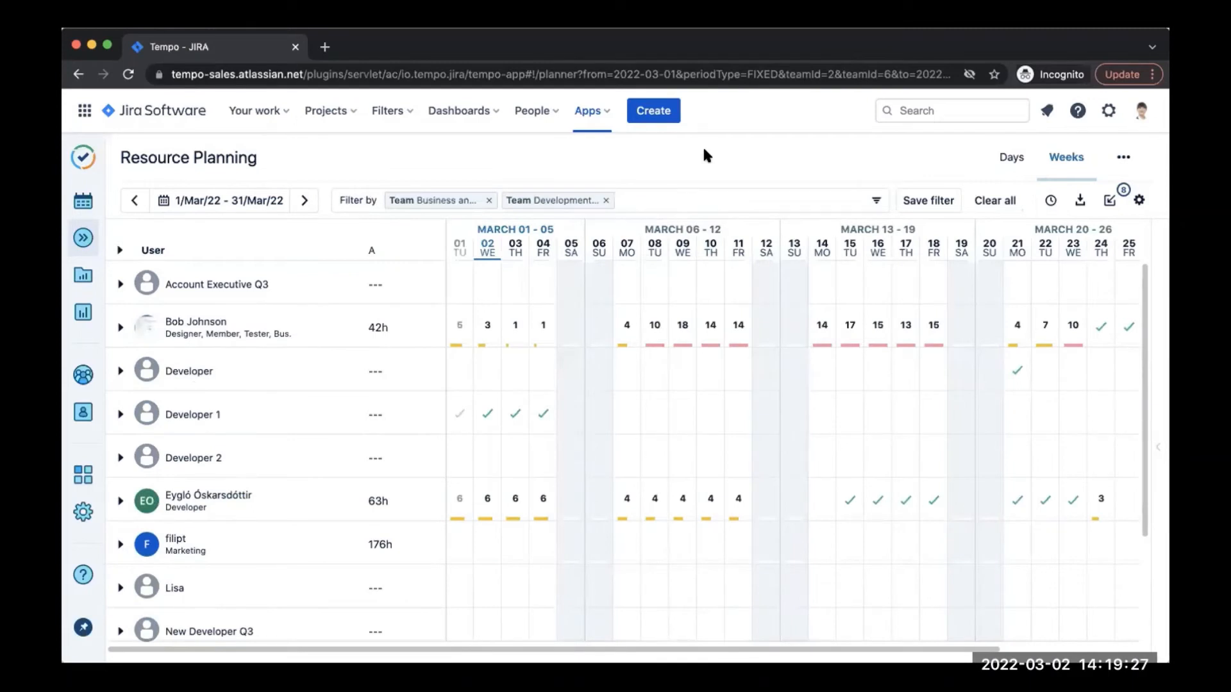
mouse_move(618, 193)
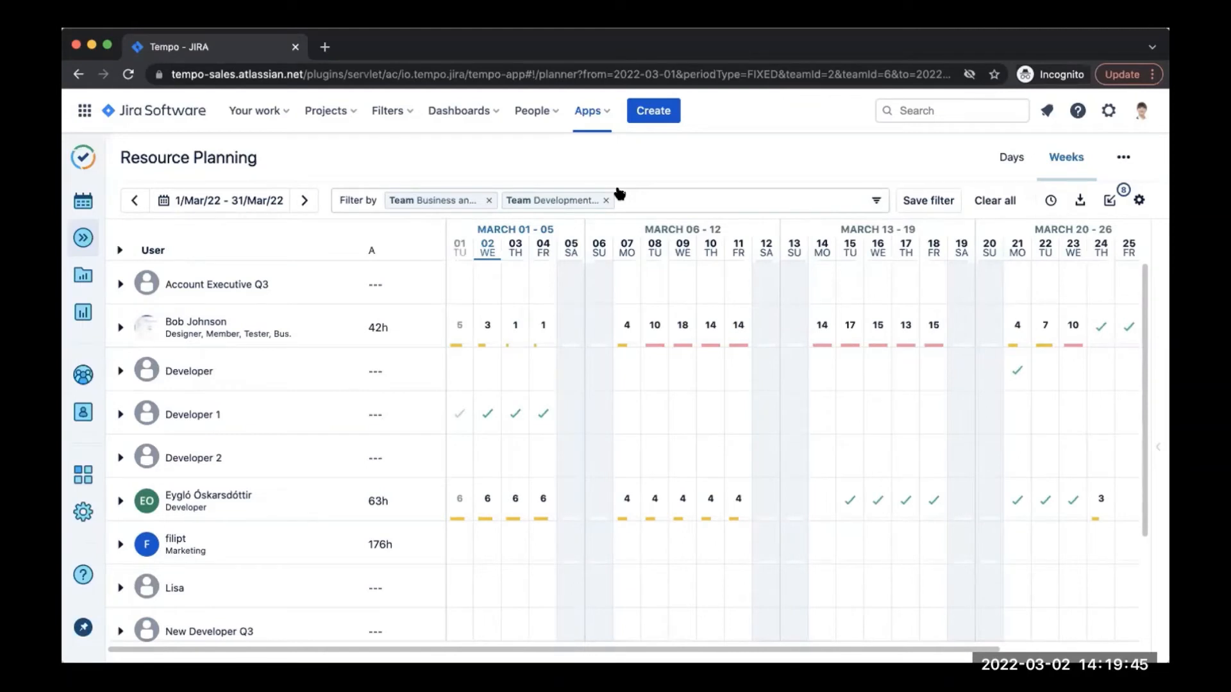
mouse_move(83, 511)
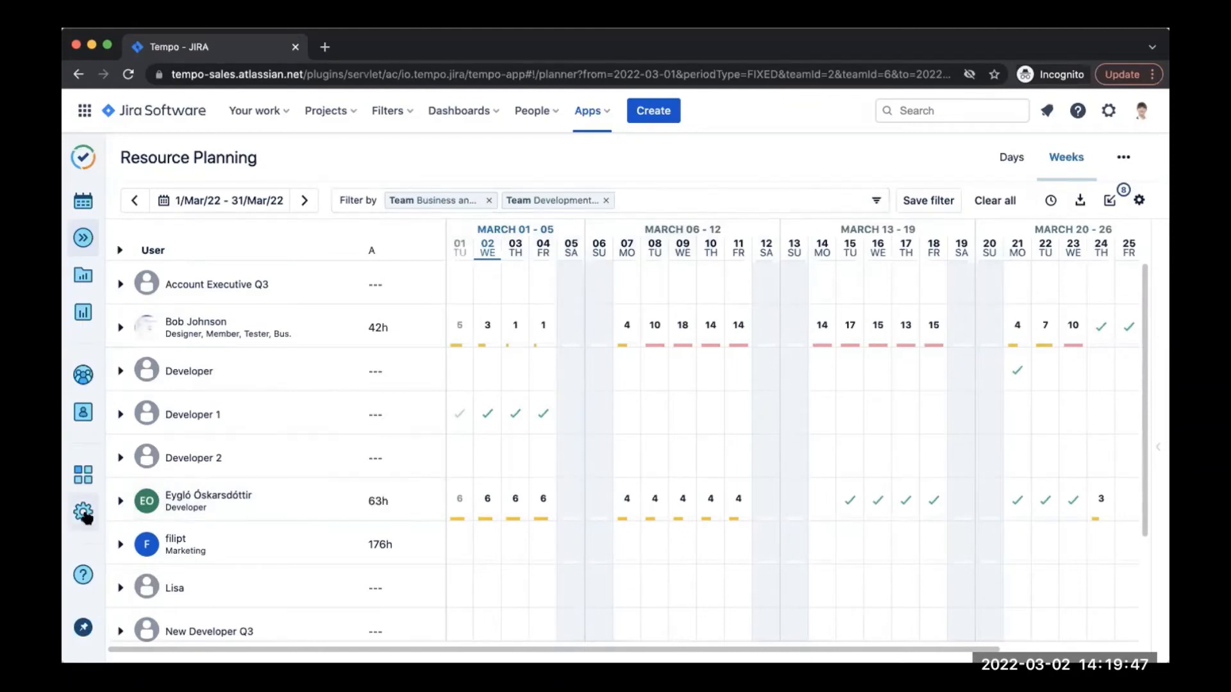
Step: View the Permission Roles settings under Data Access, then return to the resource planner
left_click(82, 512)
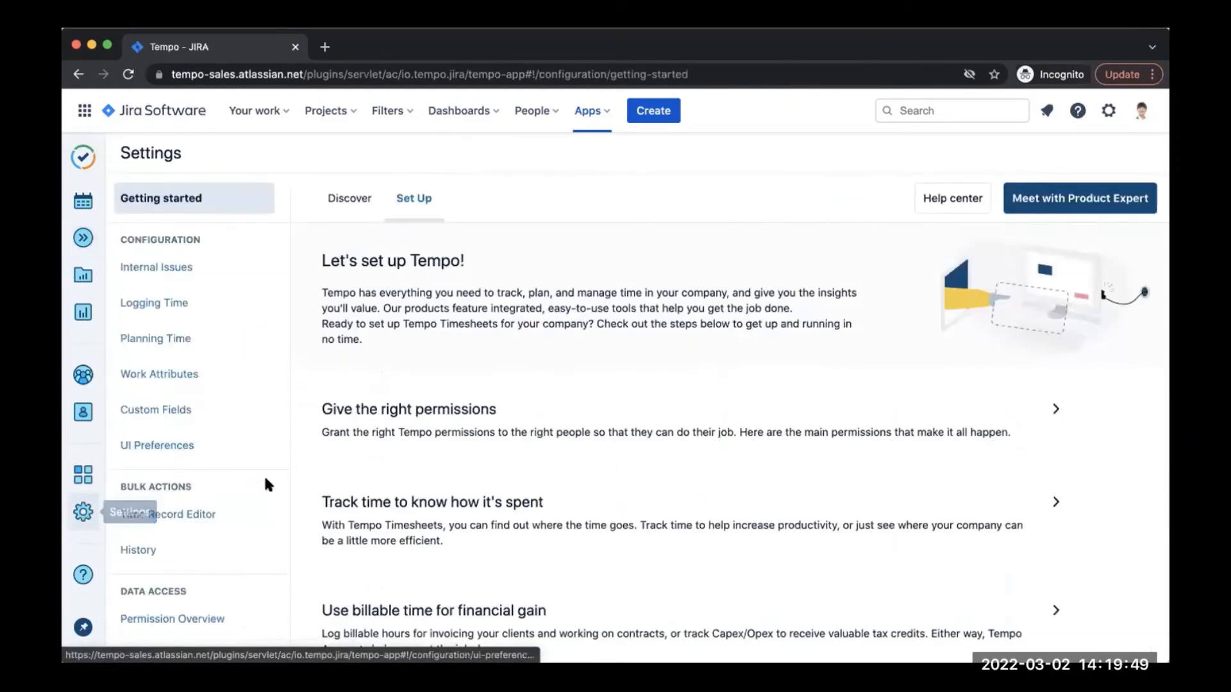
scroll("down", 3)
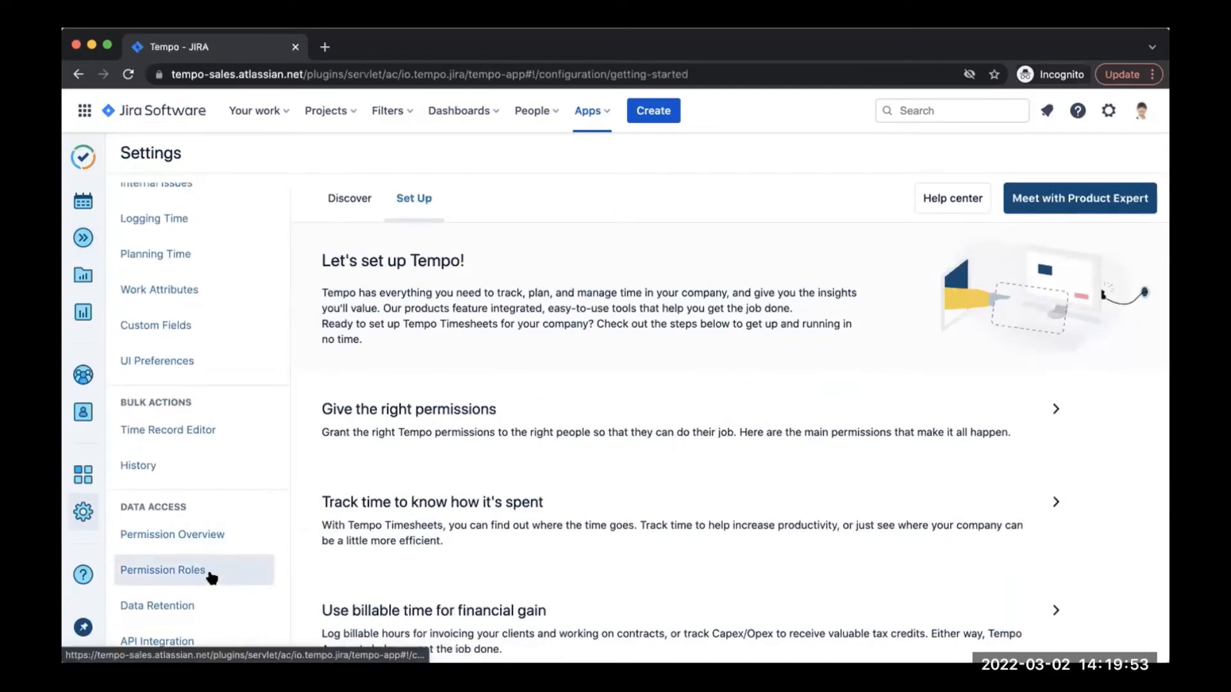
left_click(163, 569)
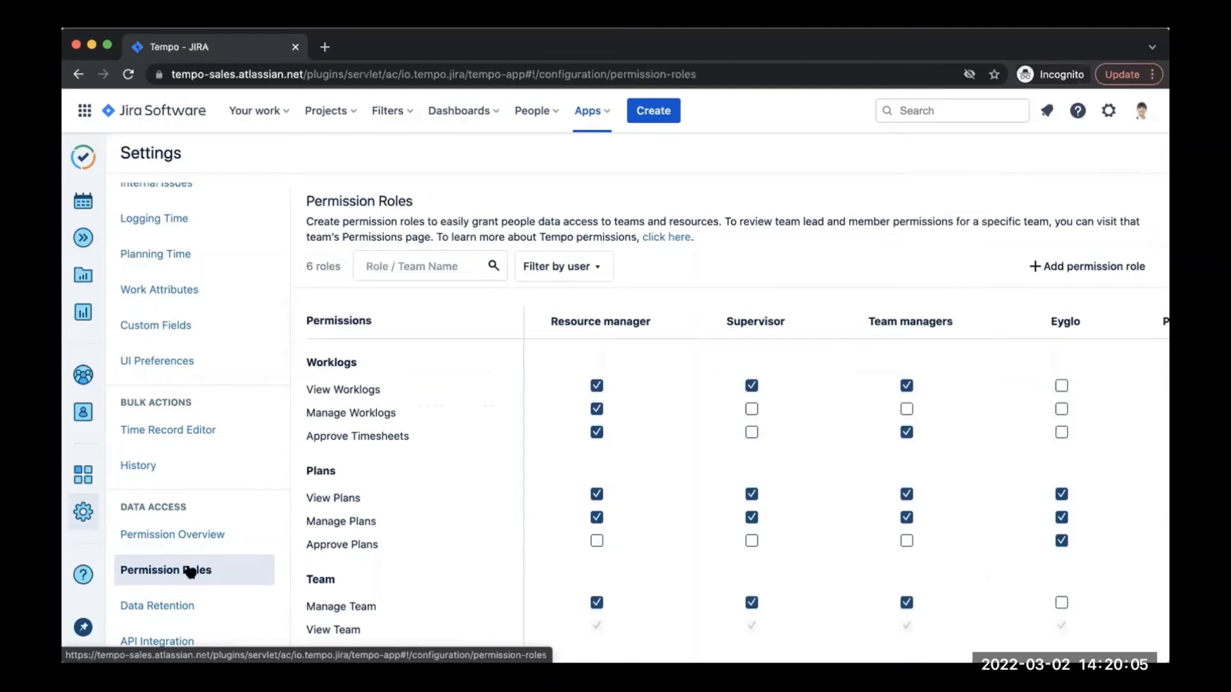
mouse_move(82, 237)
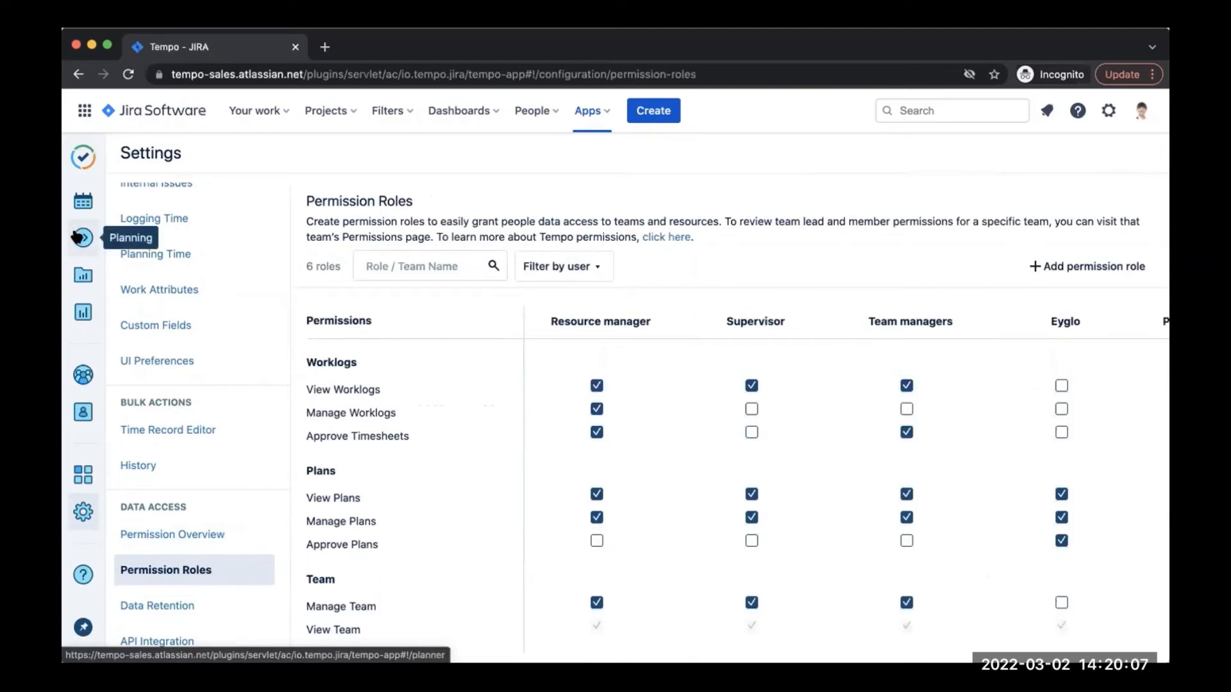
left_click(82, 237)
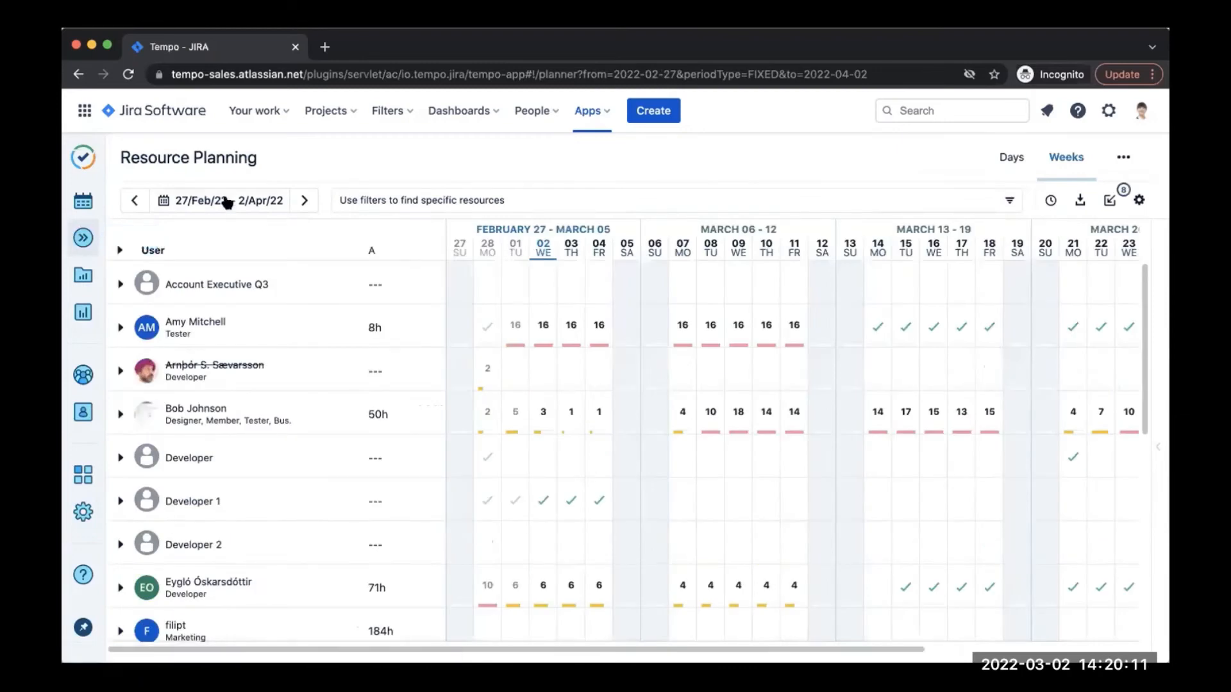
Step: Set the period to March 2022 again and add Development Team to the team filter
left_click(219, 200)
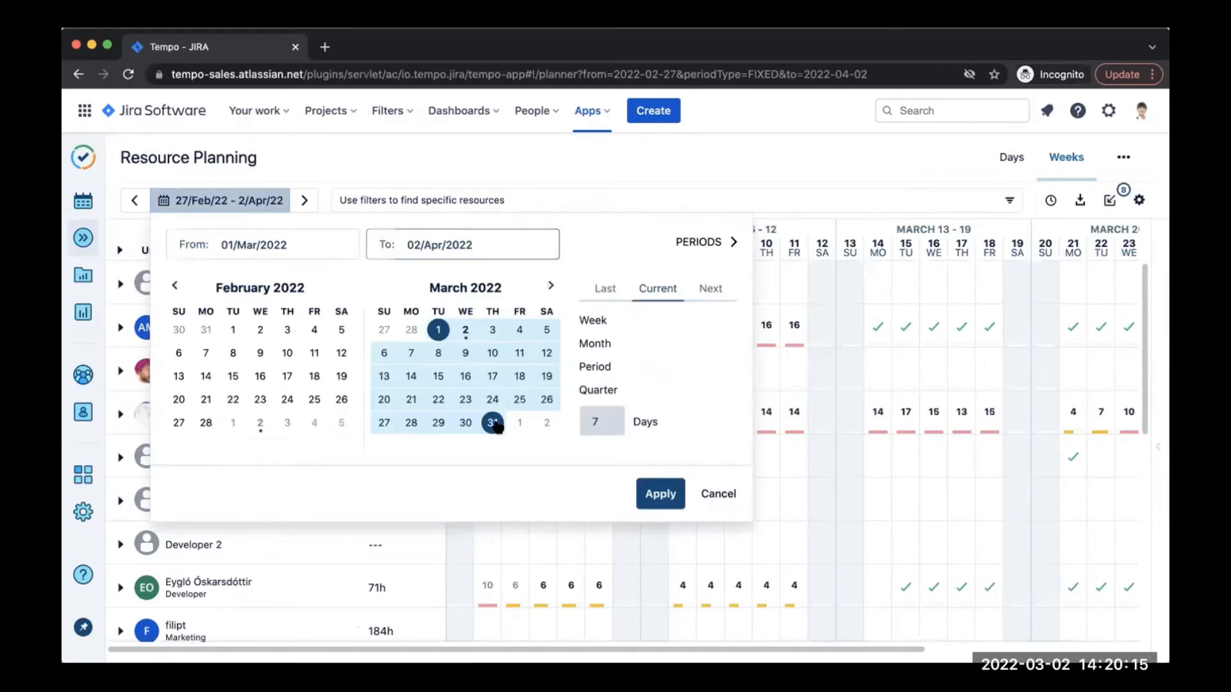
left_click(659, 493)
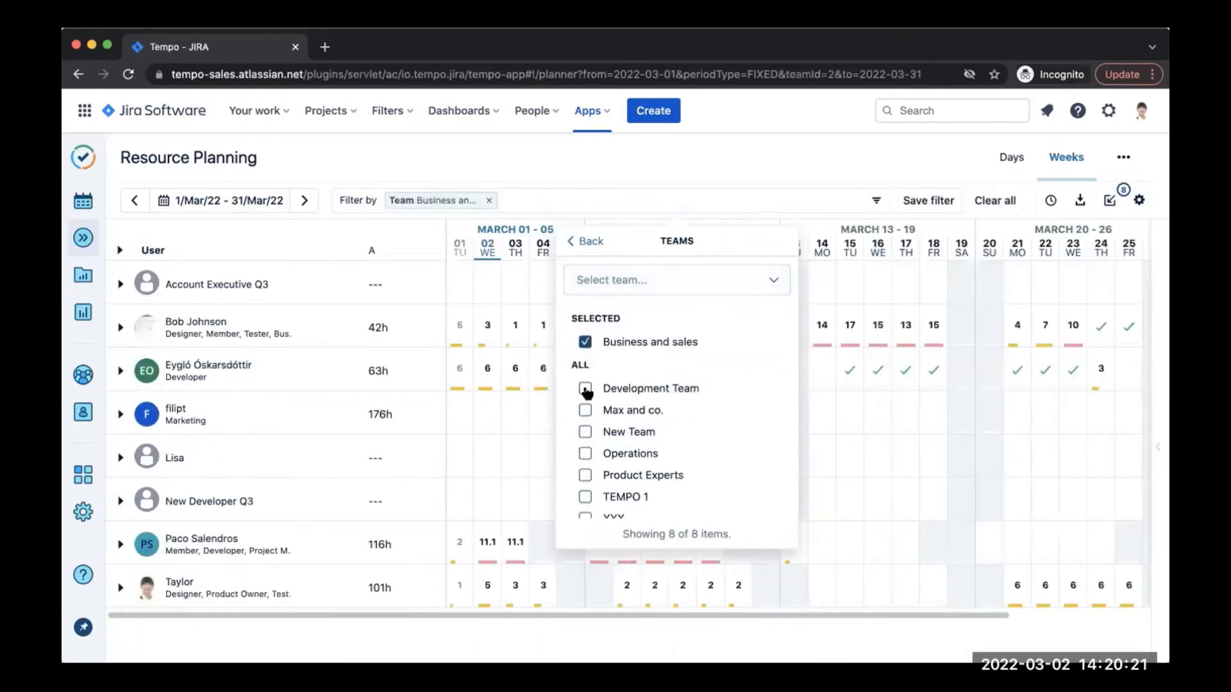
left_click(585, 387)
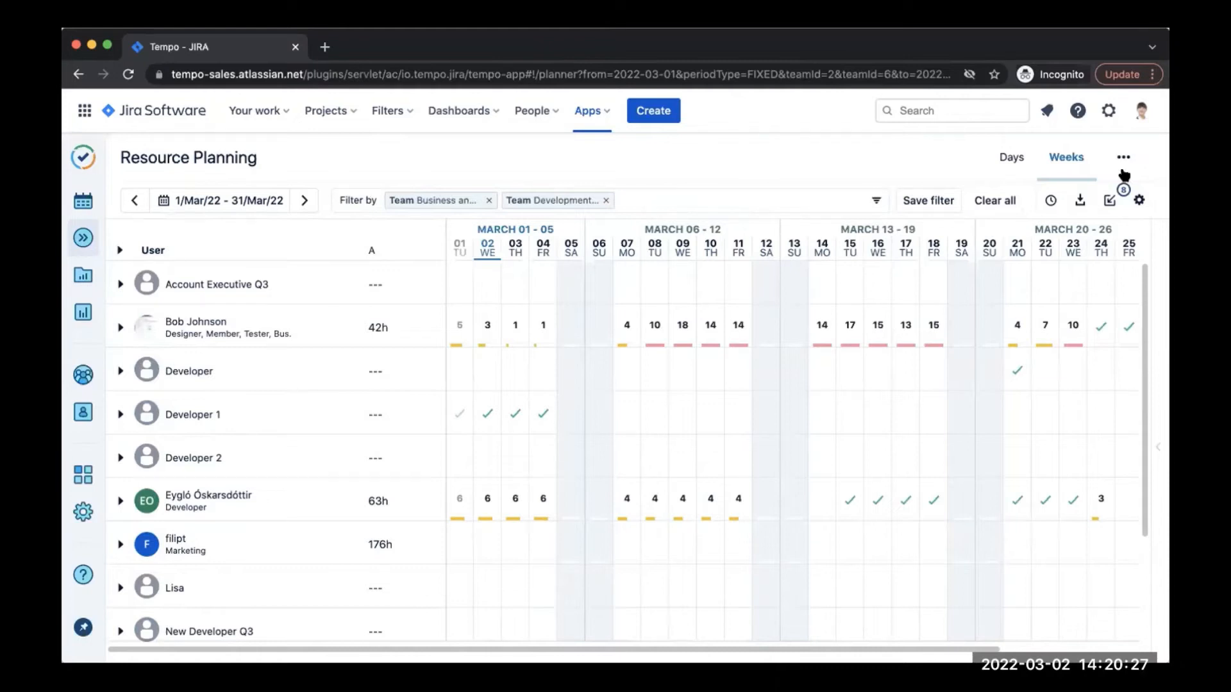
mouse_move(1107, 200)
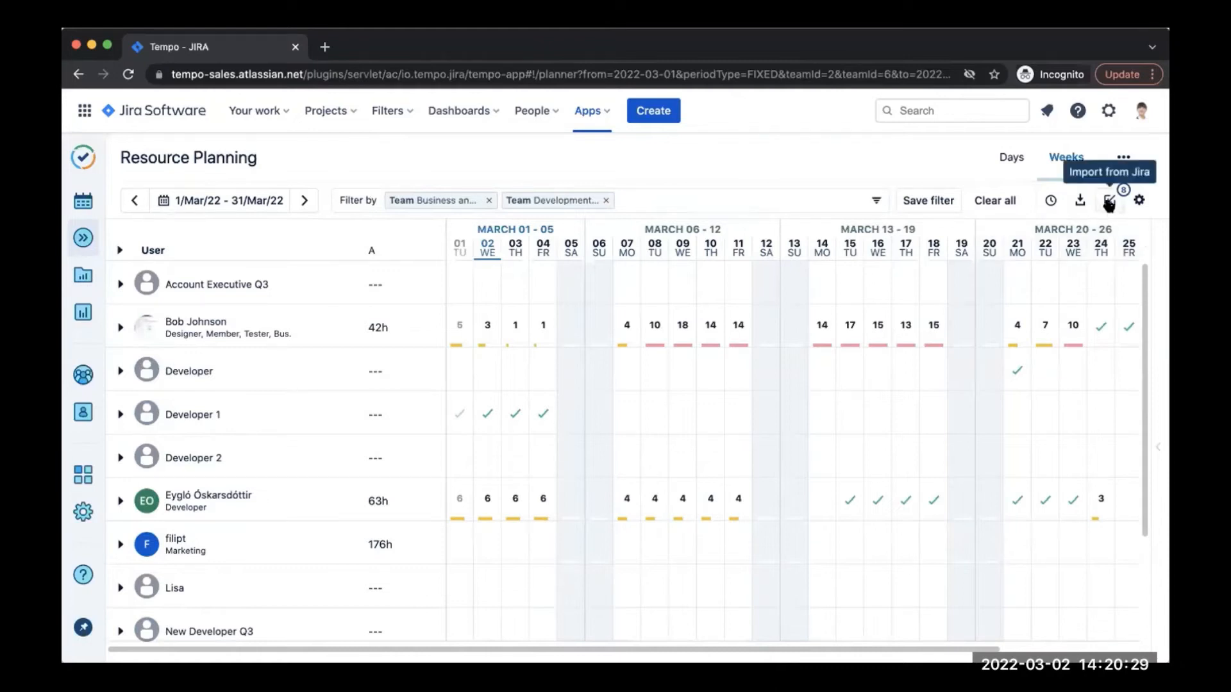
Step: Start Import from Jira and select the Design the Mobile app issue (MAC-1)
left_click(1108, 200)
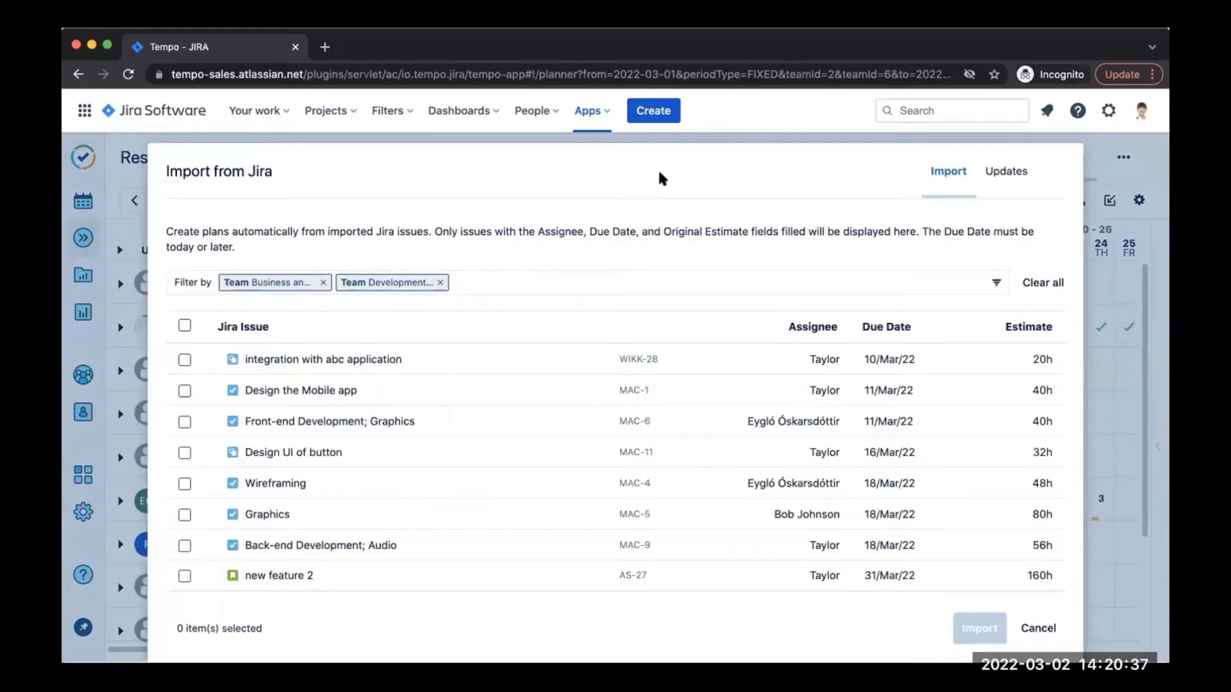
mouse_move(472, 321)
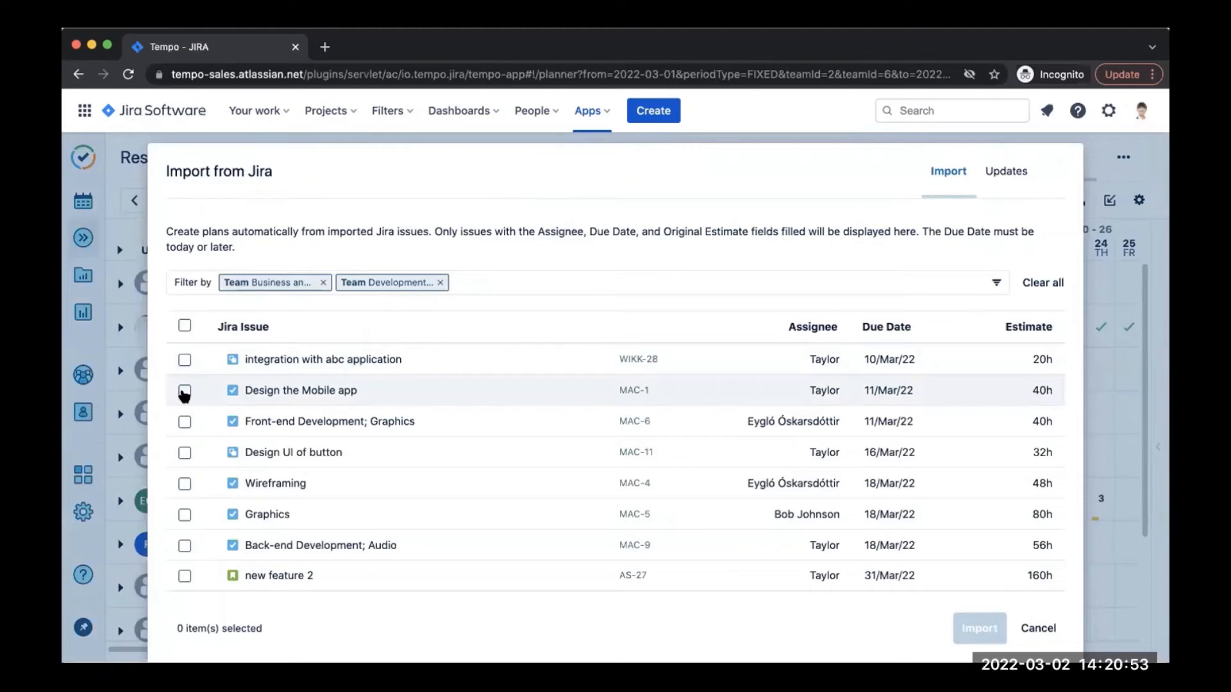
left_click(185, 390)
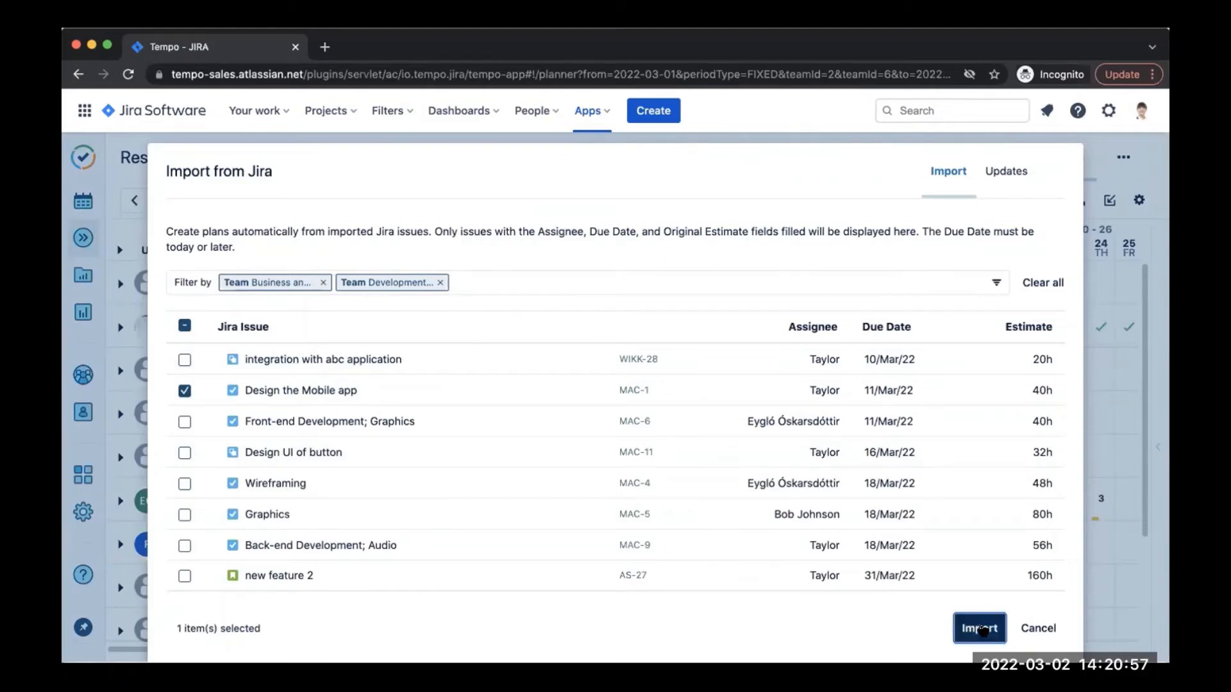
Step: Import MAC-1 as a 40h plan and check it under Taylor's row
left_click(978, 629)
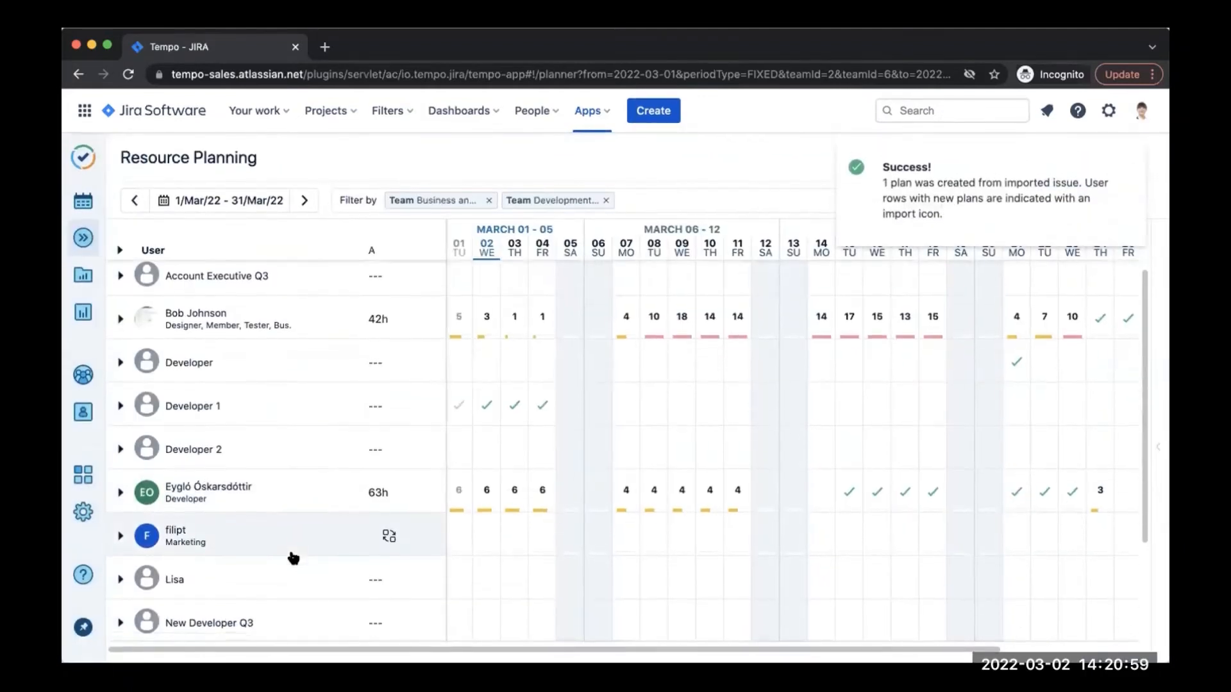
scroll("down", 3)
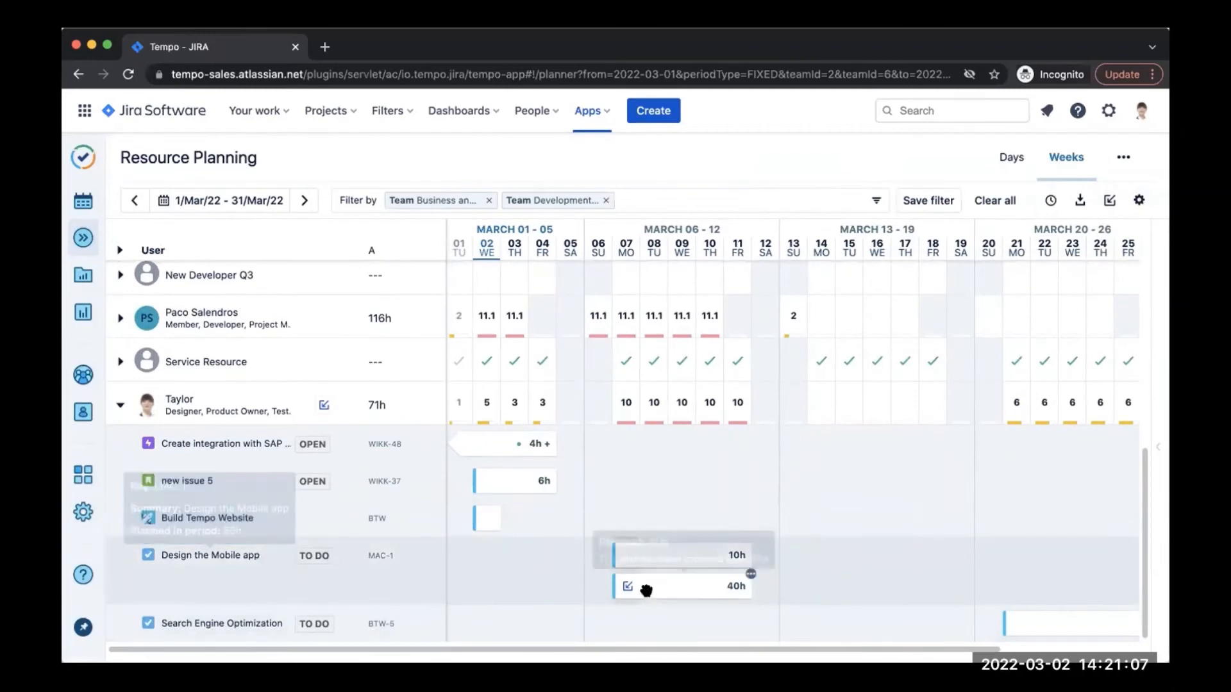
mouse_move(672, 588)
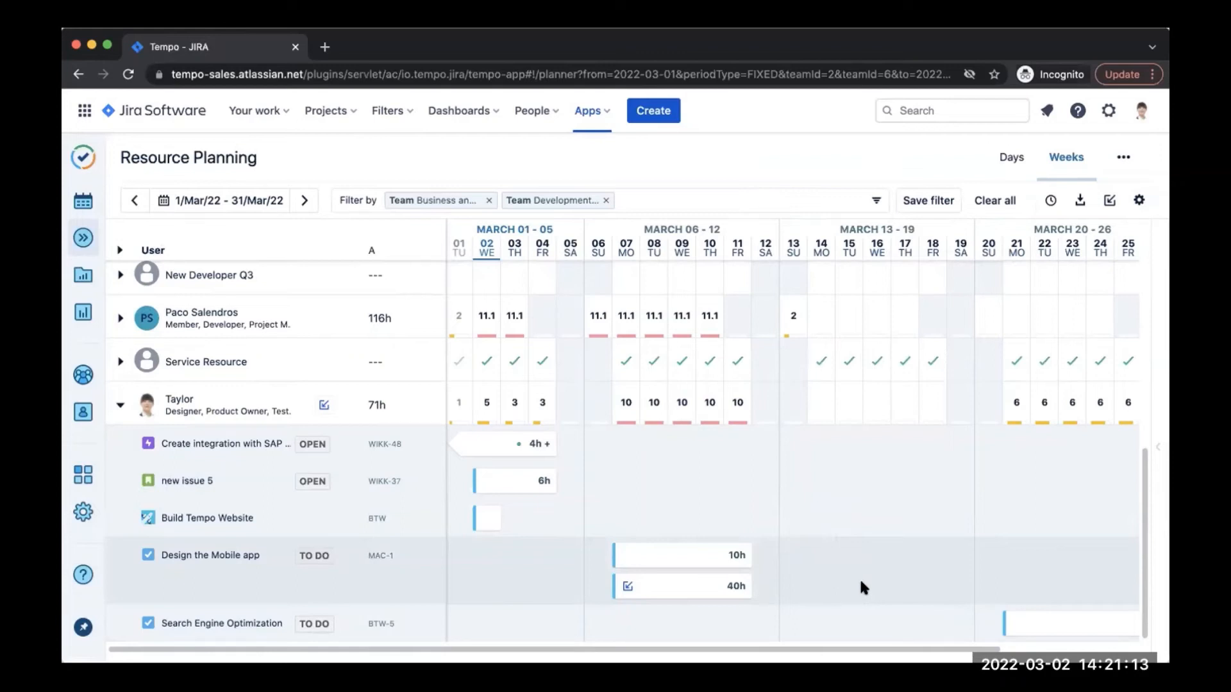
mouse_move(324, 407)
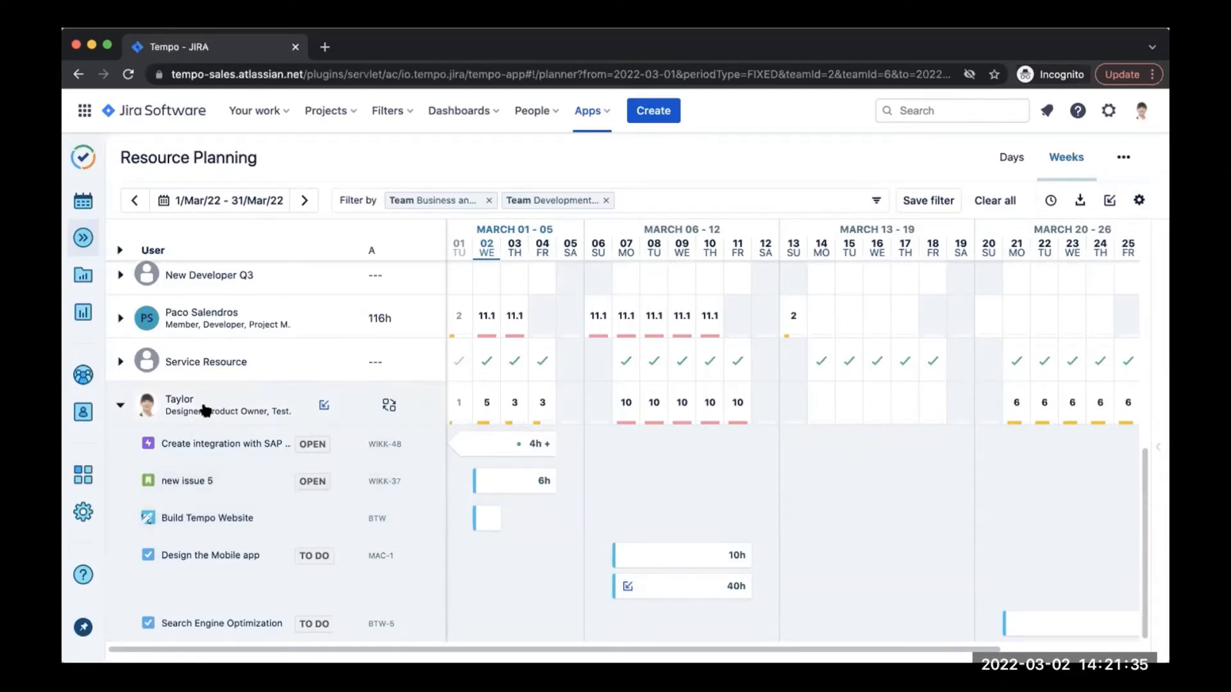
mouse_move(83, 313)
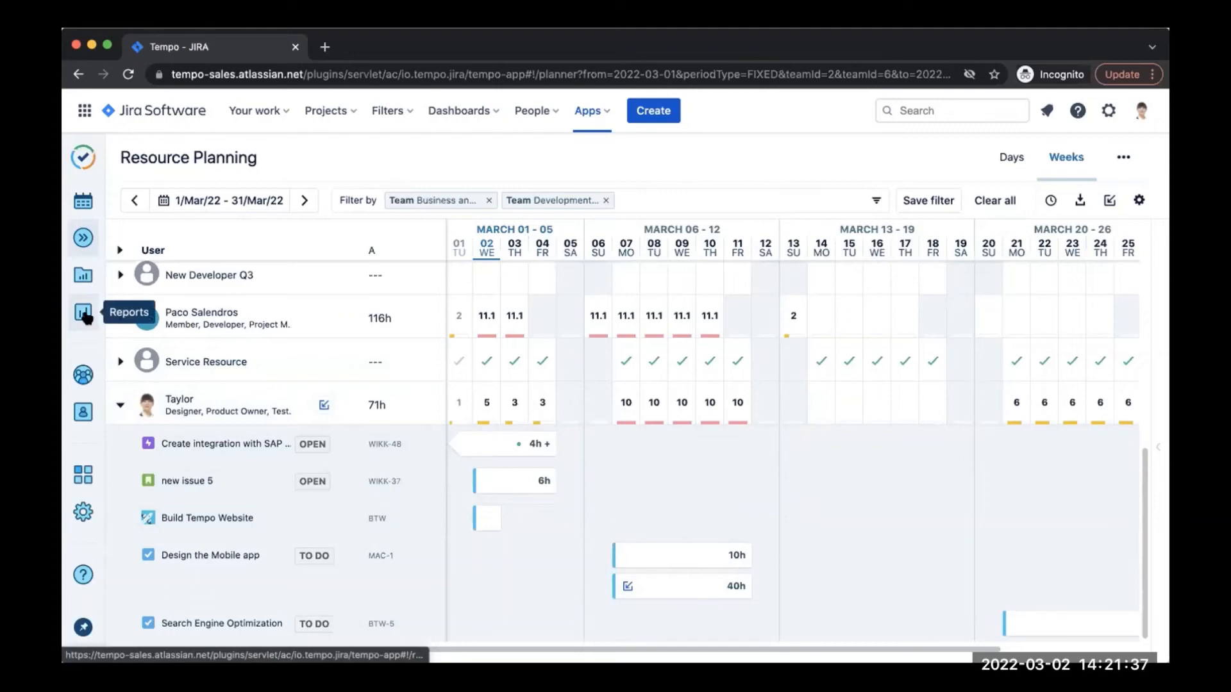
Step: Go to Tempo's Reports overview listing Logged Time, Planned Time and Planned vs Actual
left_click(83, 313)
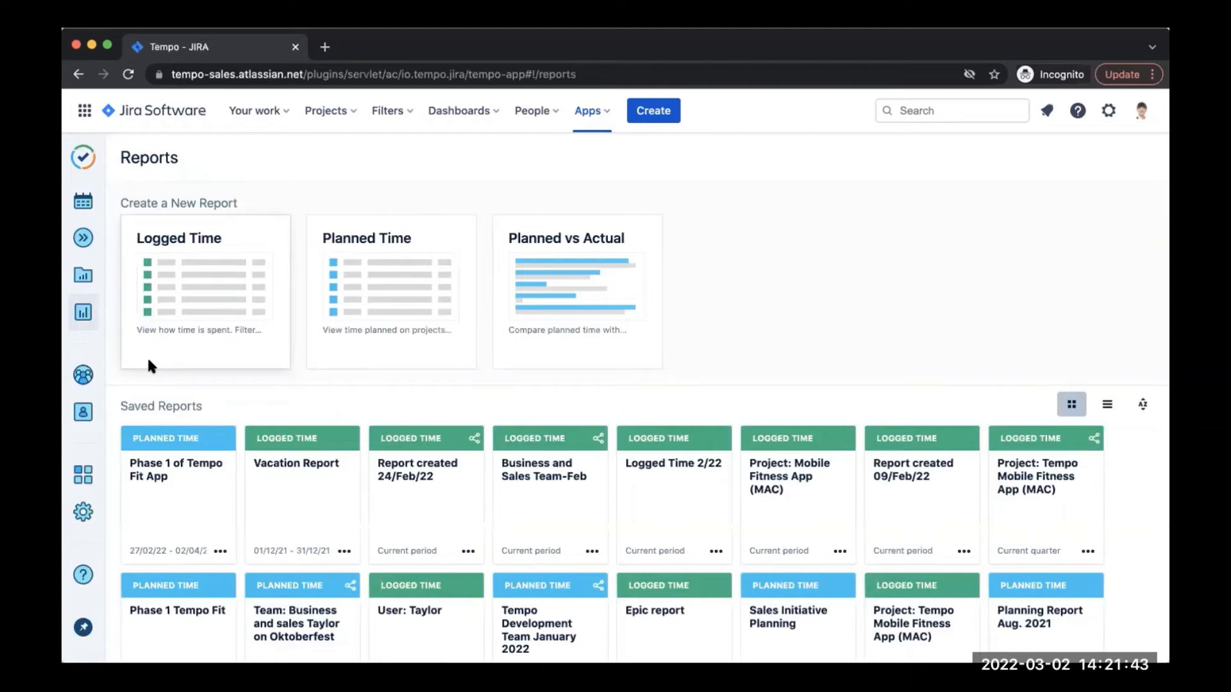
mouse_move(356, 311)
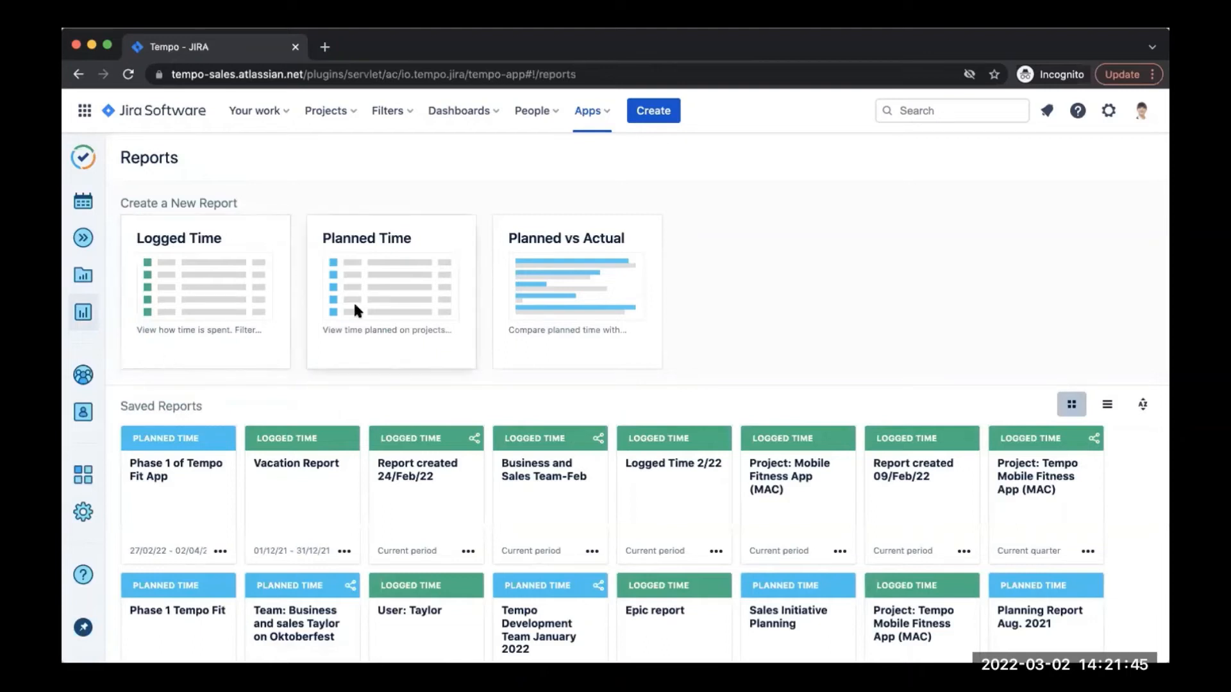
mouse_move(369, 337)
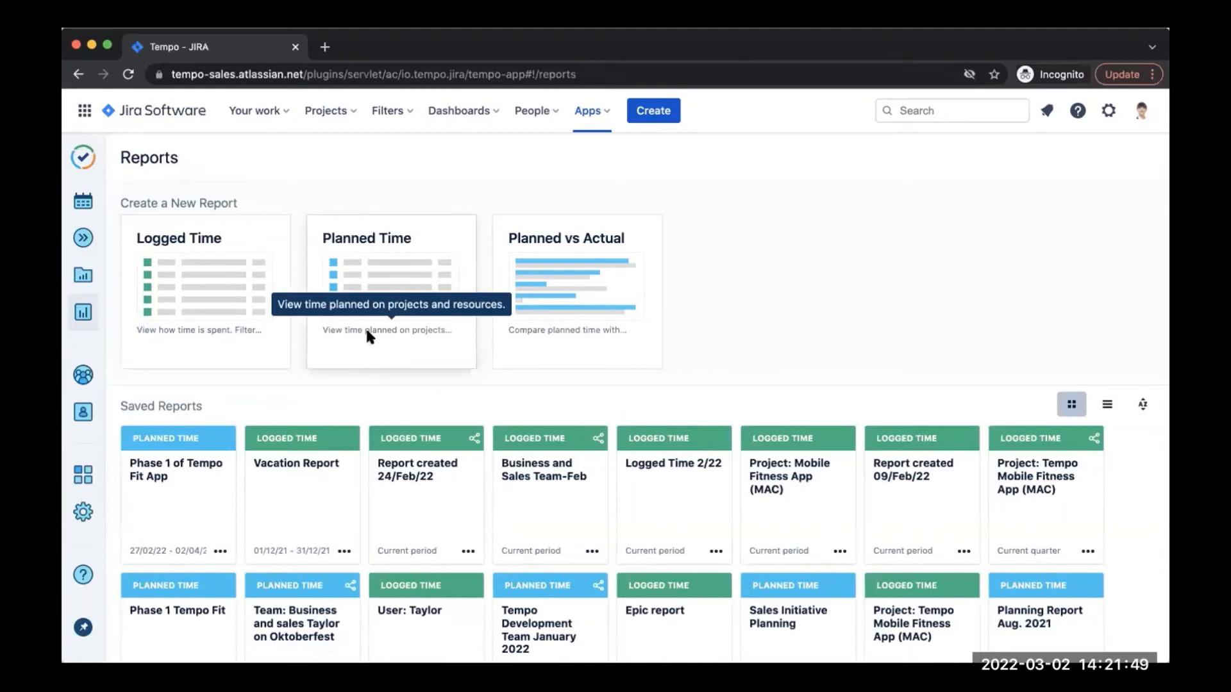
mouse_move(375, 352)
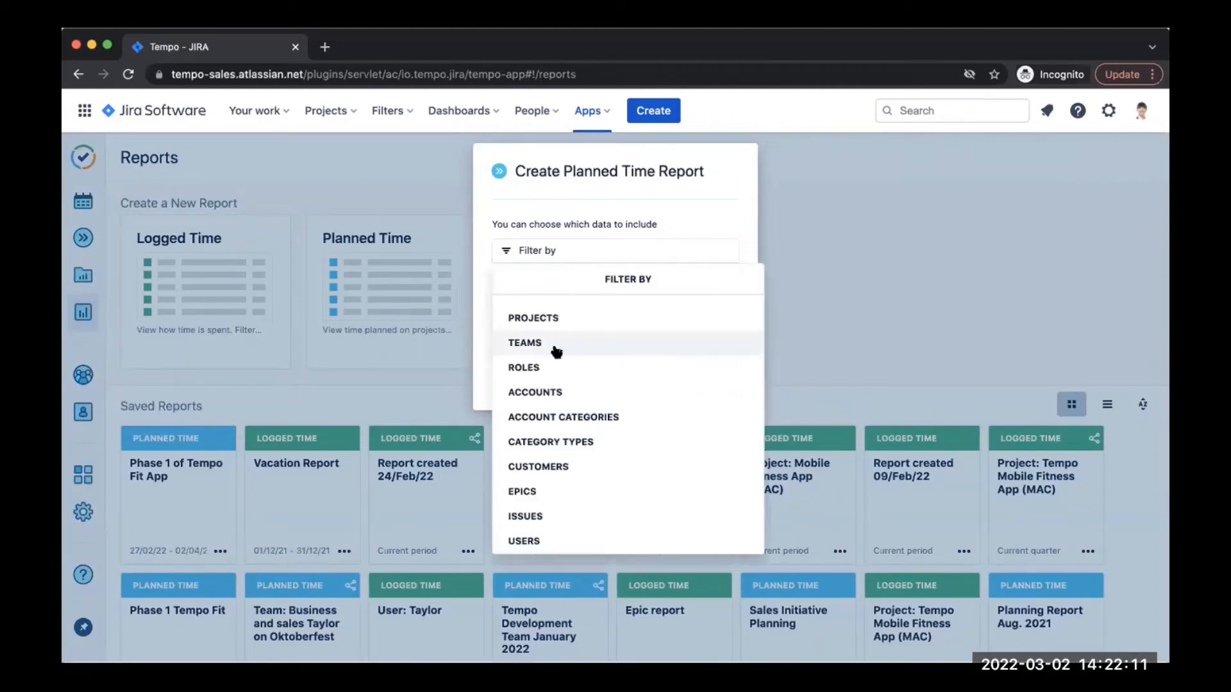
Step: Create the Planned Time report filtered to the Developer role and view its export options
left_click(523, 368)
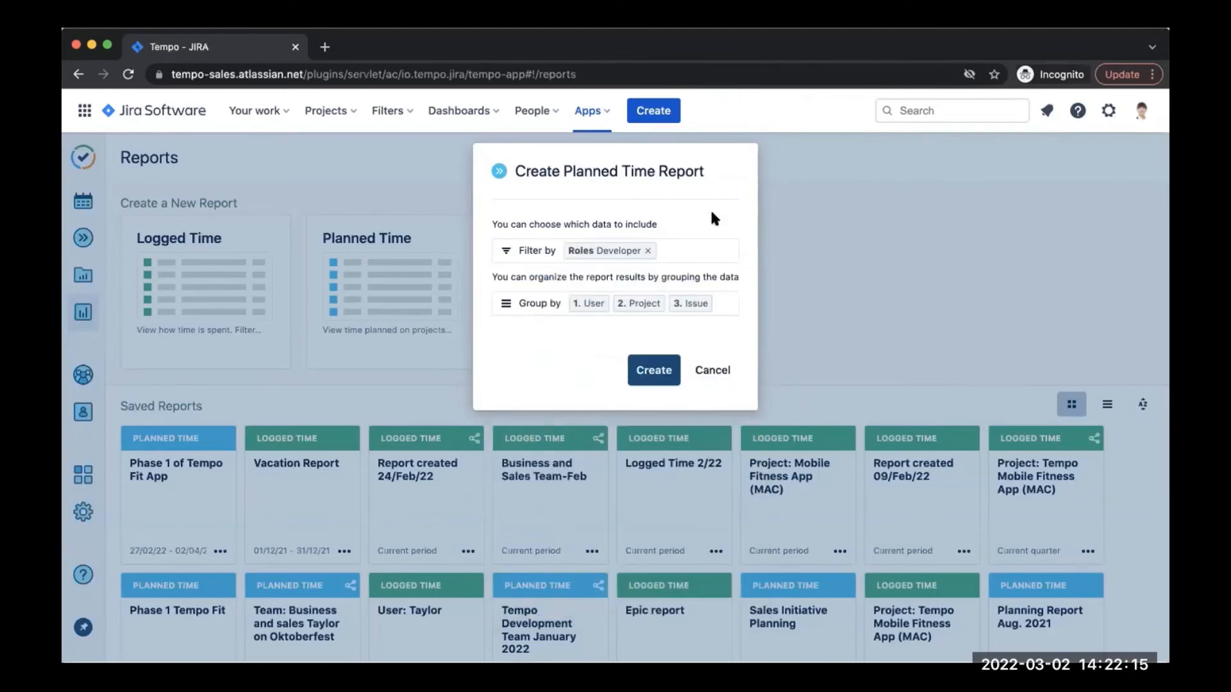
left_click(653, 369)
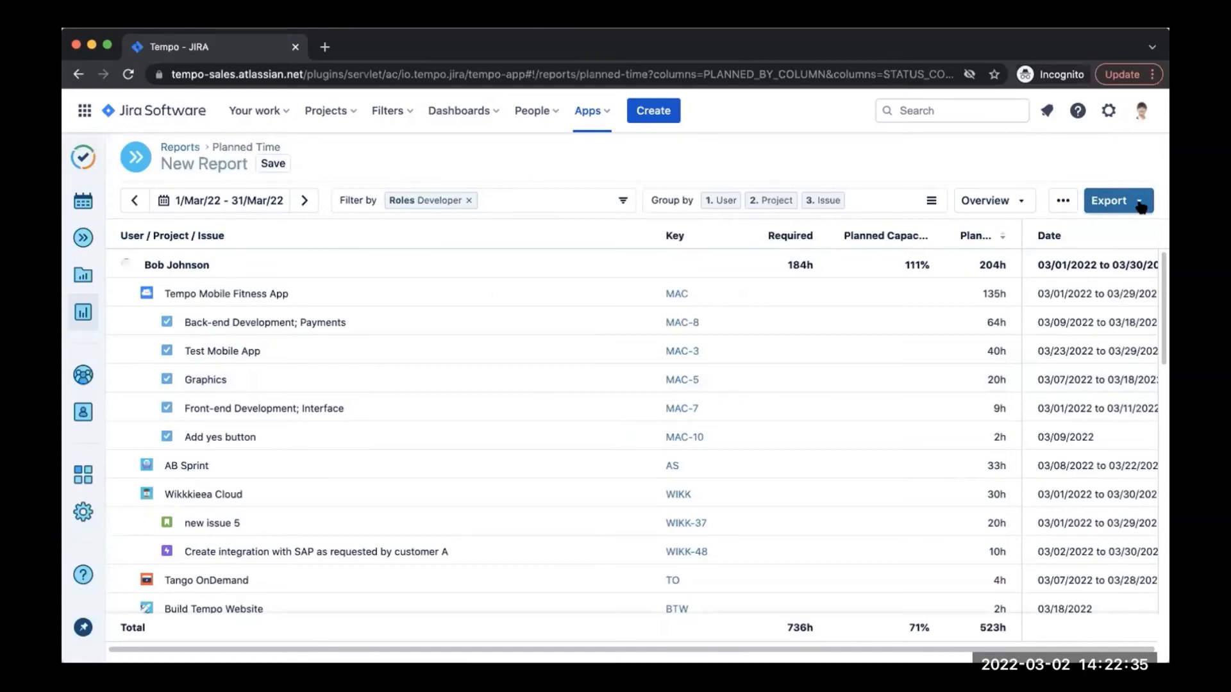
left_click(1112, 200)
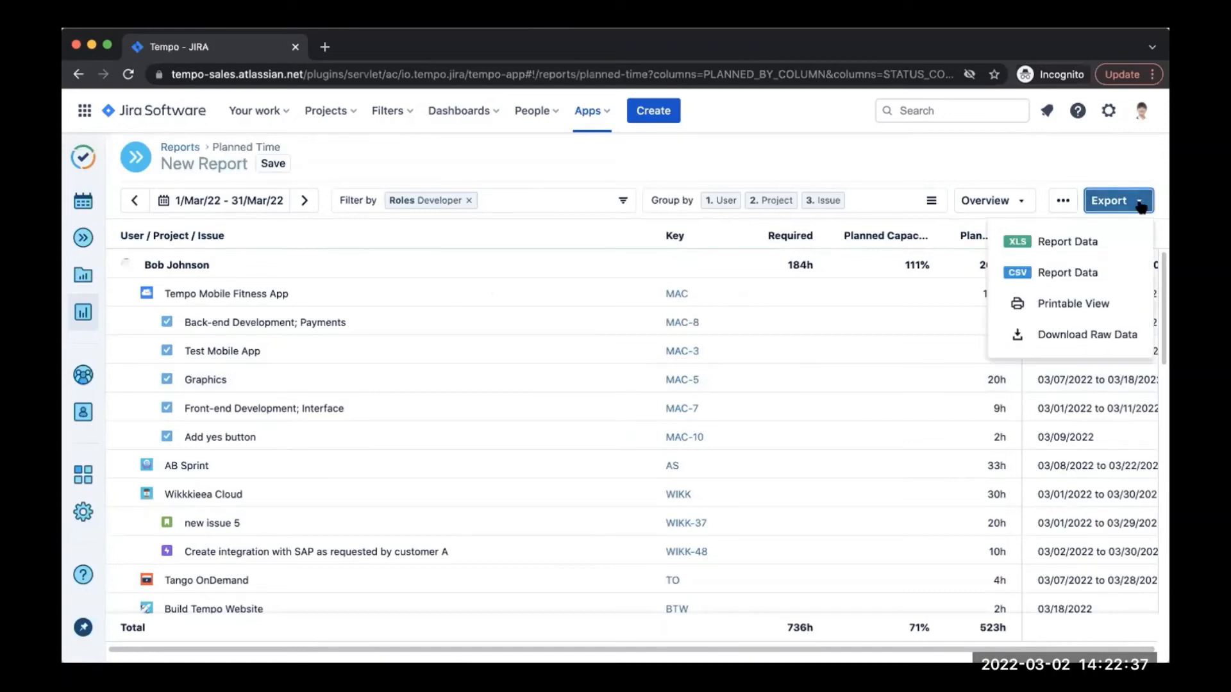
mouse_move(1040, 170)
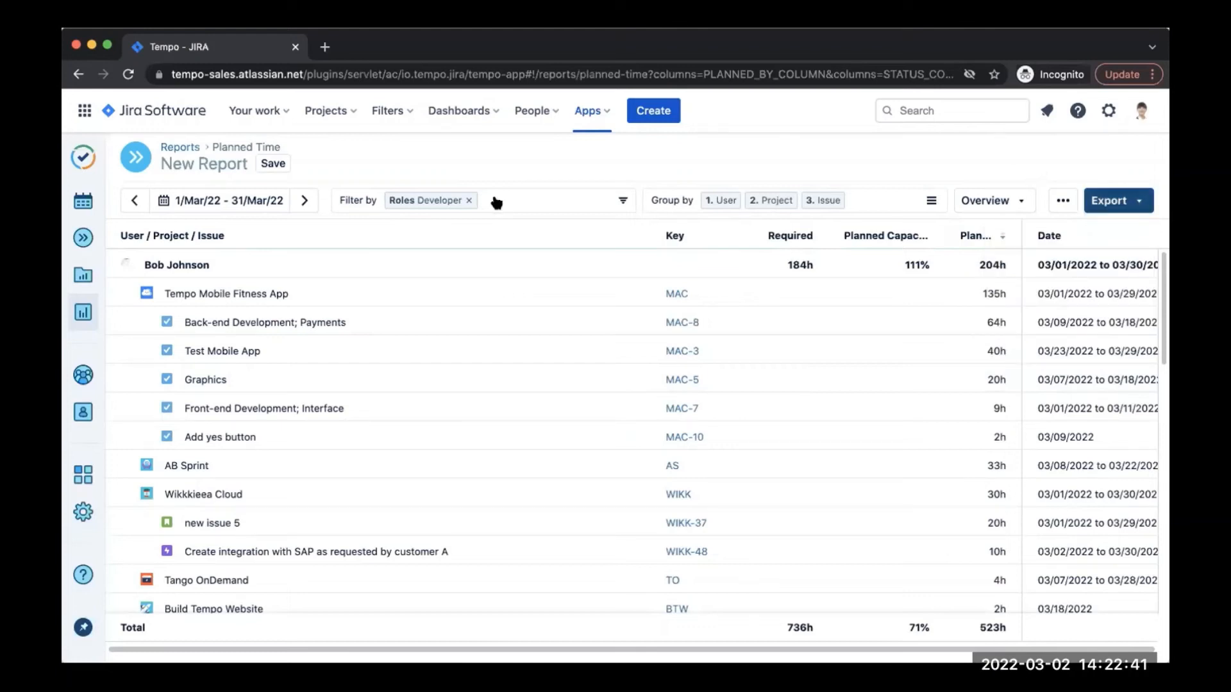
mouse_move(84, 312)
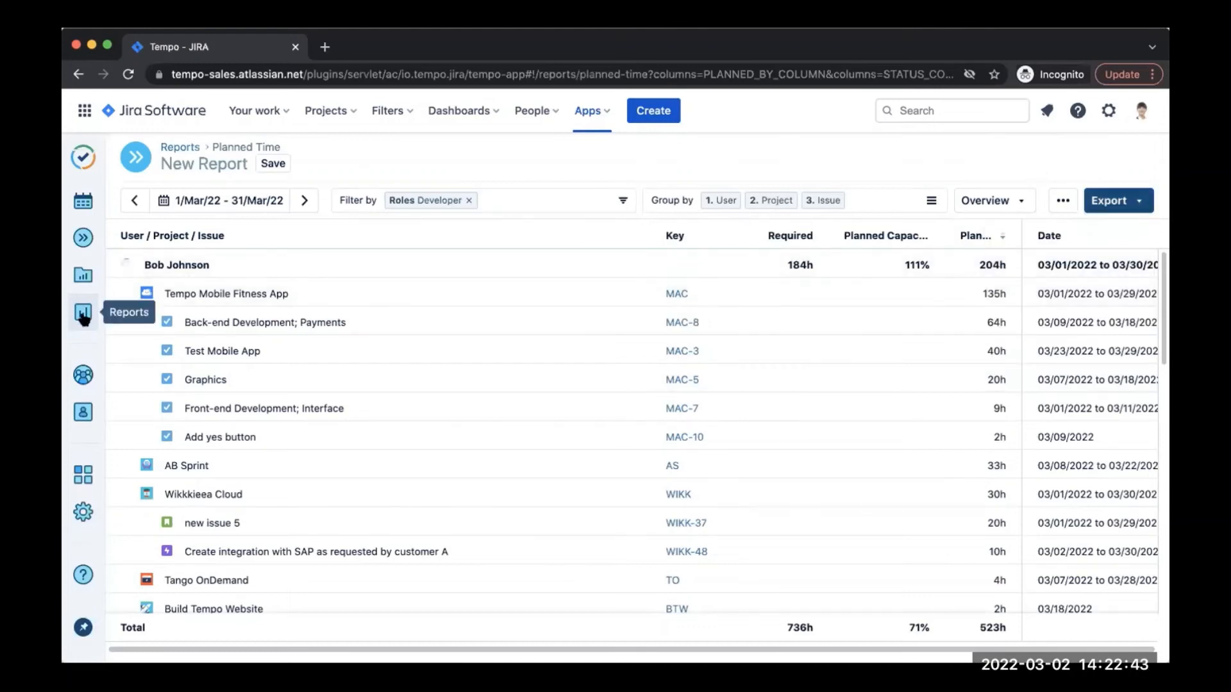
Step: Create a new Planned vs Actual report filtered to the Developer role only
left_click(82, 313)
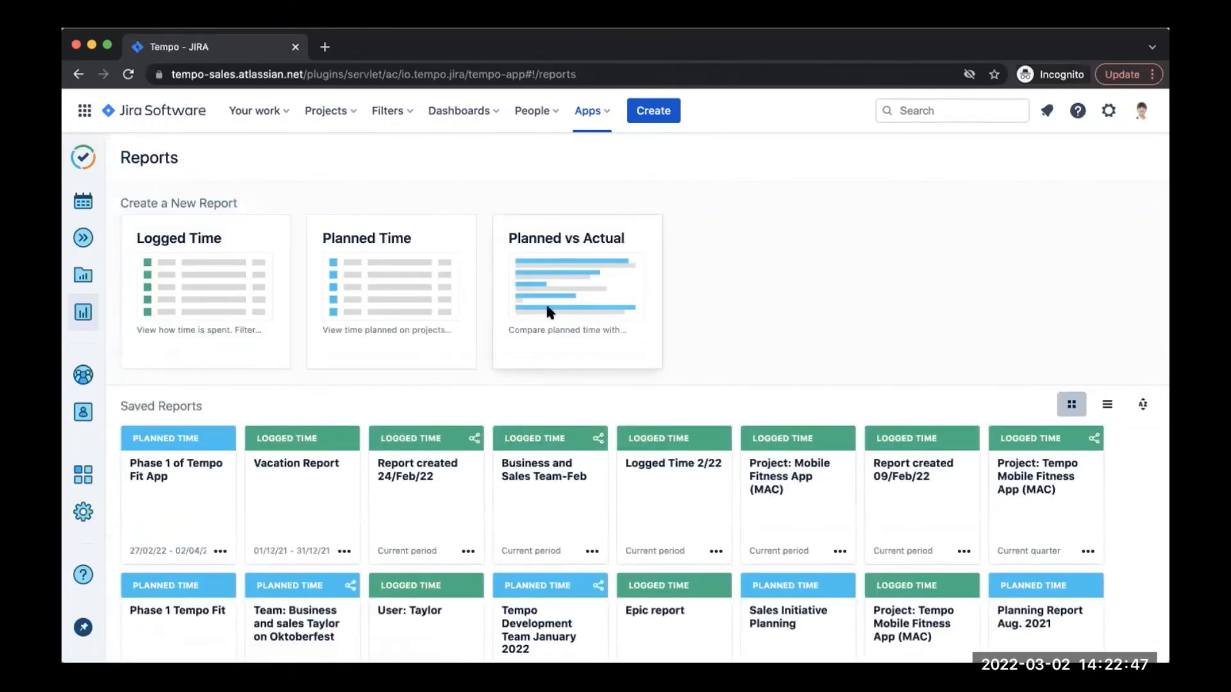
left_click(576, 291)
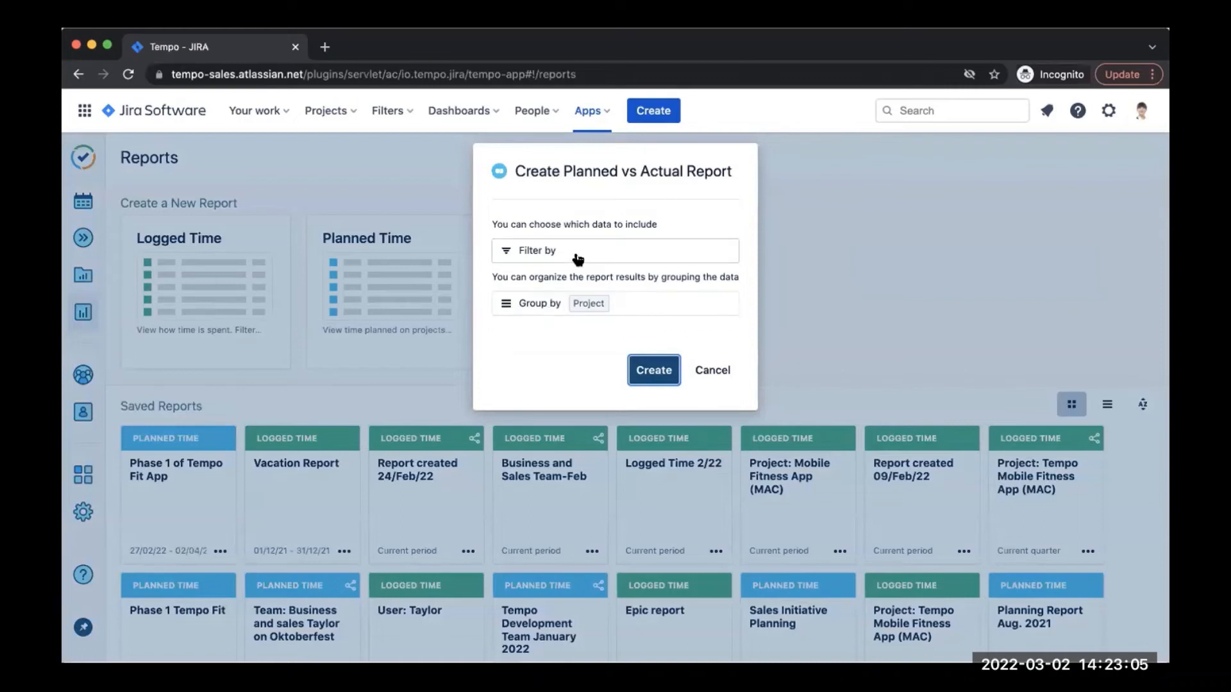
left_click(615, 250)
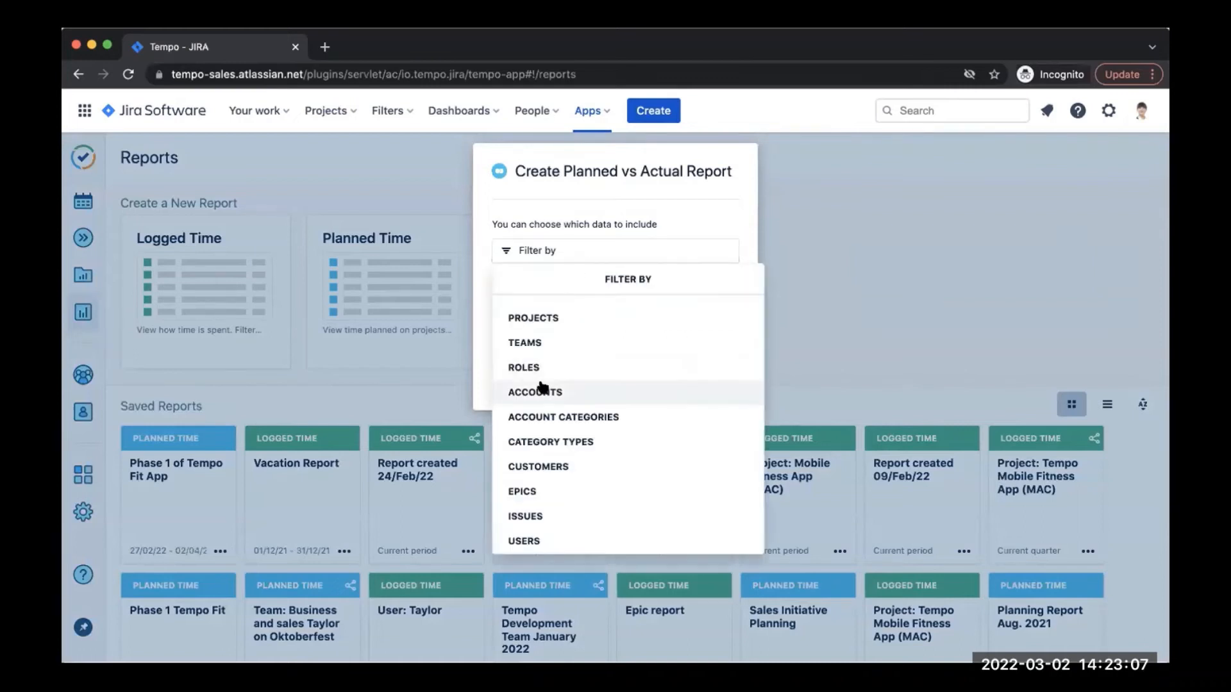
left_click(523, 368)
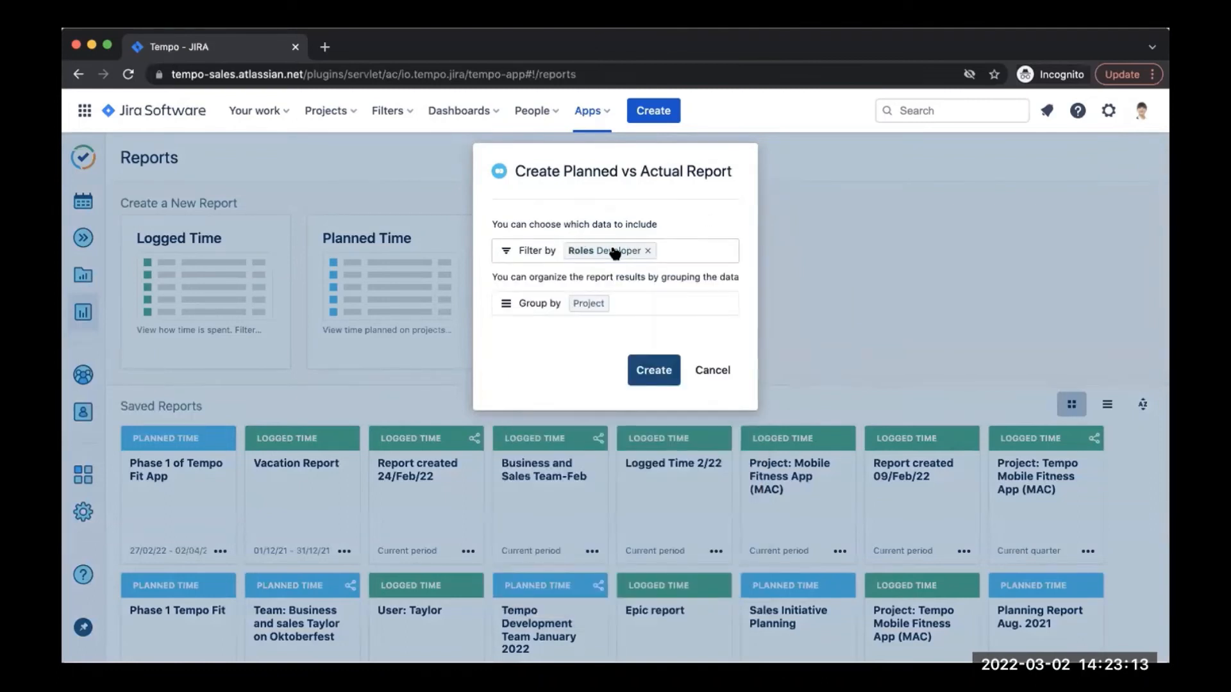
left_click(653, 369)
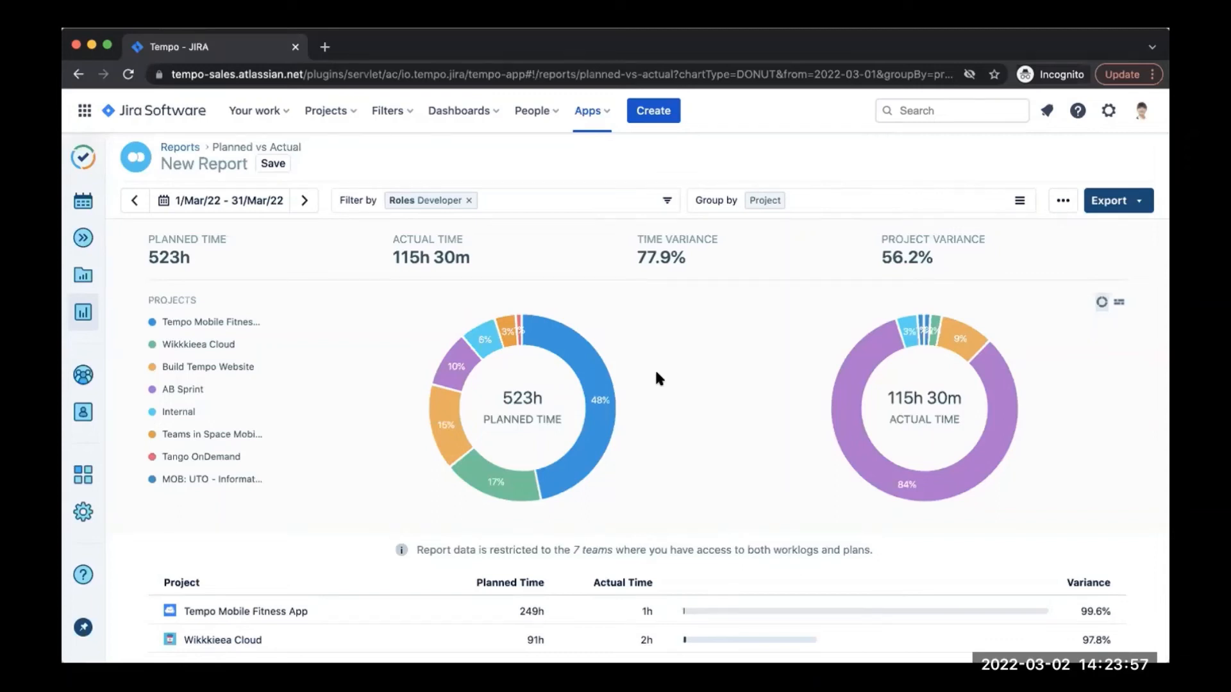
mouse_move(404, 389)
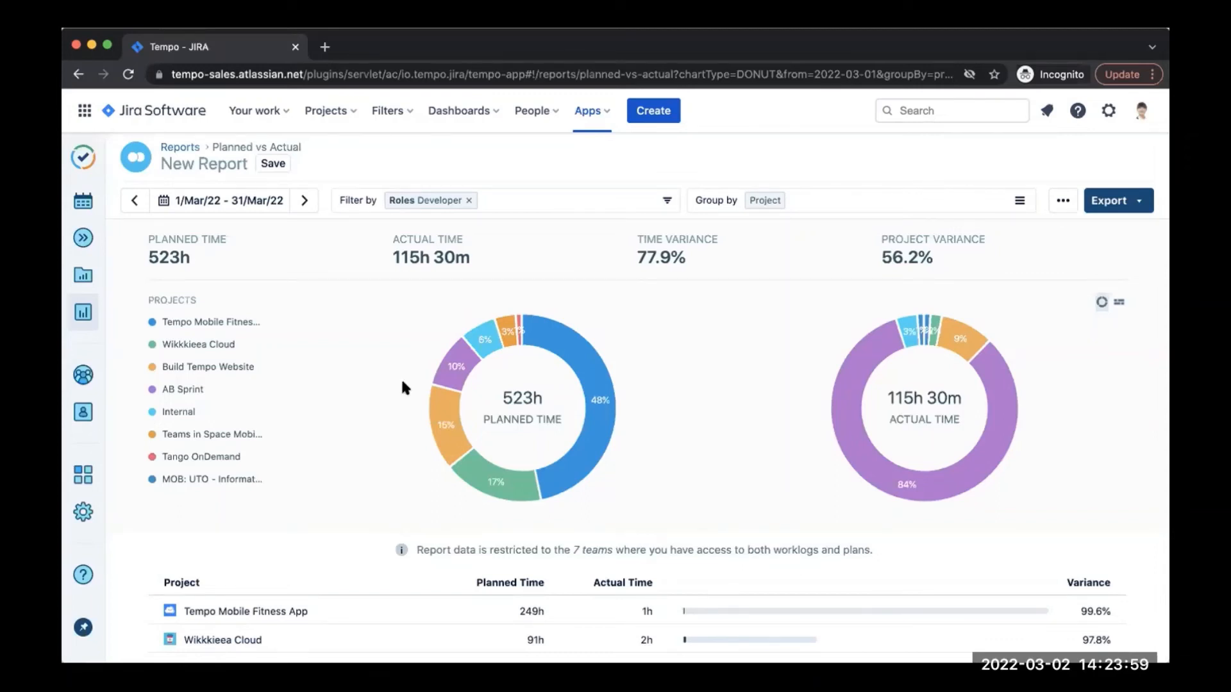
mouse_move(82, 376)
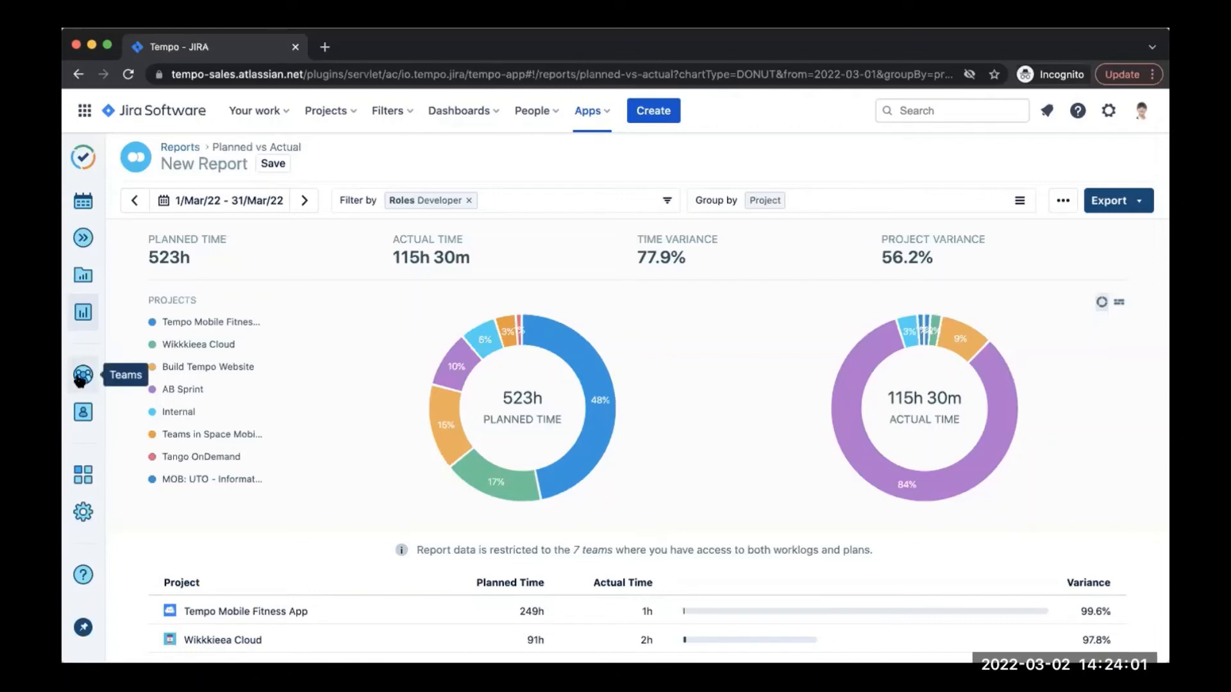
Step: Open the Business and sales team page from the Teams list
left_click(82, 374)
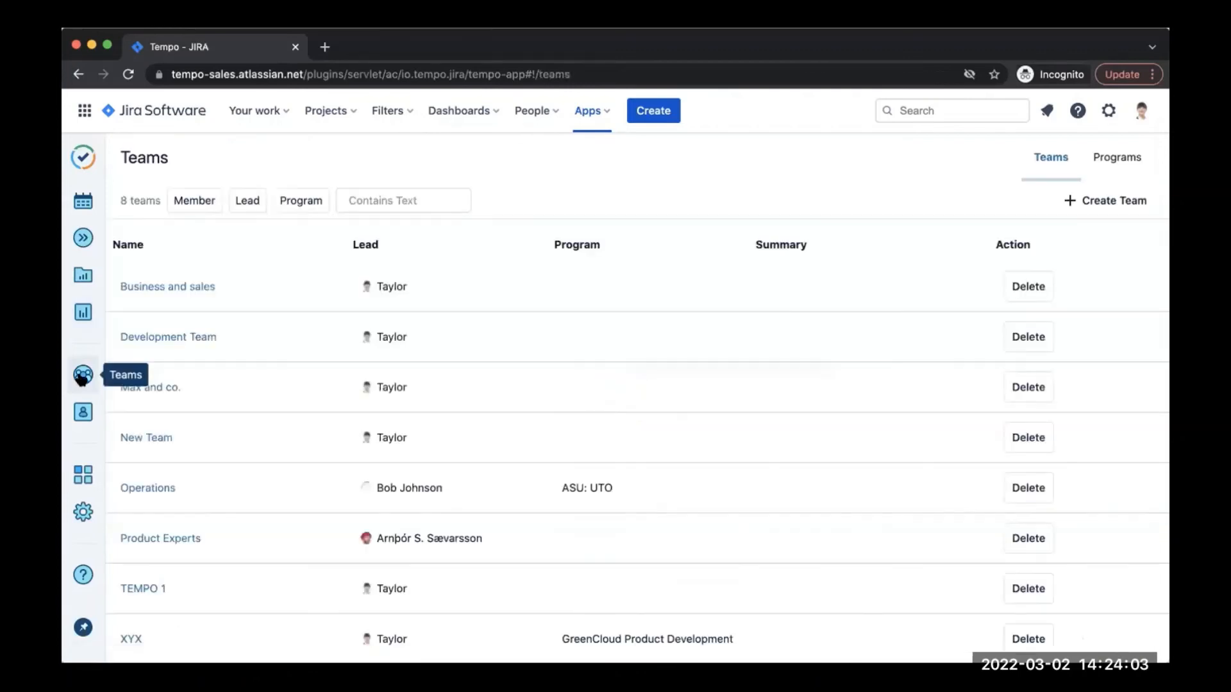
mouse_move(299, 255)
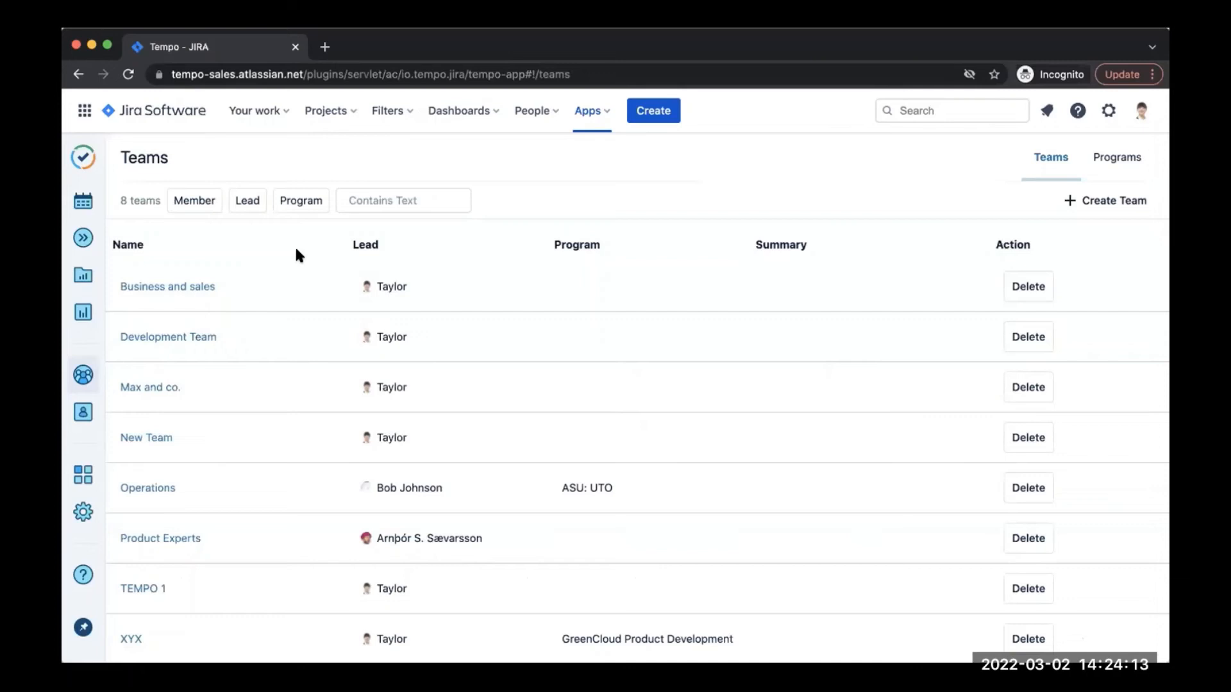
mouse_move(206, 268)
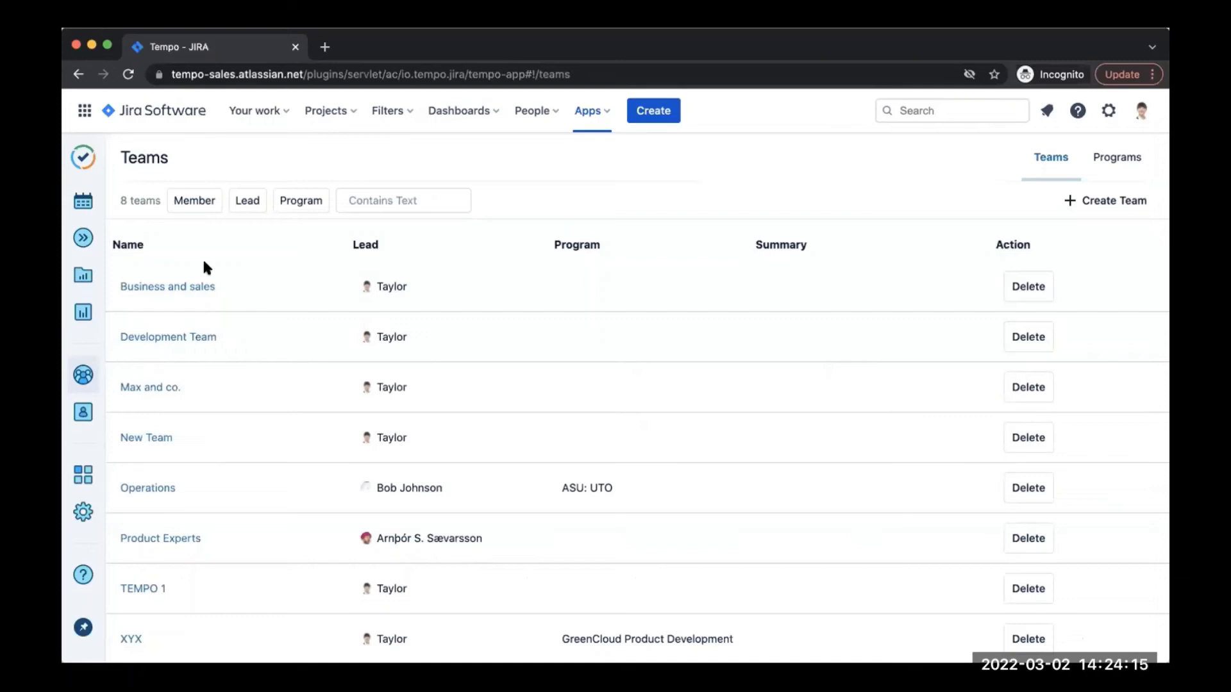
left_click(166, 286)
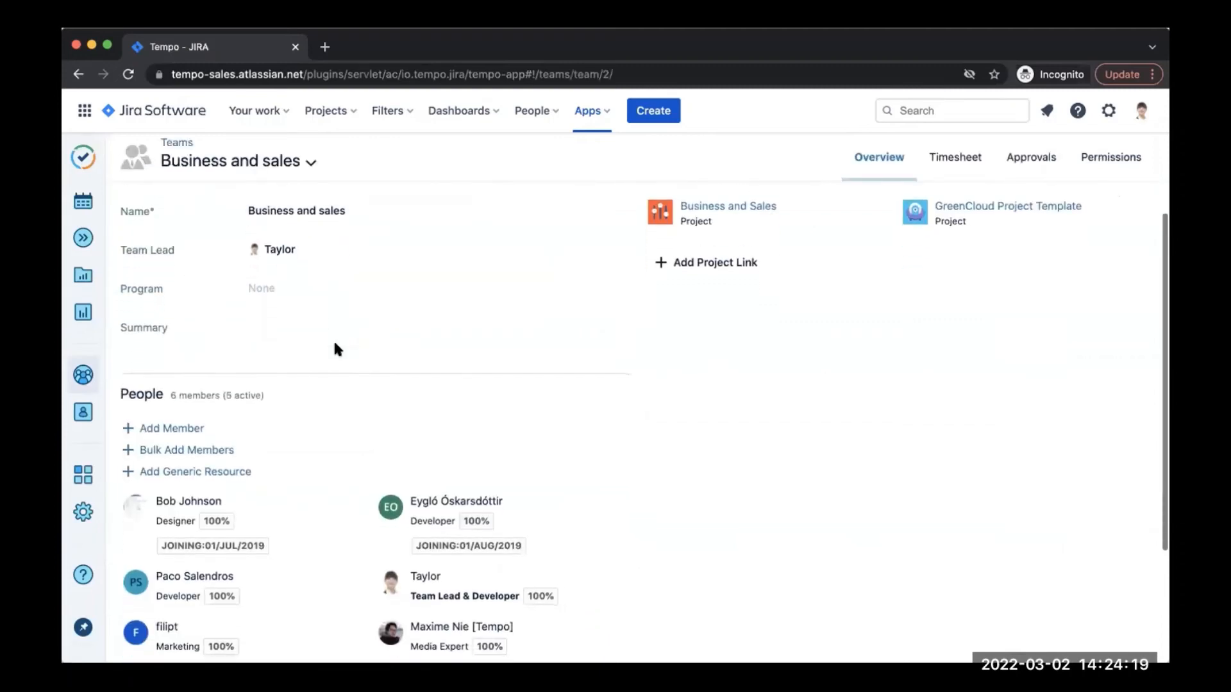
mouse_move(195, 472)
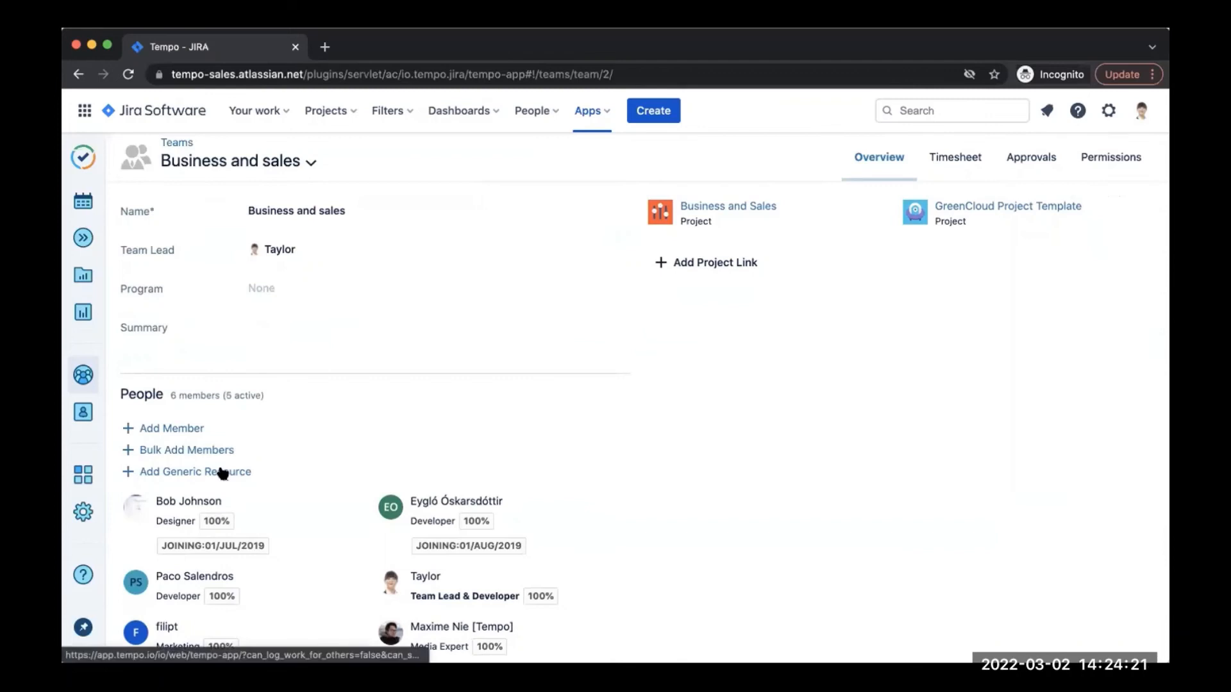
Step: Add a generic resource named 'Partner Manager Q2' to the team, then return to Resource Planning
left_click(195, 472)
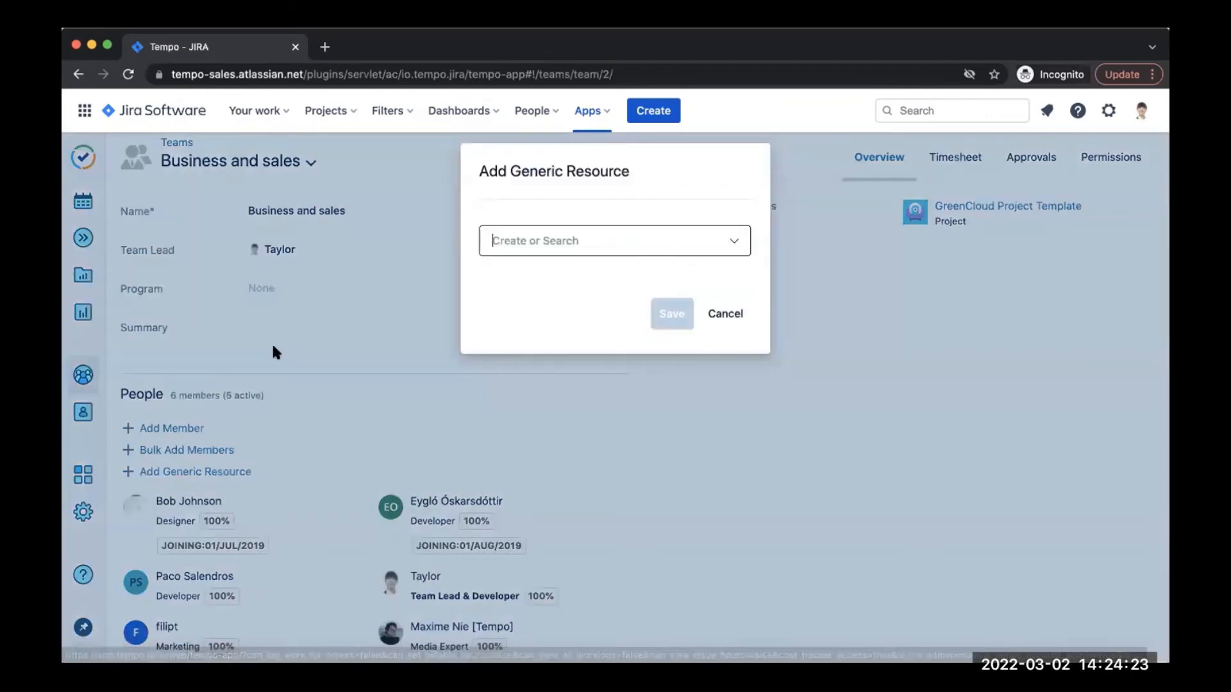
type("Partner Manager")
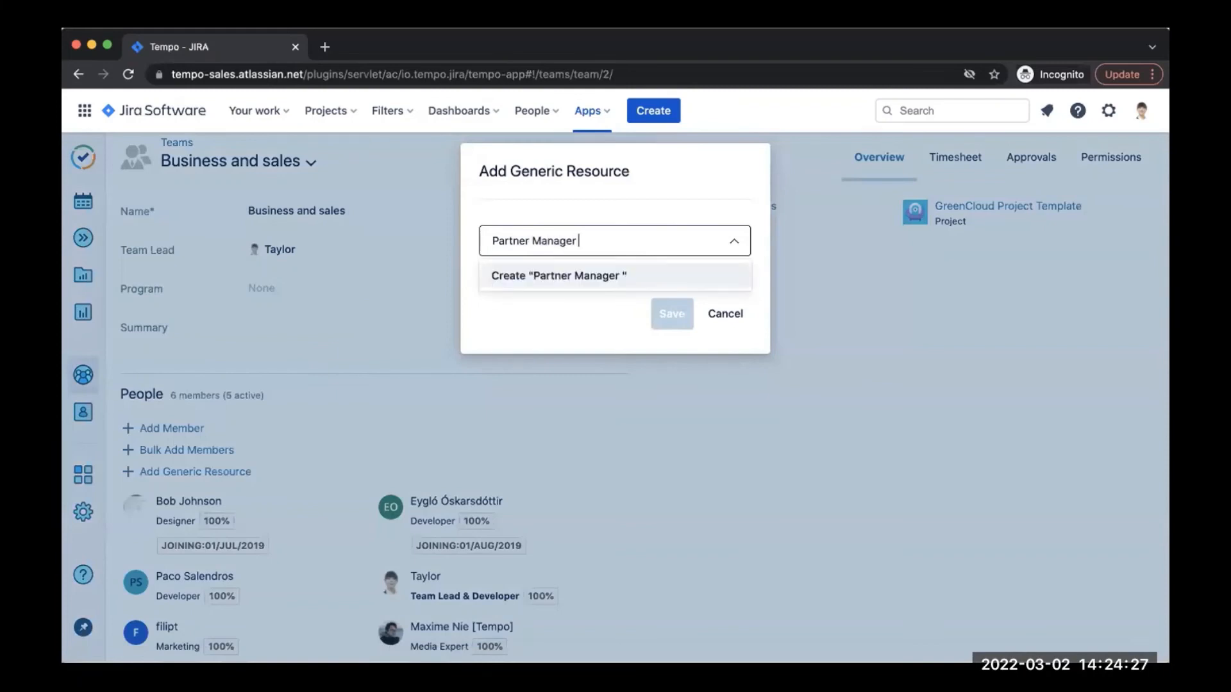
type("Q2")
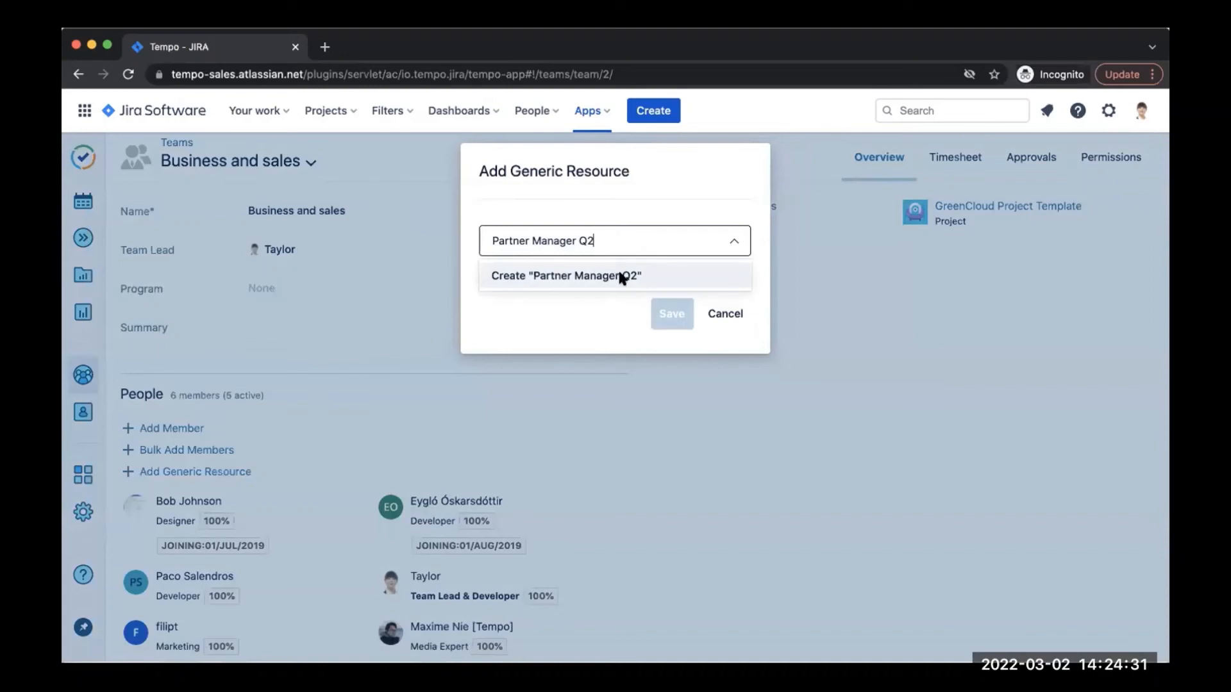
left_click(723, 313)
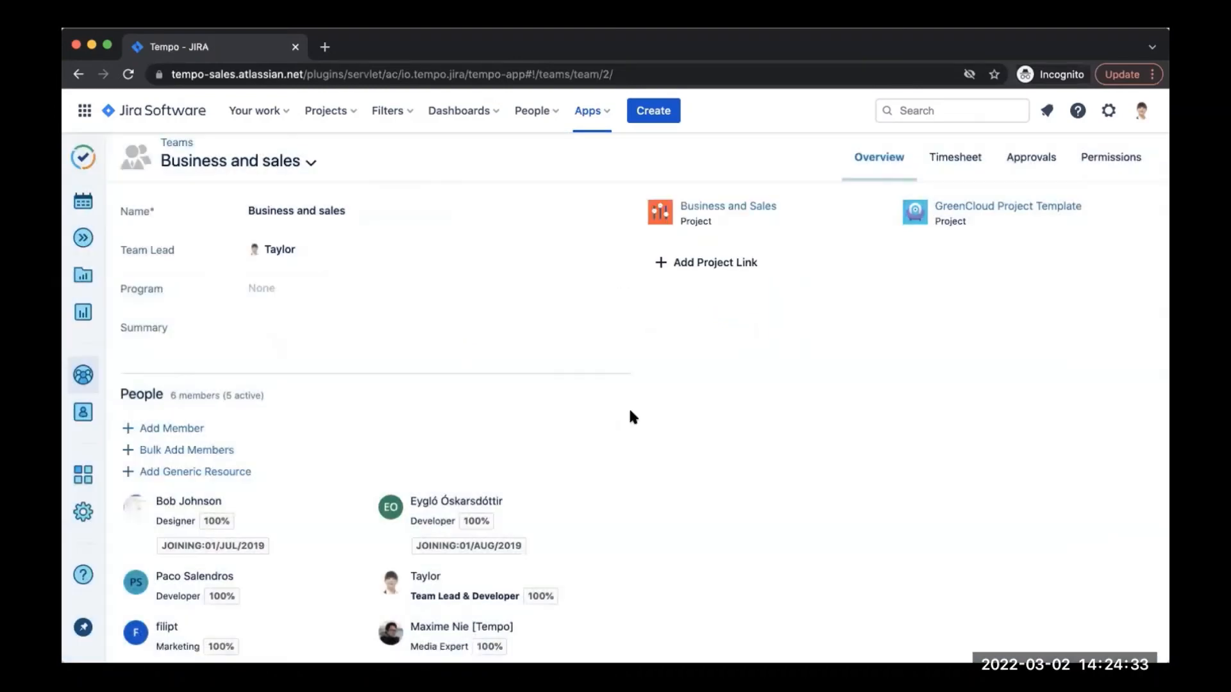
scroll("down", 3)
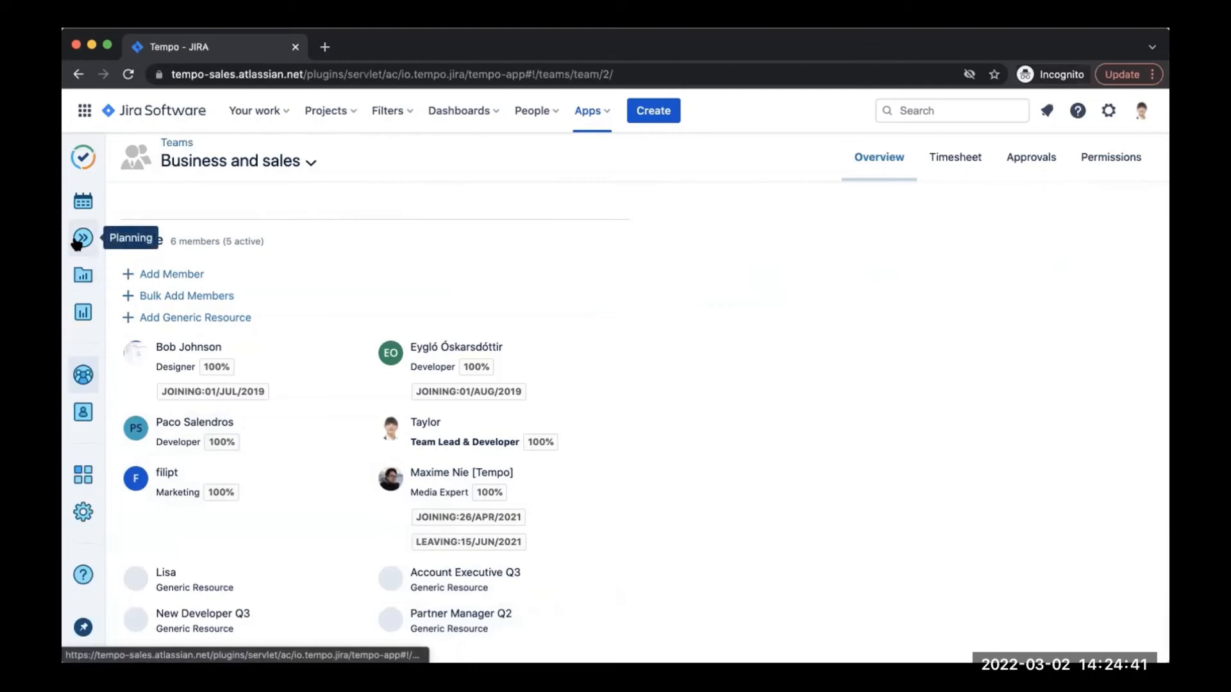
left_click(83, 237)
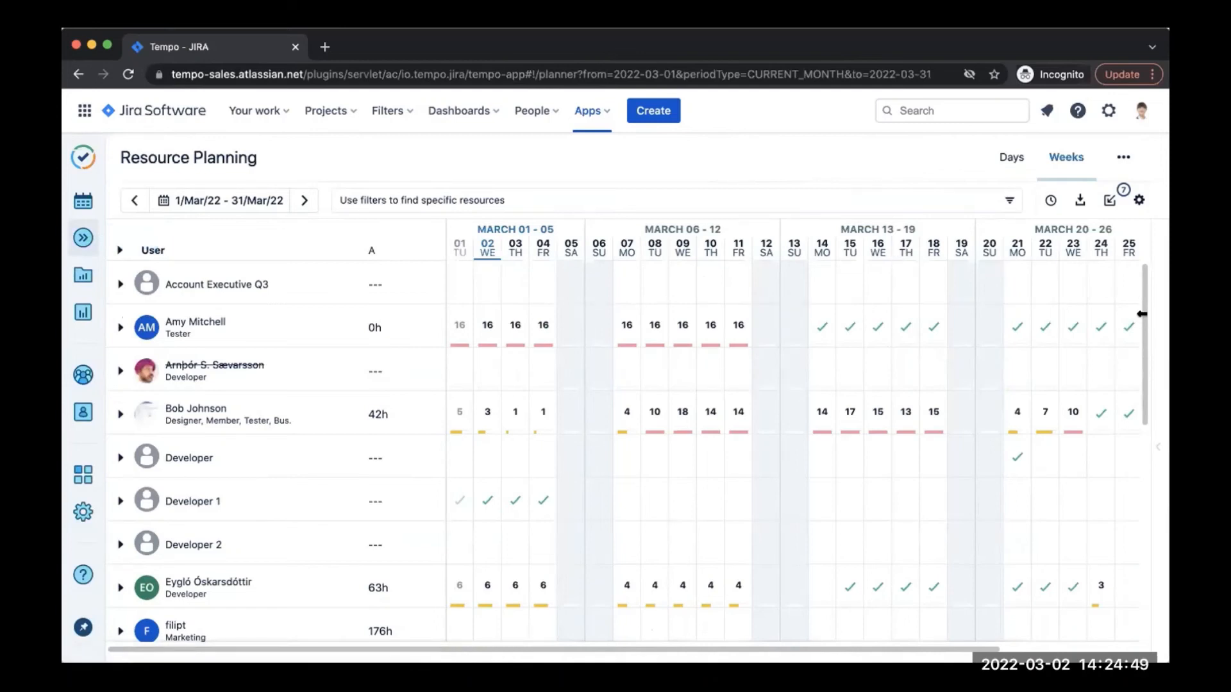
mouse_move(1050, 201)
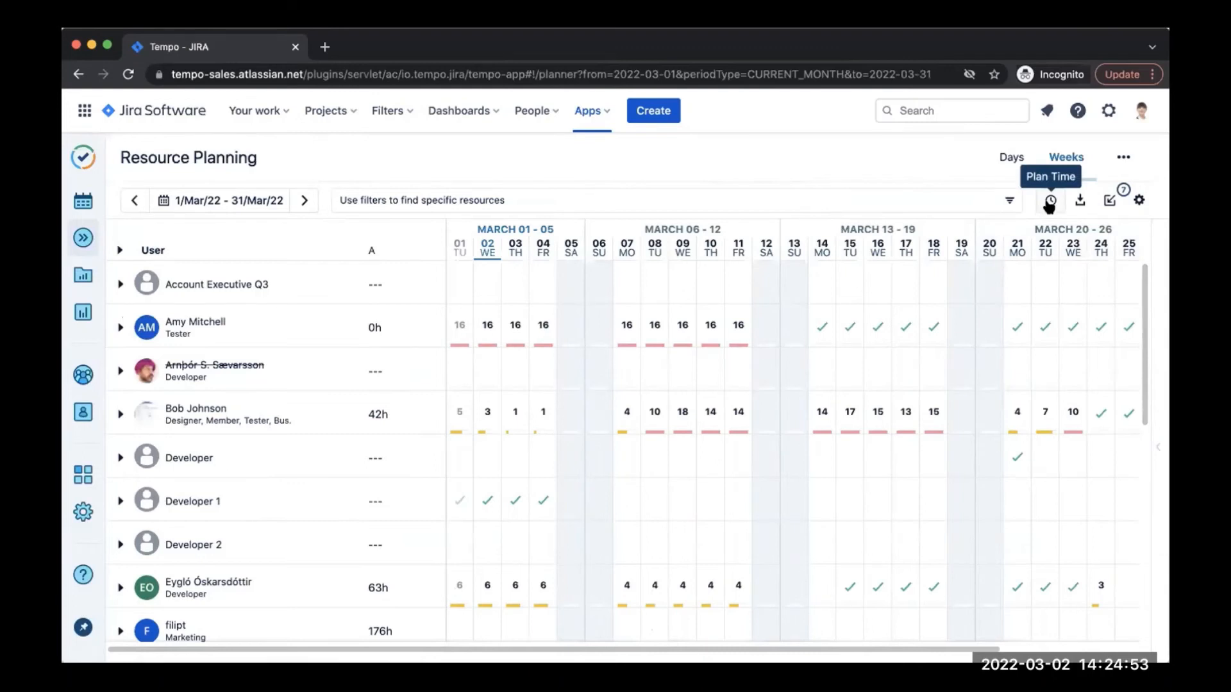
Step: Start a Plan Time entry for generic resource Partner Manager Q2 on issue BS-24 Product Training
left_click(1049, 200)
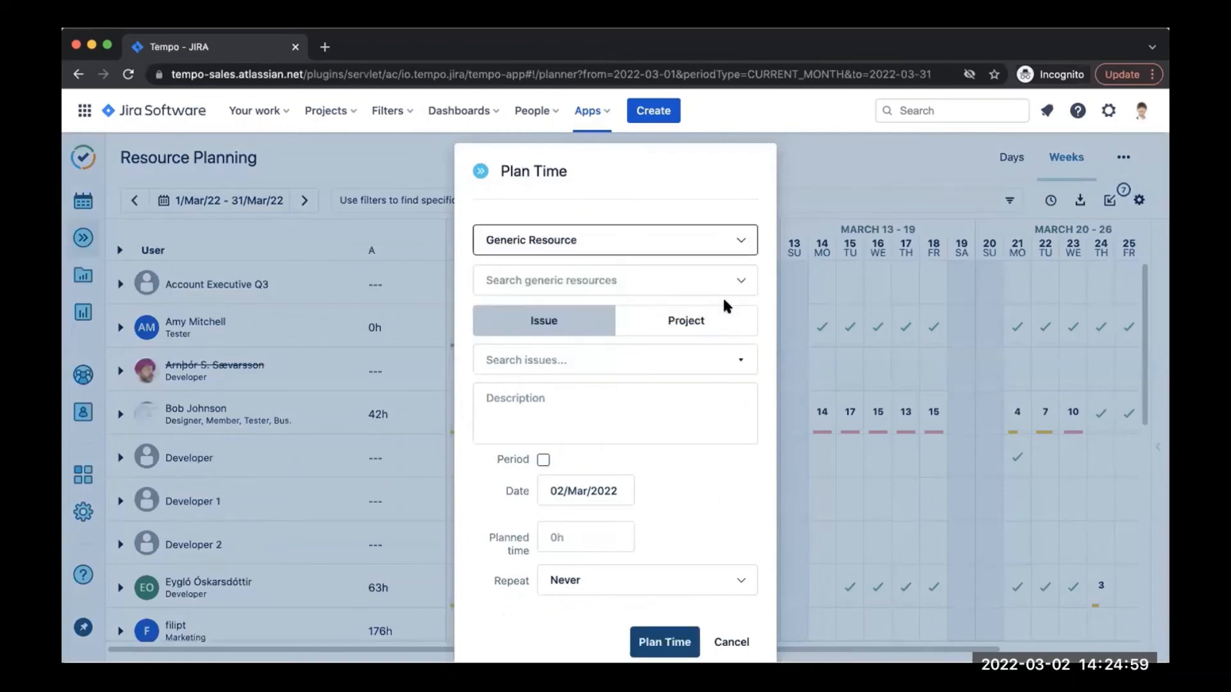
left_click(614, 281)
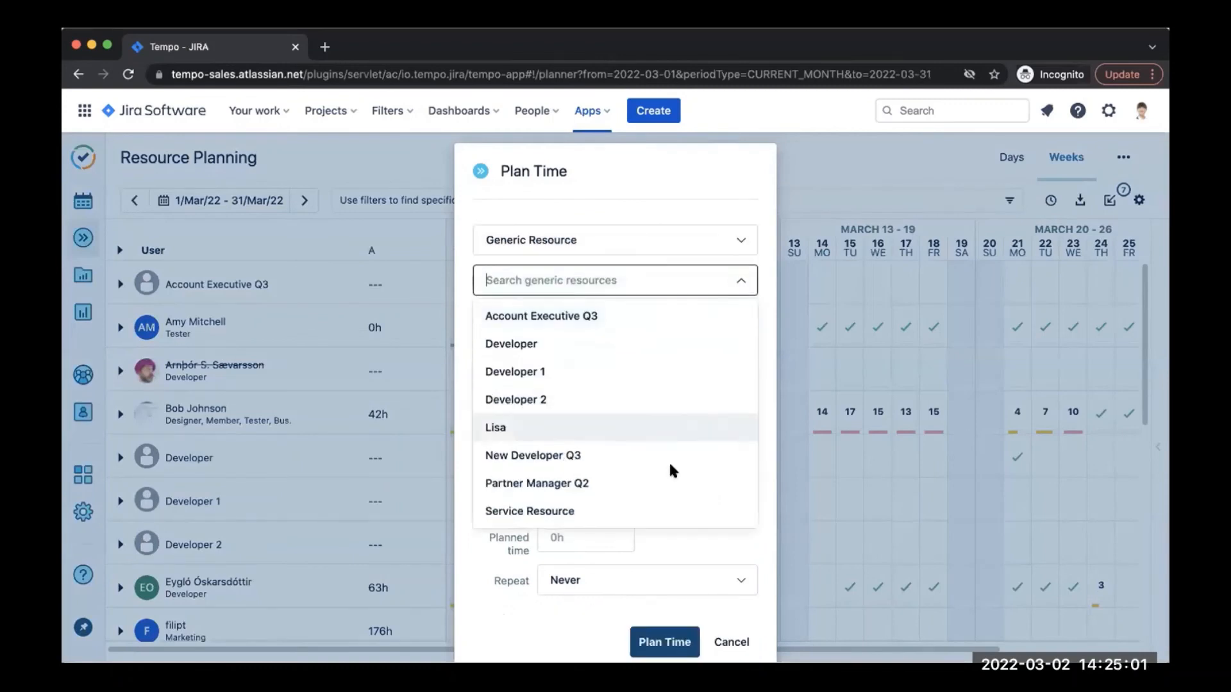
mouse_move(669, 483)
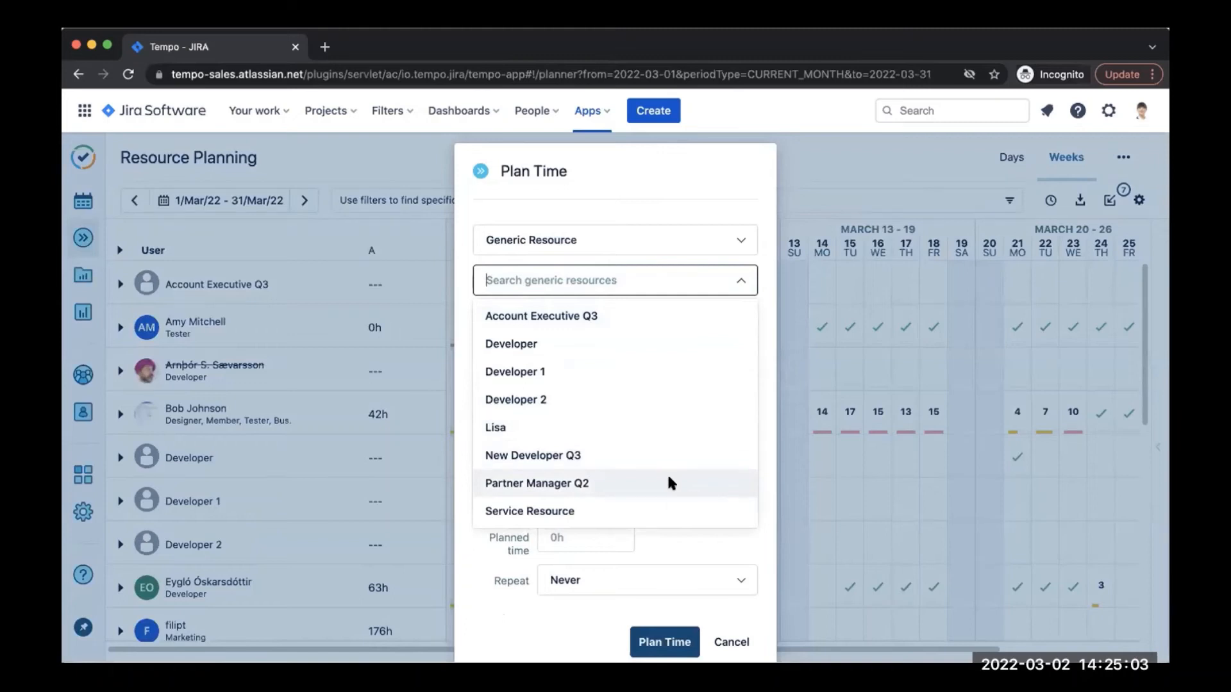
left_click(538, 483)
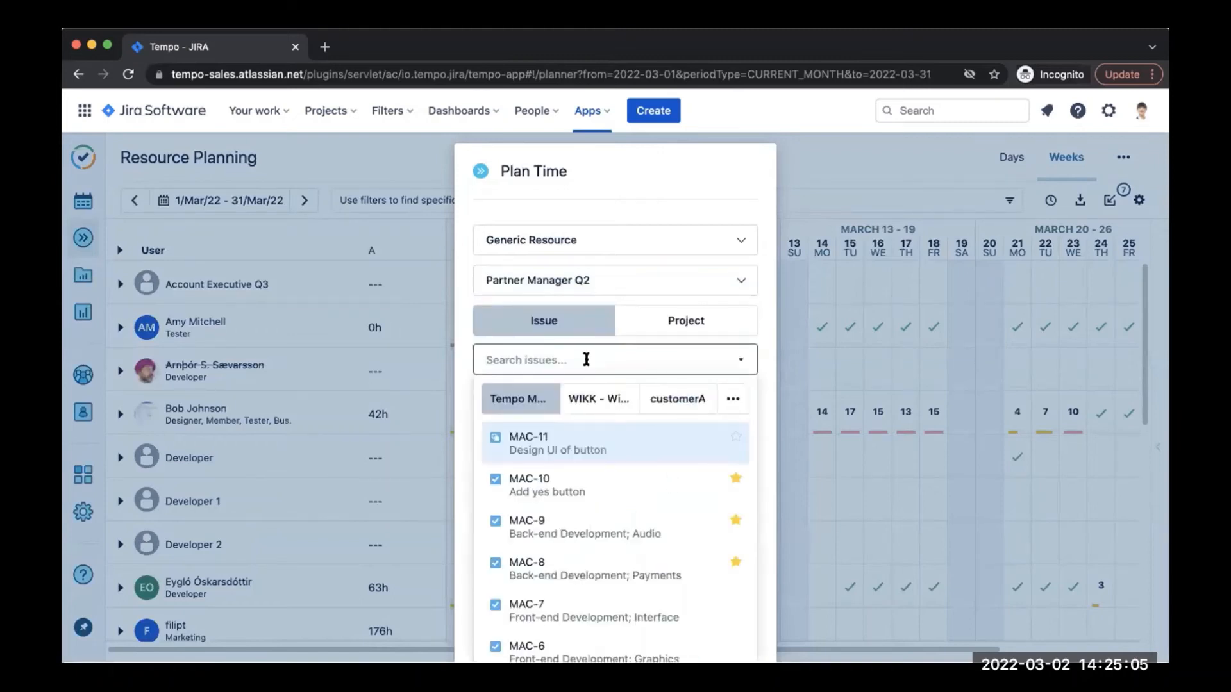
type("BS-2")
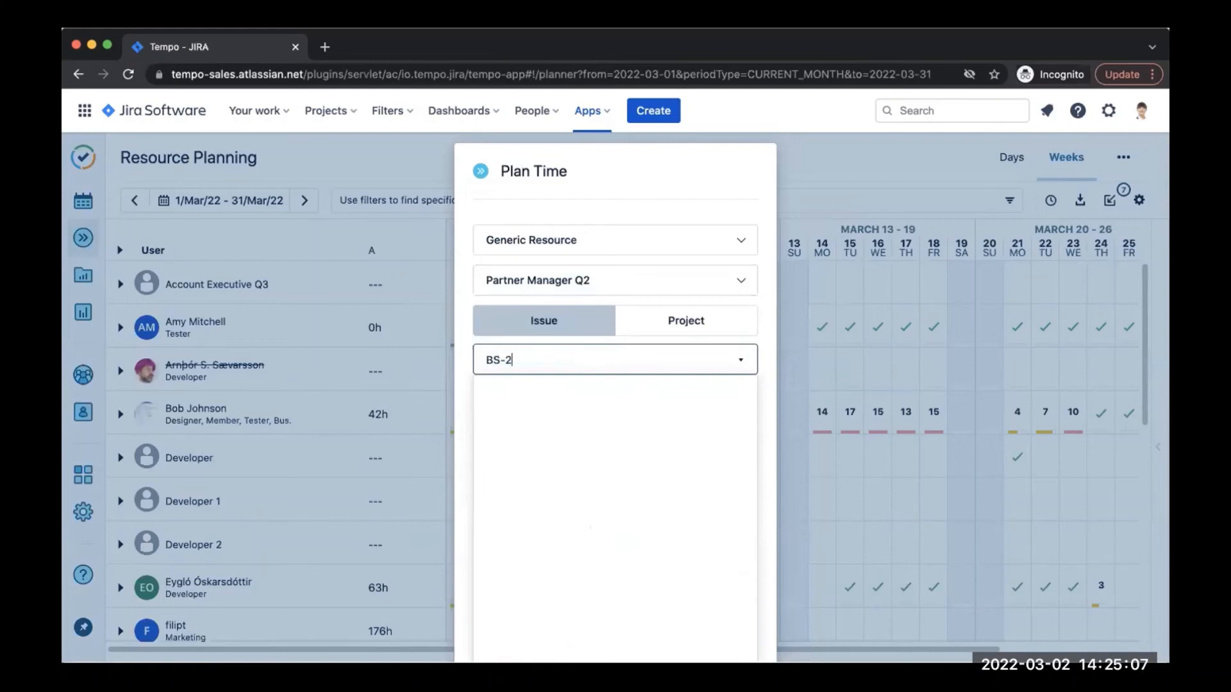
left_click(614, 359)
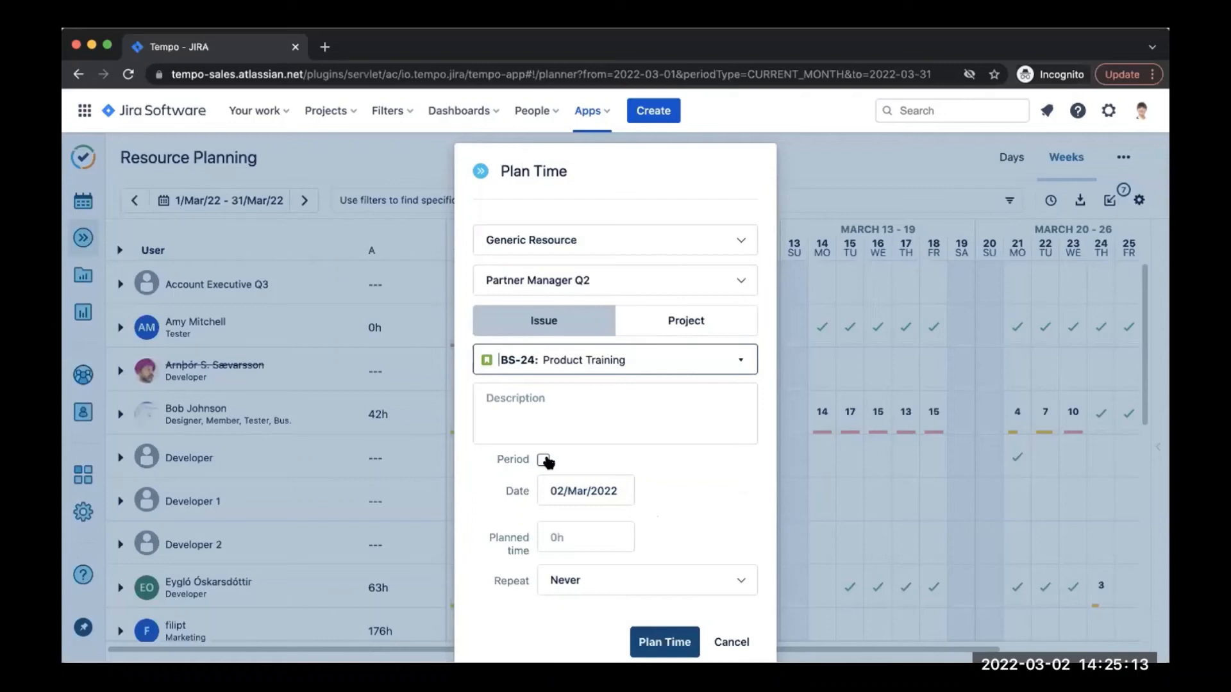
Step: Set the plan as a period starting 4 April 2022 with 2h per day
left_click(544, 460)
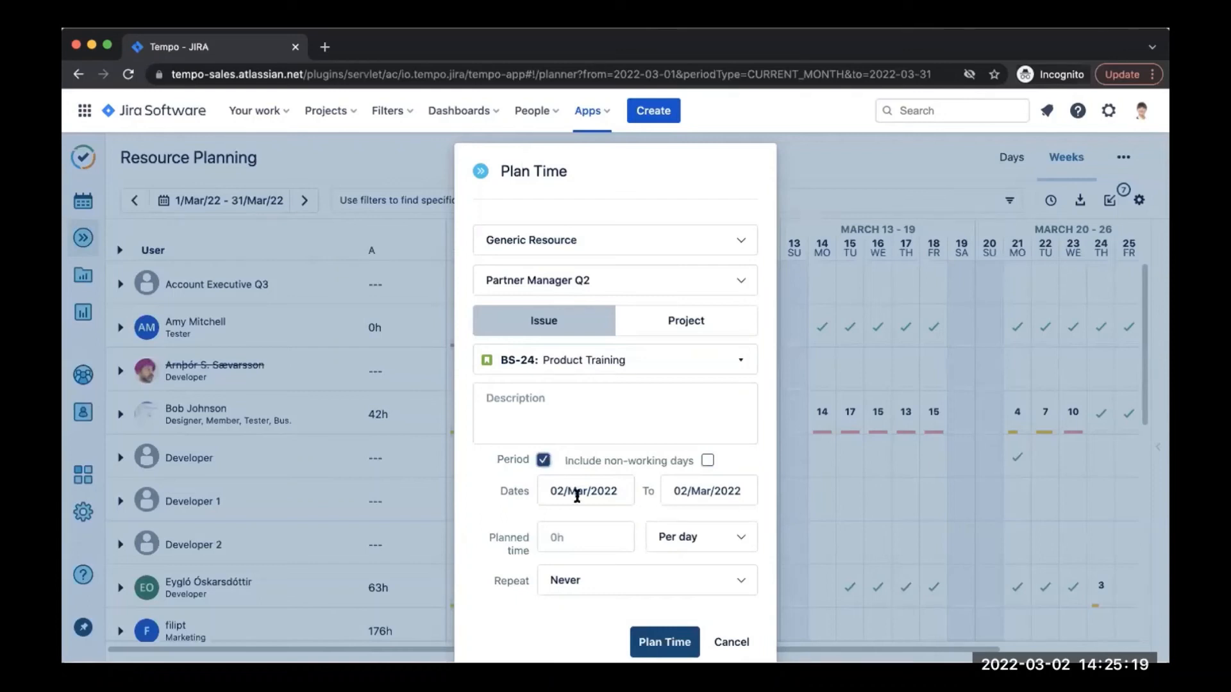
left_click(584, 489)
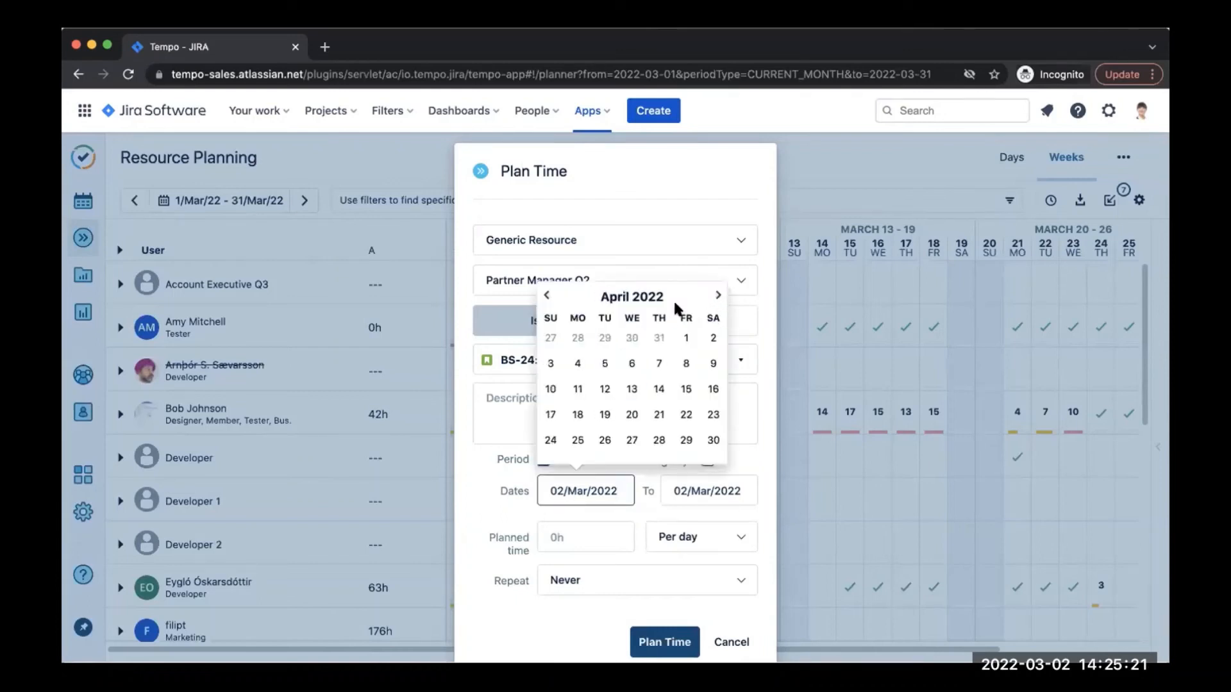
left_click(576, 363)
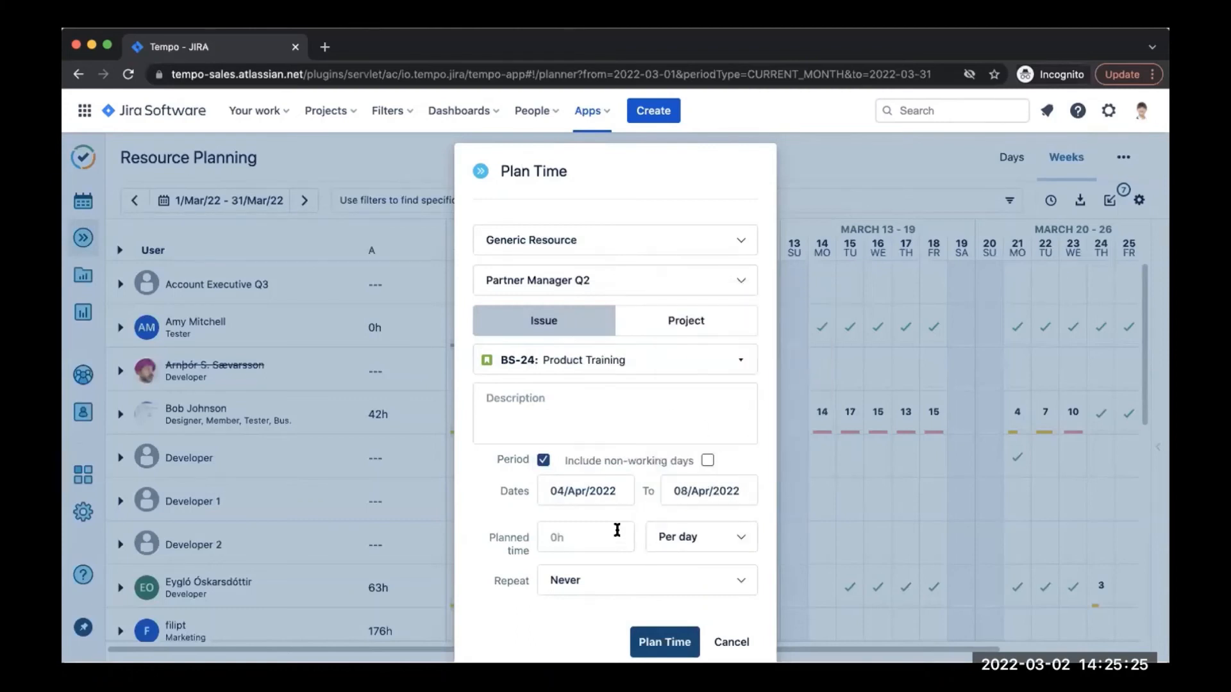
type("2h")
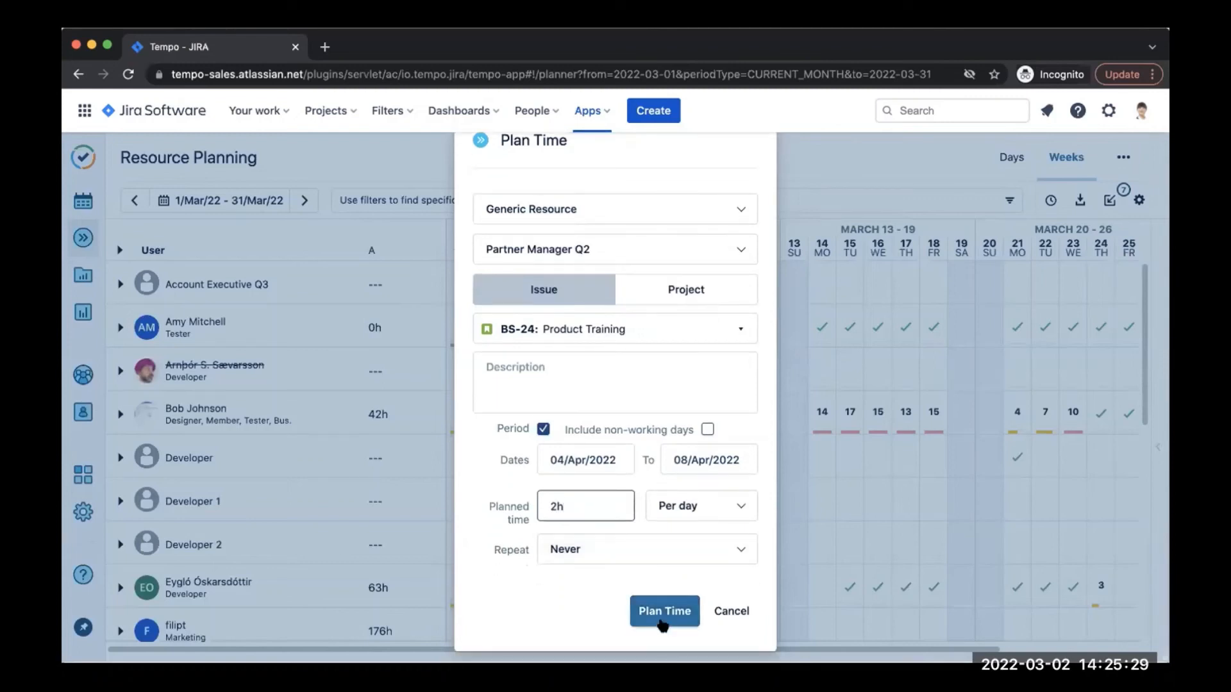
Step: Save the plan and switch the planning period to 1–29 April 2022
left_click(664, 611)
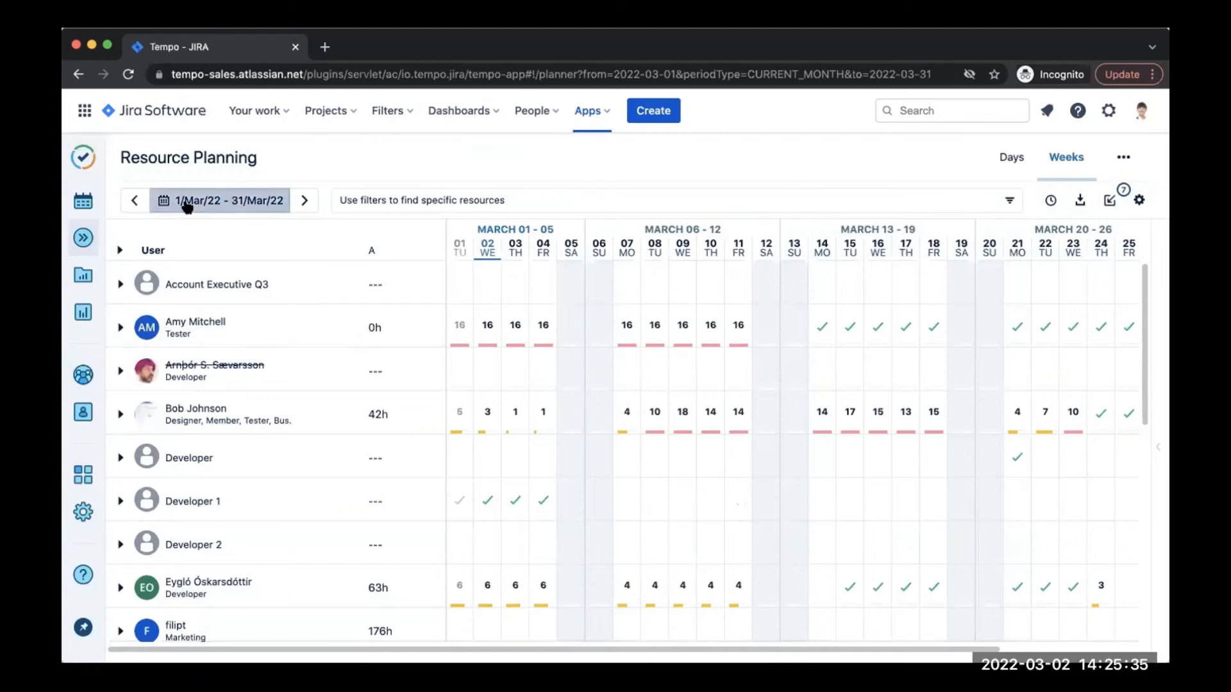
left_click(219, 200)
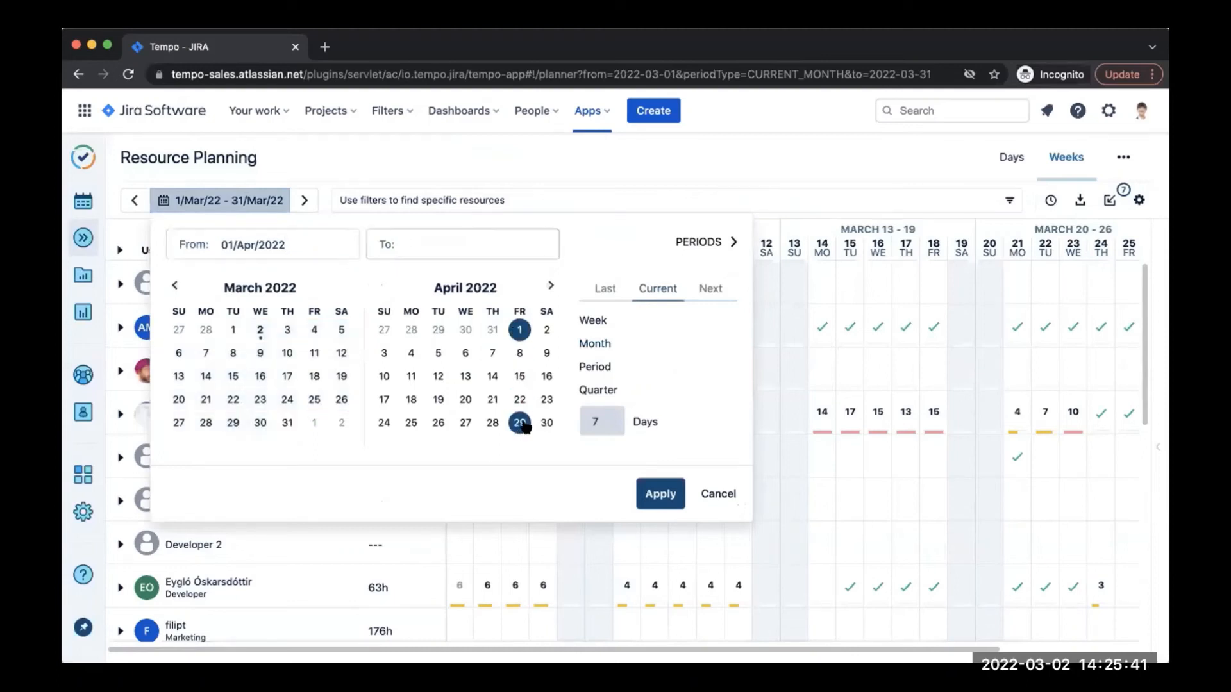
left_click(660, 493)
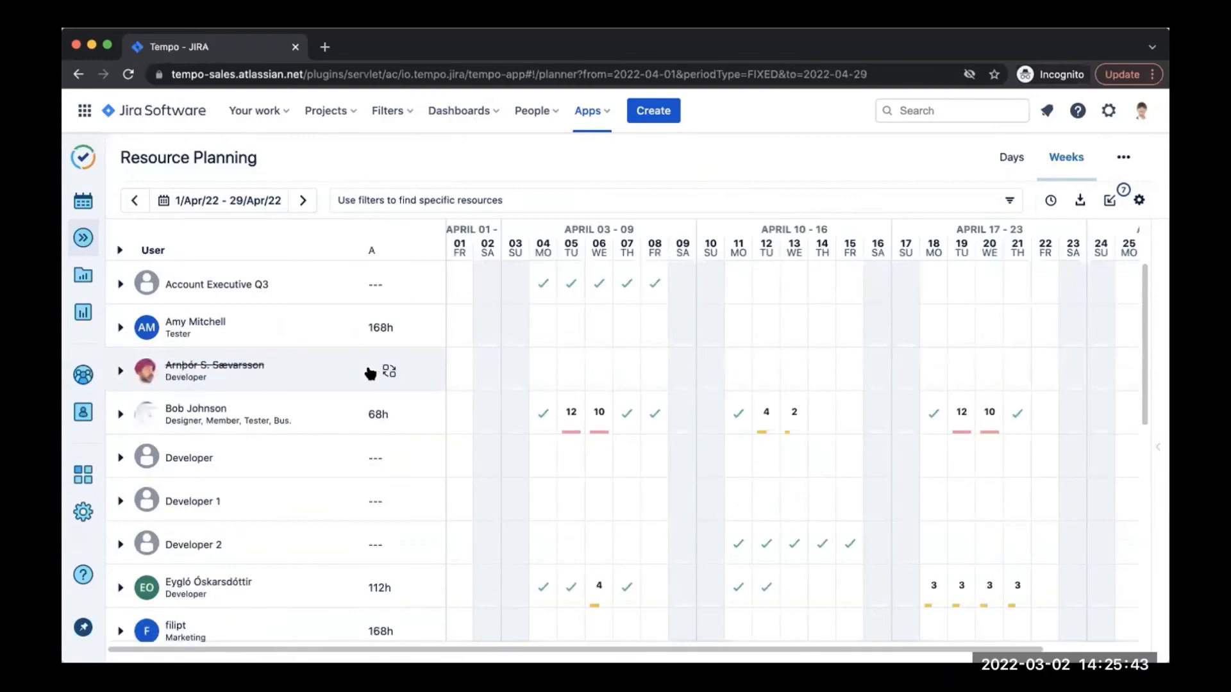
Step: Expand the Partner Manager Q2 row to reveal its 10h BS-24 Product Training plan
scroll("down", 3)
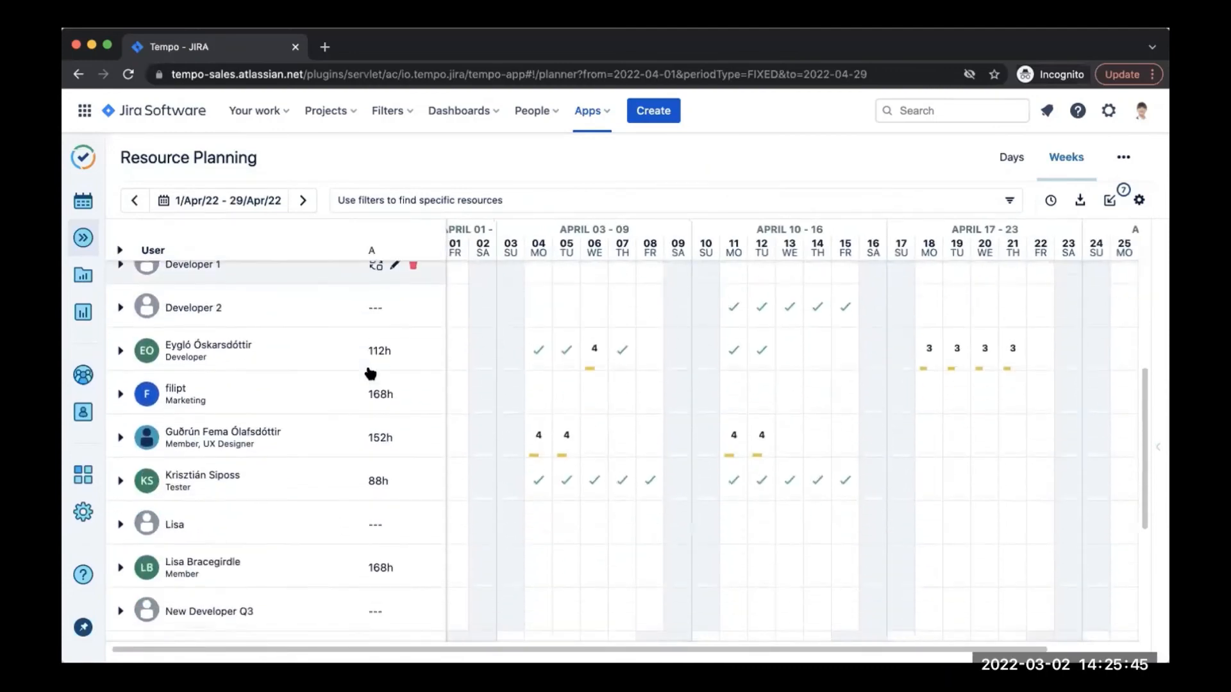
scroll("down", 3)
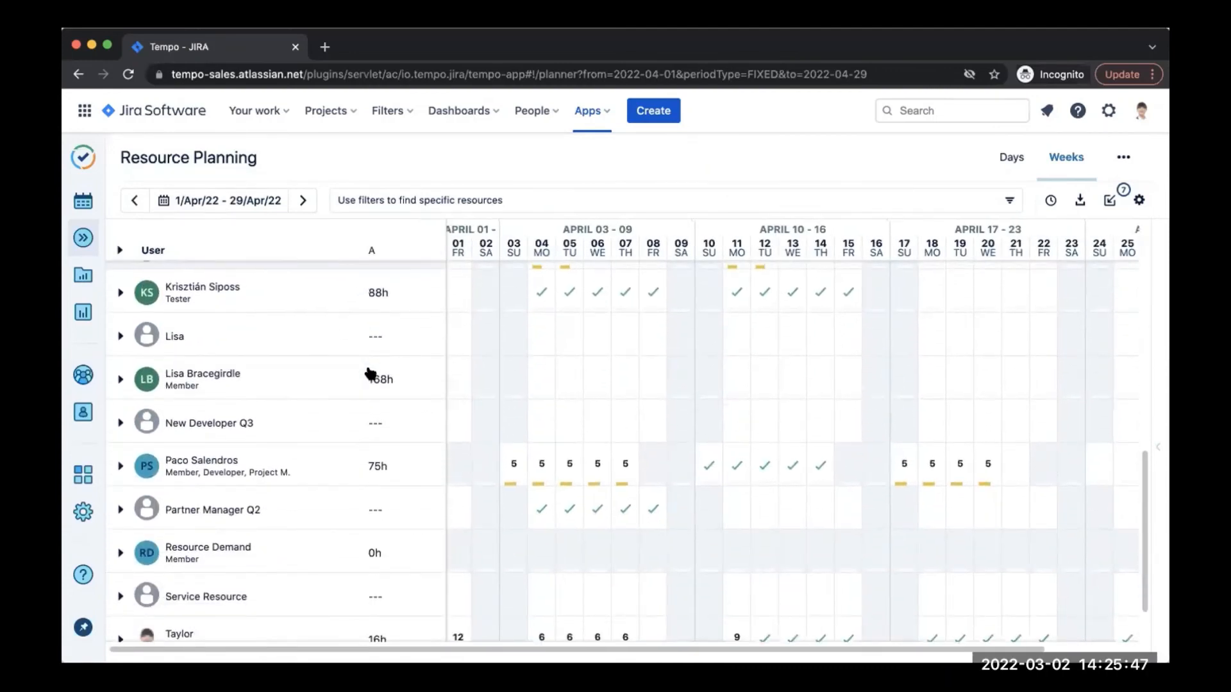
mouse_move(218, 514)
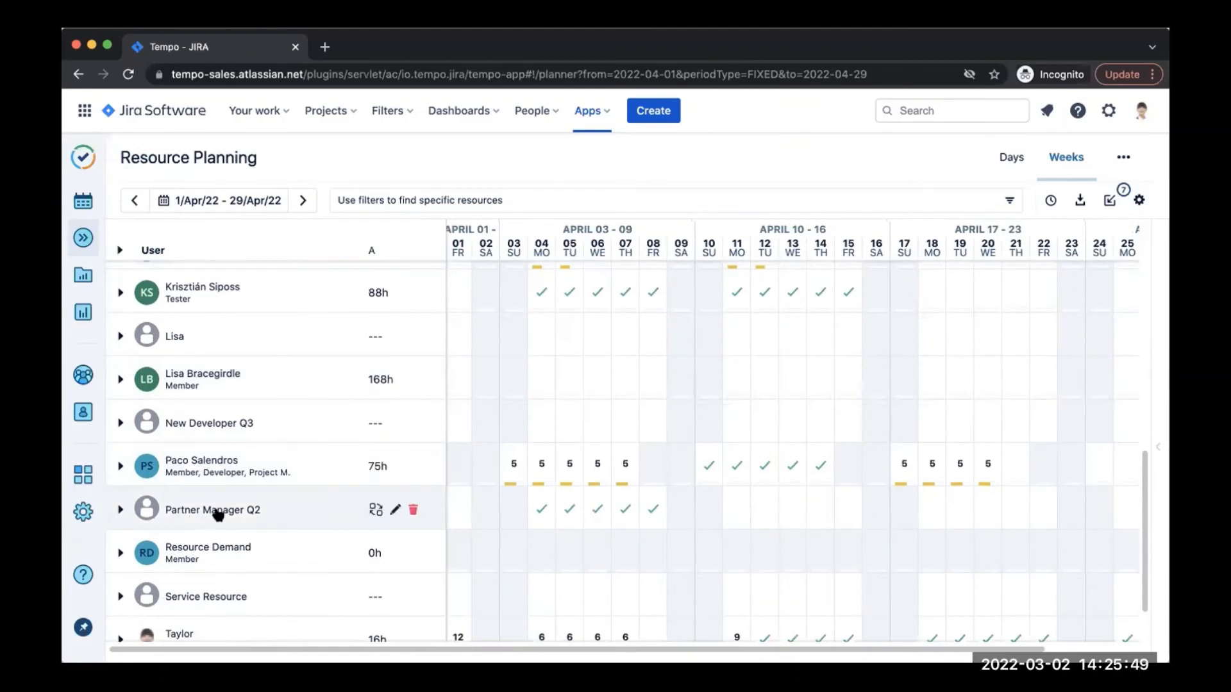
mouse_move(211, 509)
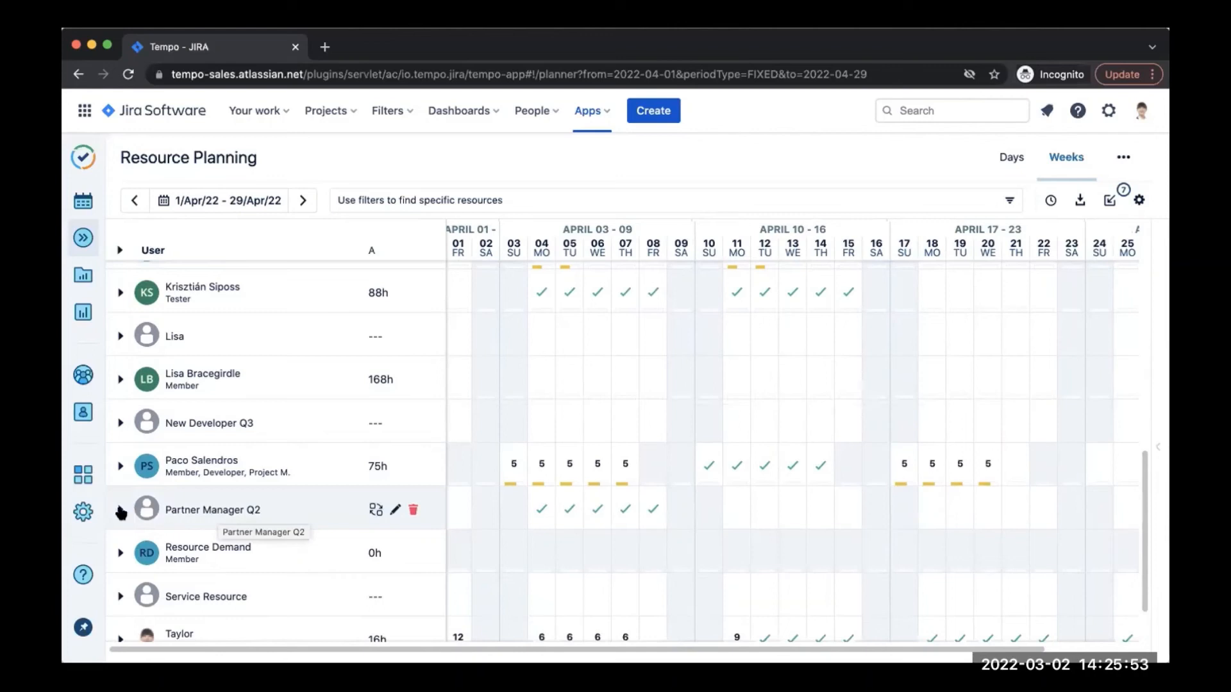
left_click(121, 509)
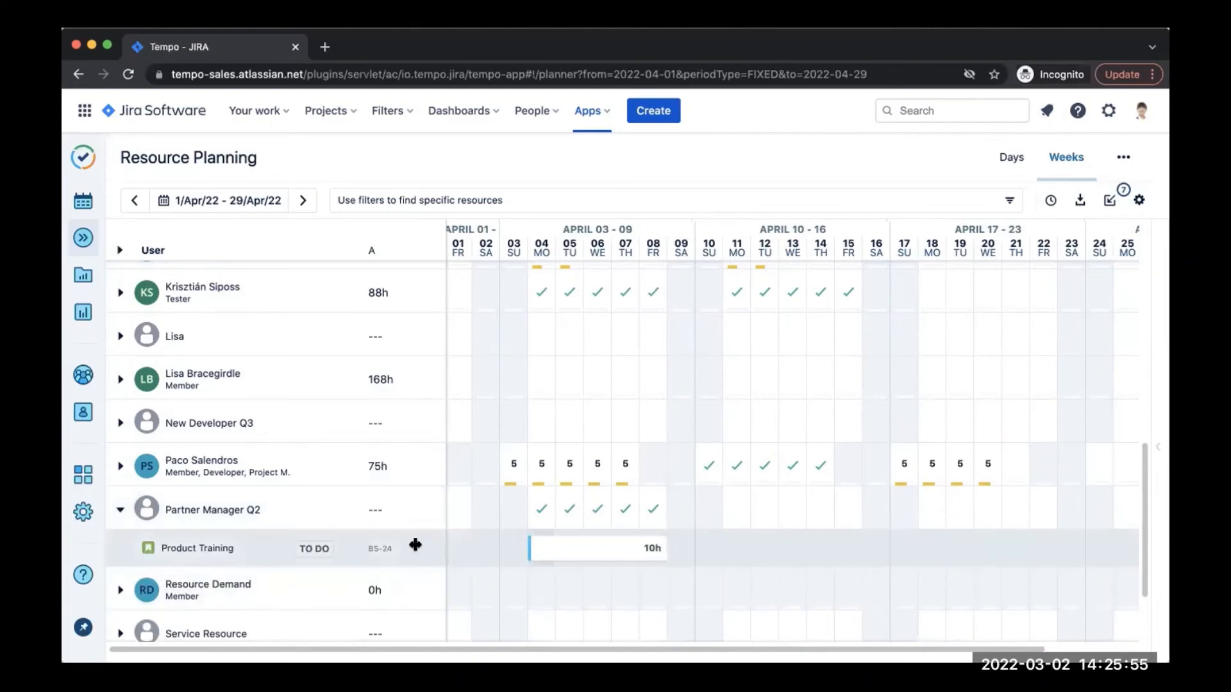
mouse_move(485, 577)
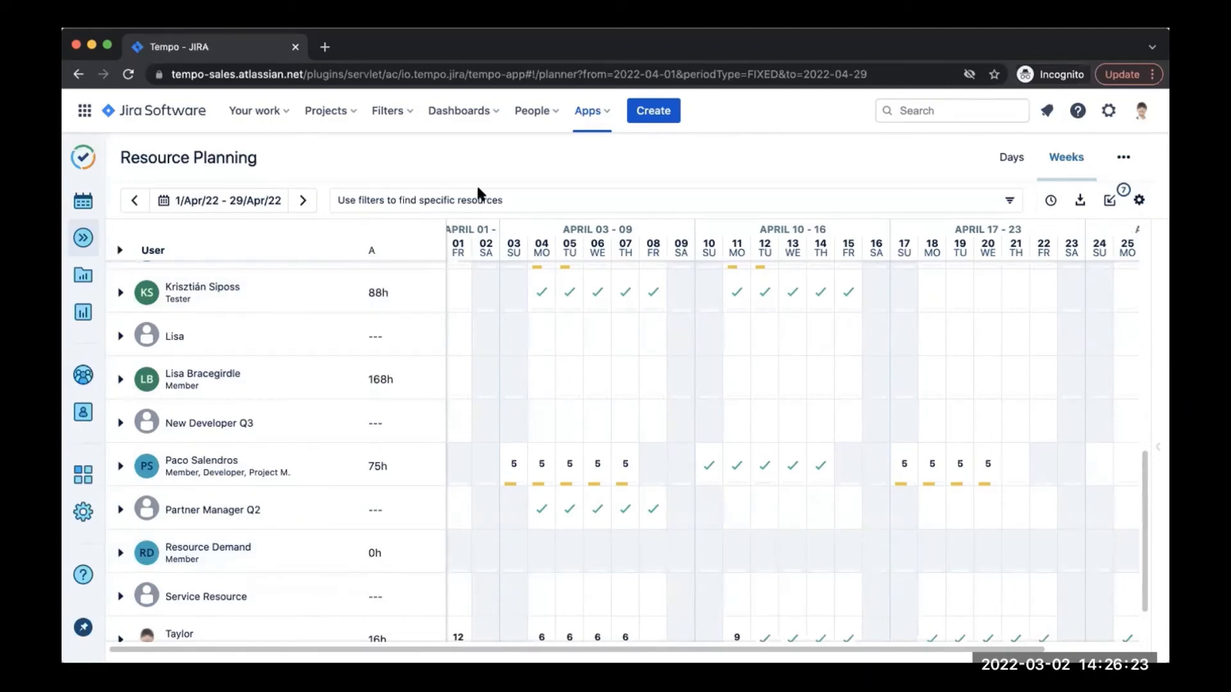
Step: Filter the plan by generic resources and select Partner Manager Q2
left_click(418, 200)
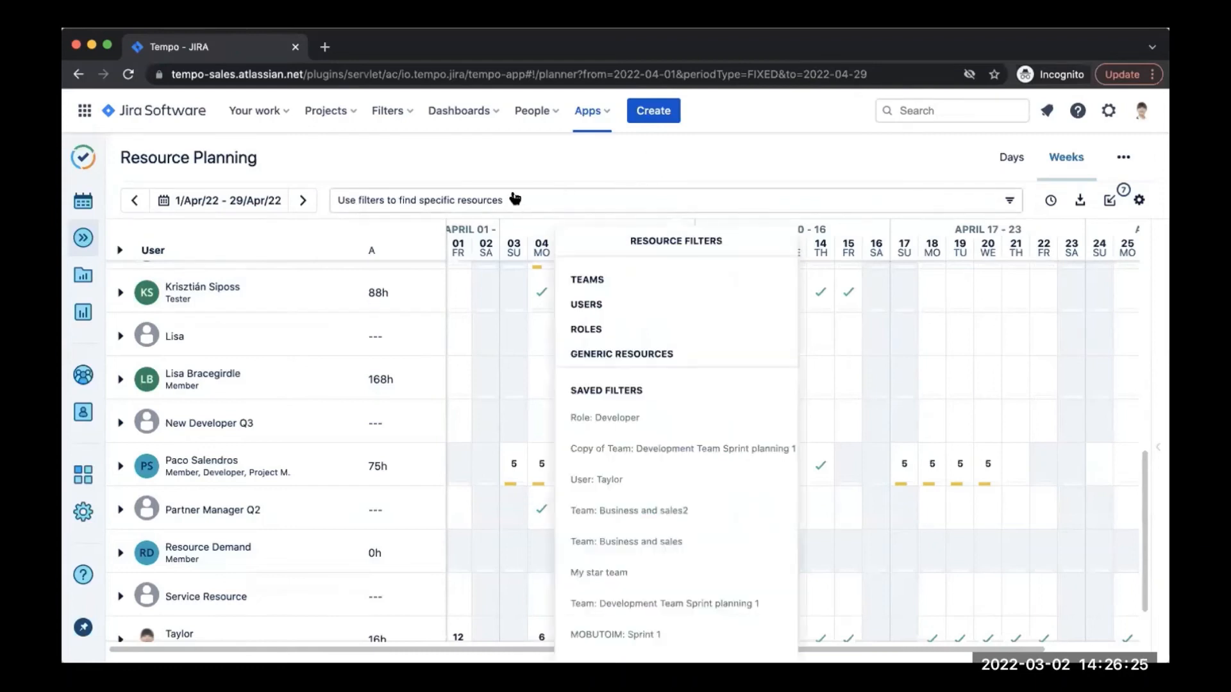
mouse_move(657, 355)
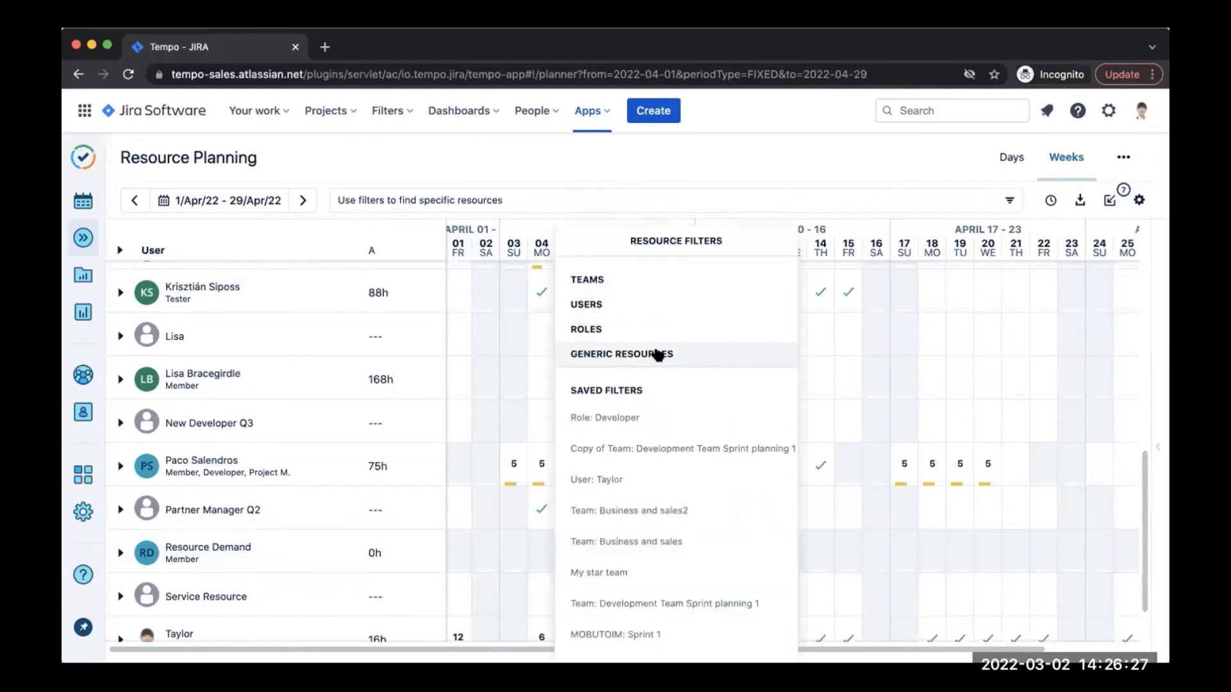
left_click(621, 354)
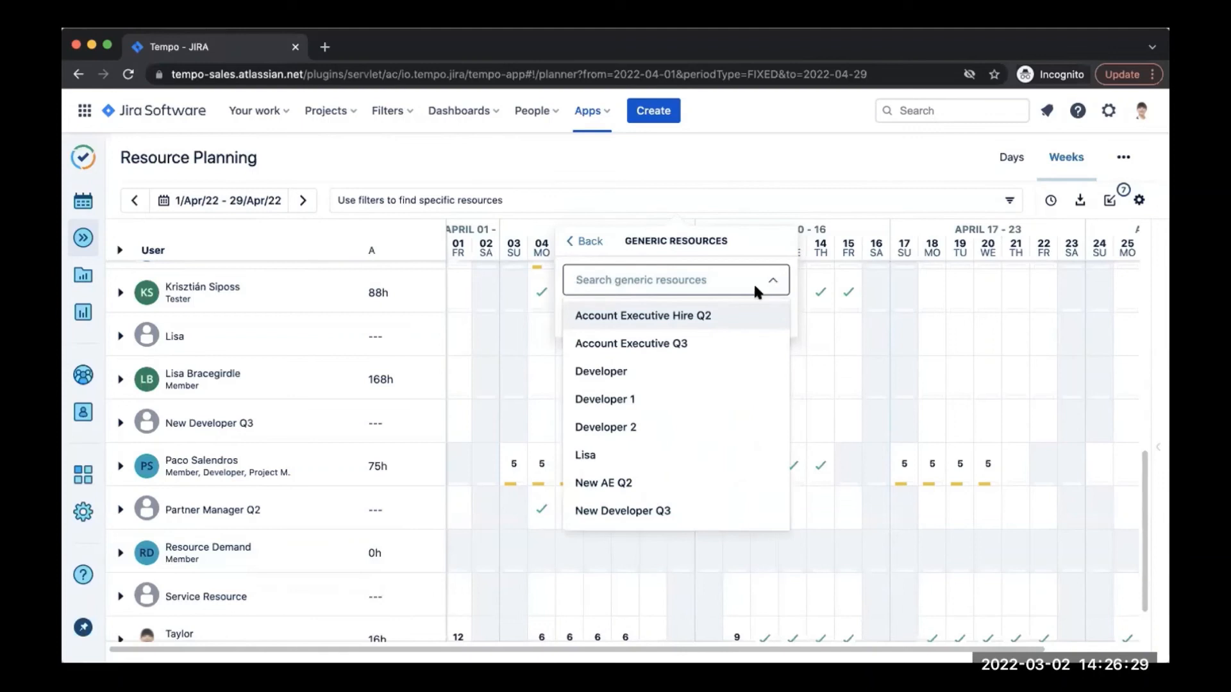
type("partn")
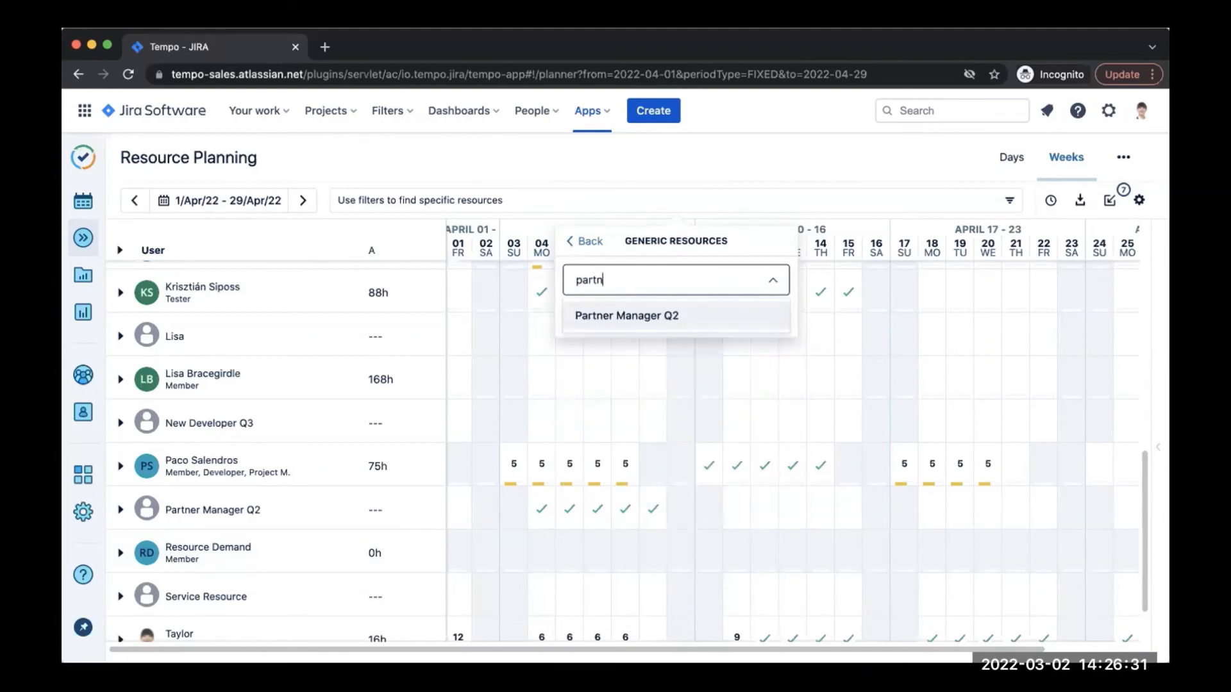
left_click(626, 316)
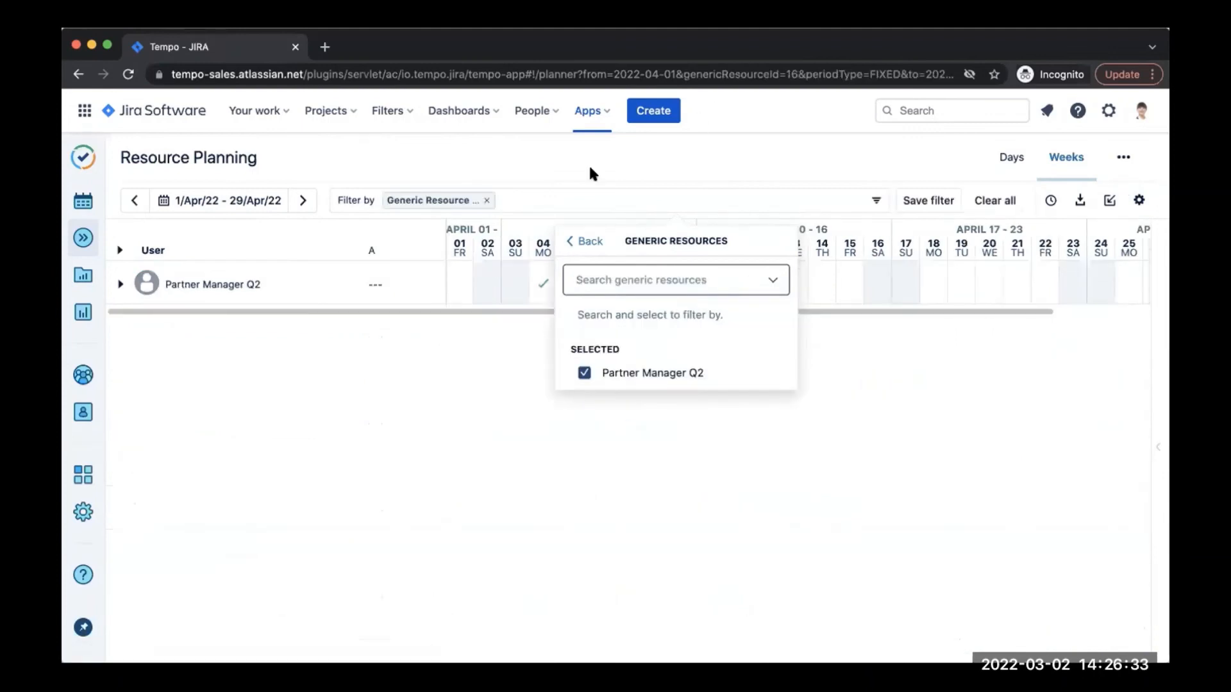
Step: Add an Account Executive generic resource to the same filter
left_click(670, 281)
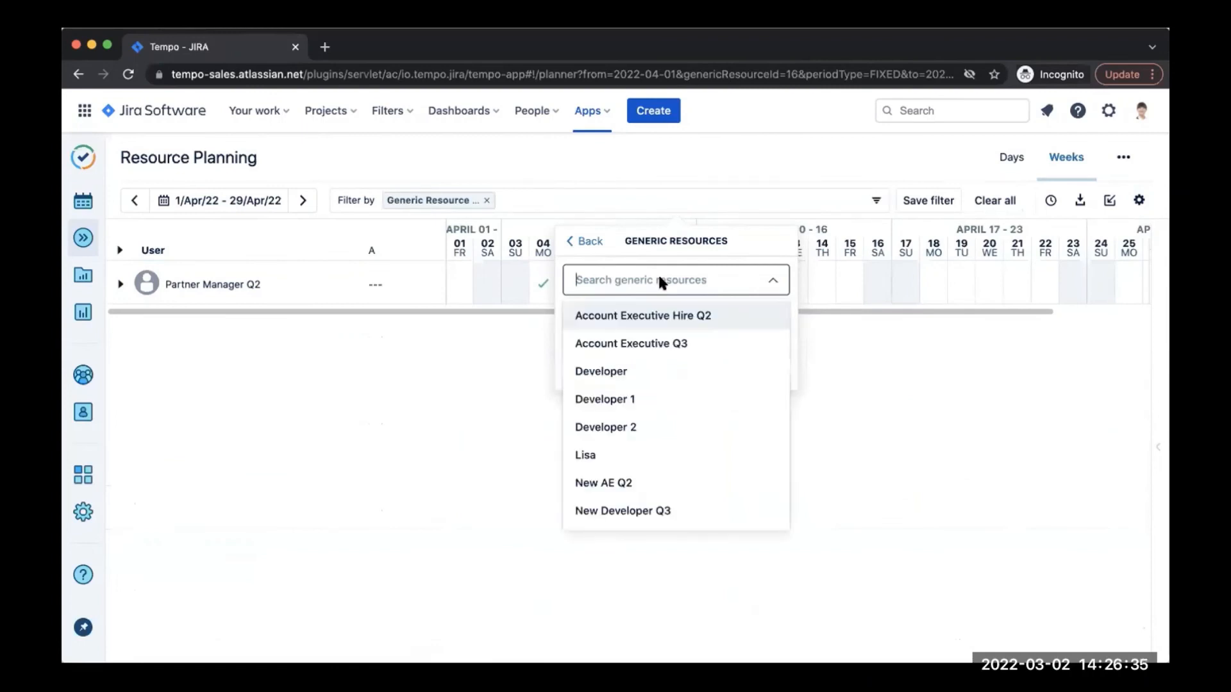
type("account")
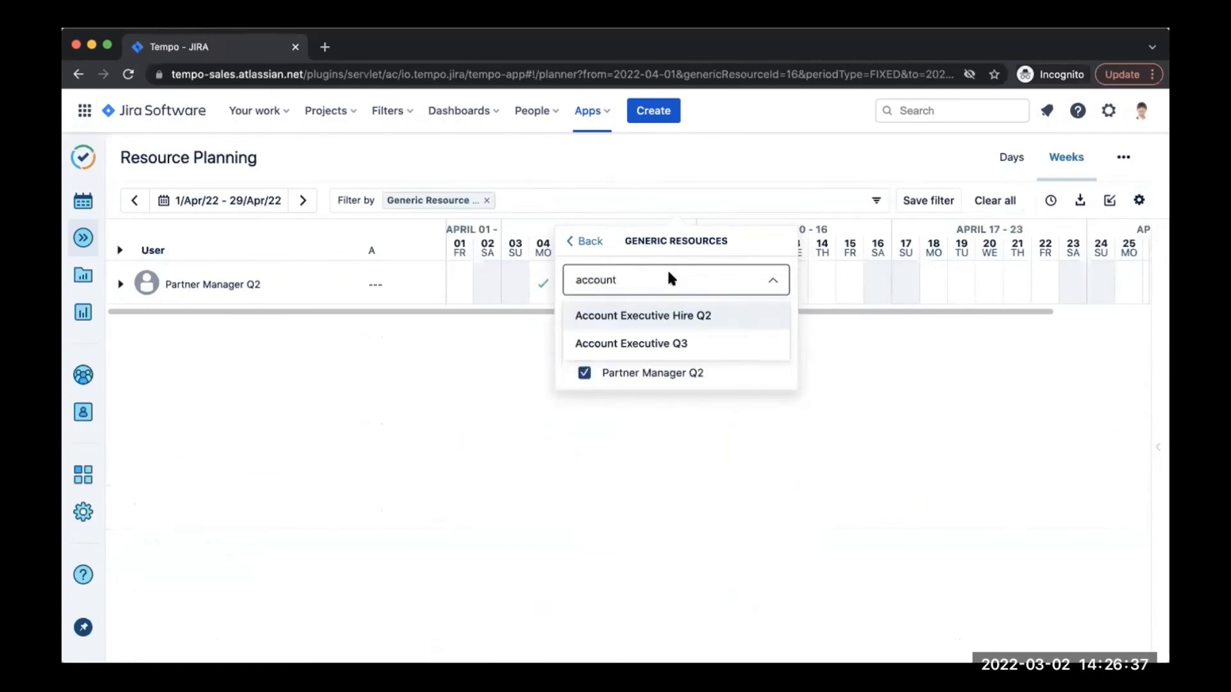
left_click(643, 316)
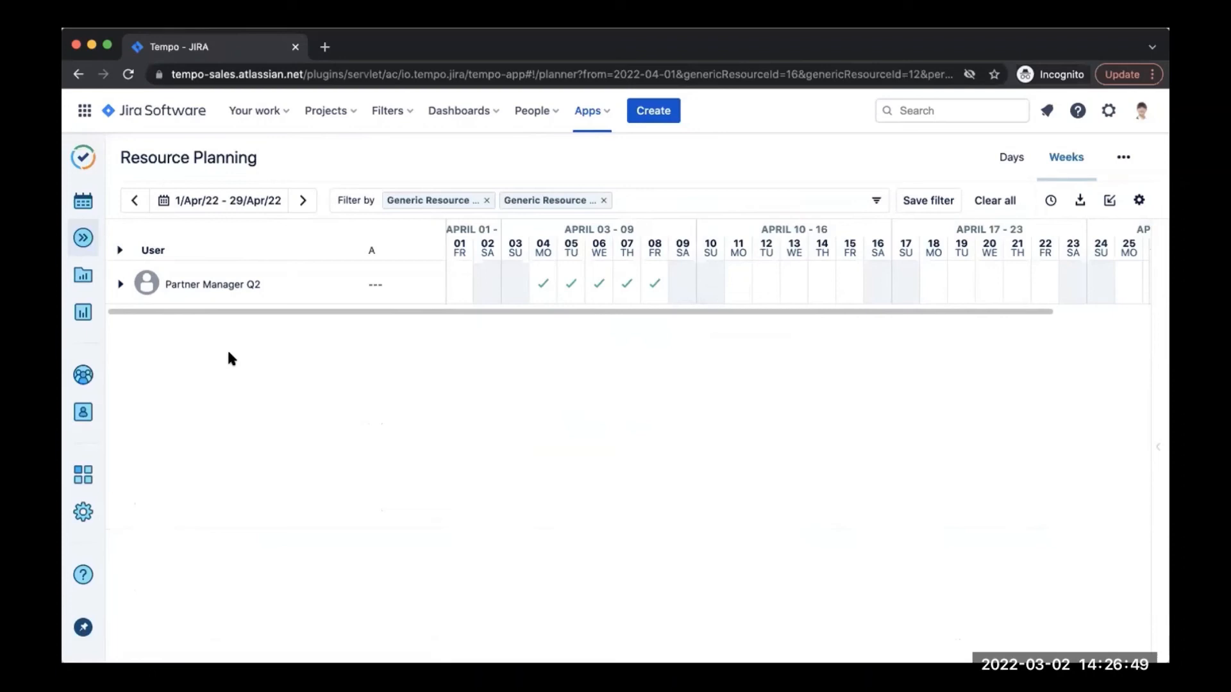
mouse_move(454, 284)
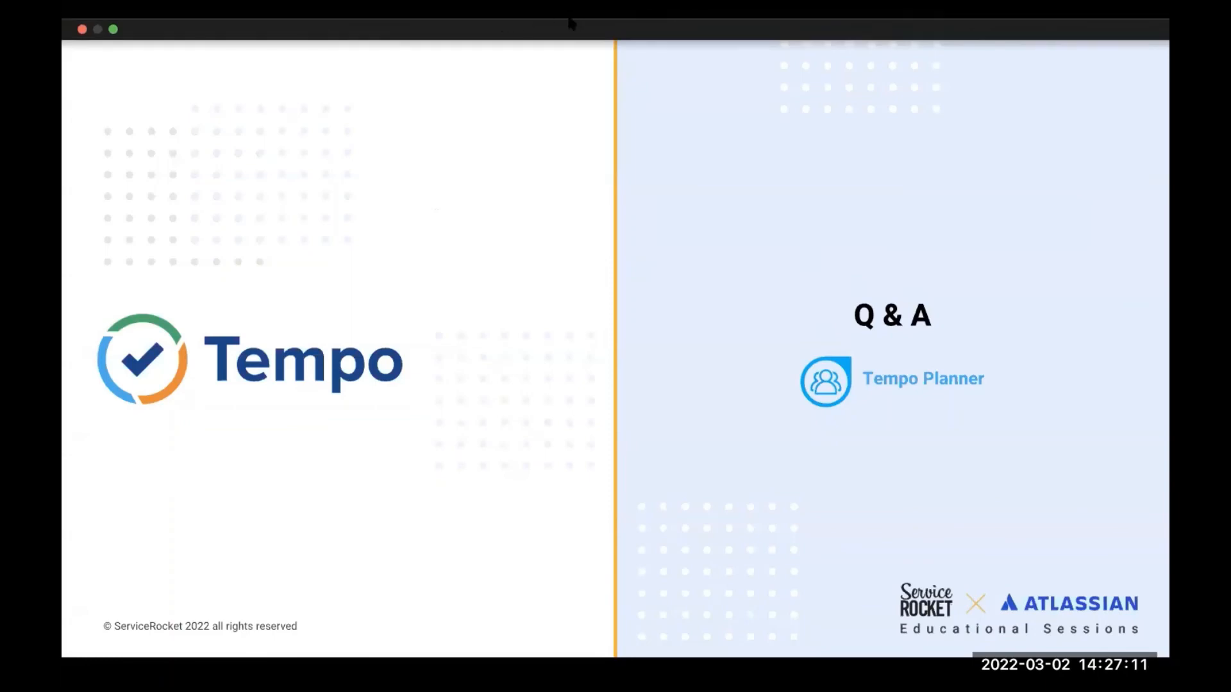
mouse_move(566, 643)
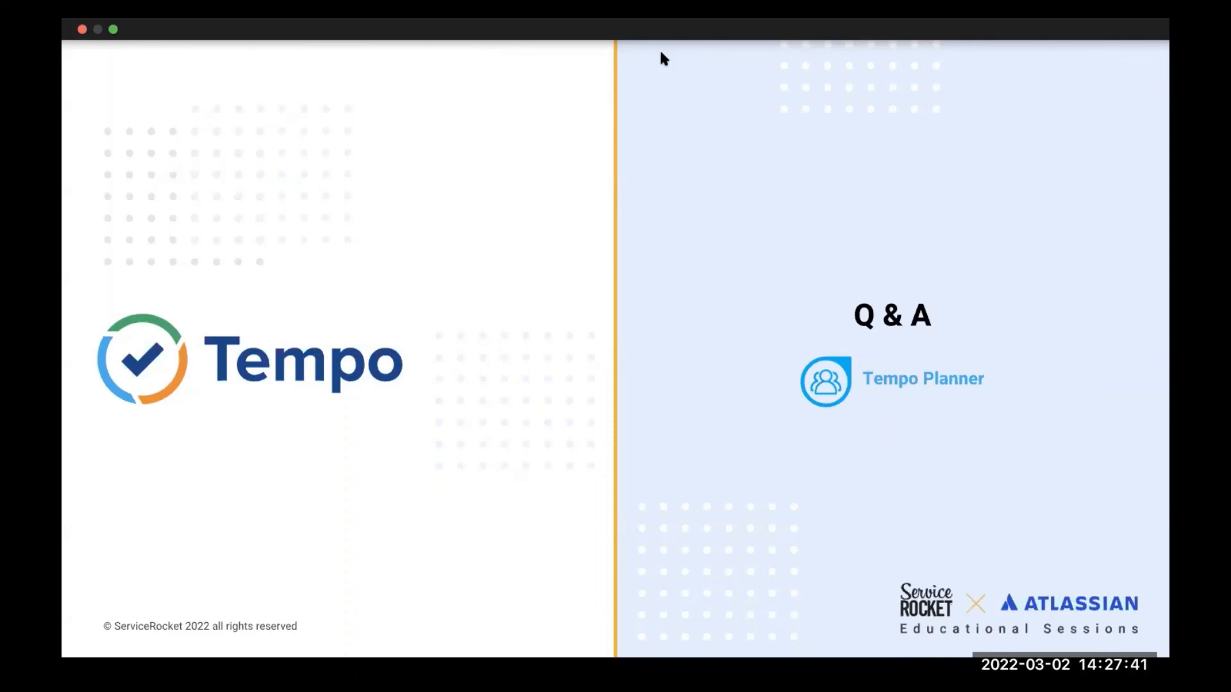
mouse_move(711, 53)
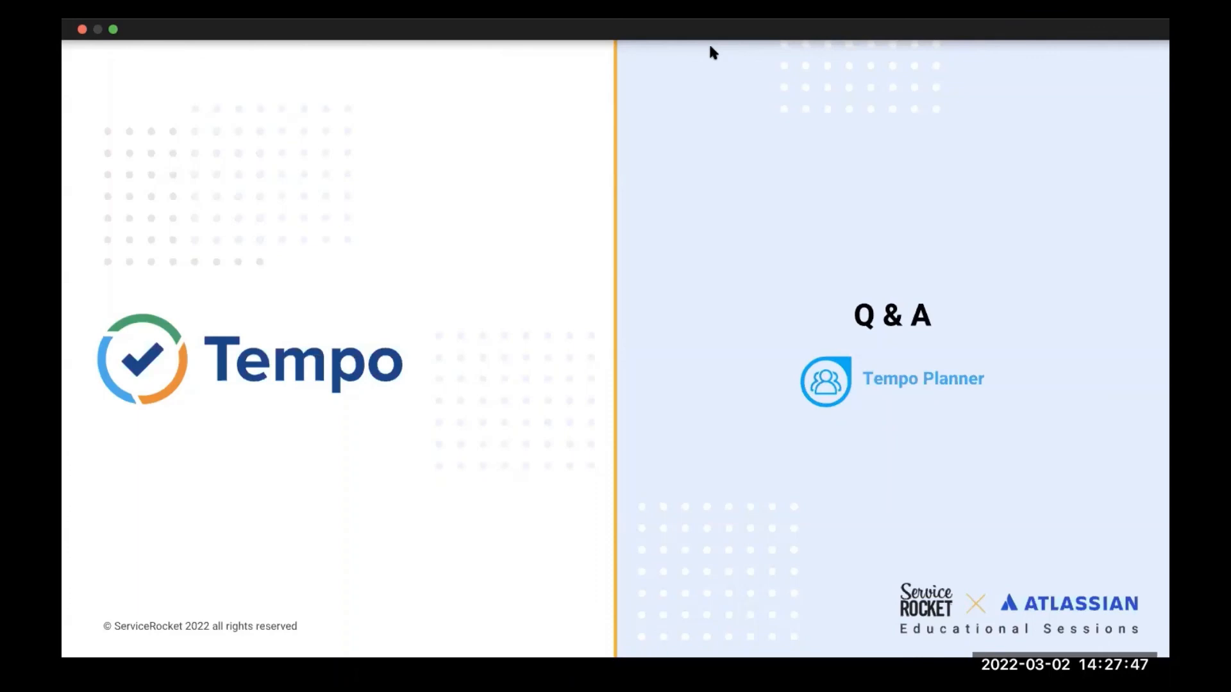
mouse_move(722, 54)
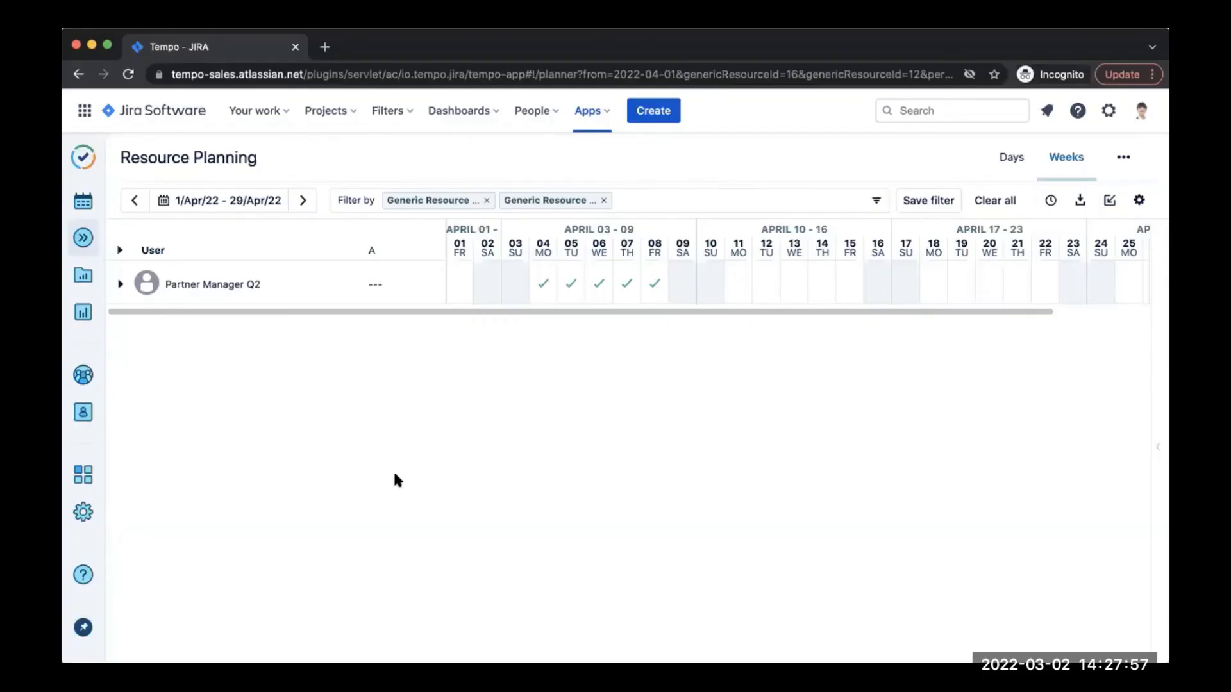
mouse_move(83, 374)
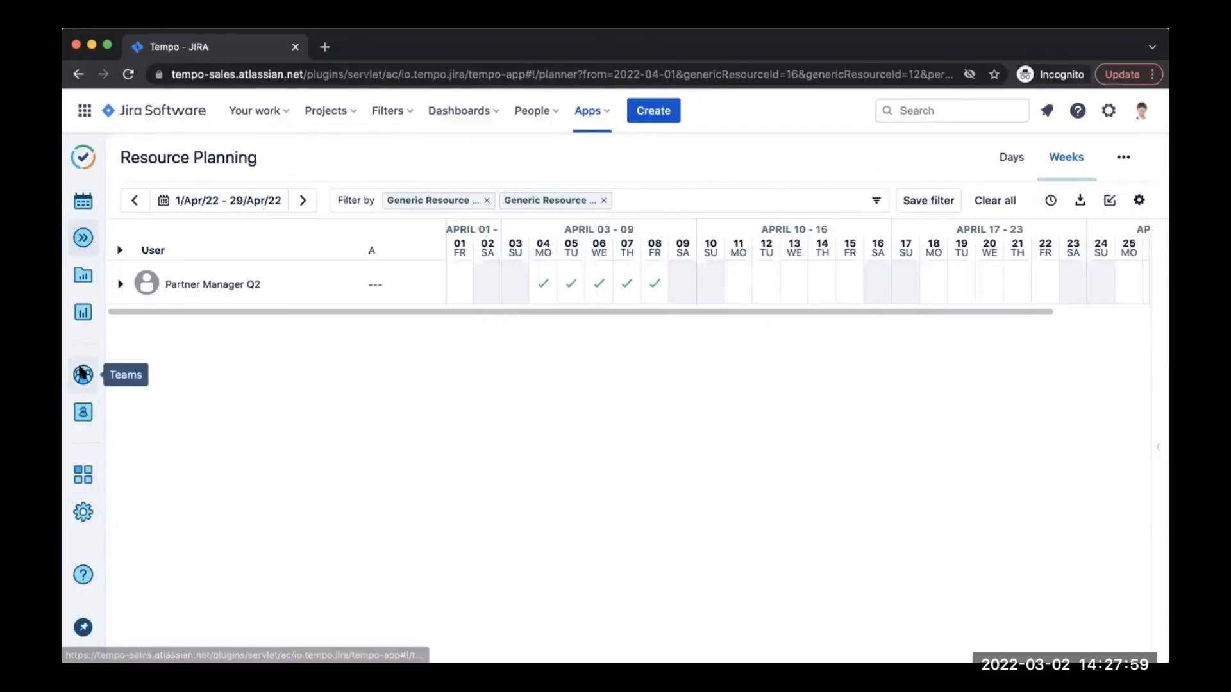
Step: Reopen the Business and sales team page from the Teams list
left_click(82, 376)
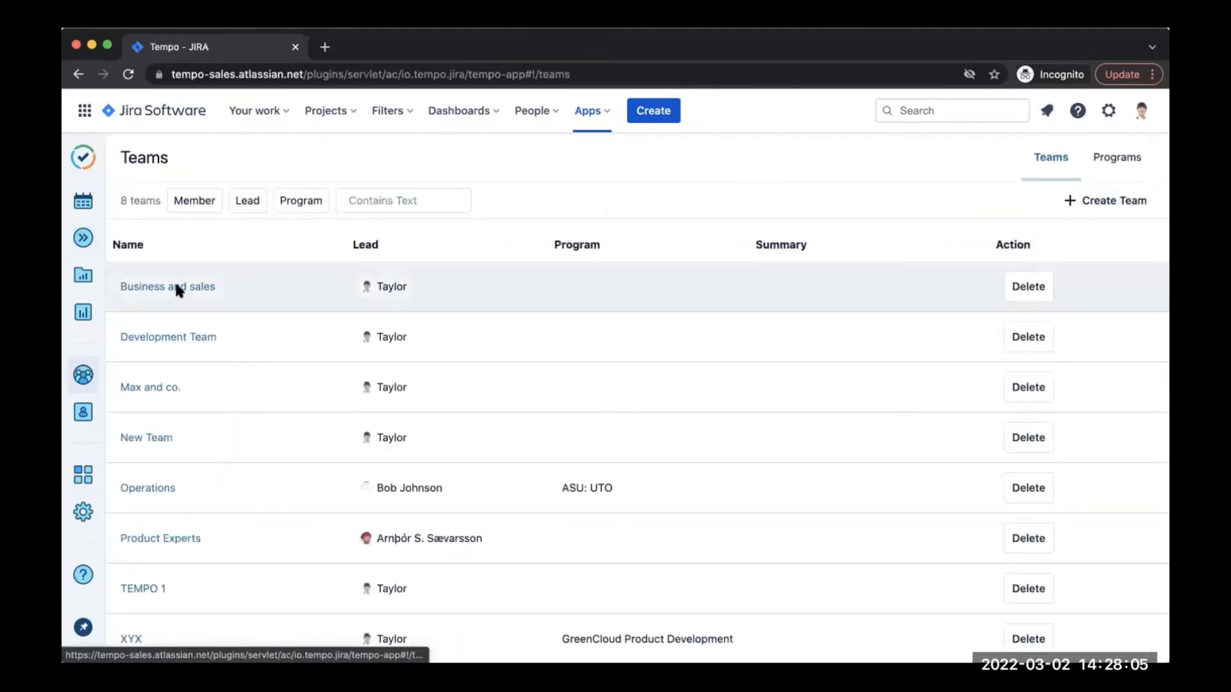
left_click(167, 286)
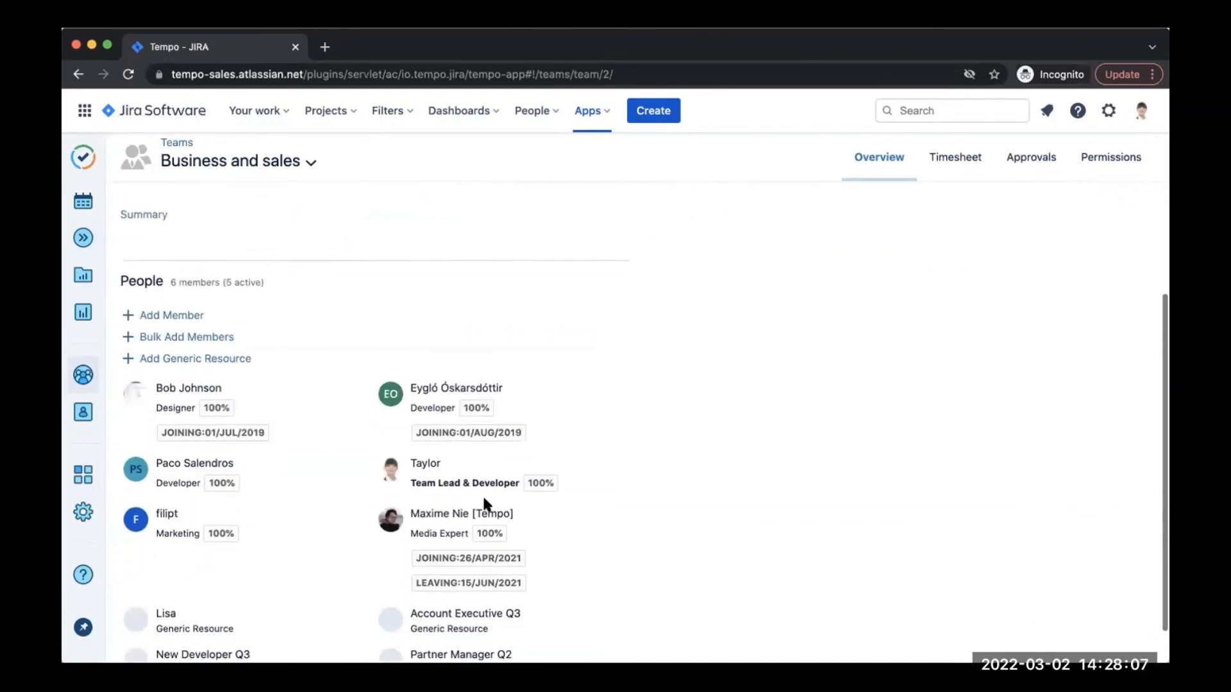